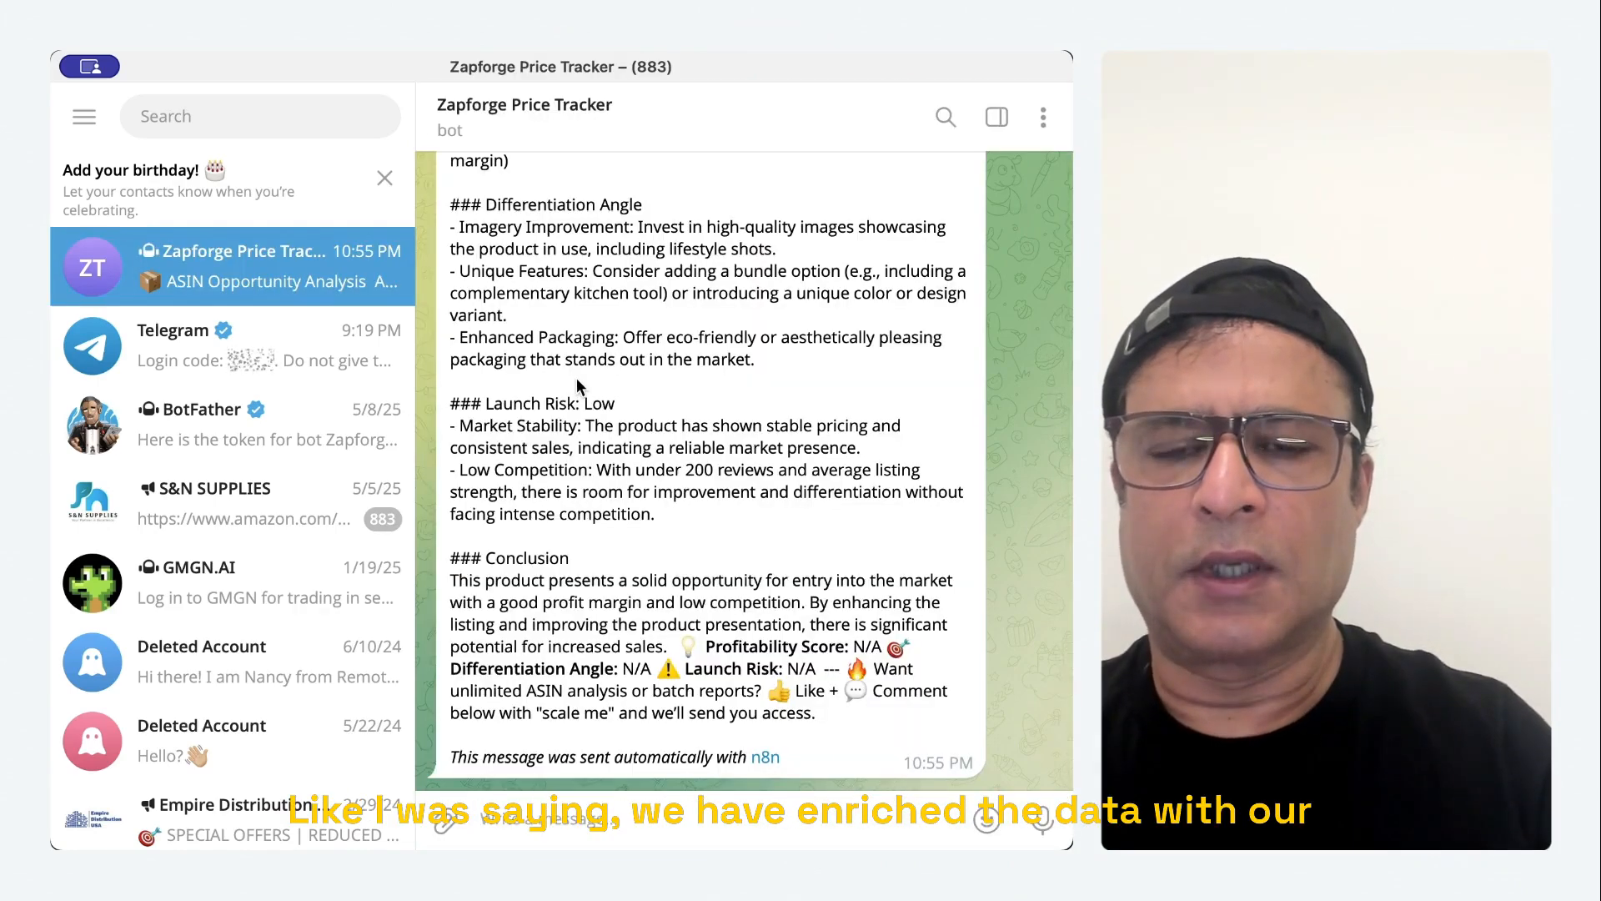
Open the Product Opportunity Finder workflow and test-run it from trigger to Telegram.
scroll(up, 3)
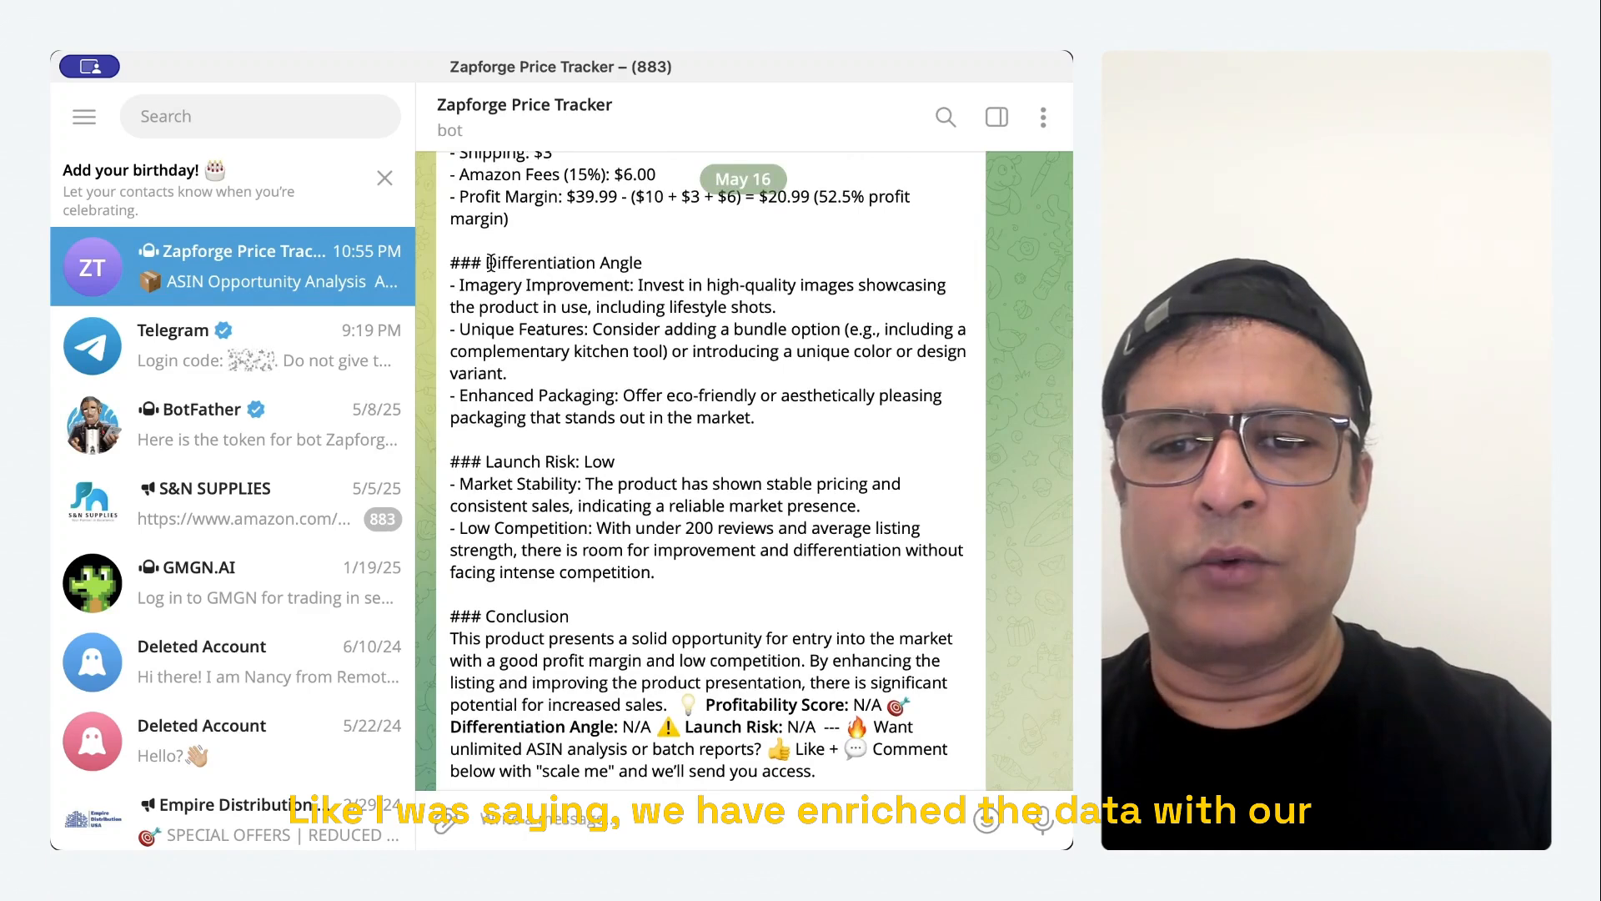
double_click(560, 263)
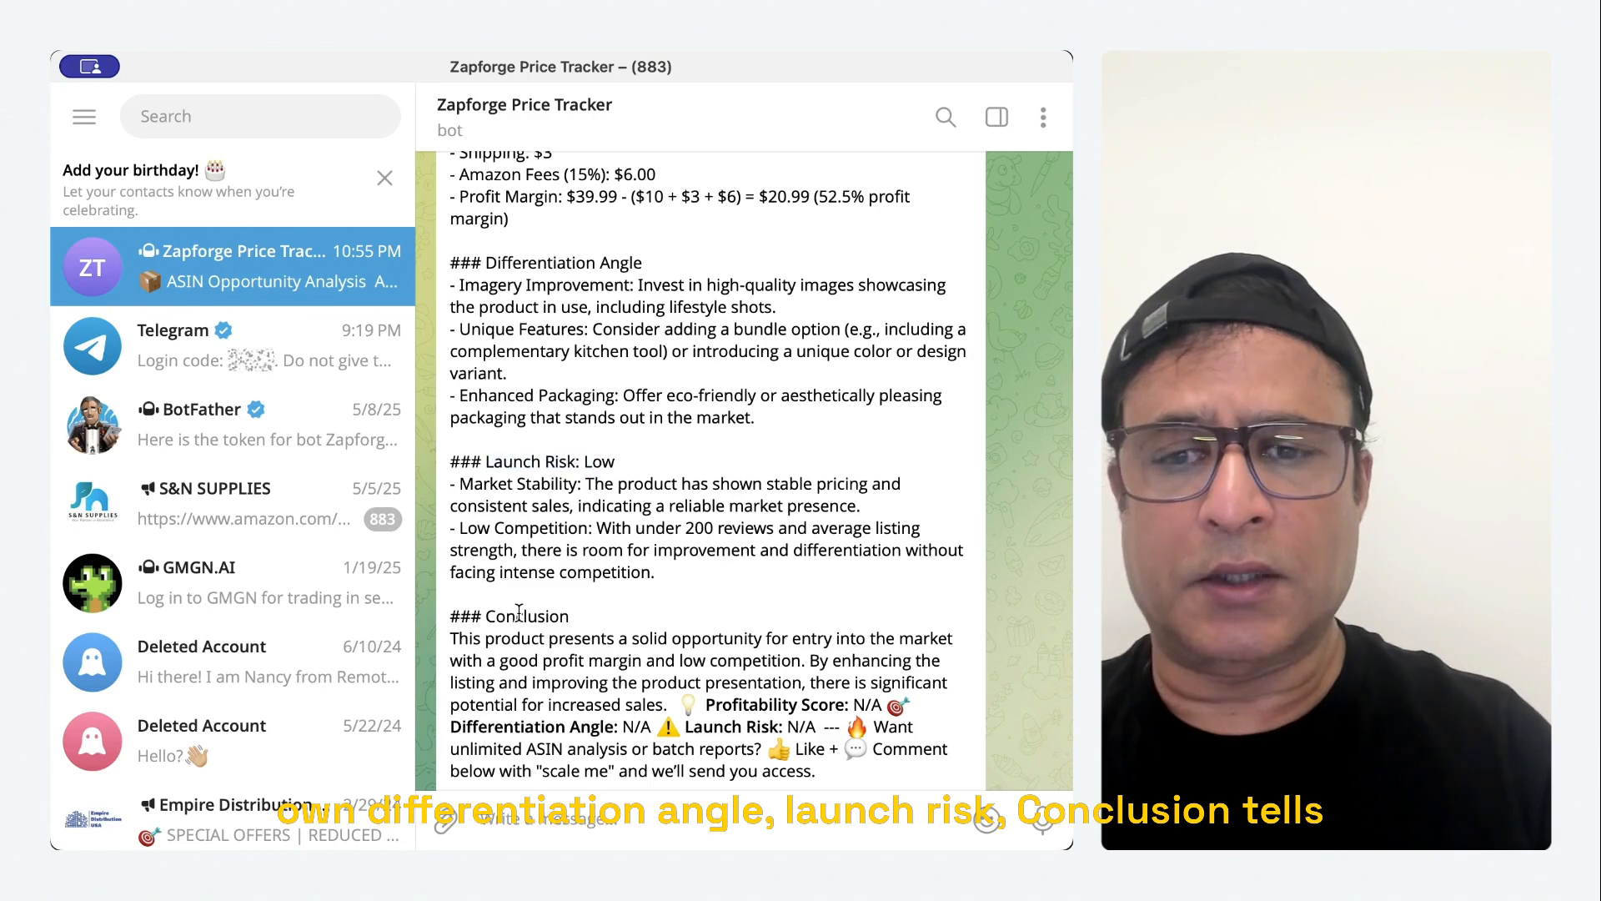
double_click(530, 615)
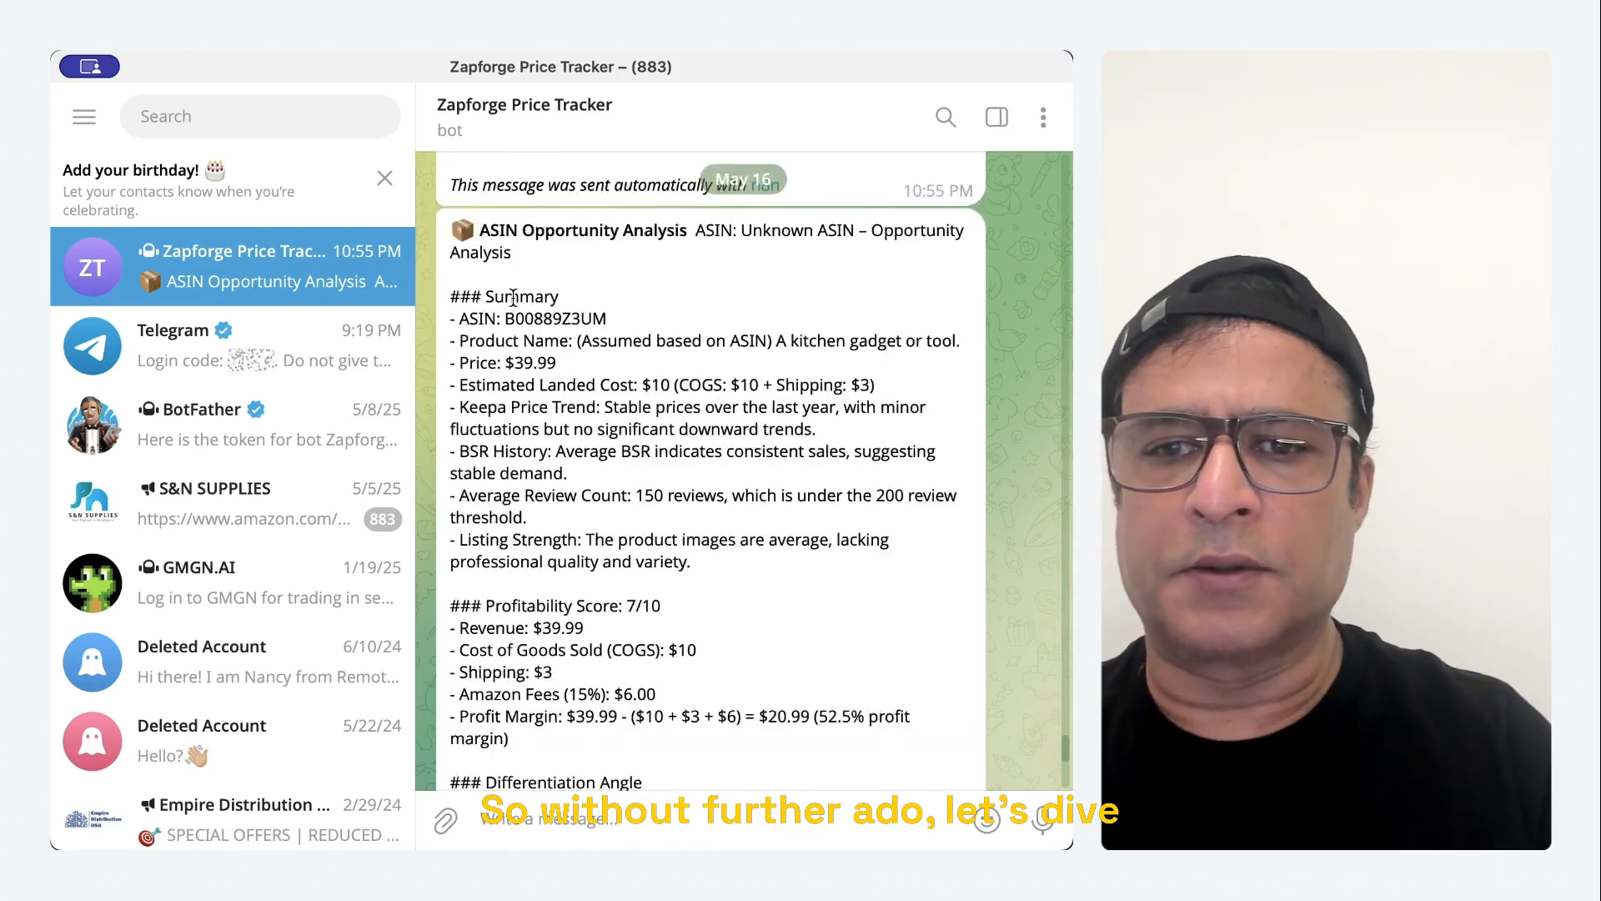
scroll(down, 3)
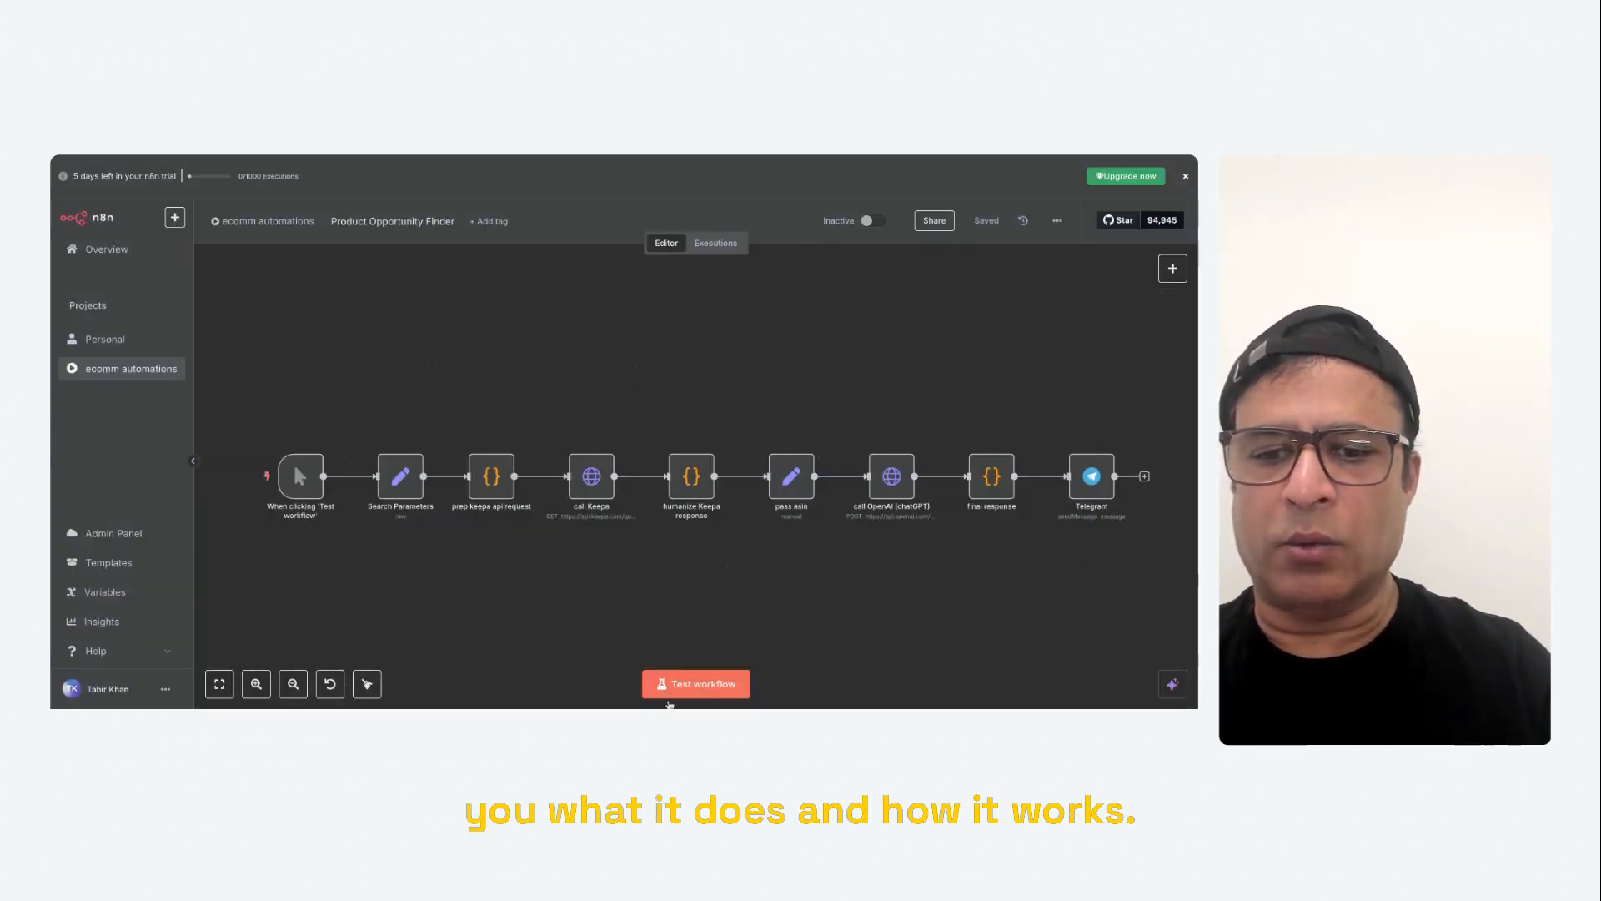
click(696, 683)
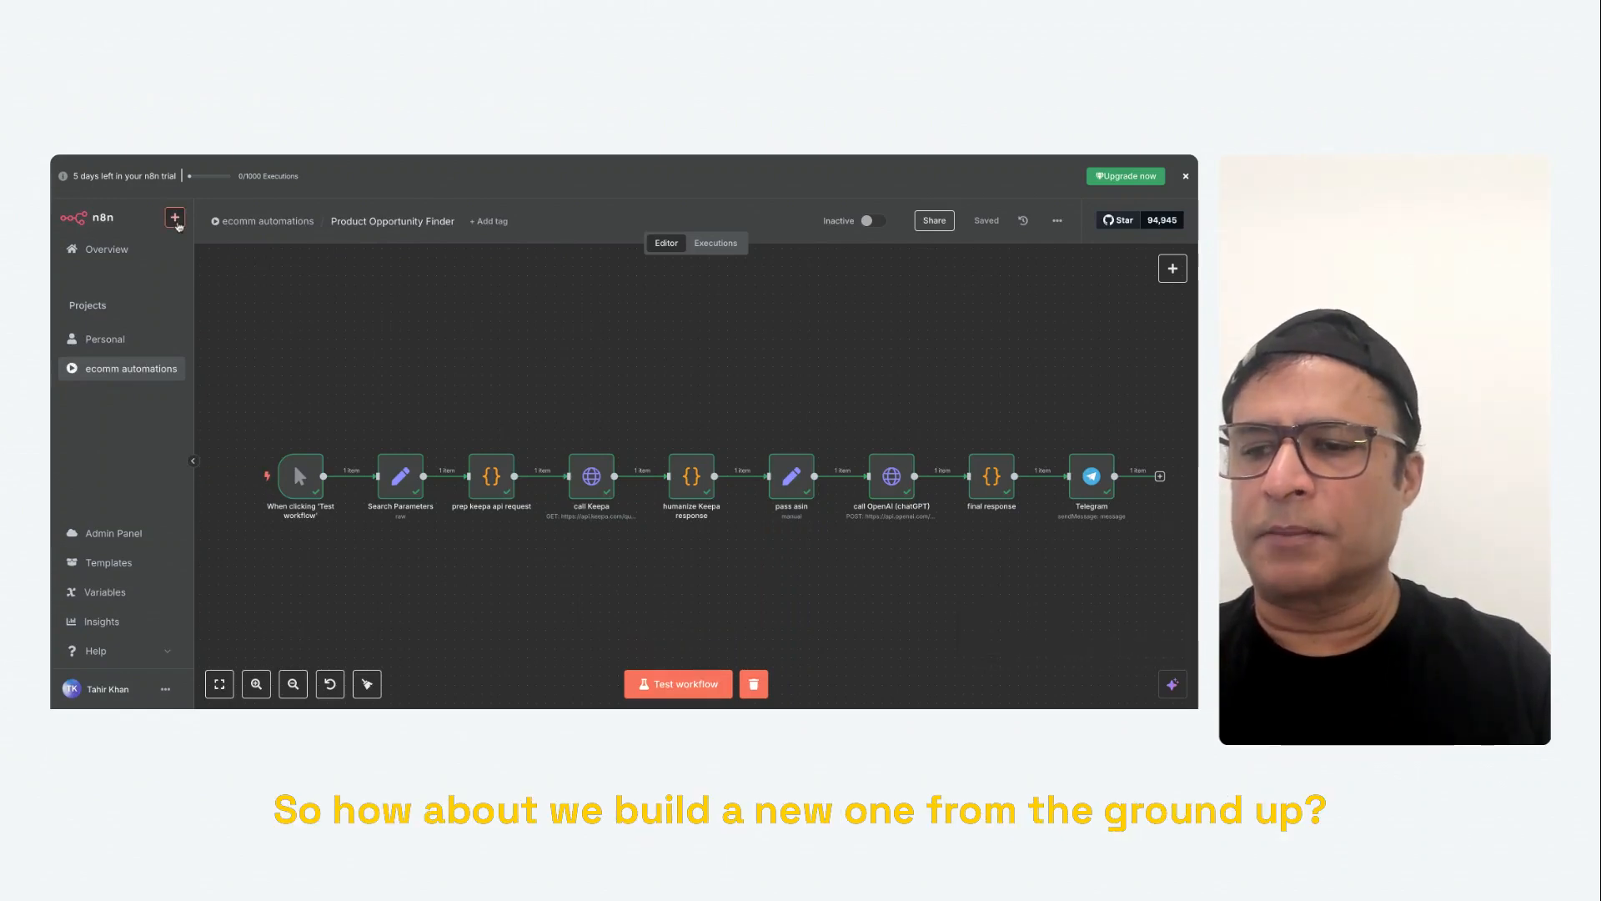
Create a new Personal workflow titled 'Product Research Assistant'.
click(173, 218)
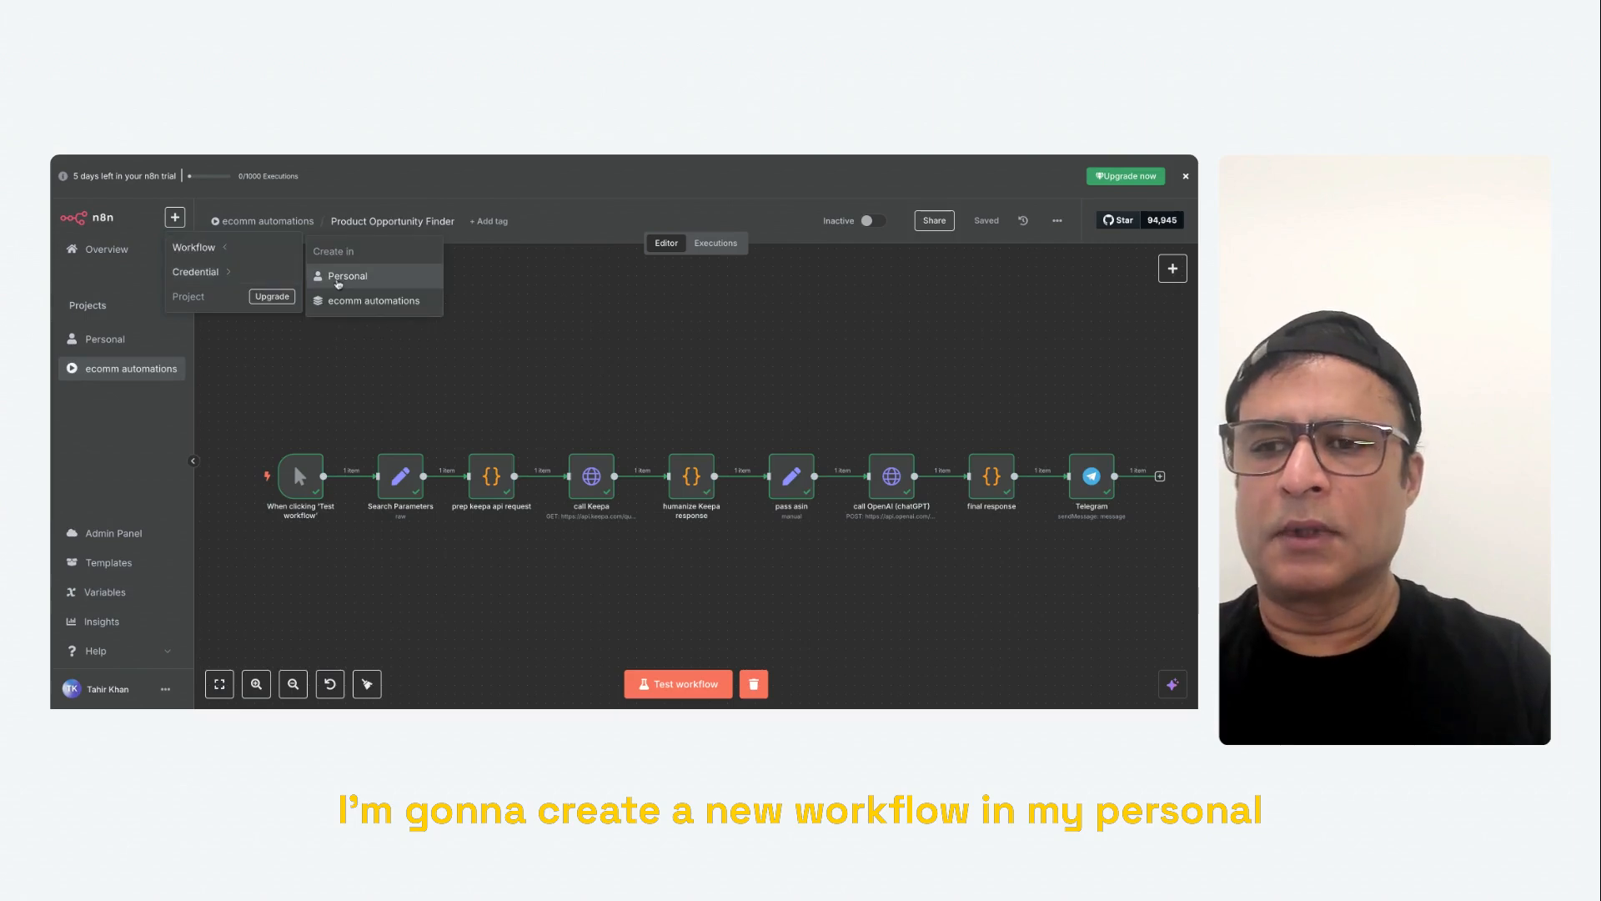
click(346, 276)
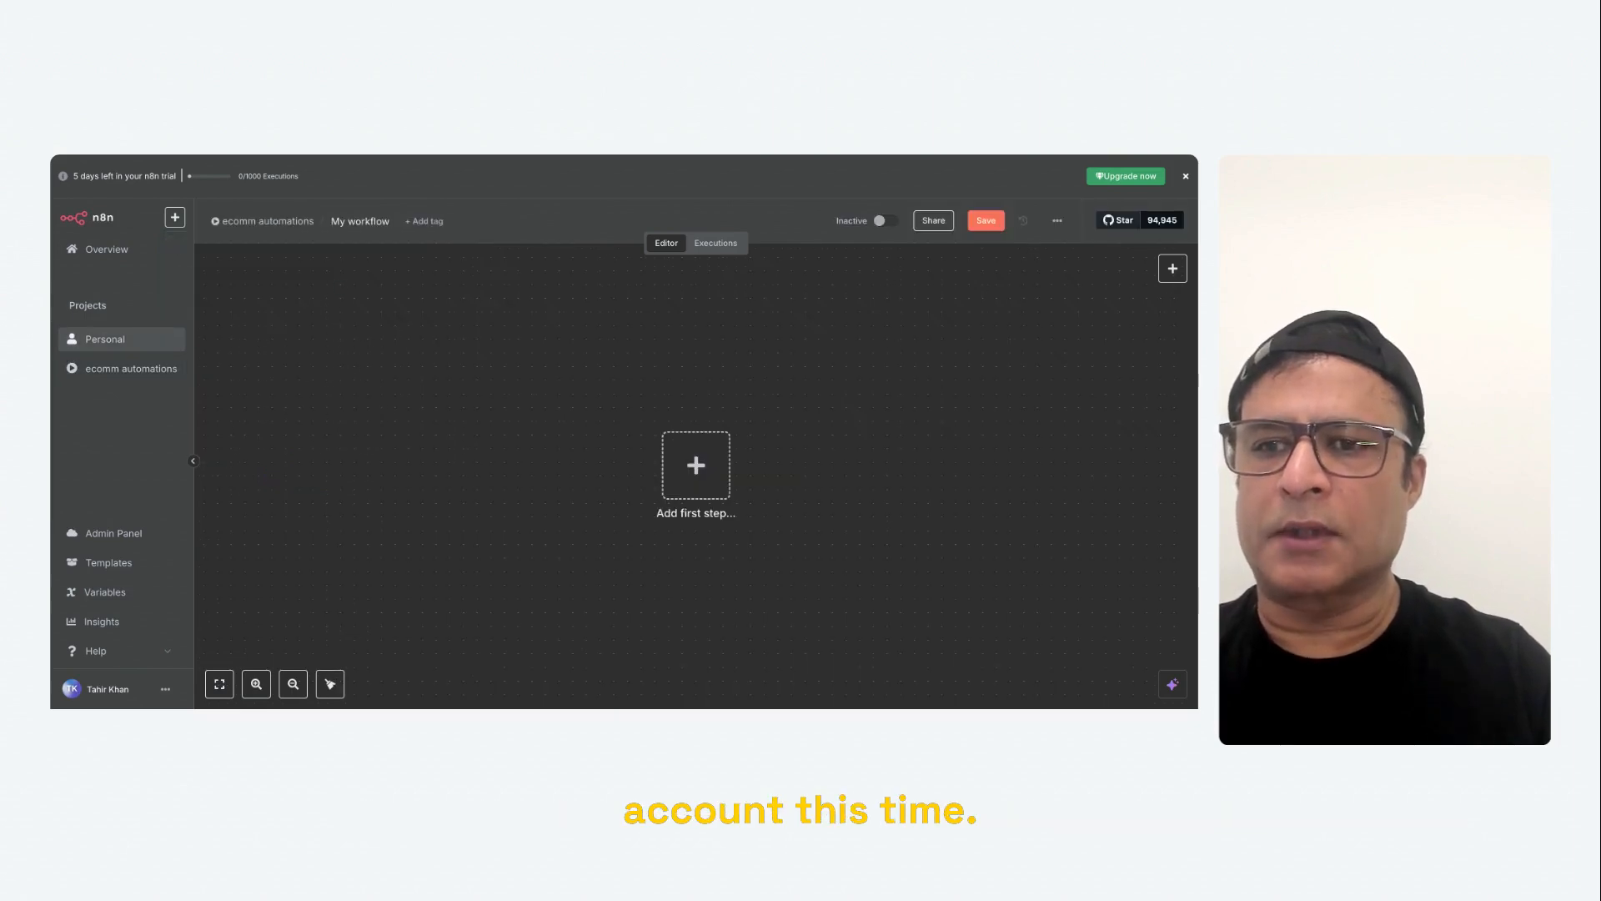
click(360, 220)
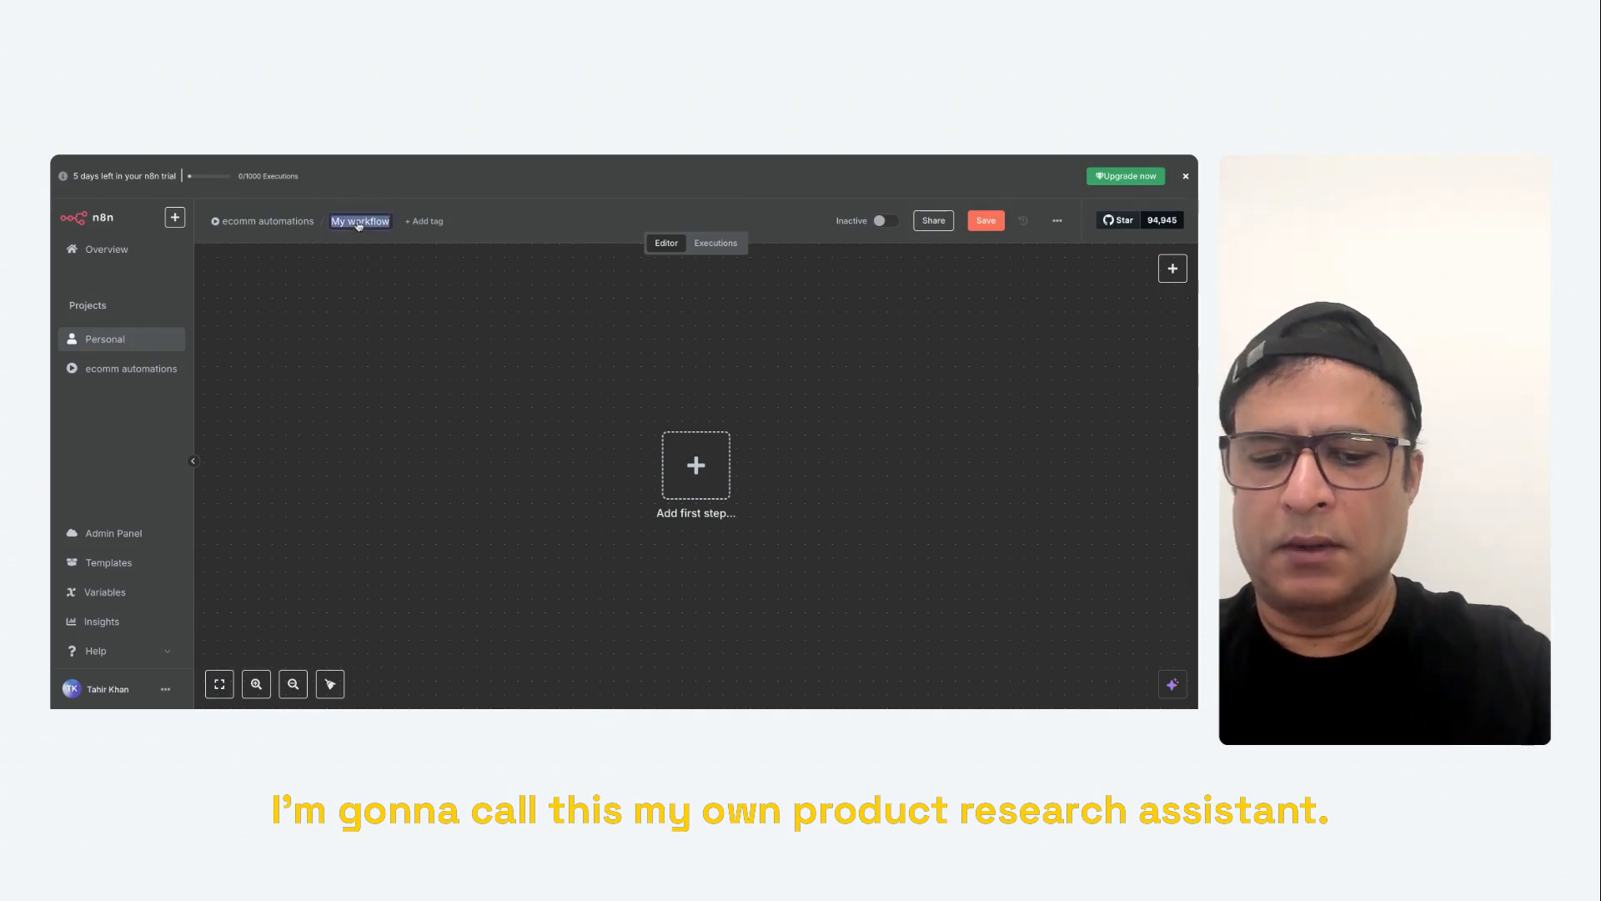
text(Product Research Assistant)
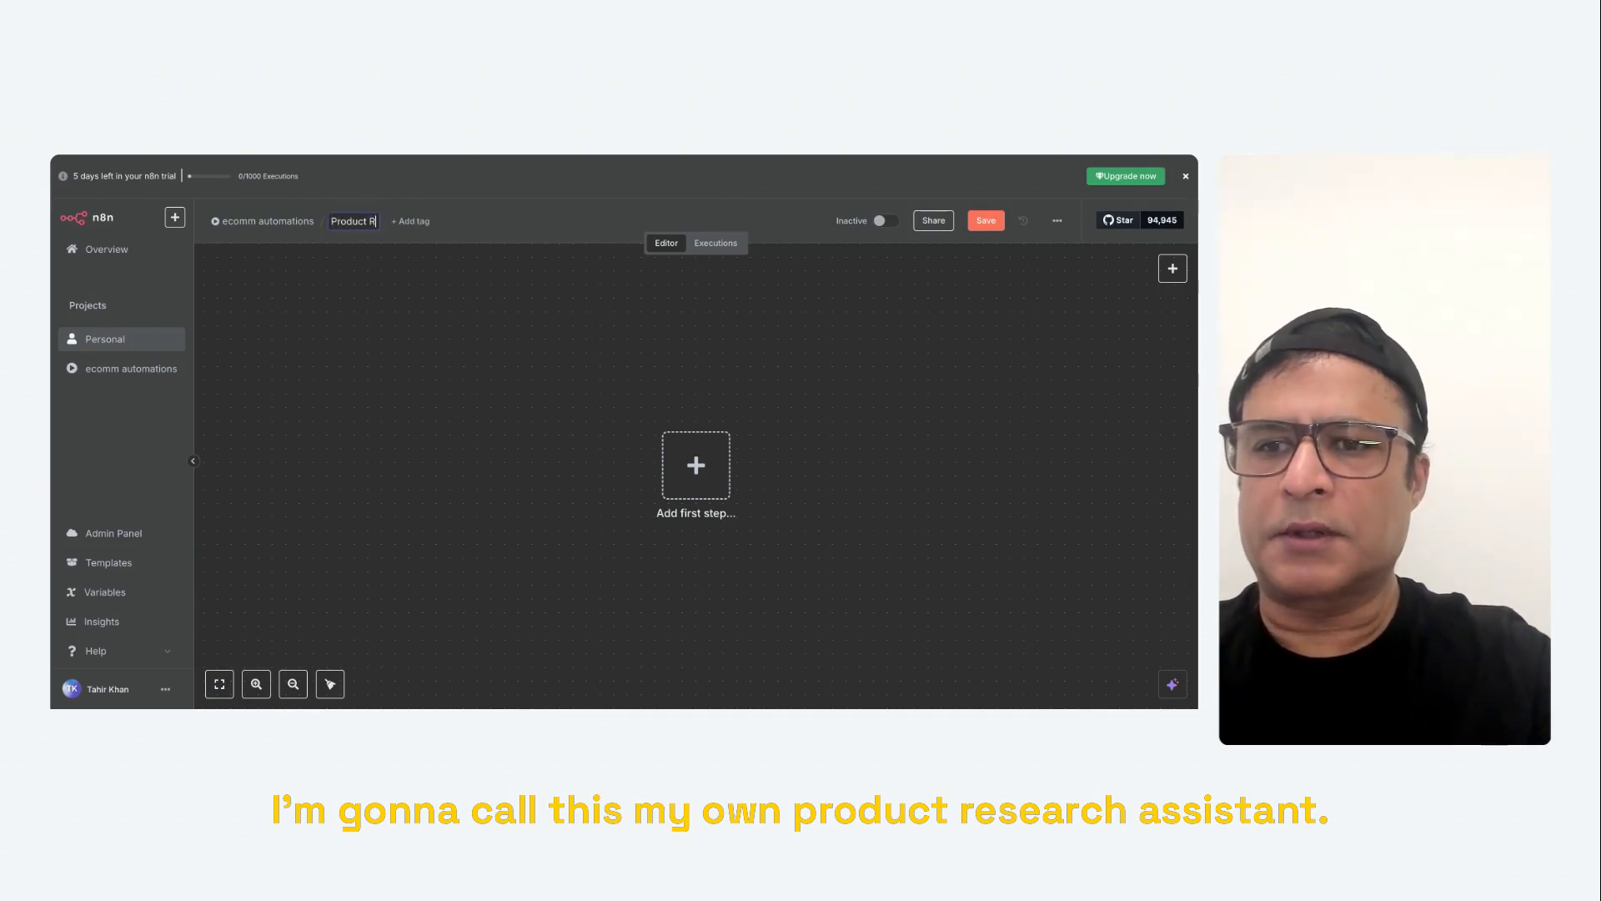
click(984, 221)
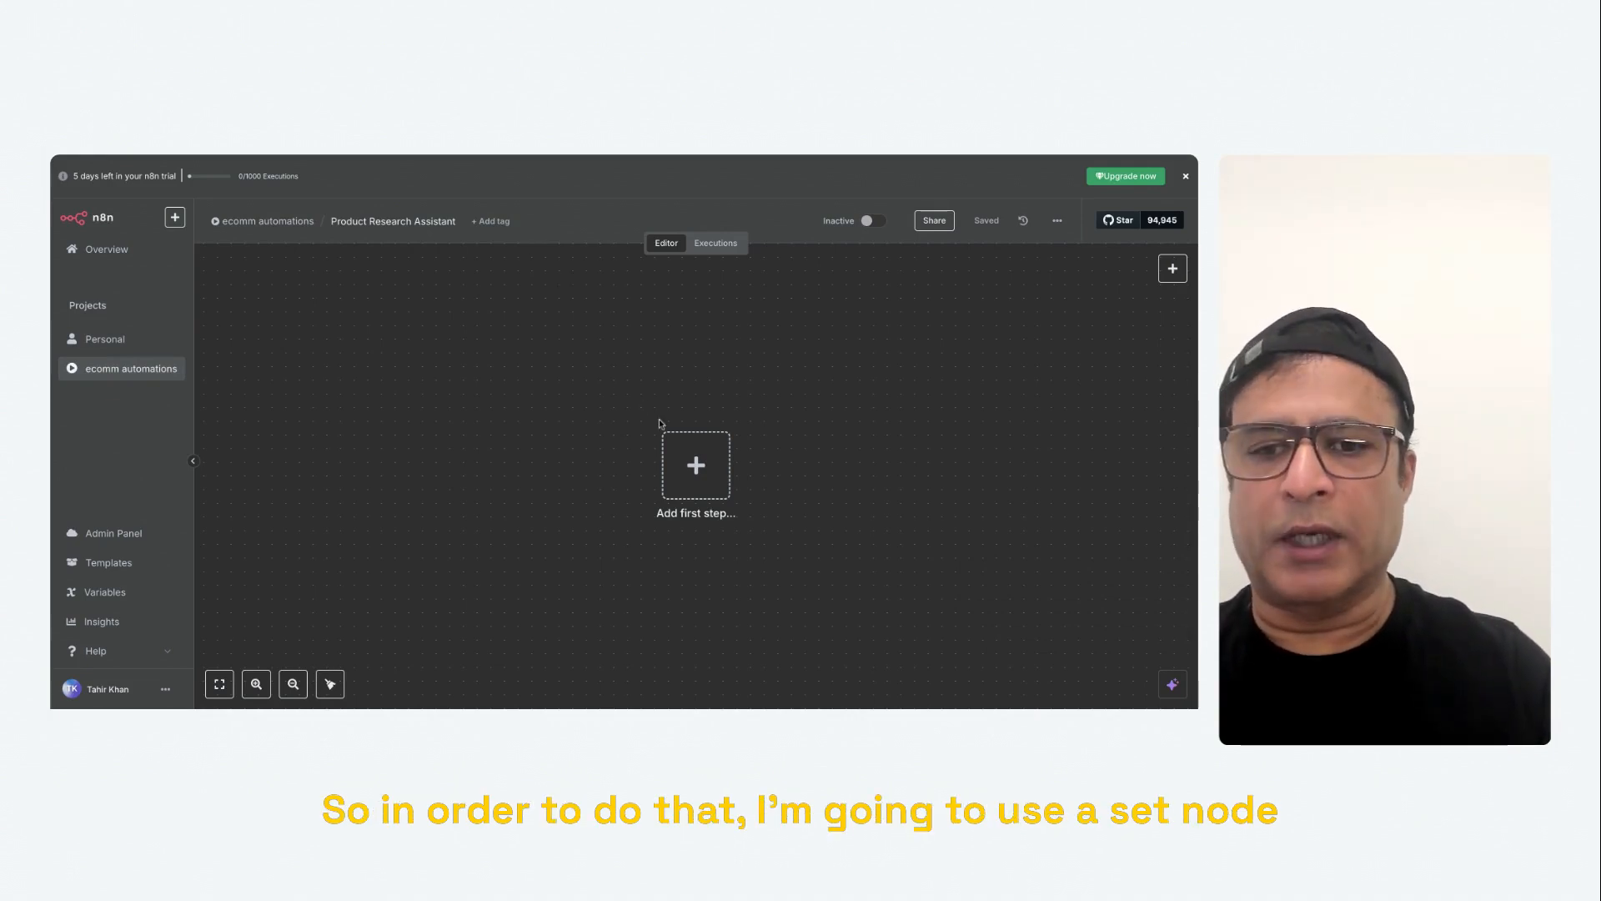
Add an Edit Fields (Set) node in JSON mode holding the filter JSON, named filter params.
click(695, 465)
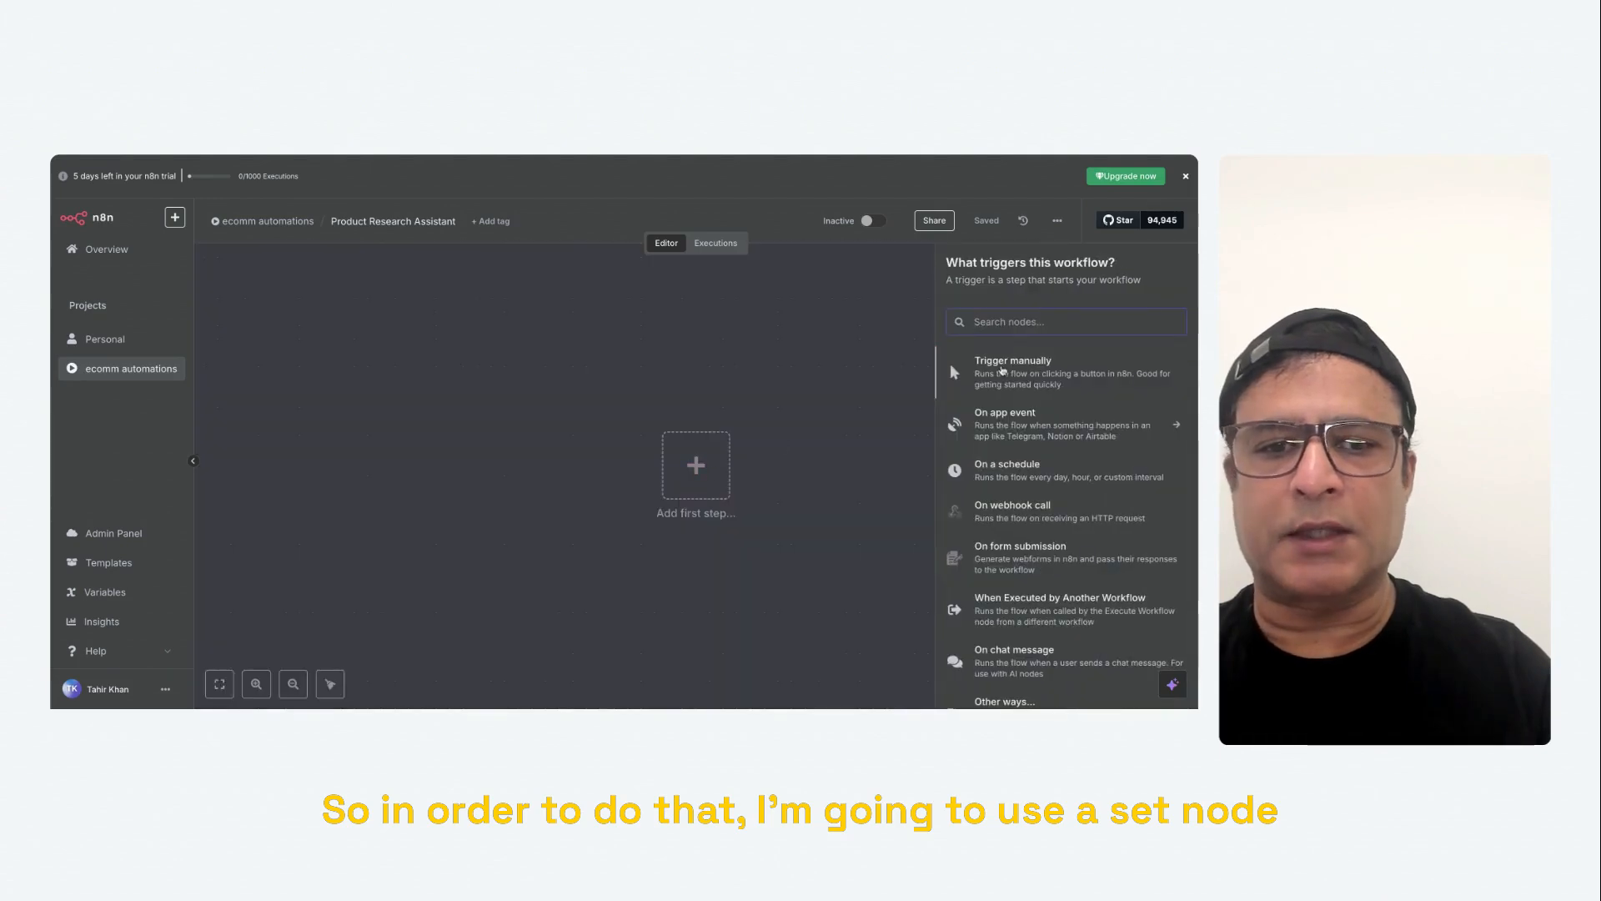
text(set)
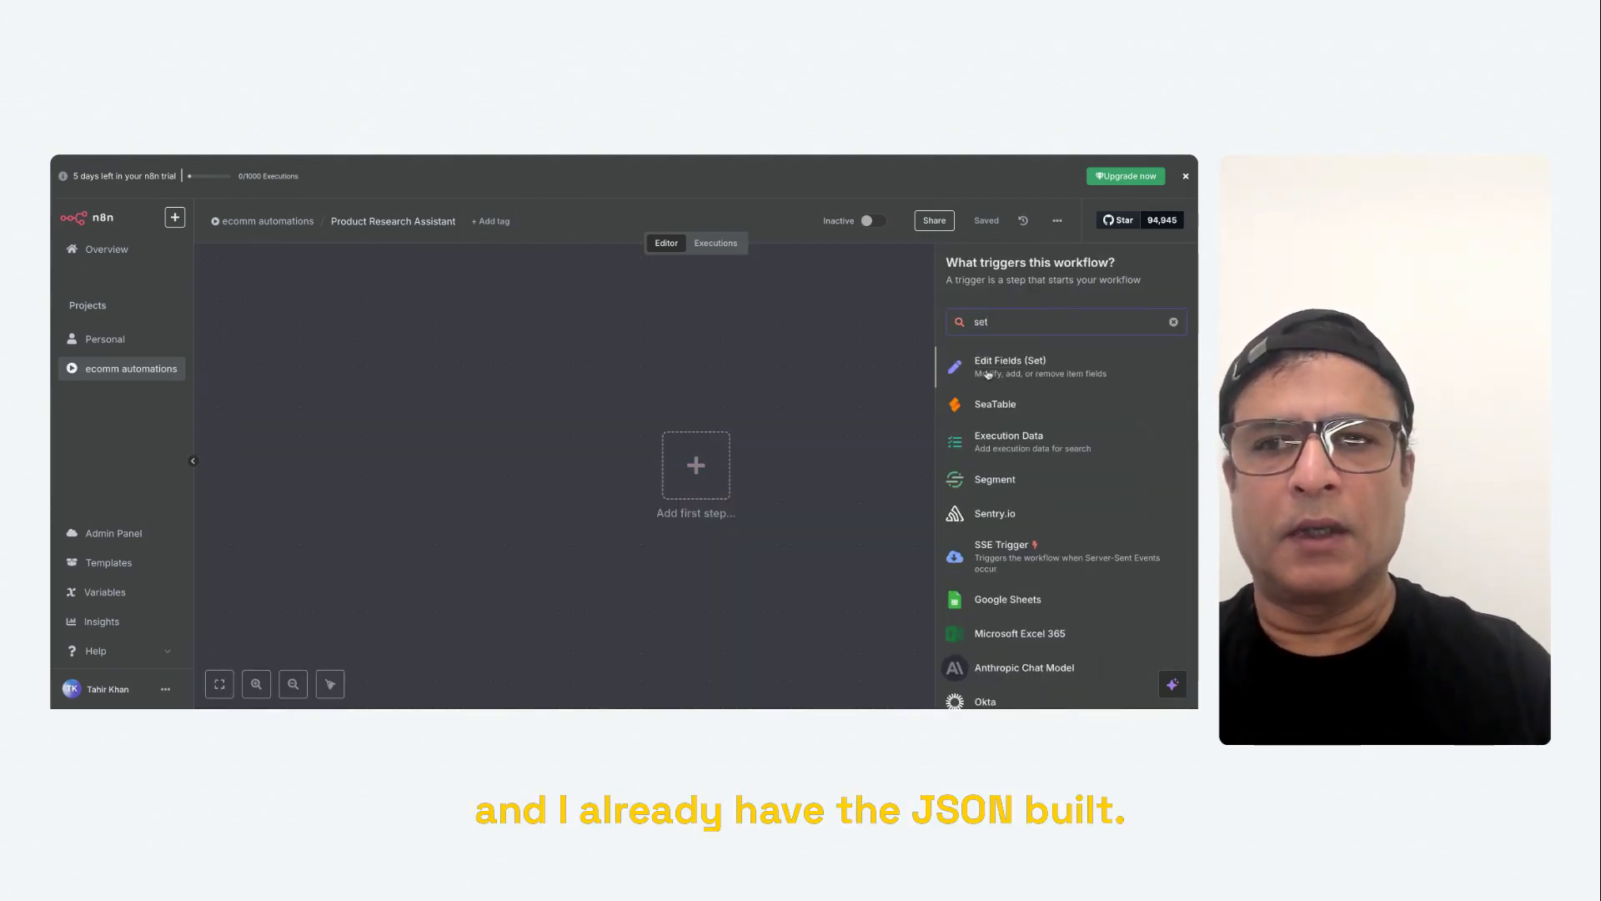
click(1010, 365)
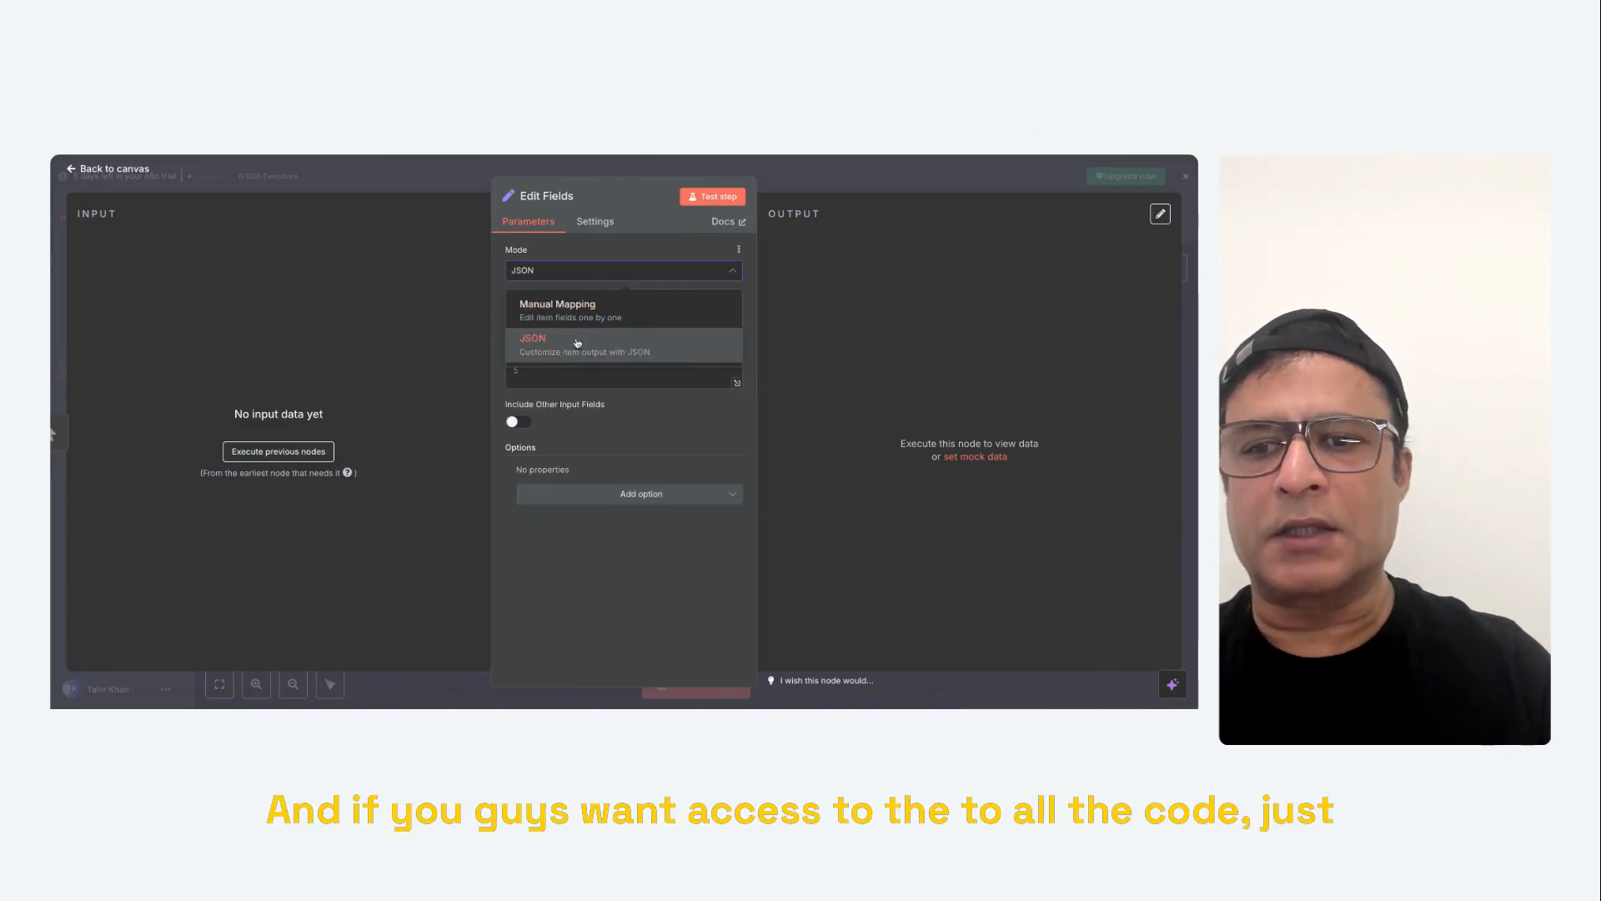
click(532, 345)
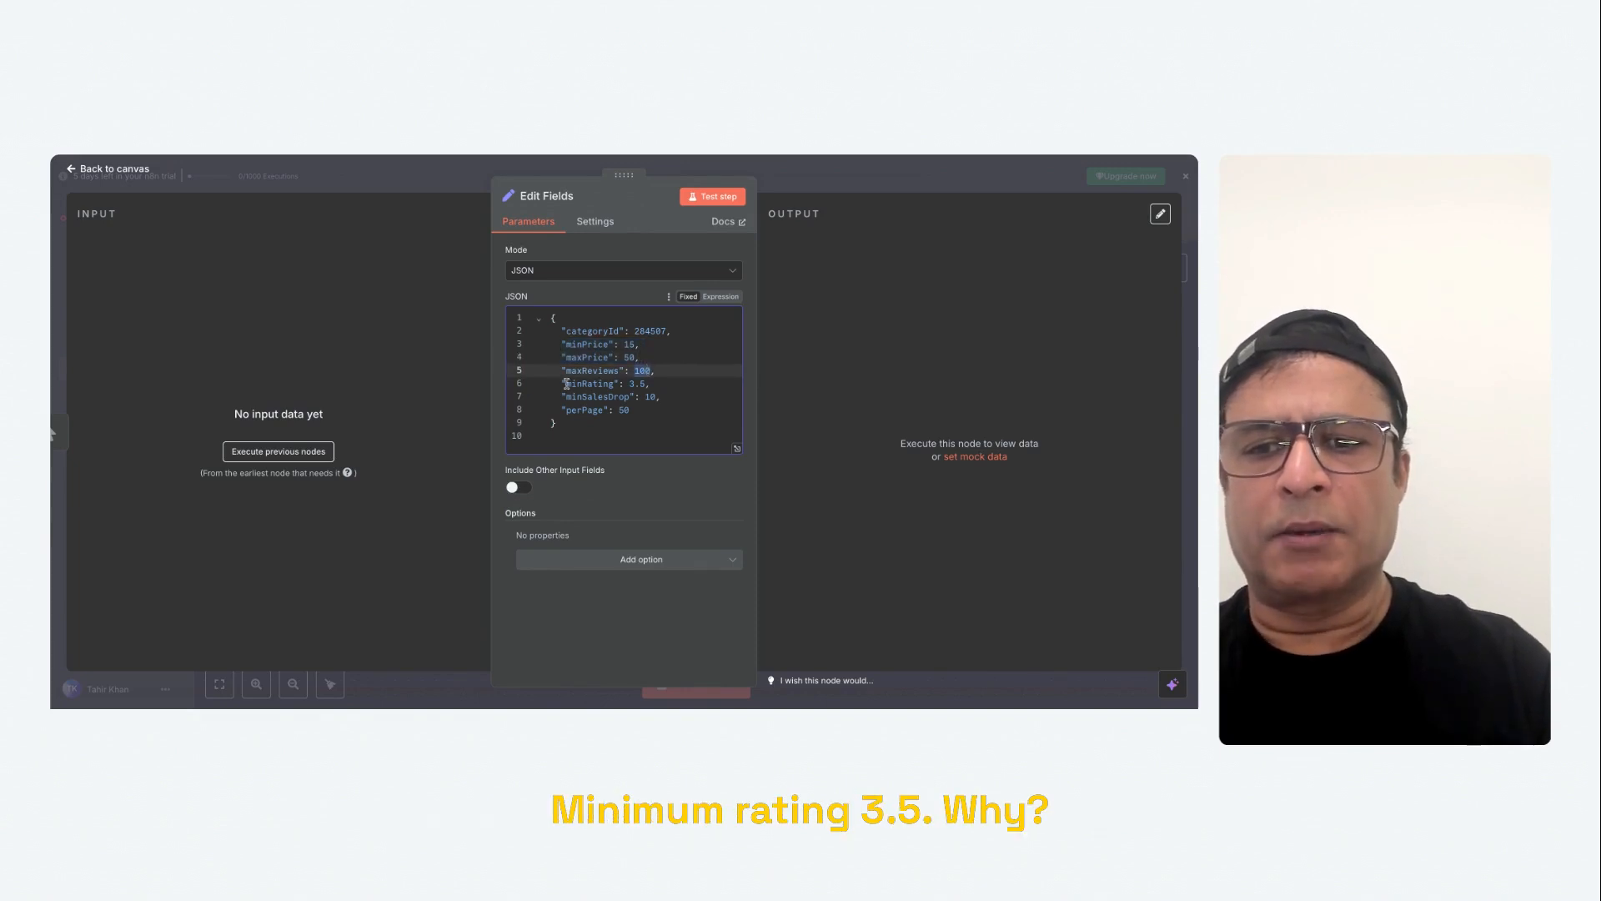
double_click(592, 383)
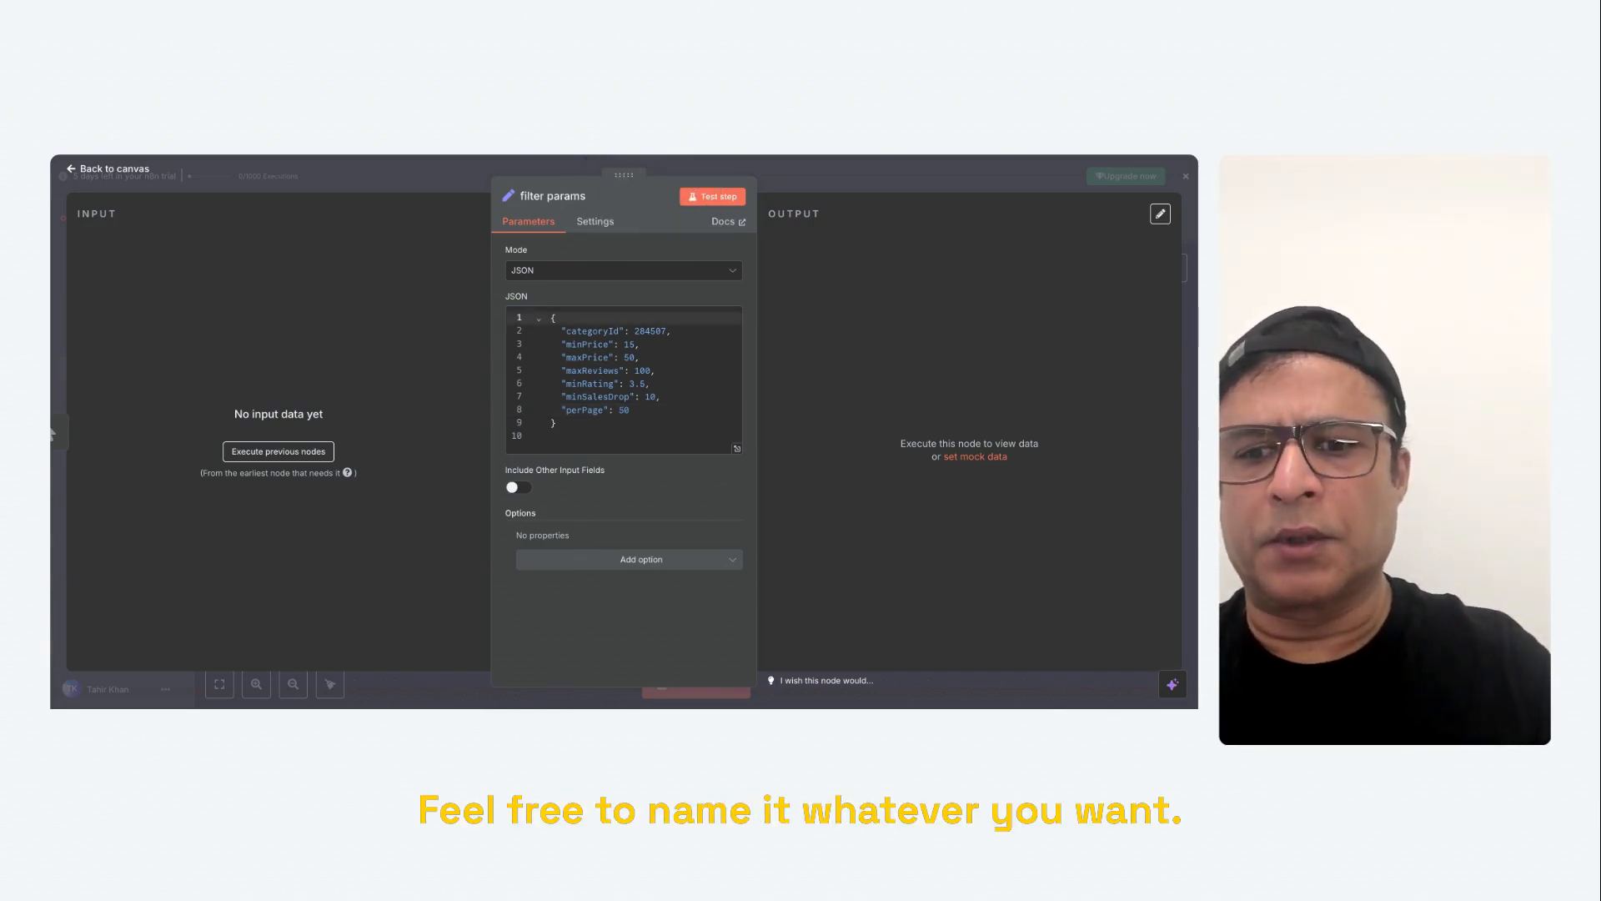
click(107, 168)
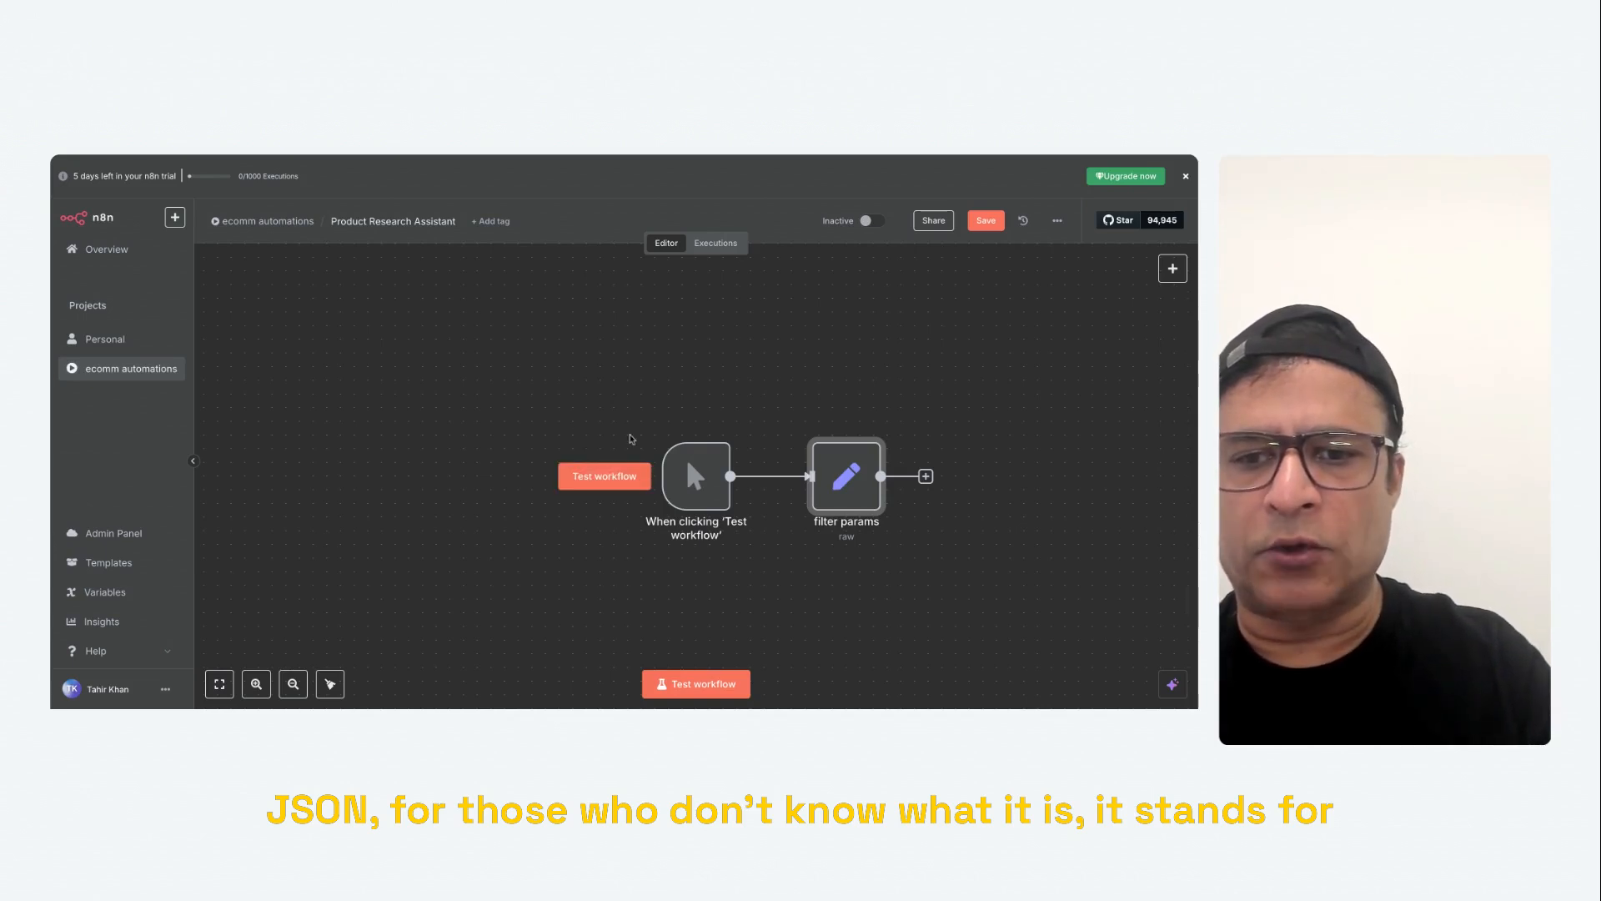
mouse_move(649, 403)
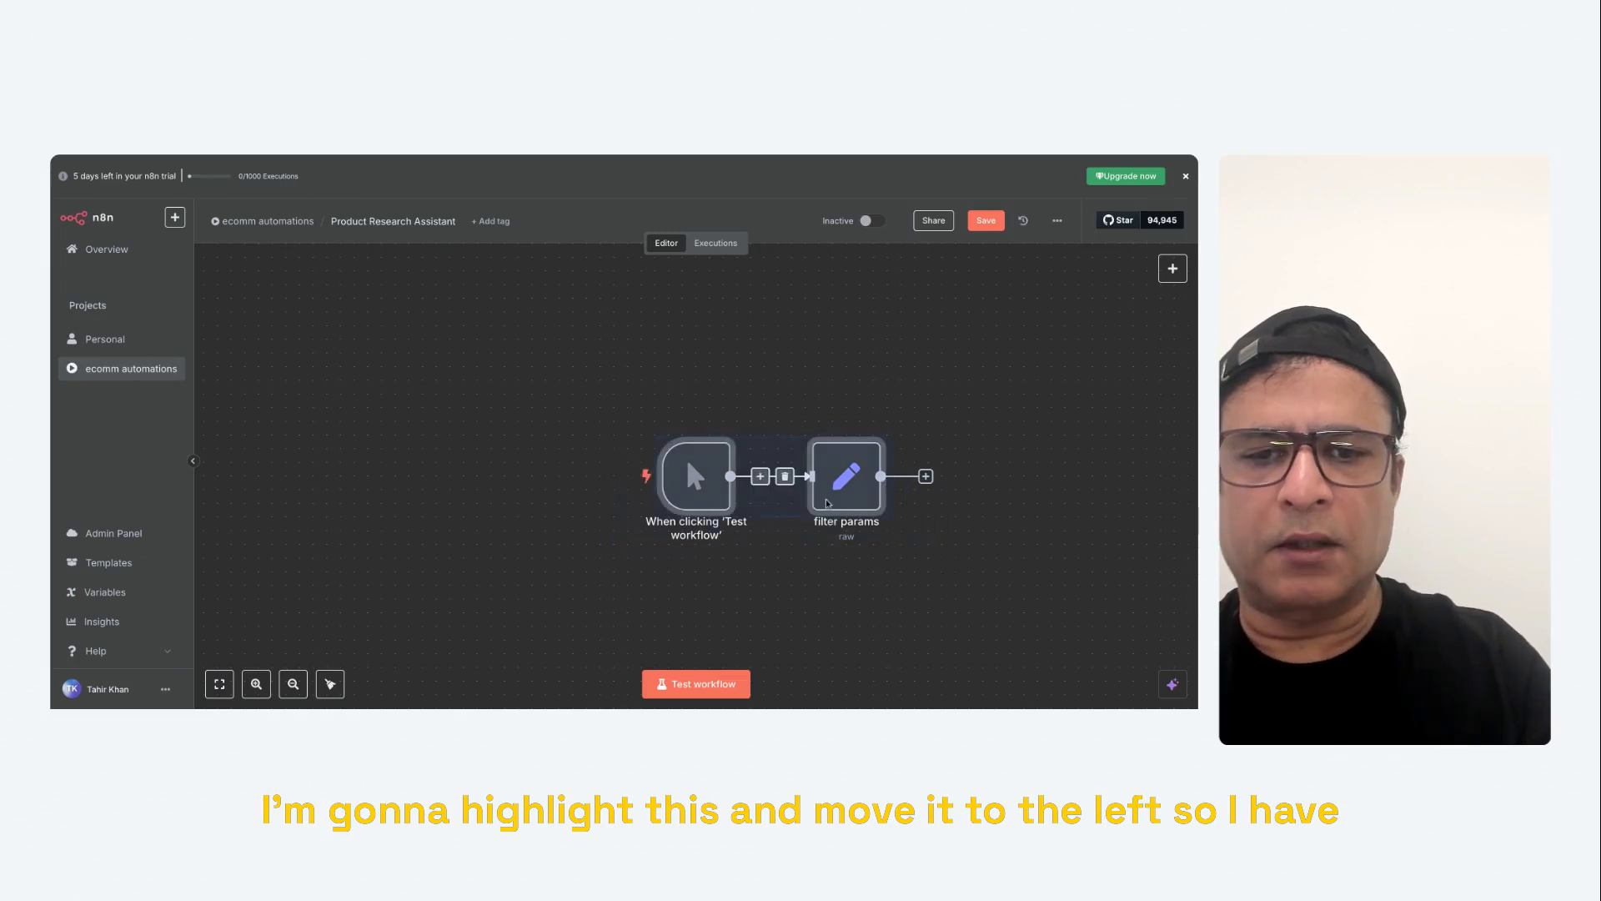
Add a Code node after filter params that includes keepaKey, renamed request formatting.
drag(695, 474, 337, 450)
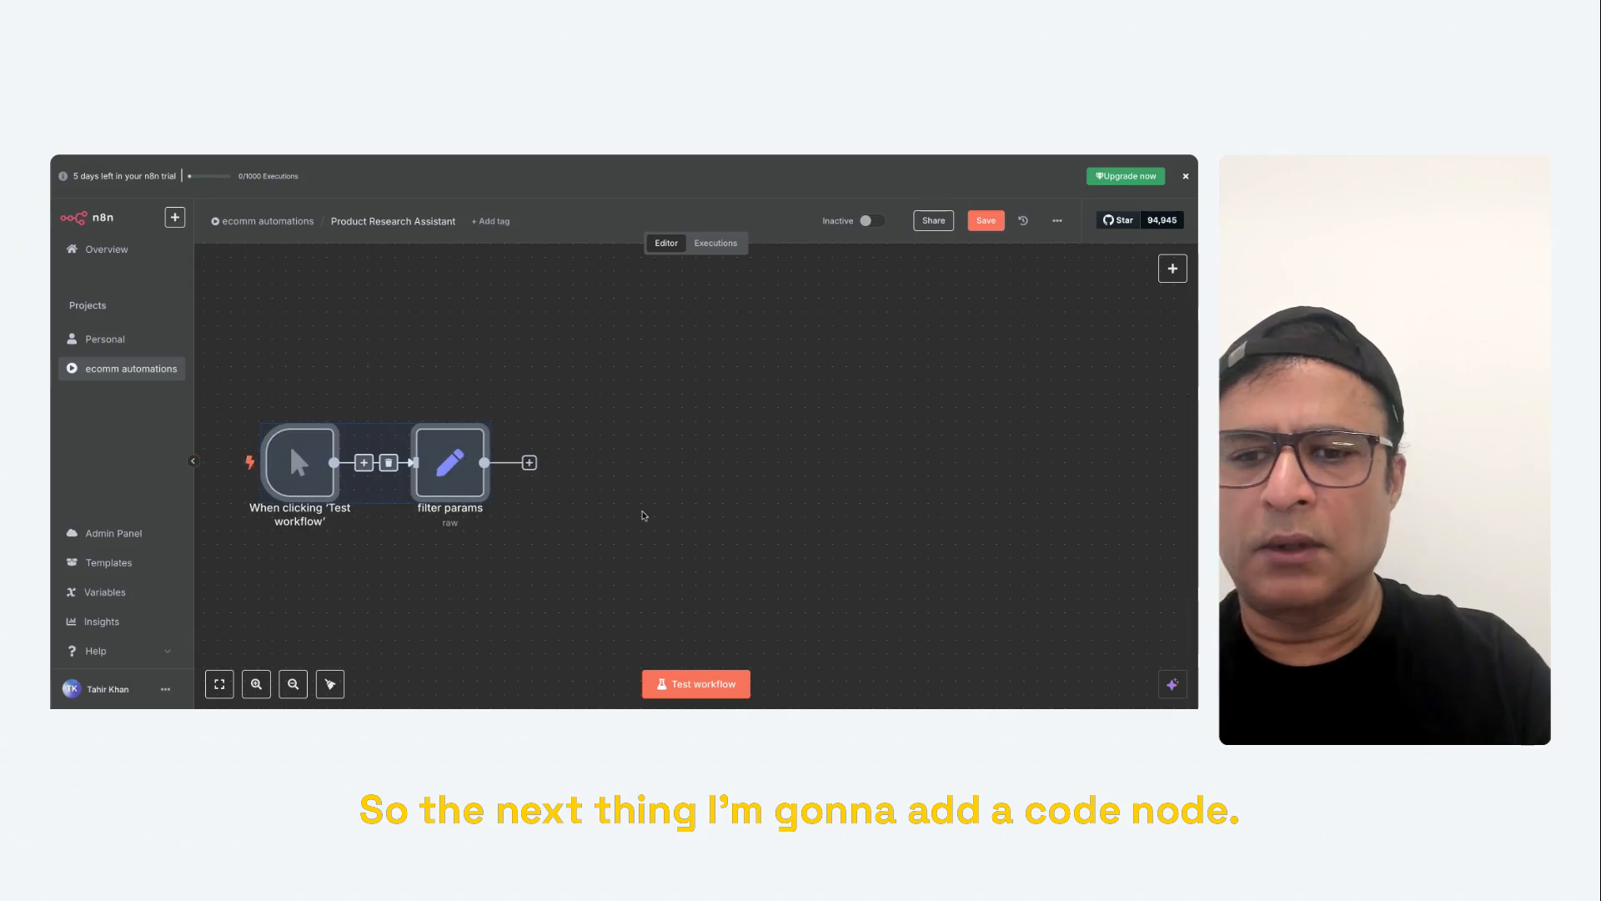
click(528, 462)
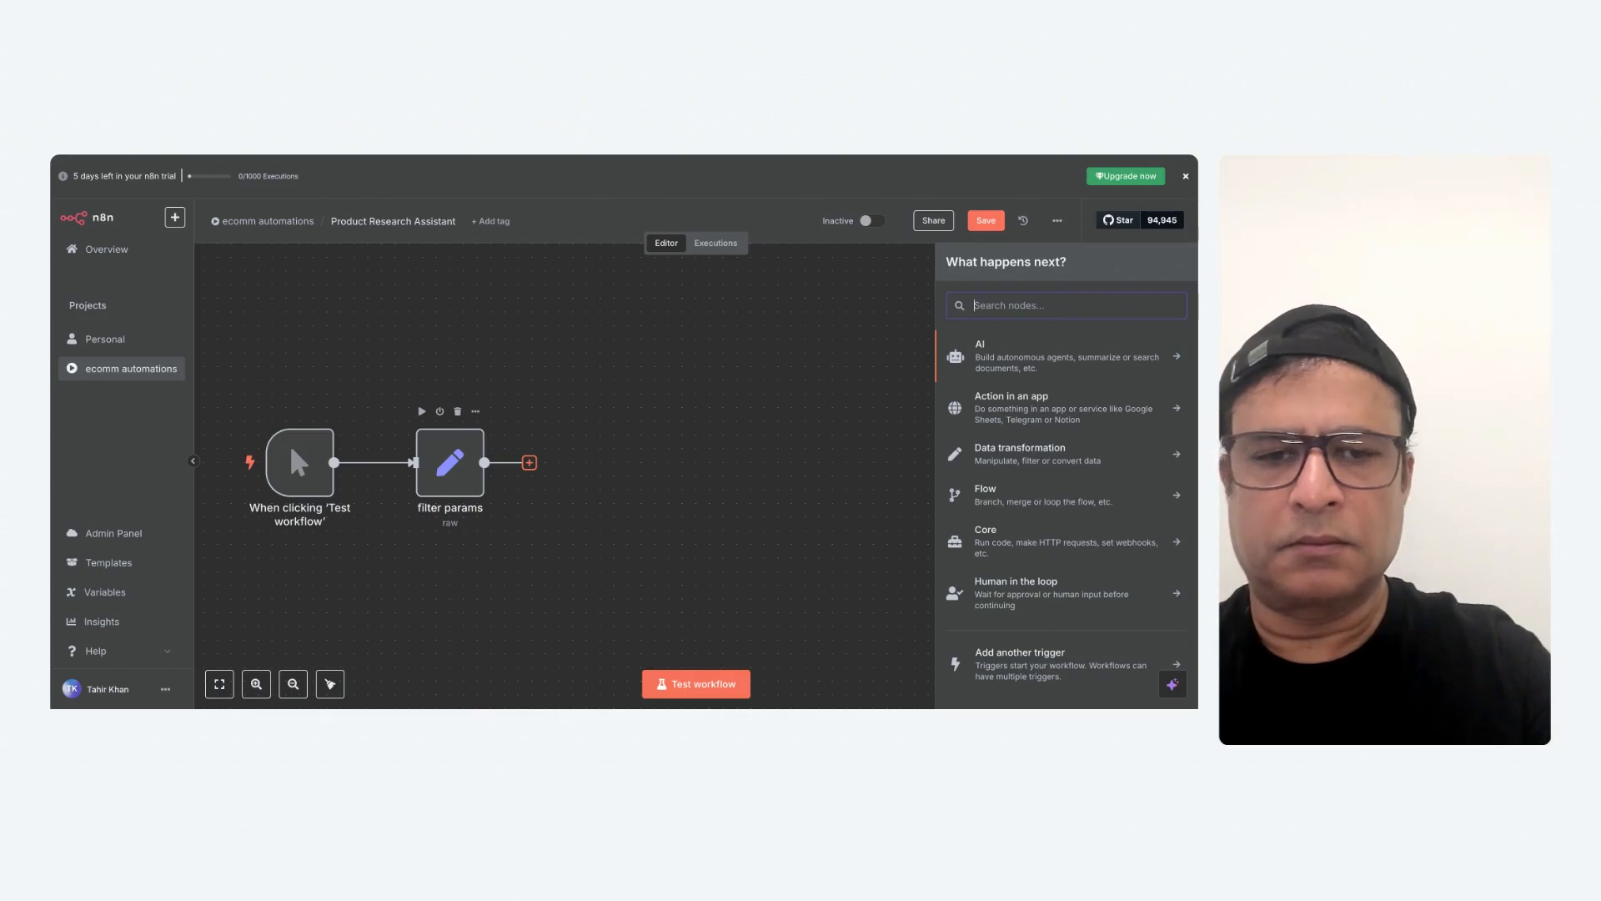
text(code)
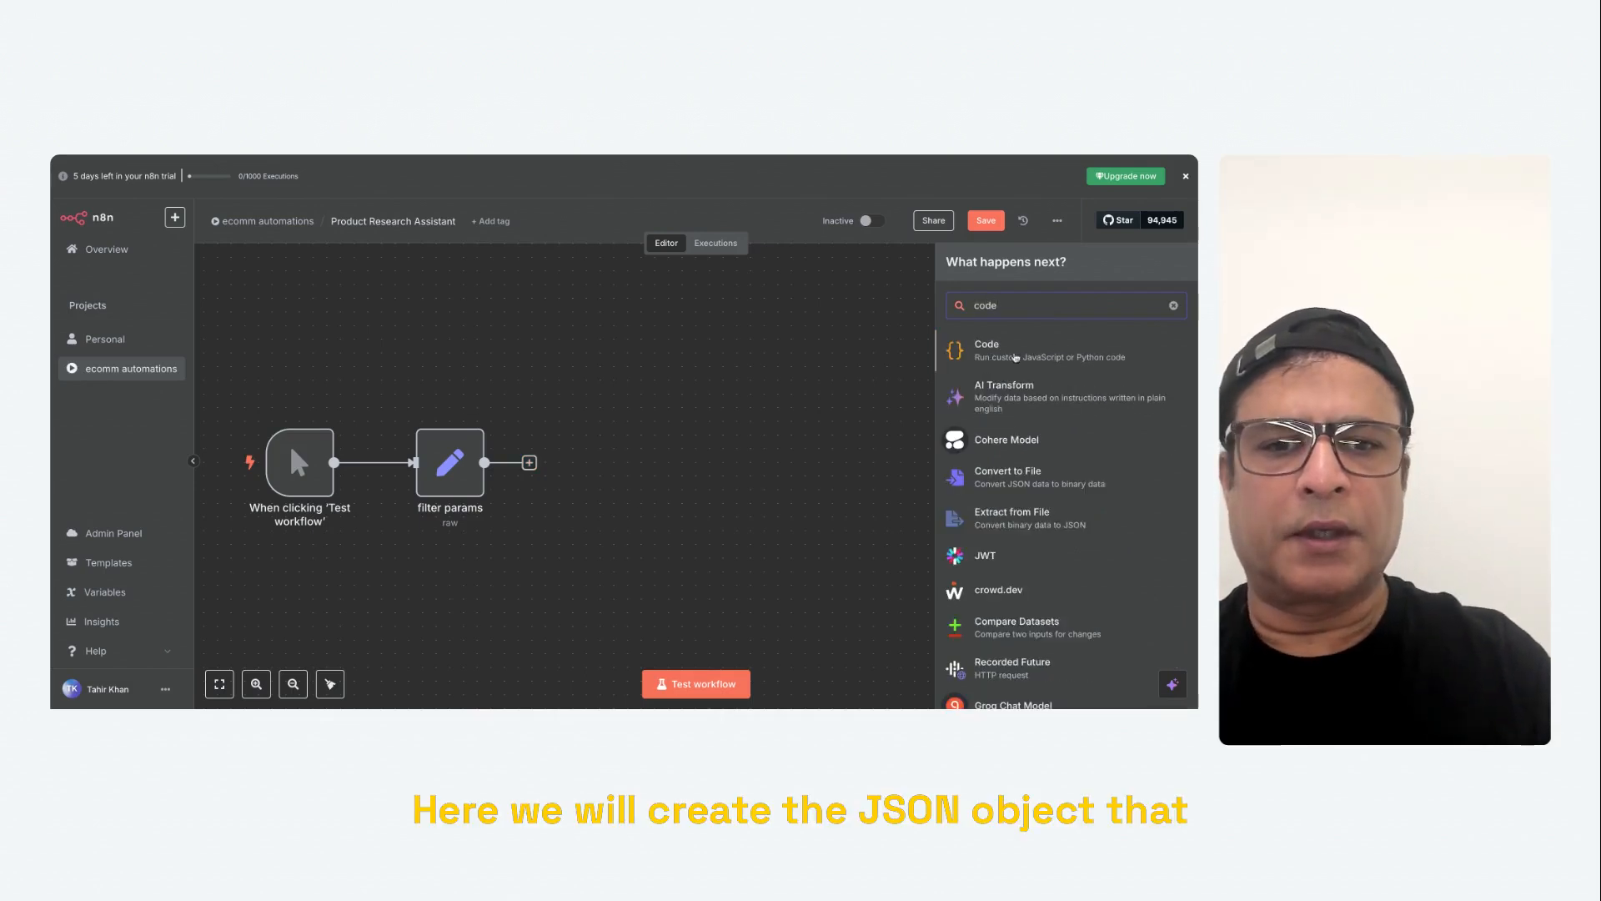
click(987, 350)
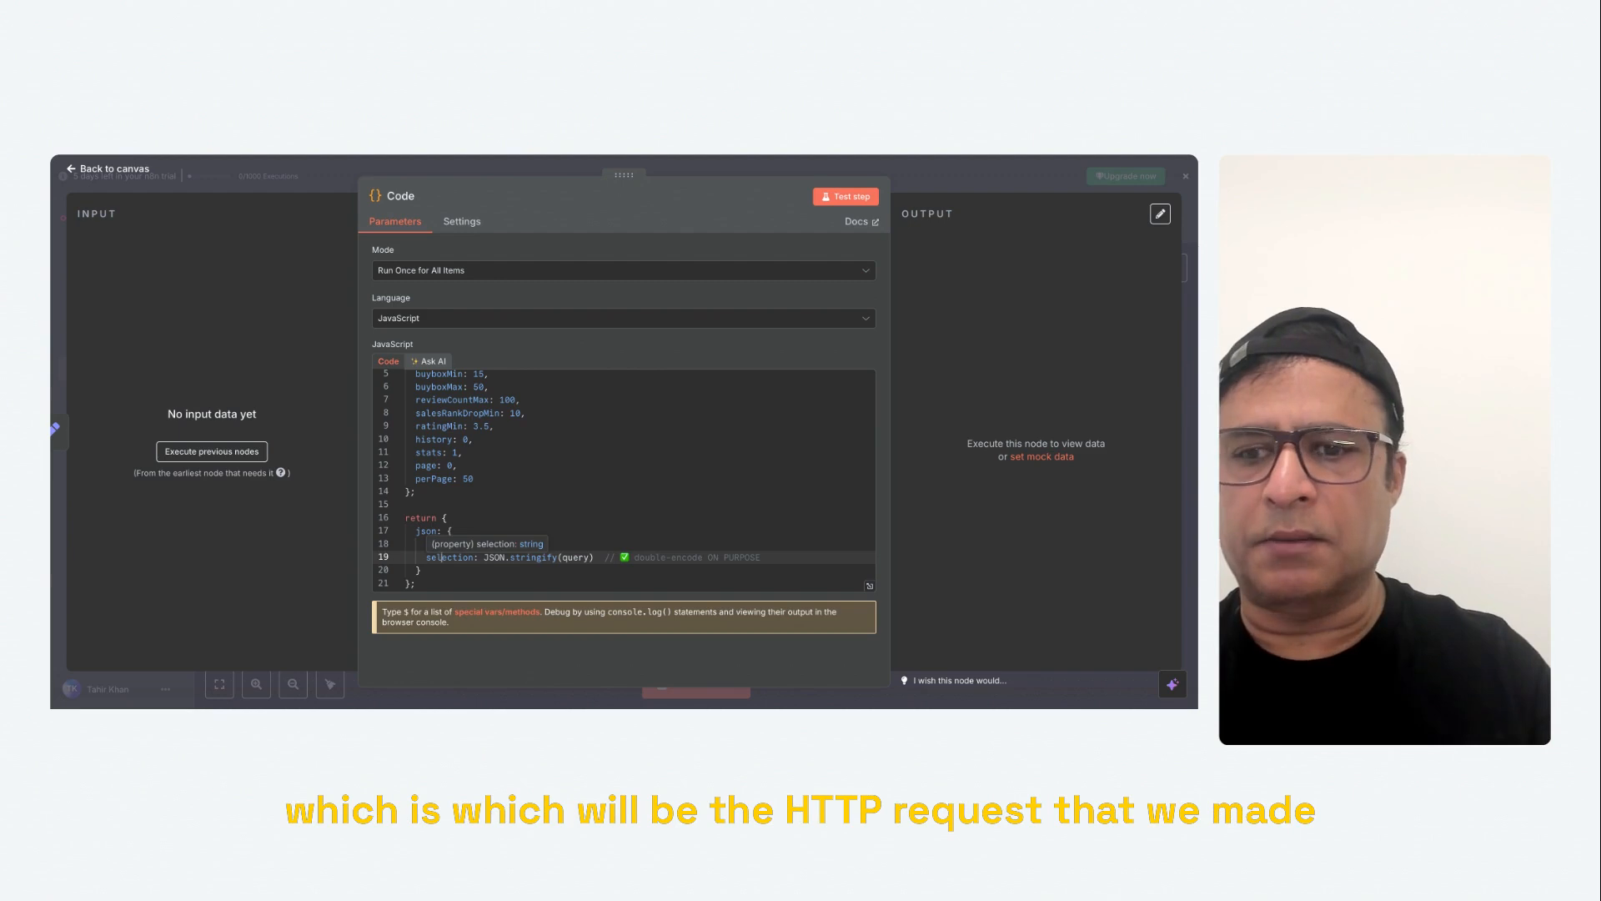
text(keepaKey,)
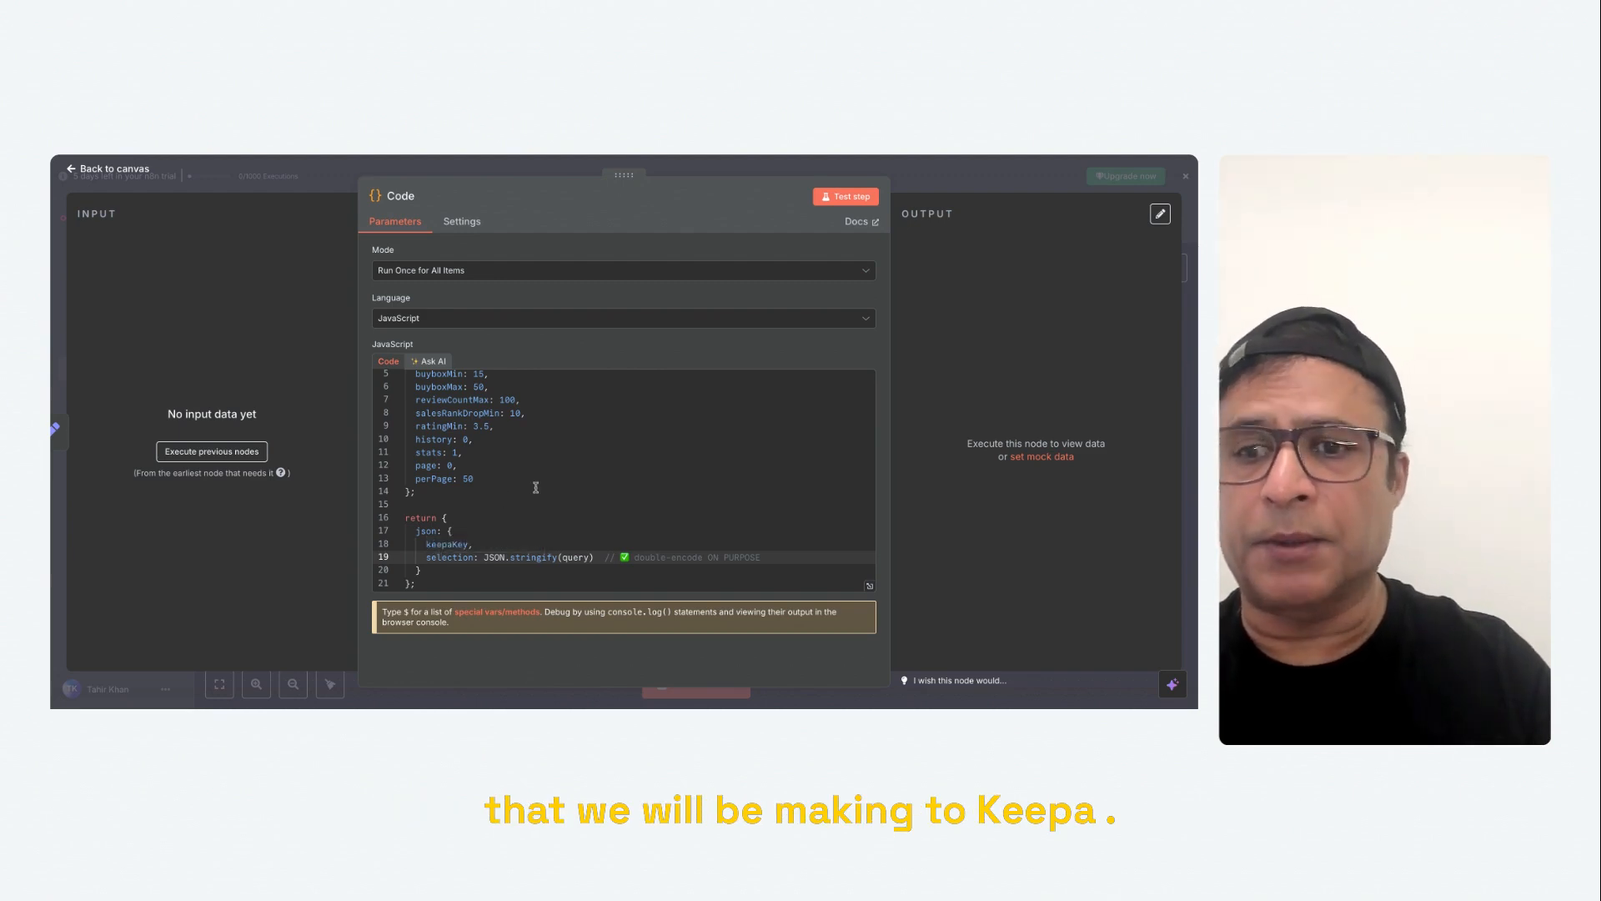
mouse_move(547, 473)
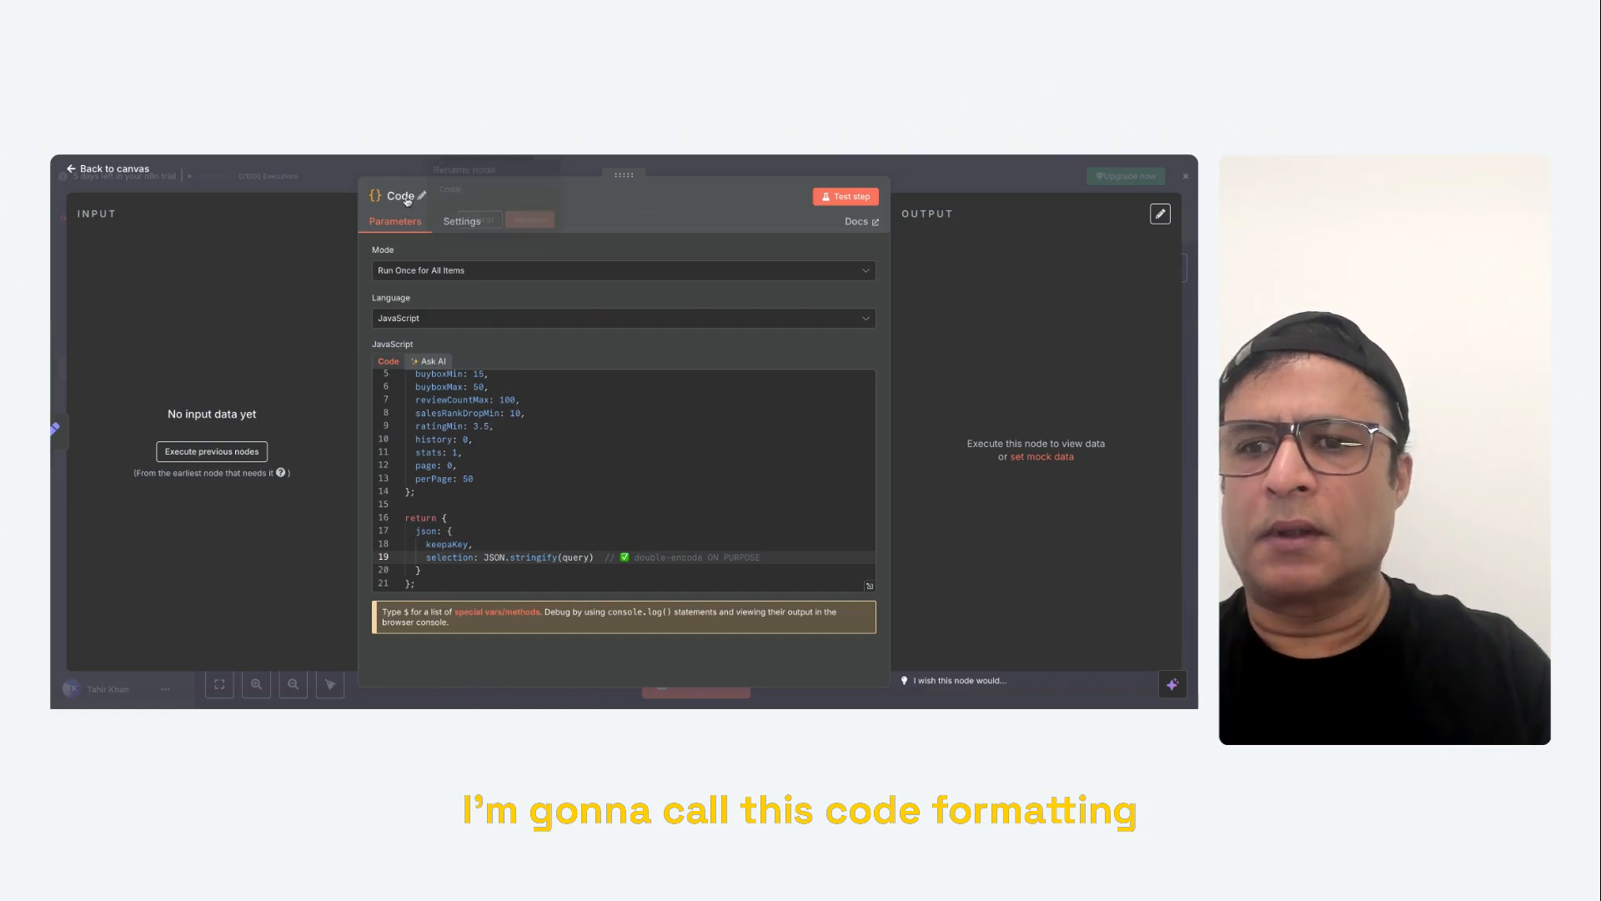
text(Code formatting)
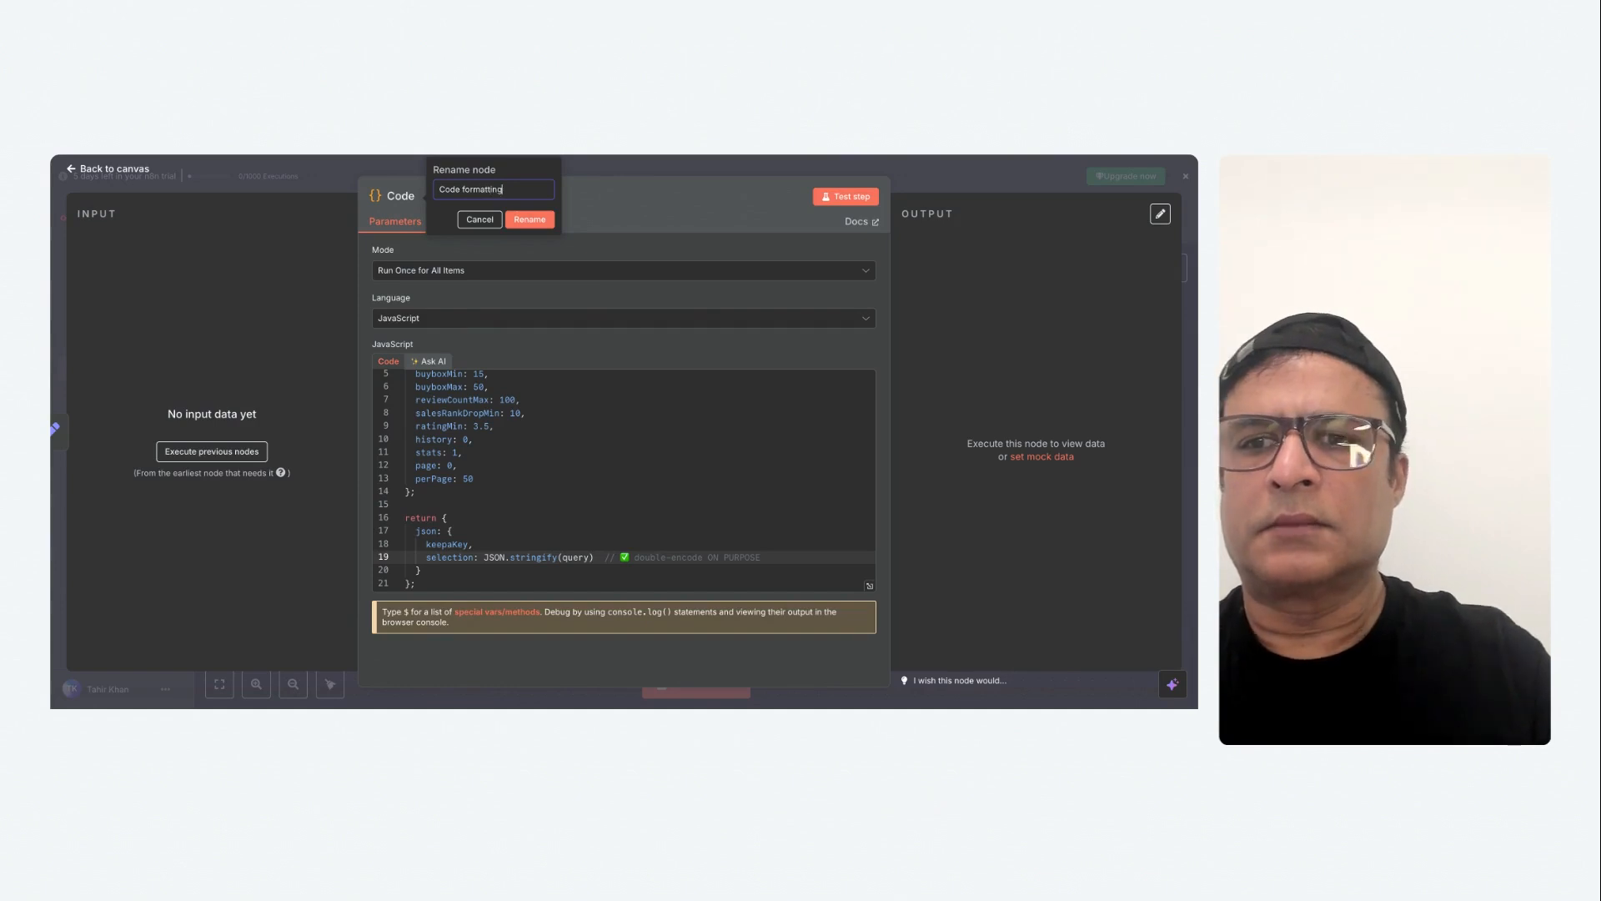
text(reformatting)
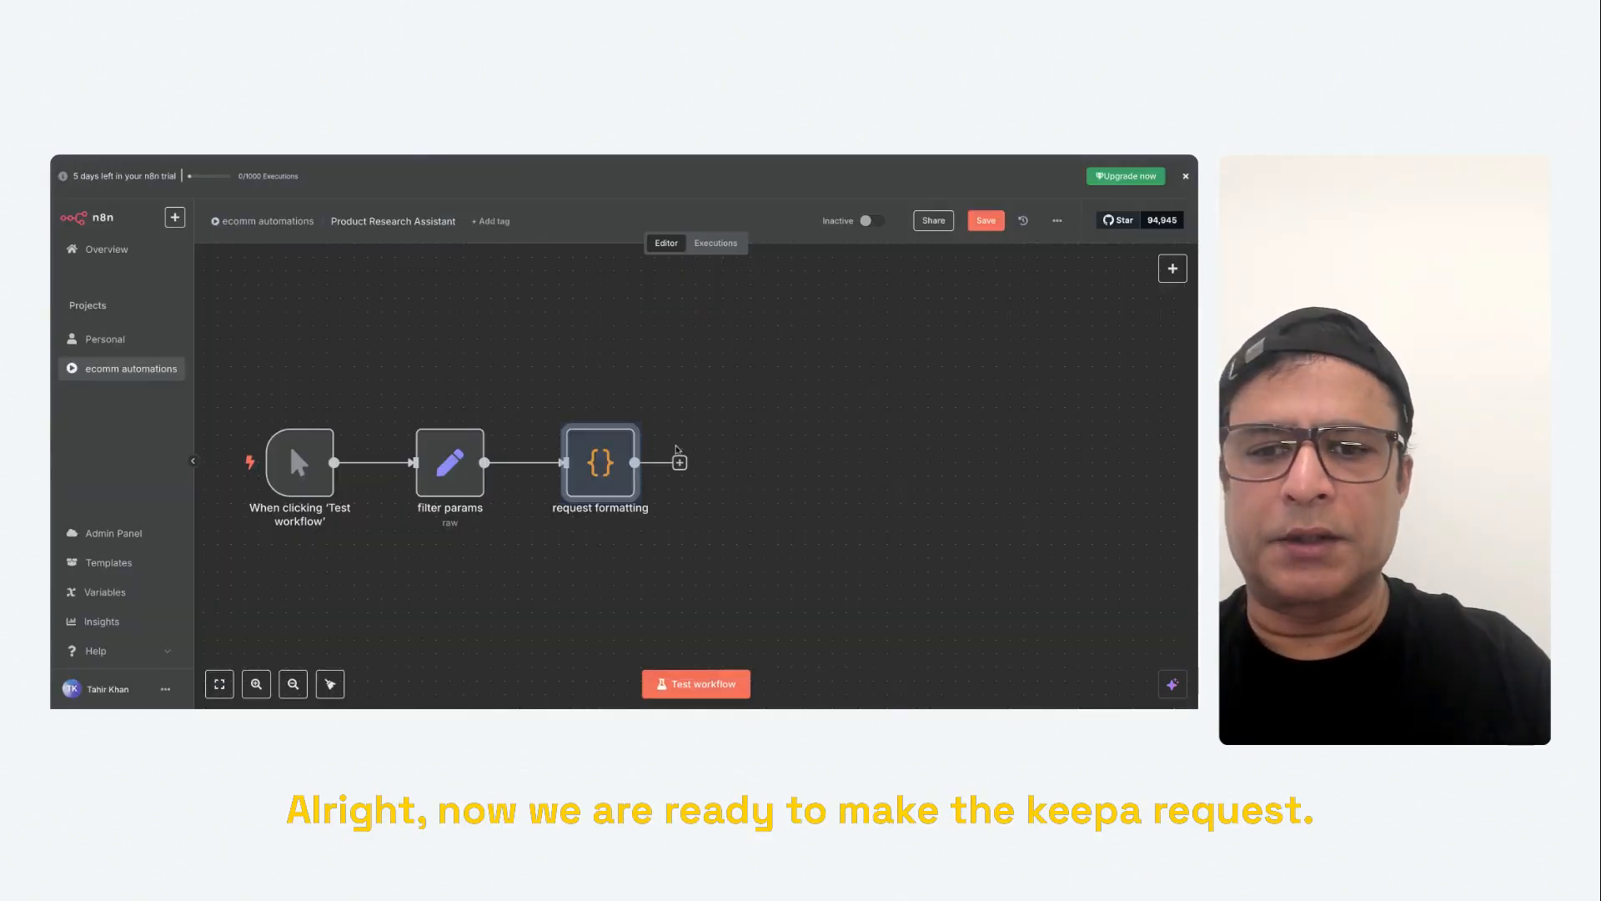
Add an HTTP Request node after request formatting targeting the Keepa /query URL.
click(679, 460)
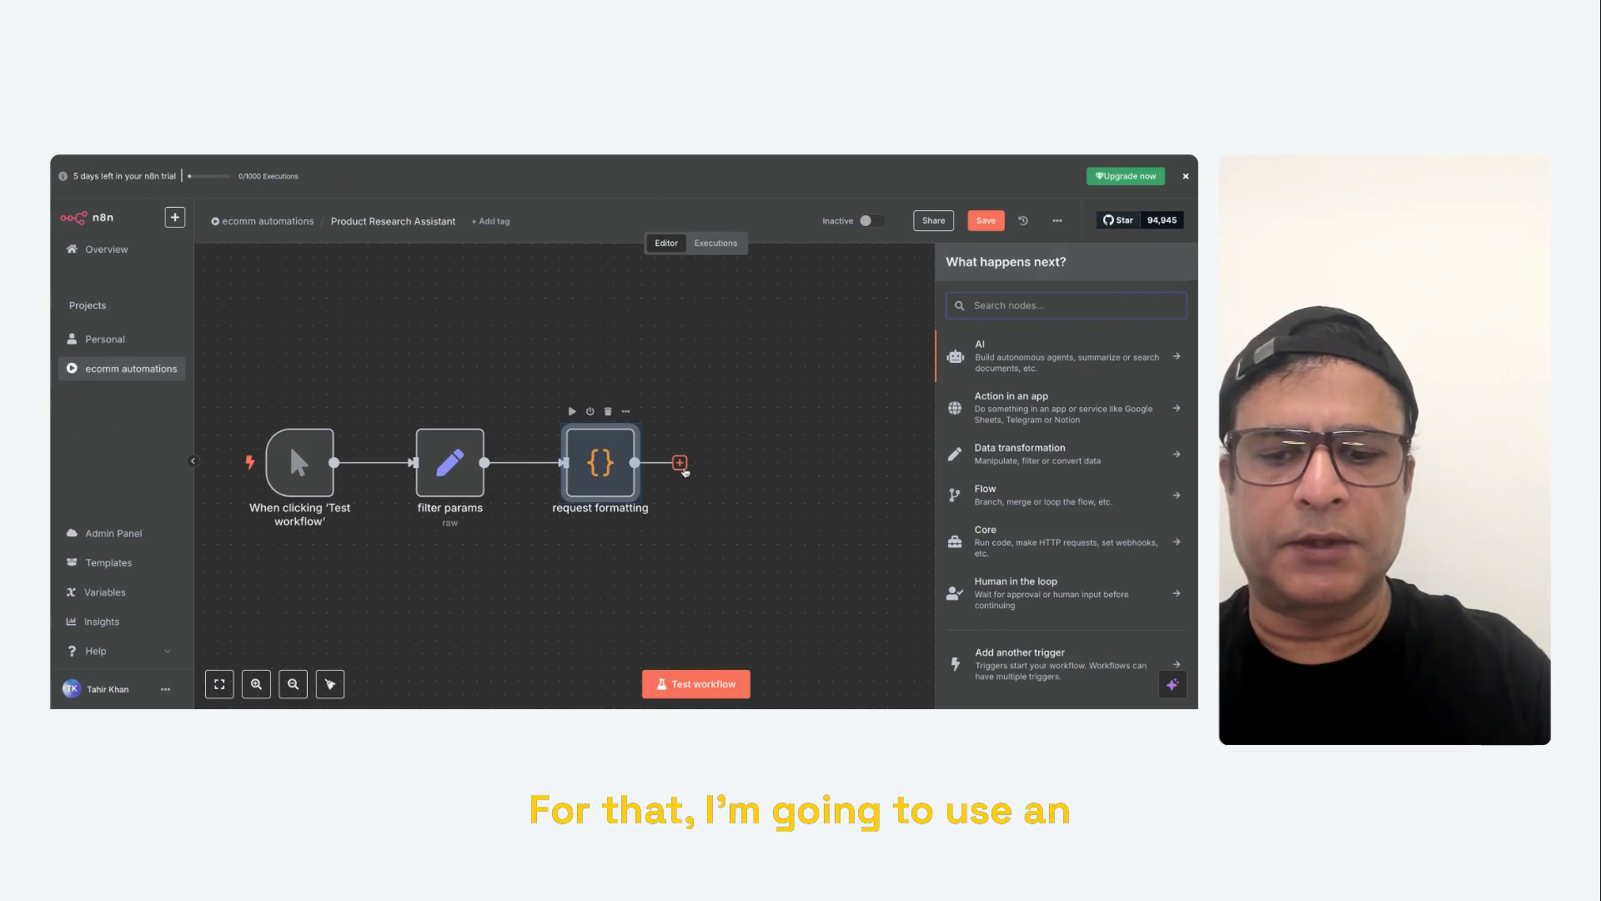
text(http)
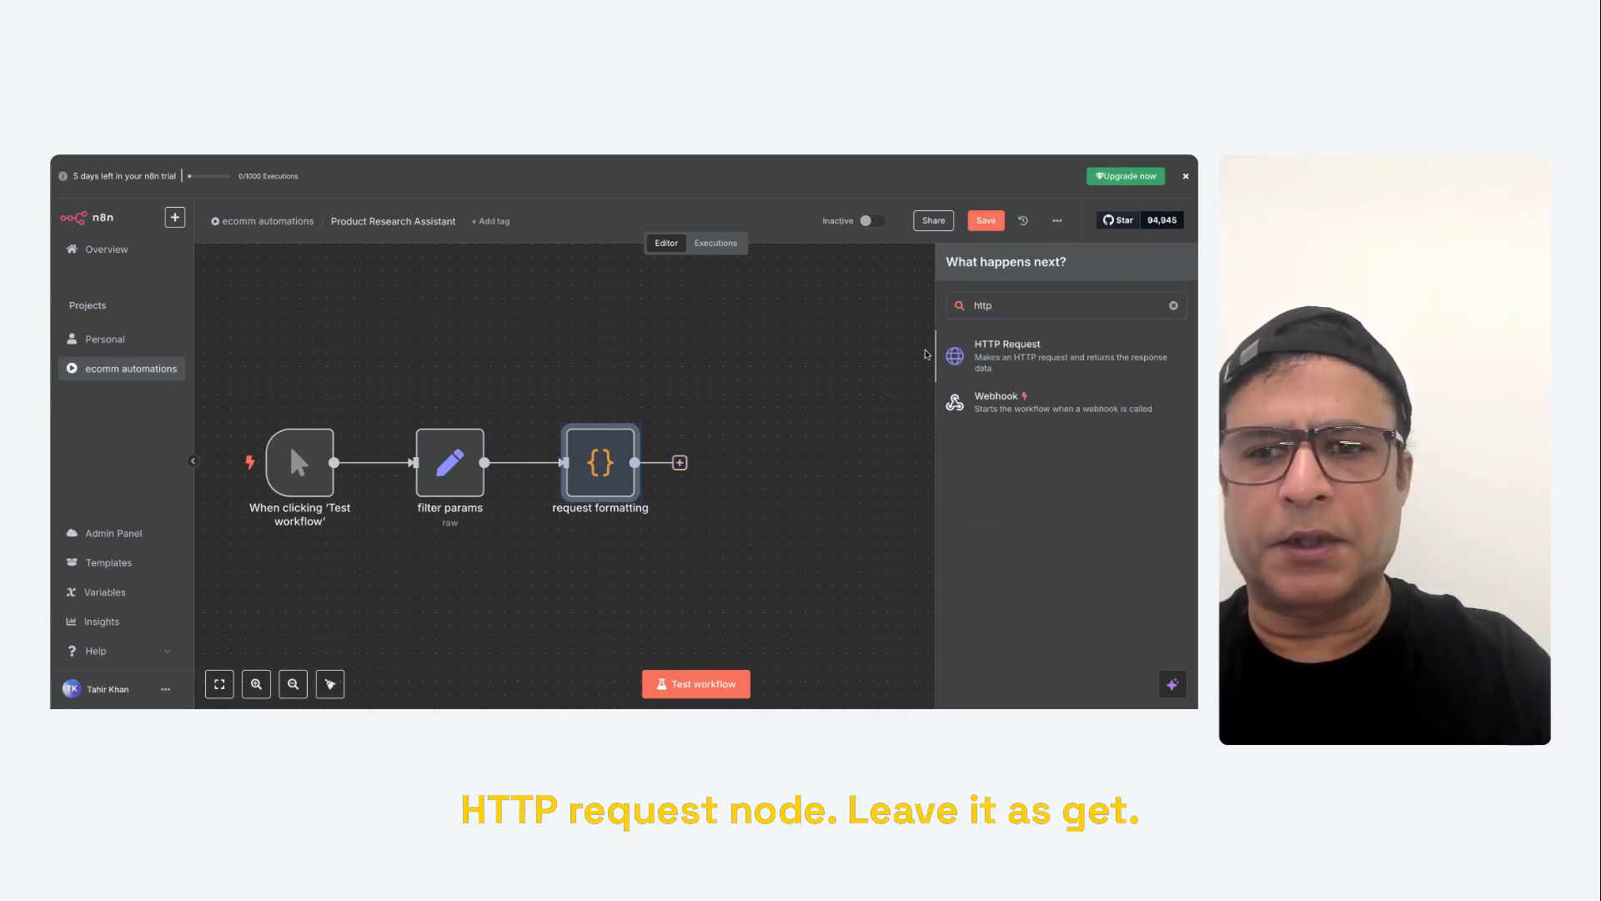
click(1007, 344)
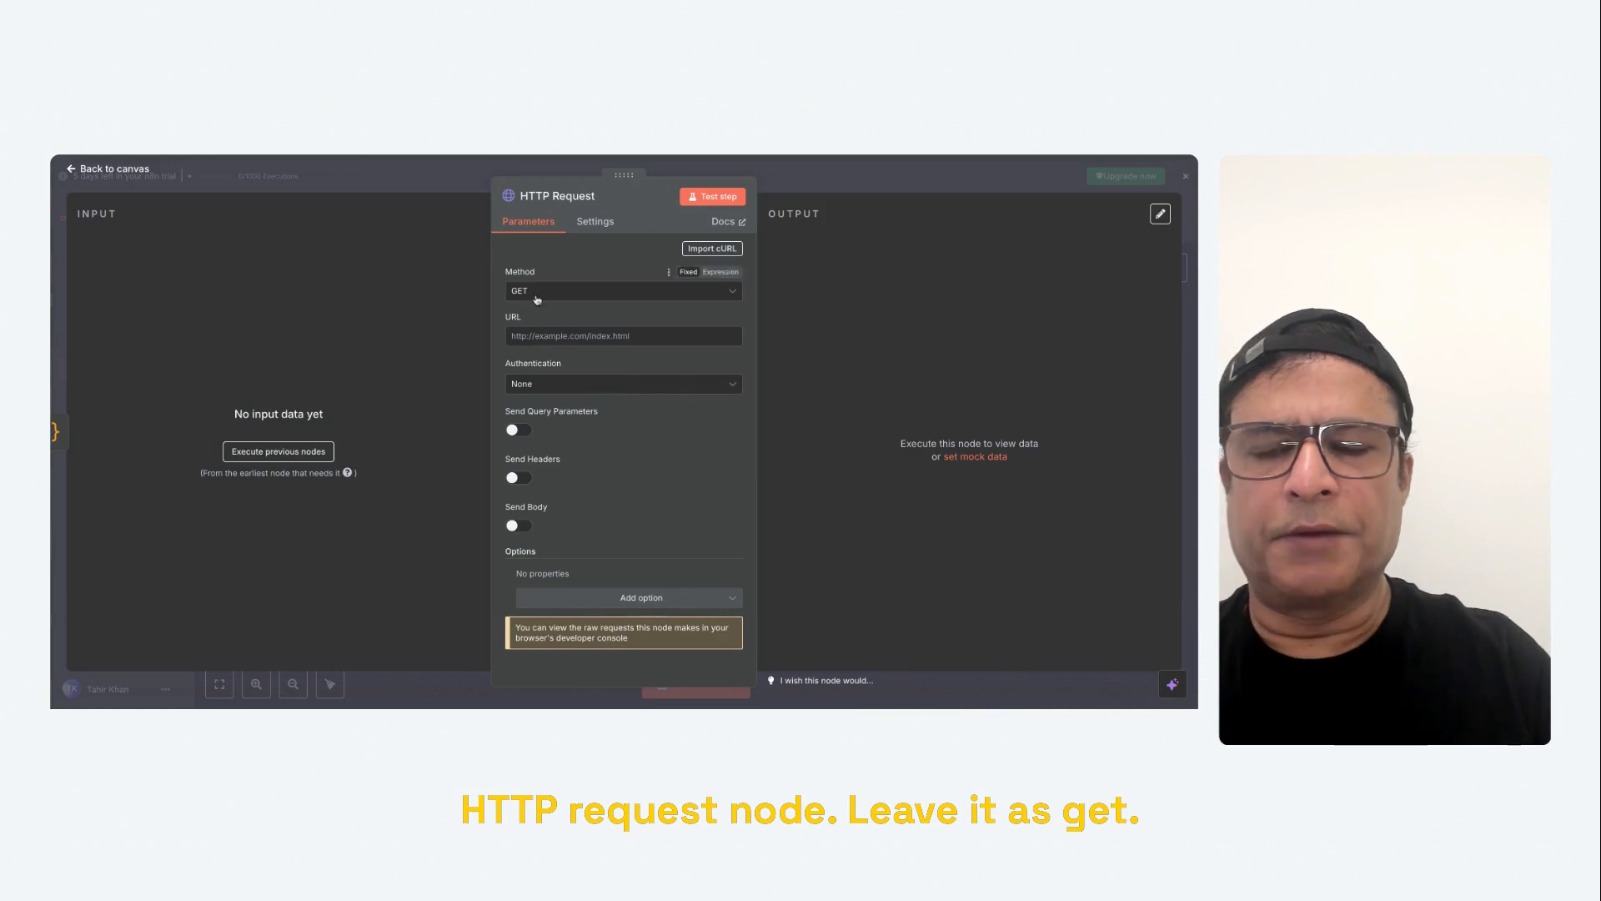
click(620, 335)
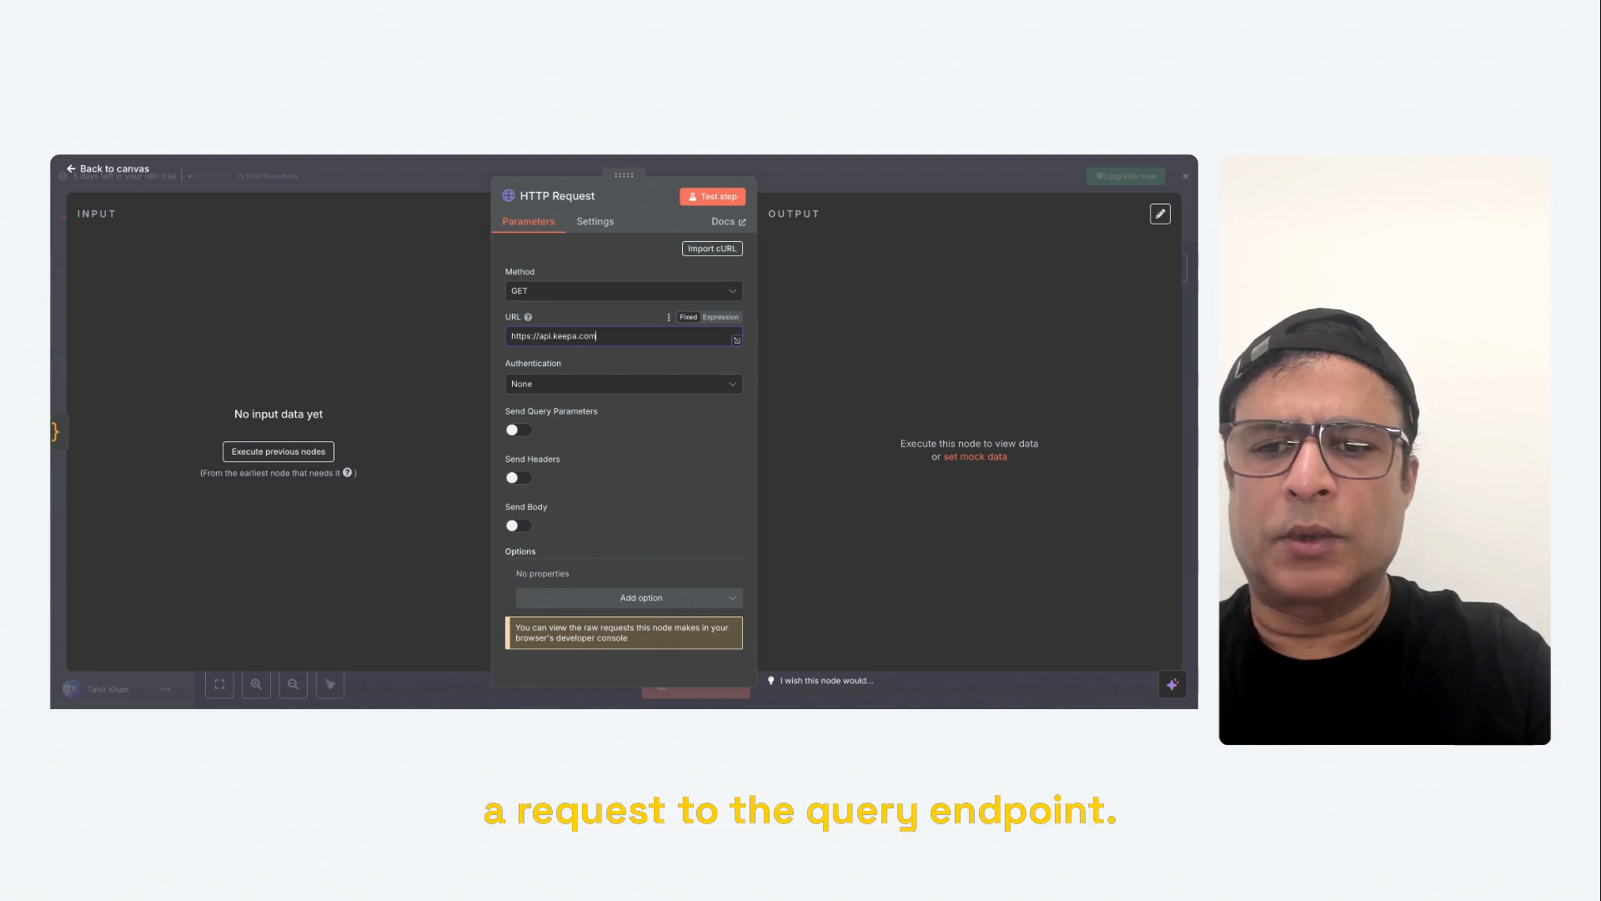
text(/query)
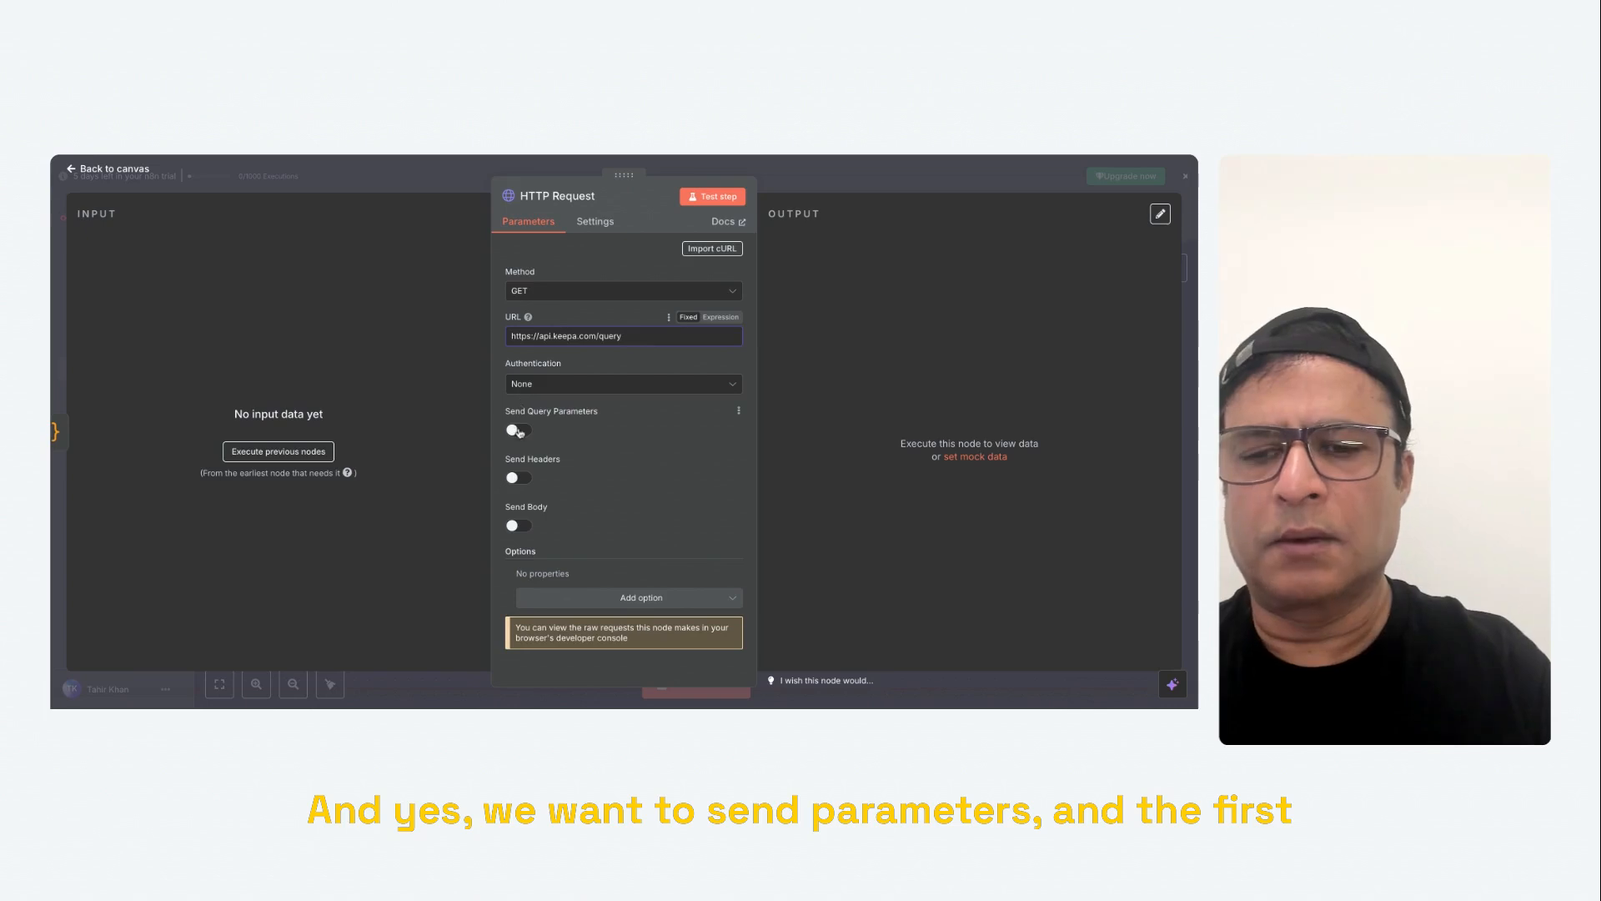
Enable query parameters and add a domain parameter set to 1.
click(518, 428)
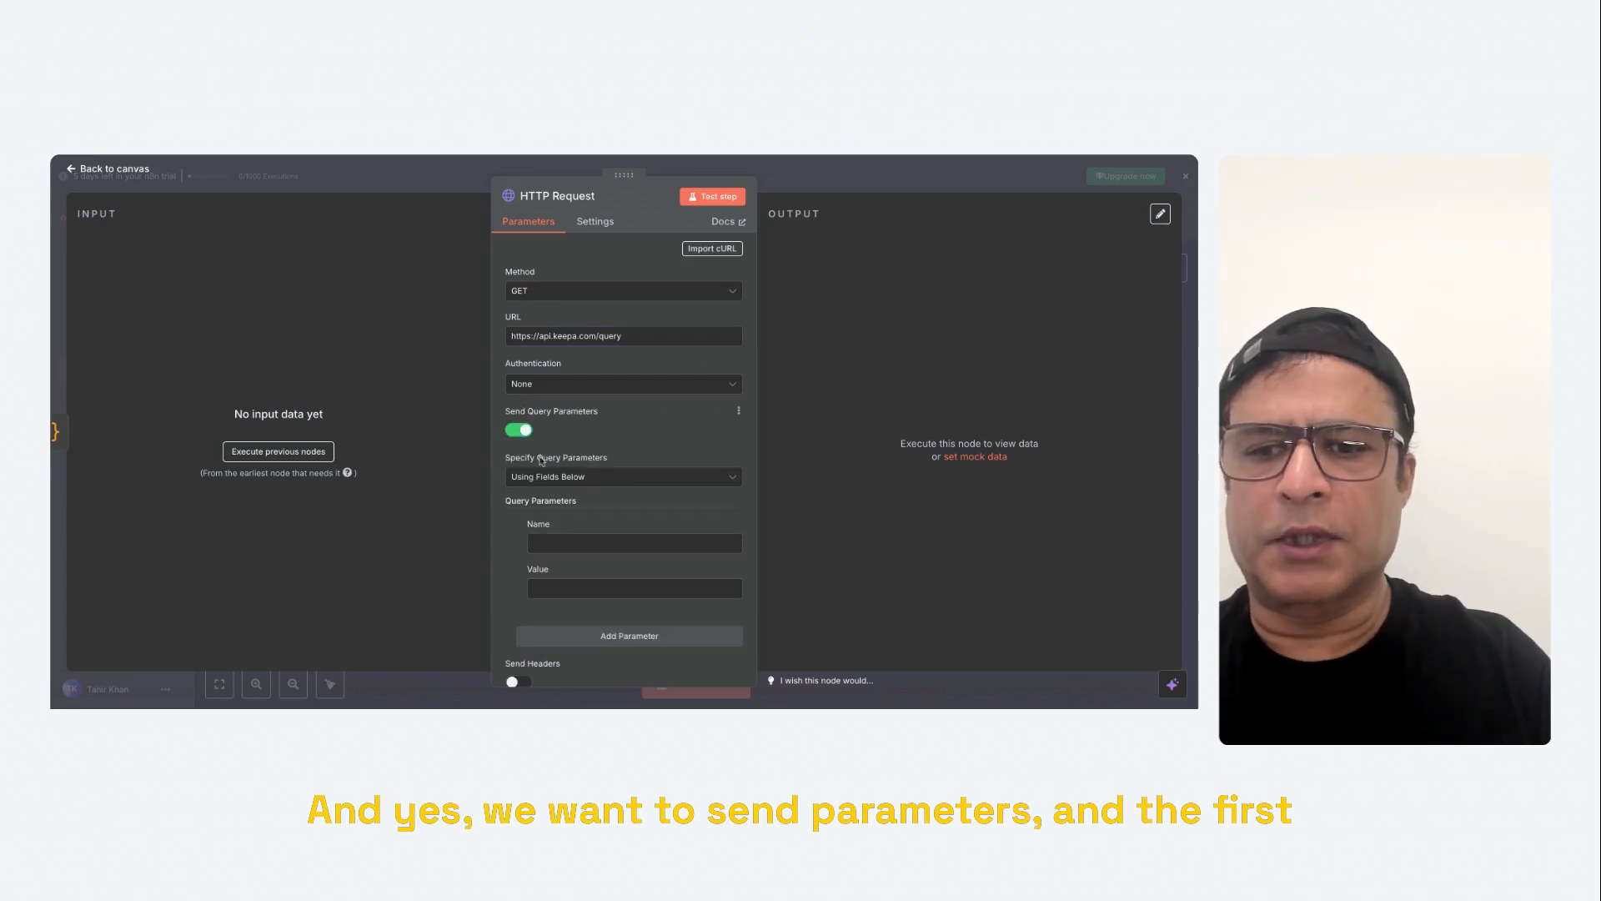
click(633, 542)
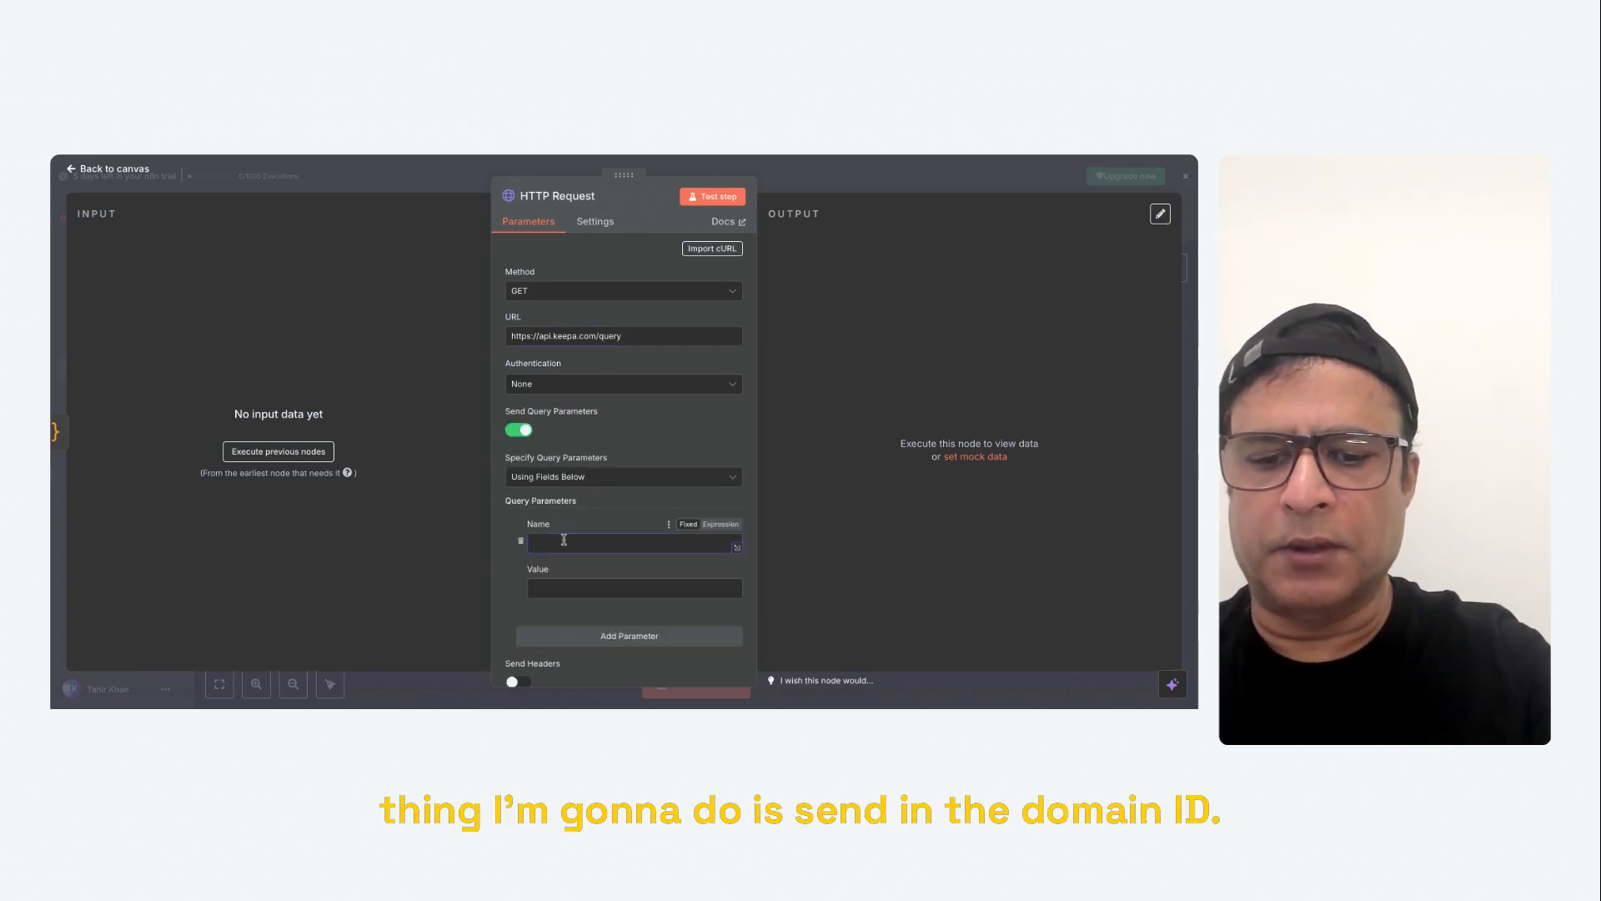
text(domain)
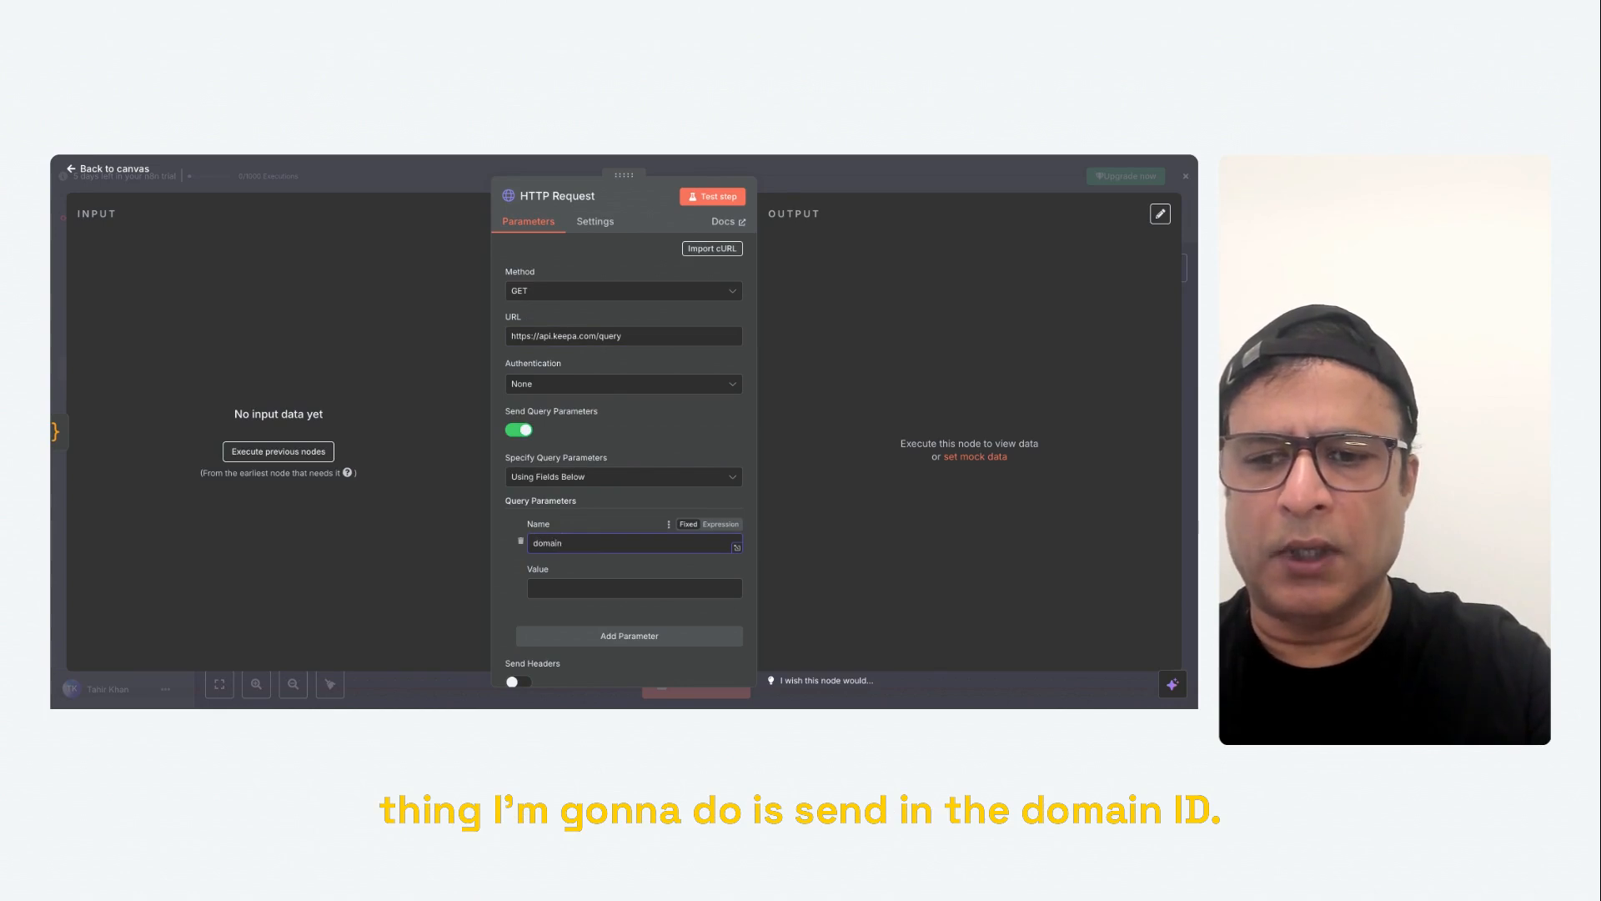
click(633, 588)
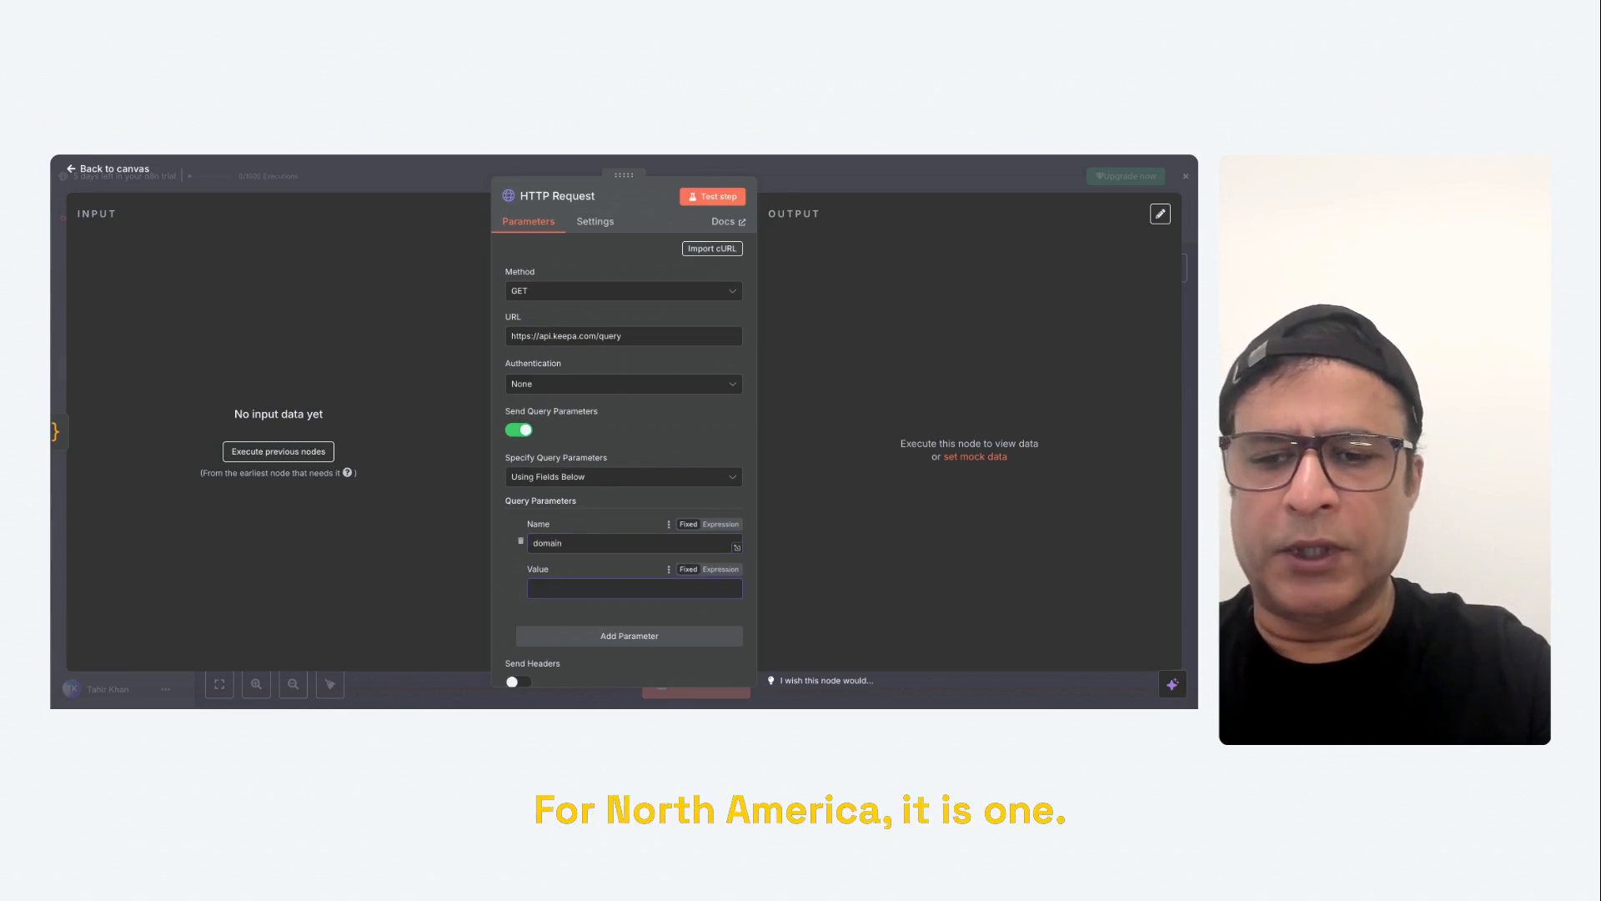
text(1)
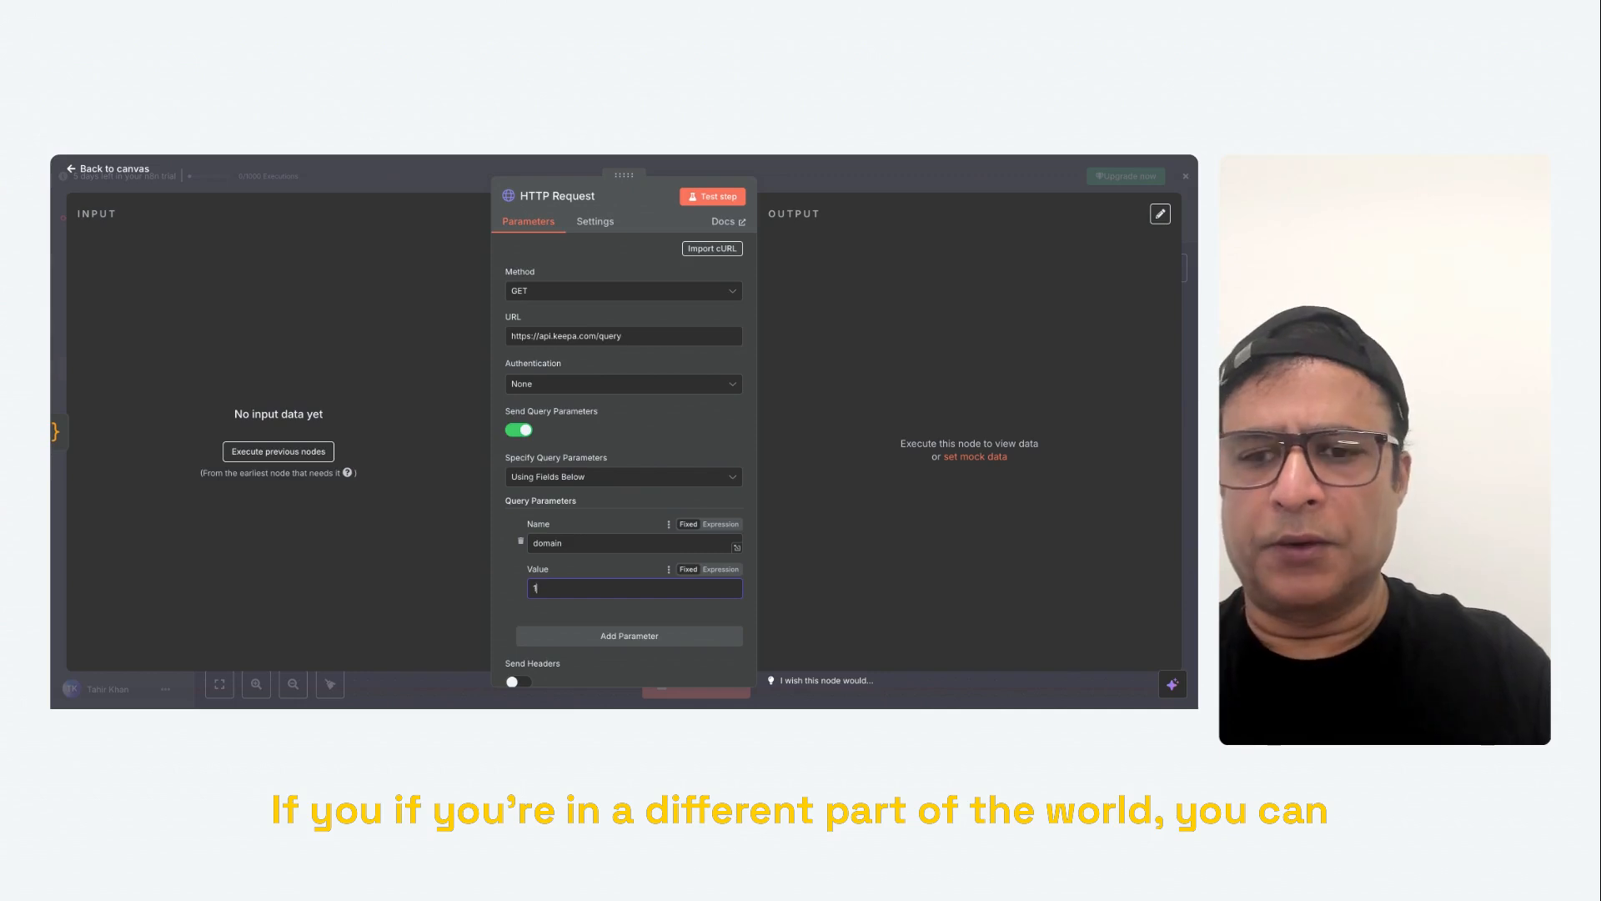
scroll(down, 3)
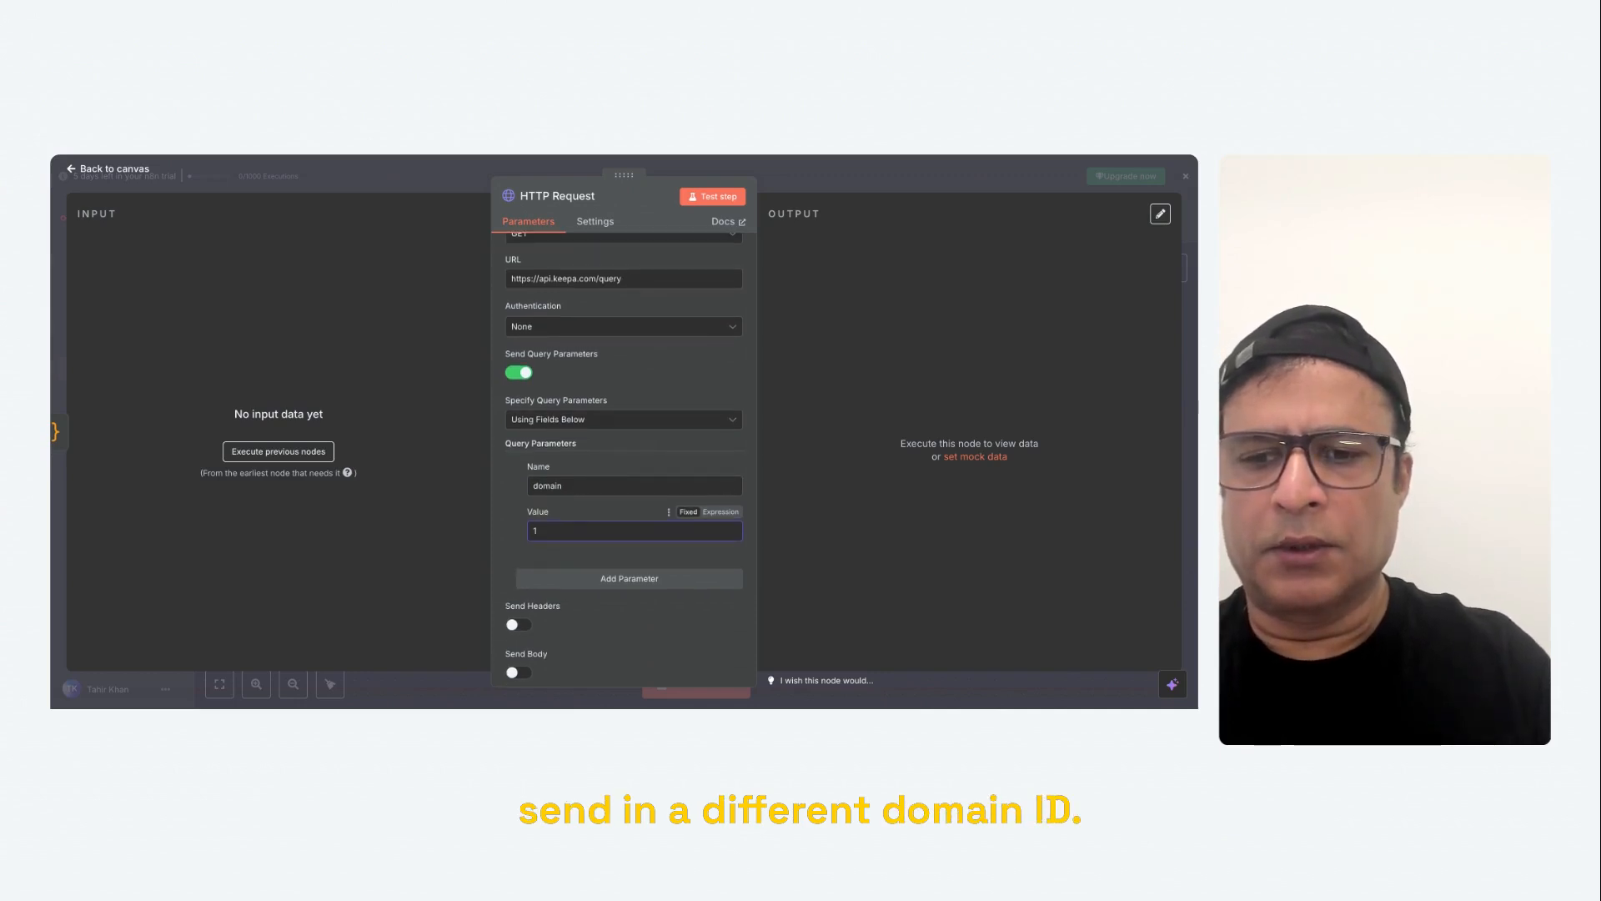
Add a key query parameter with value {{ $json.keepaKey }}.
click(629, 578)
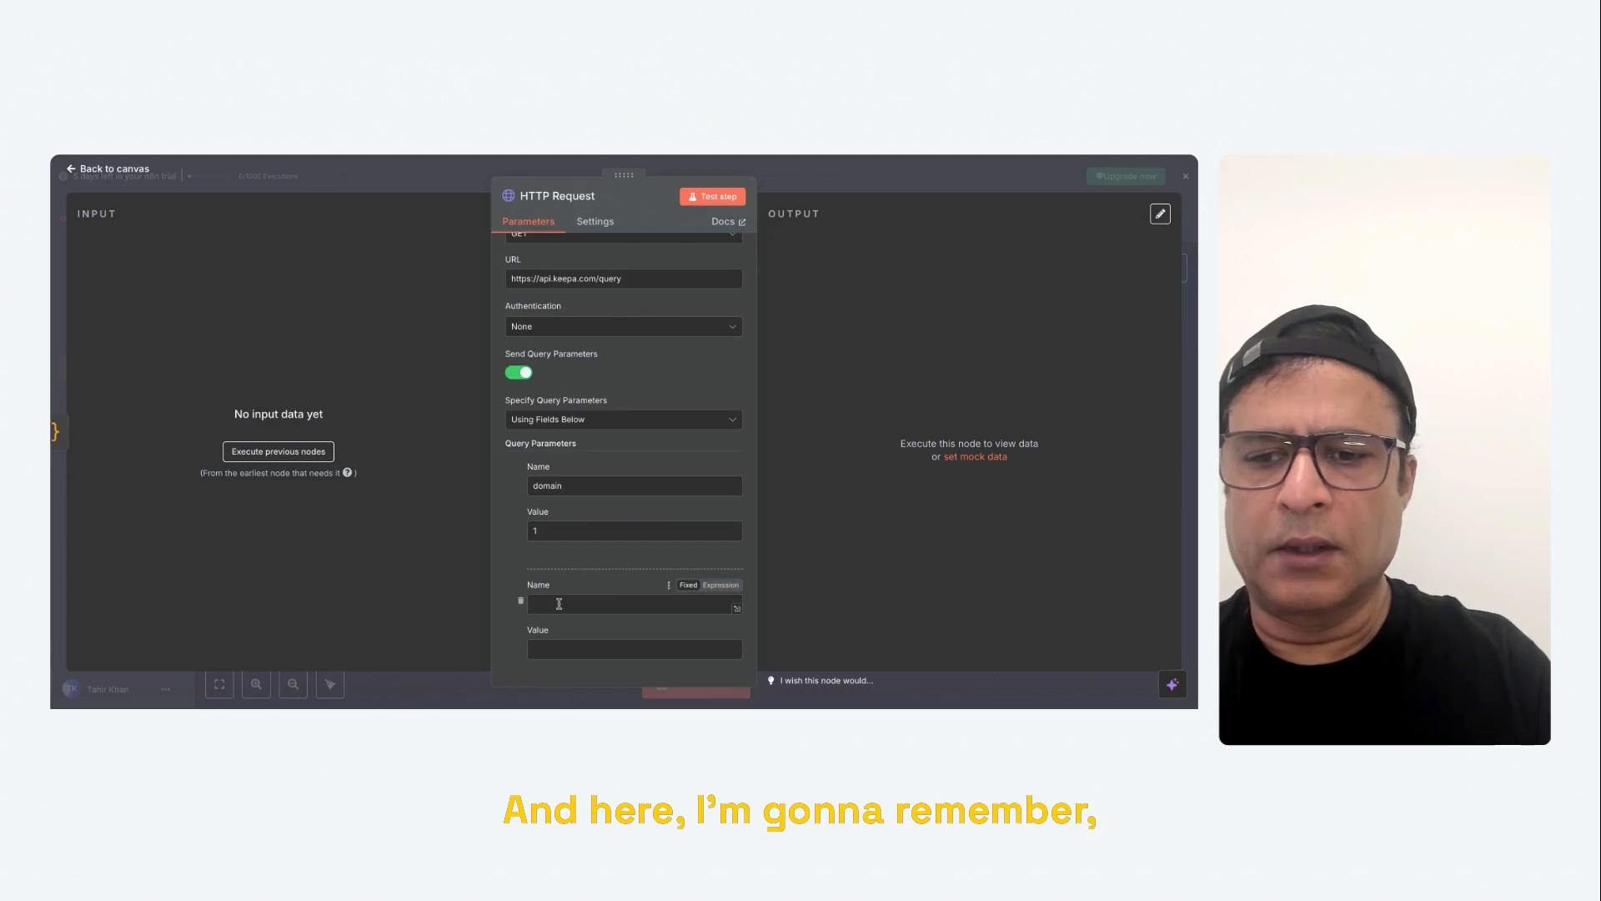
click(623, 604)
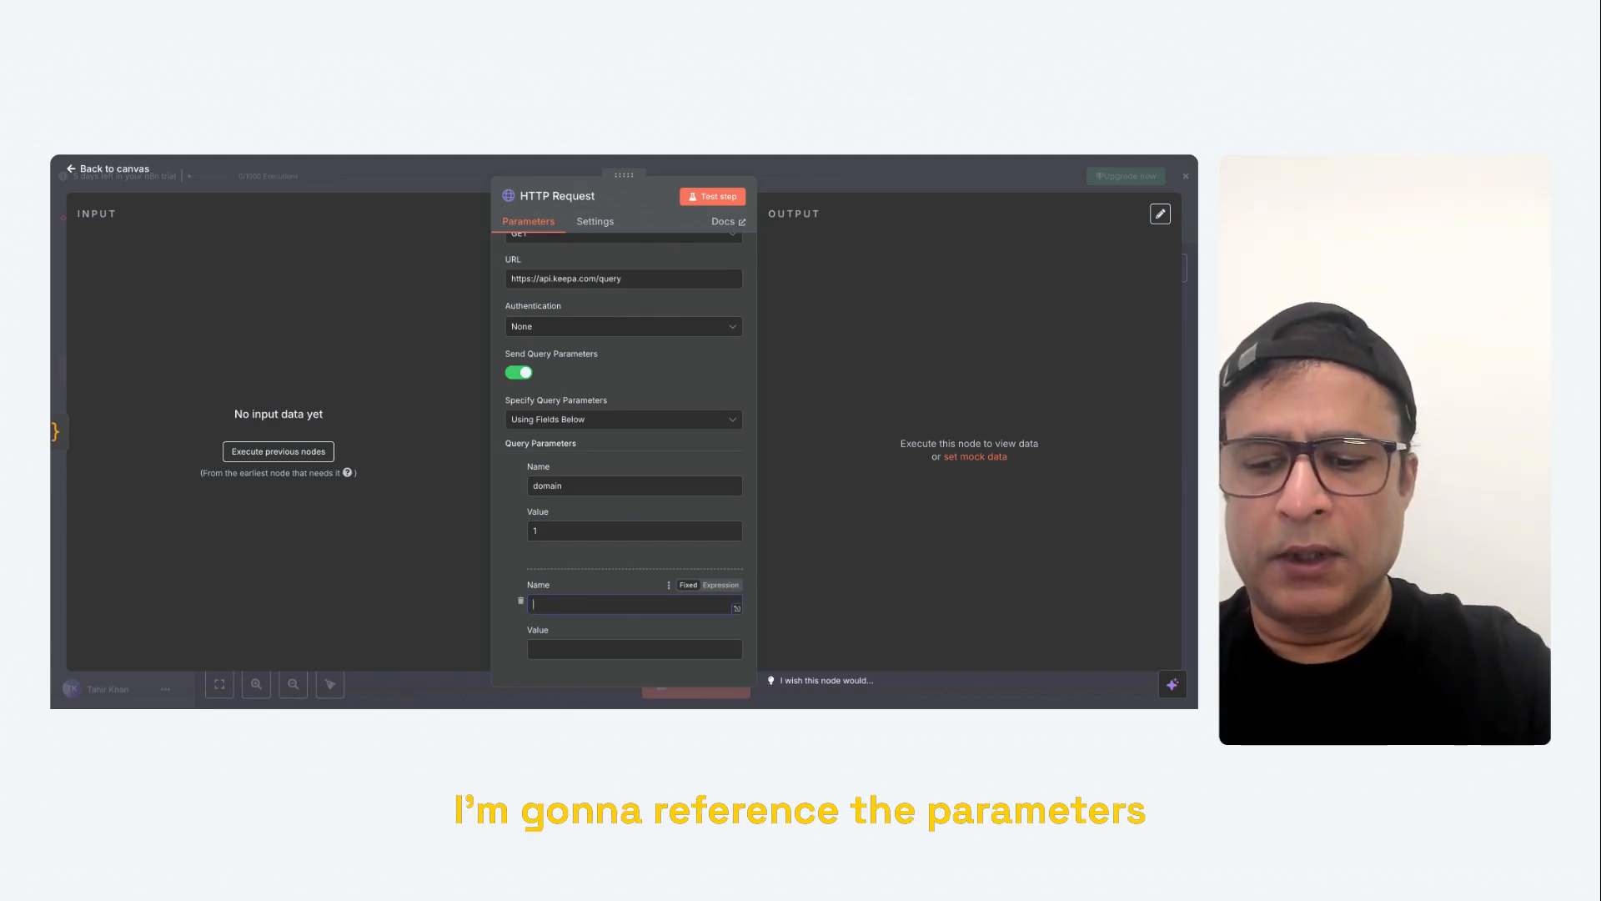
text(keep)
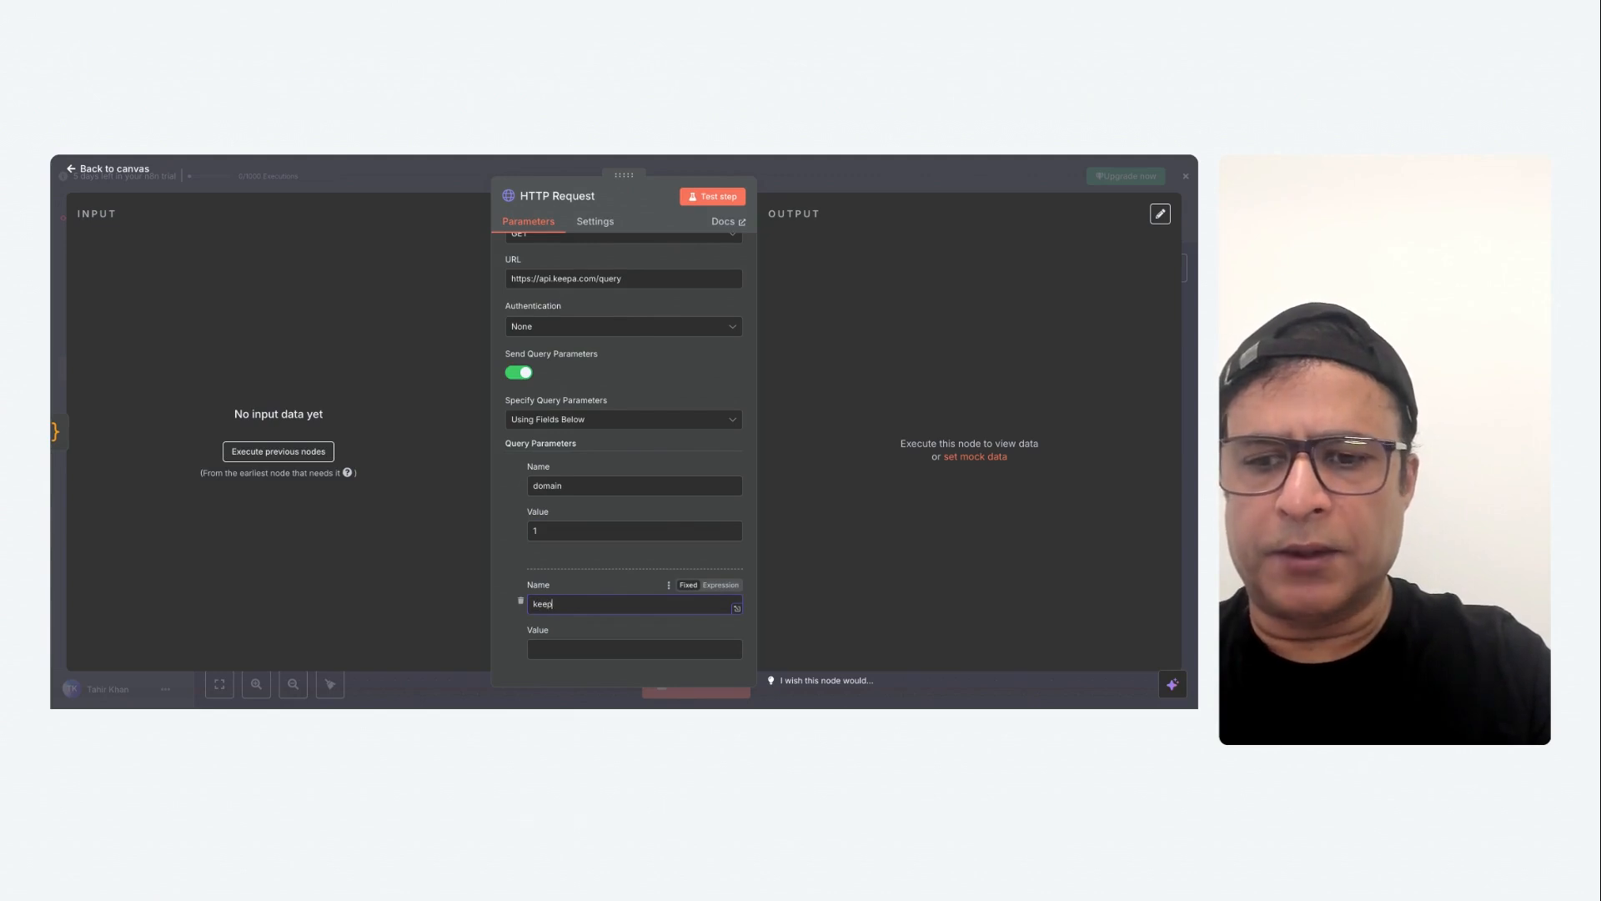
text(key)
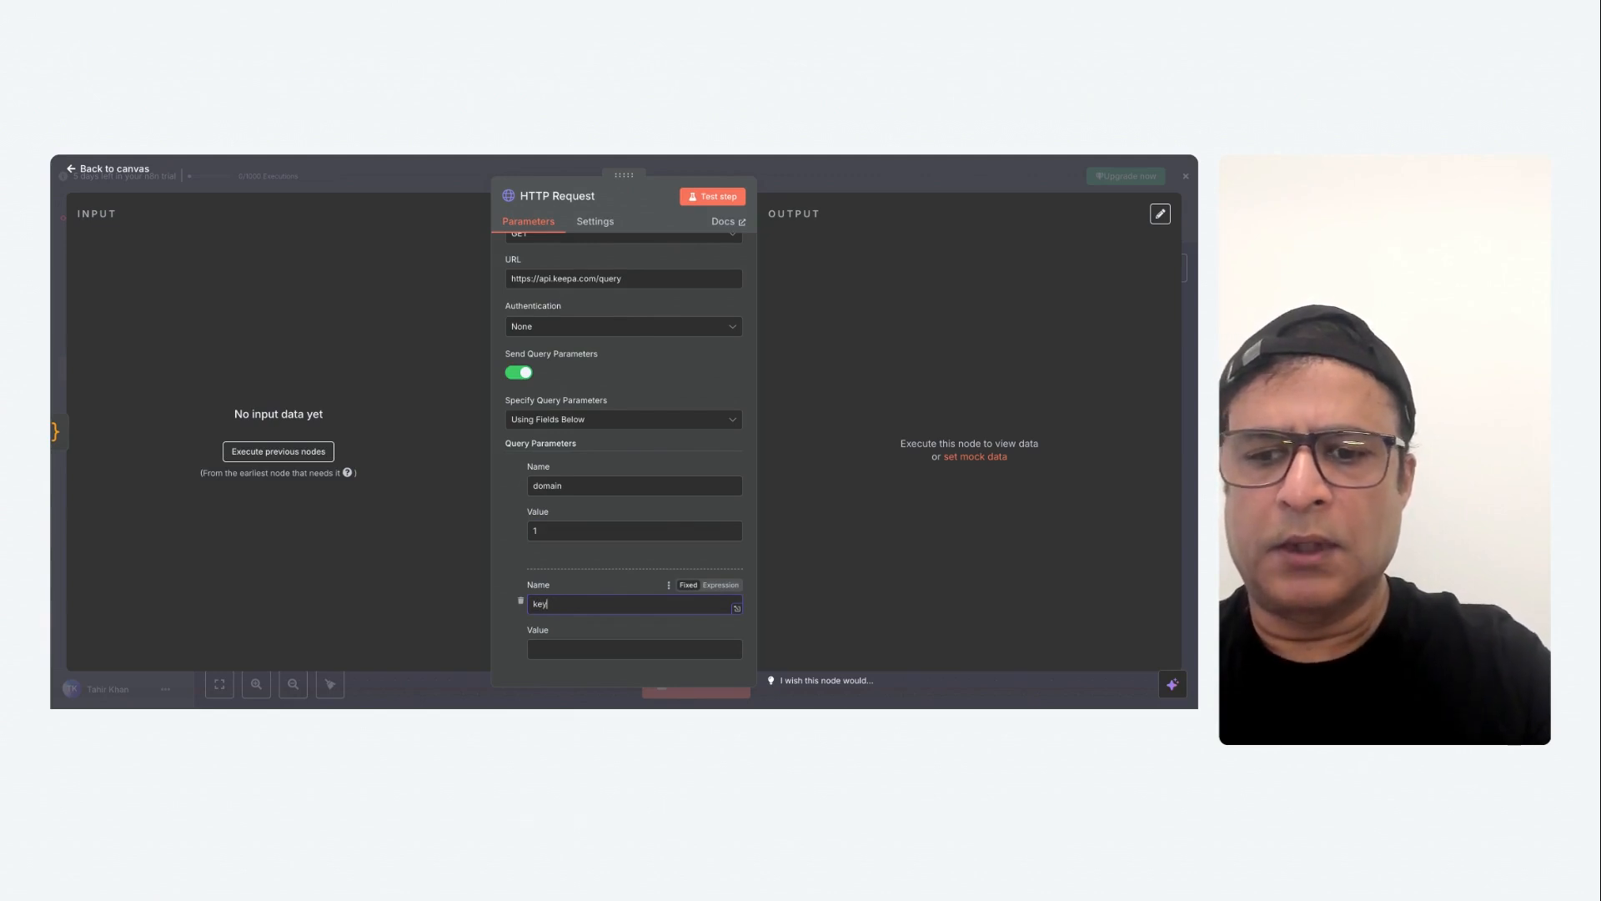
click(633, 650)
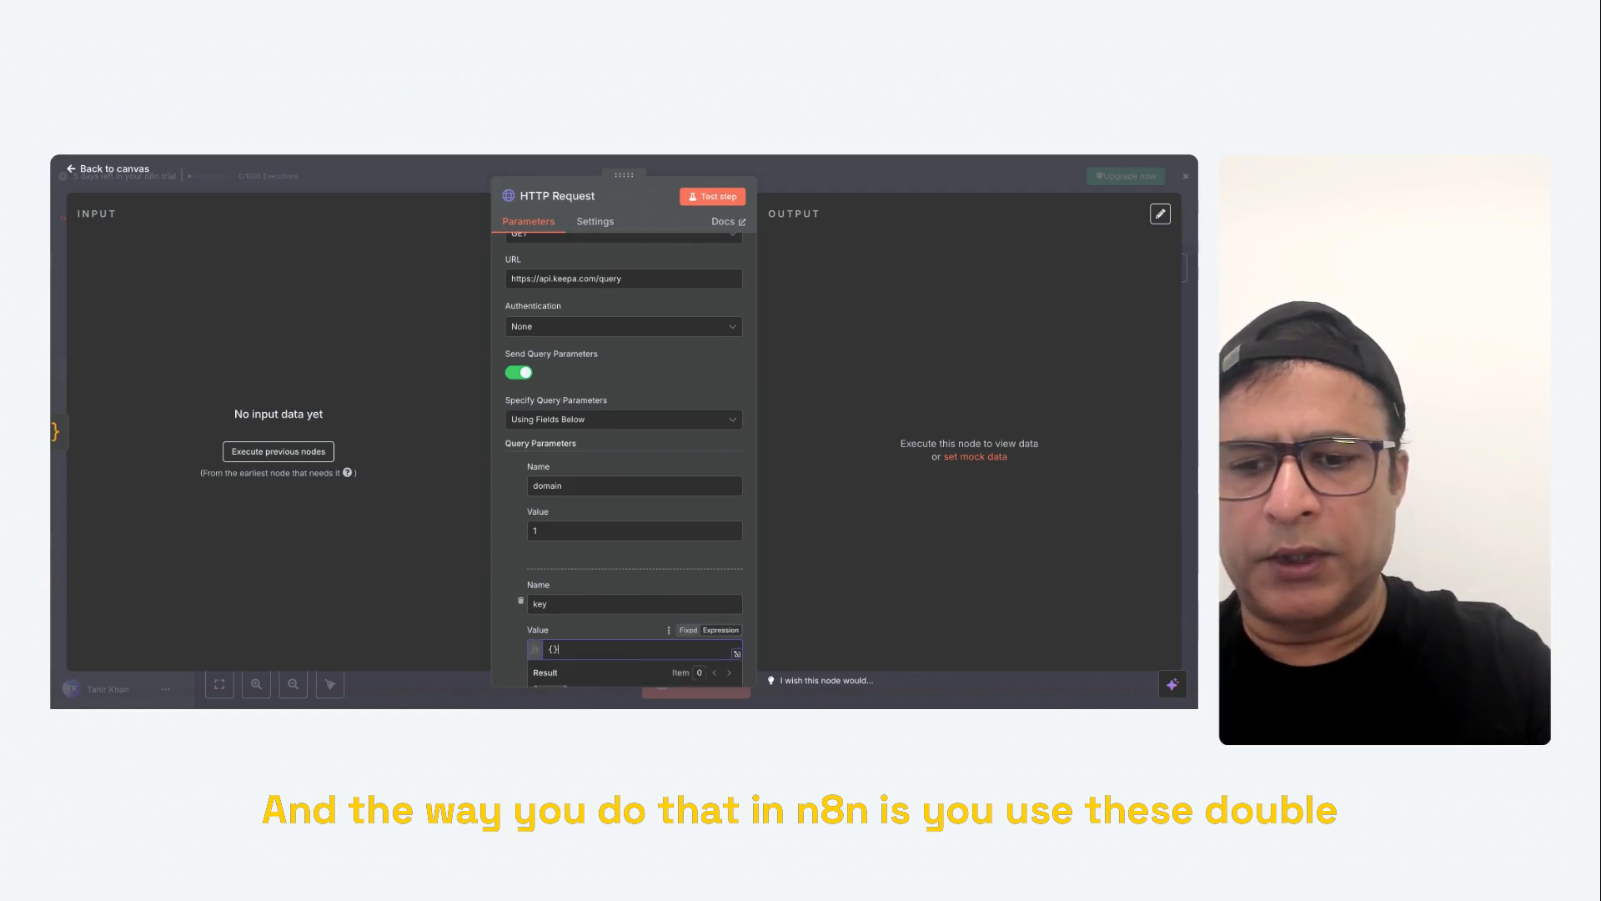
text({{ }})
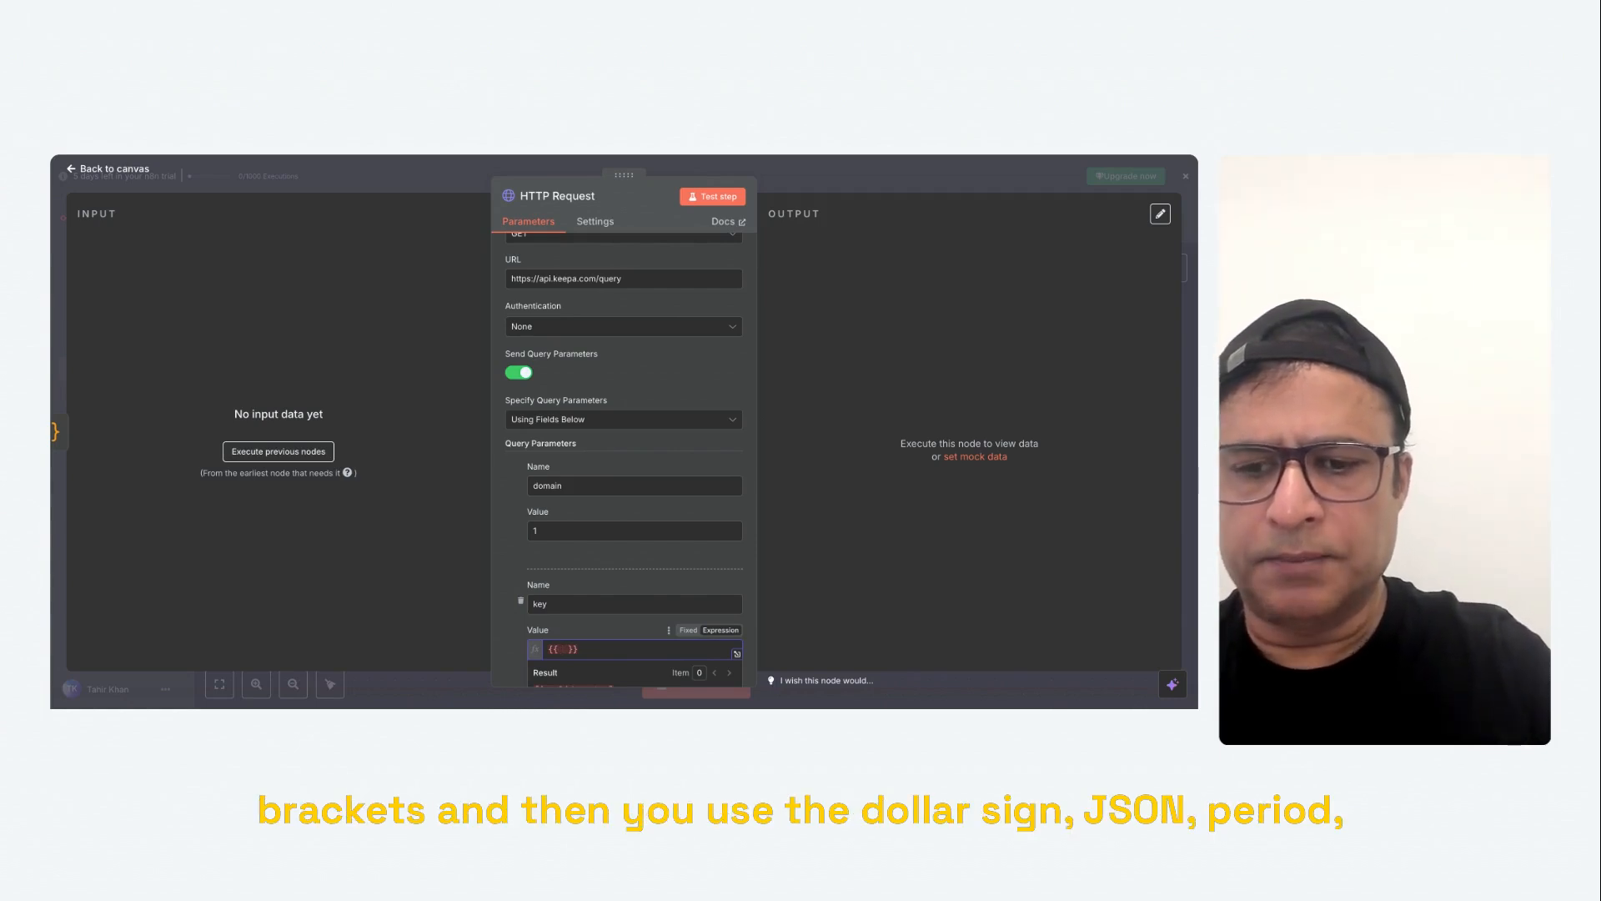
text($json.)
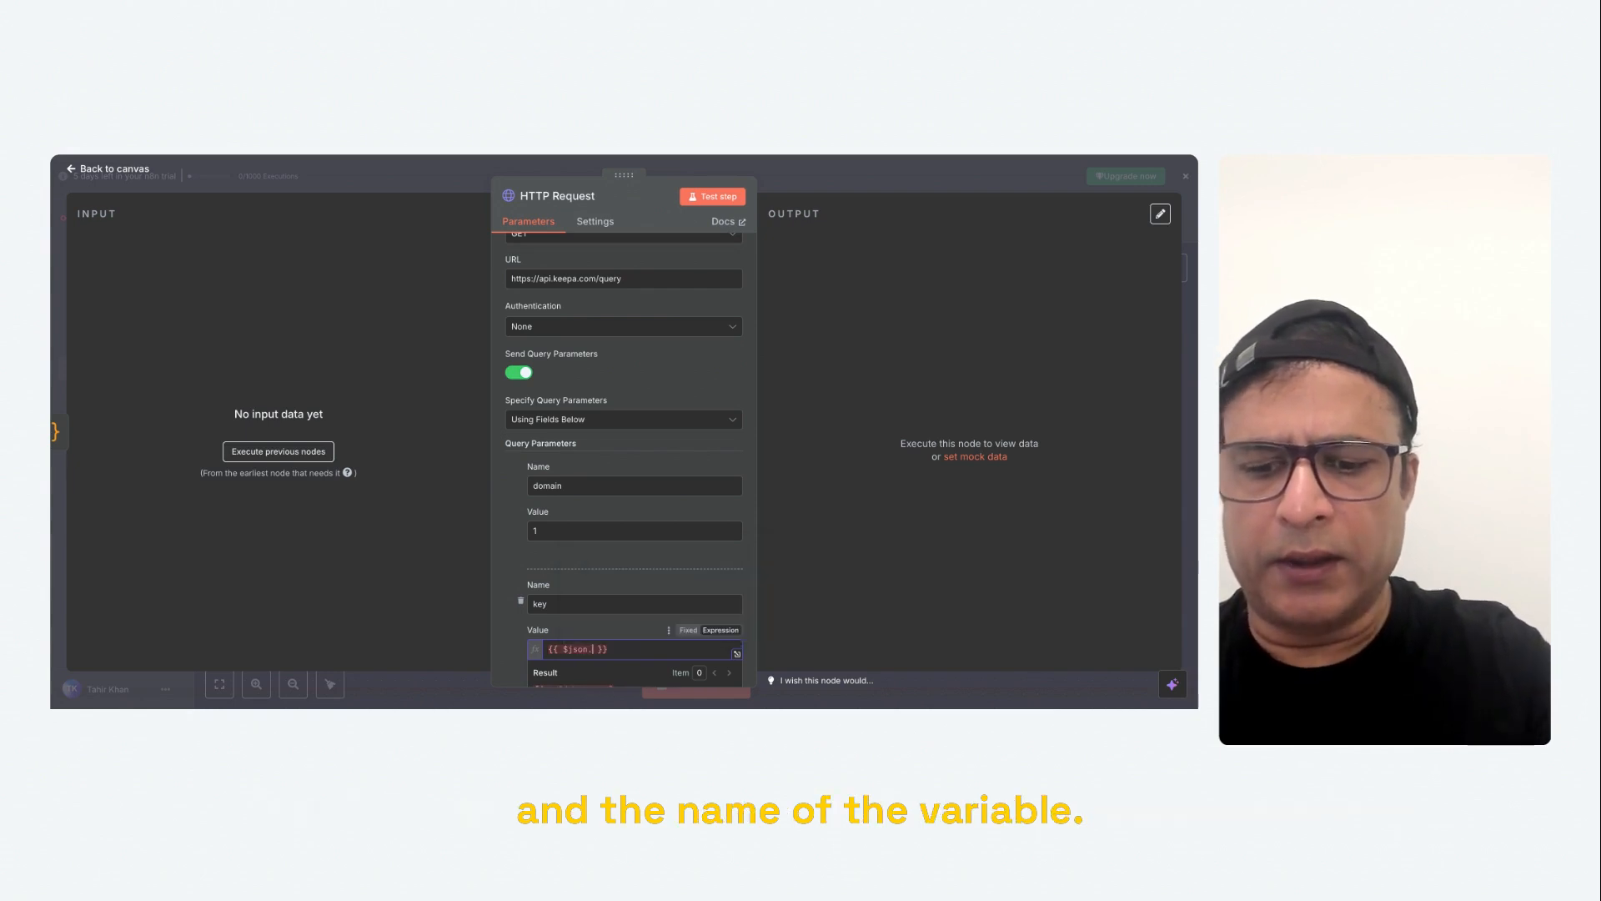
text(keepa)
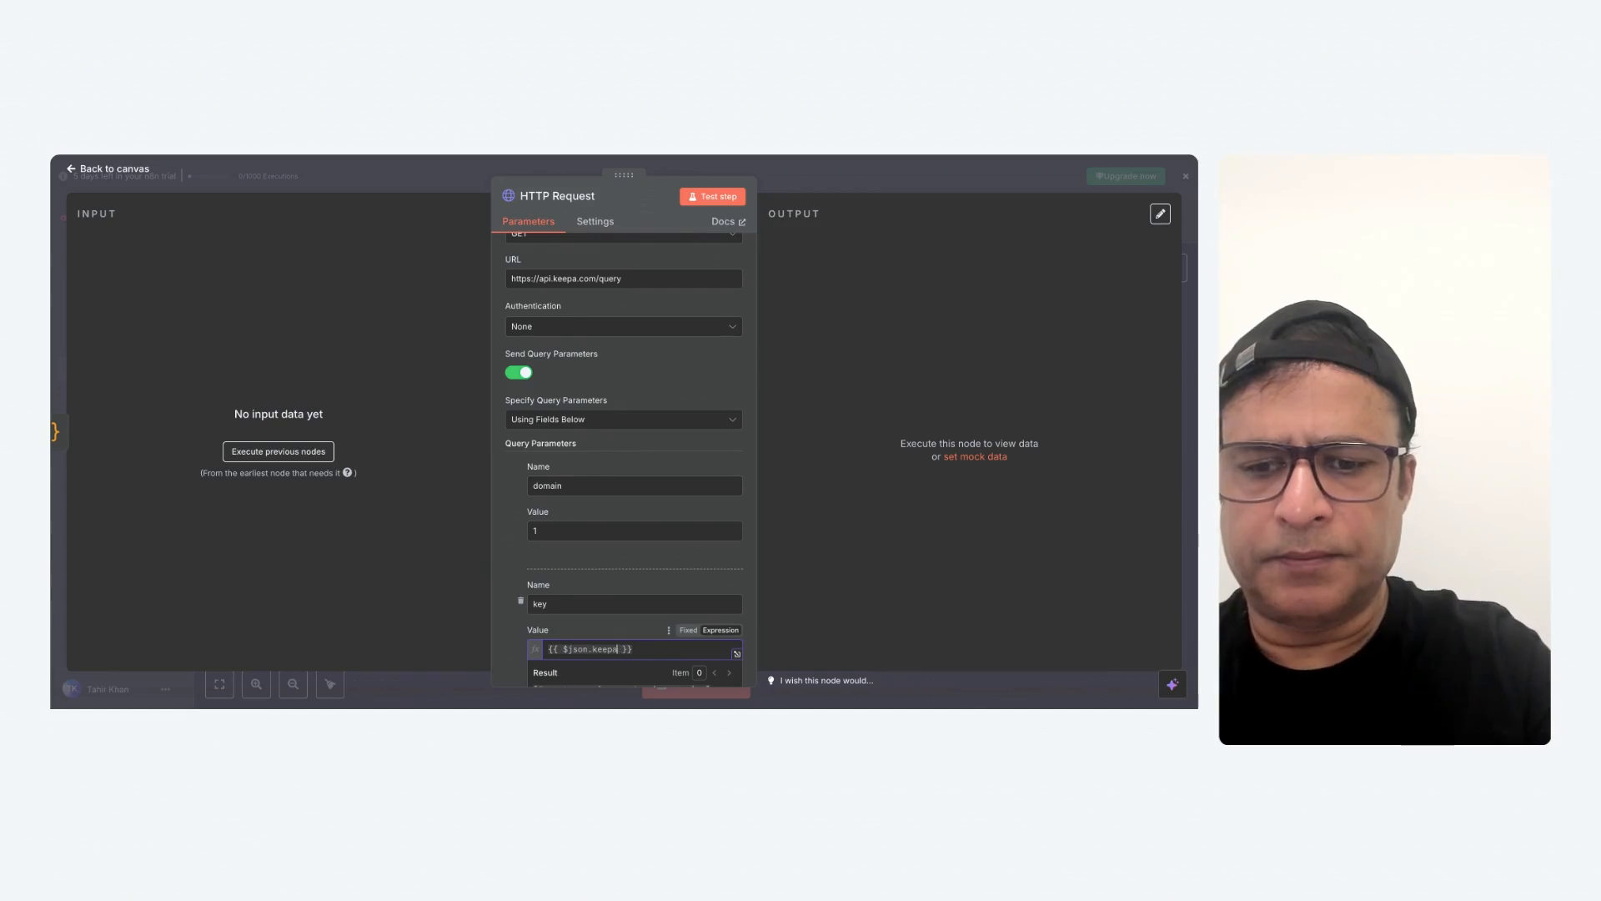
text(Key)
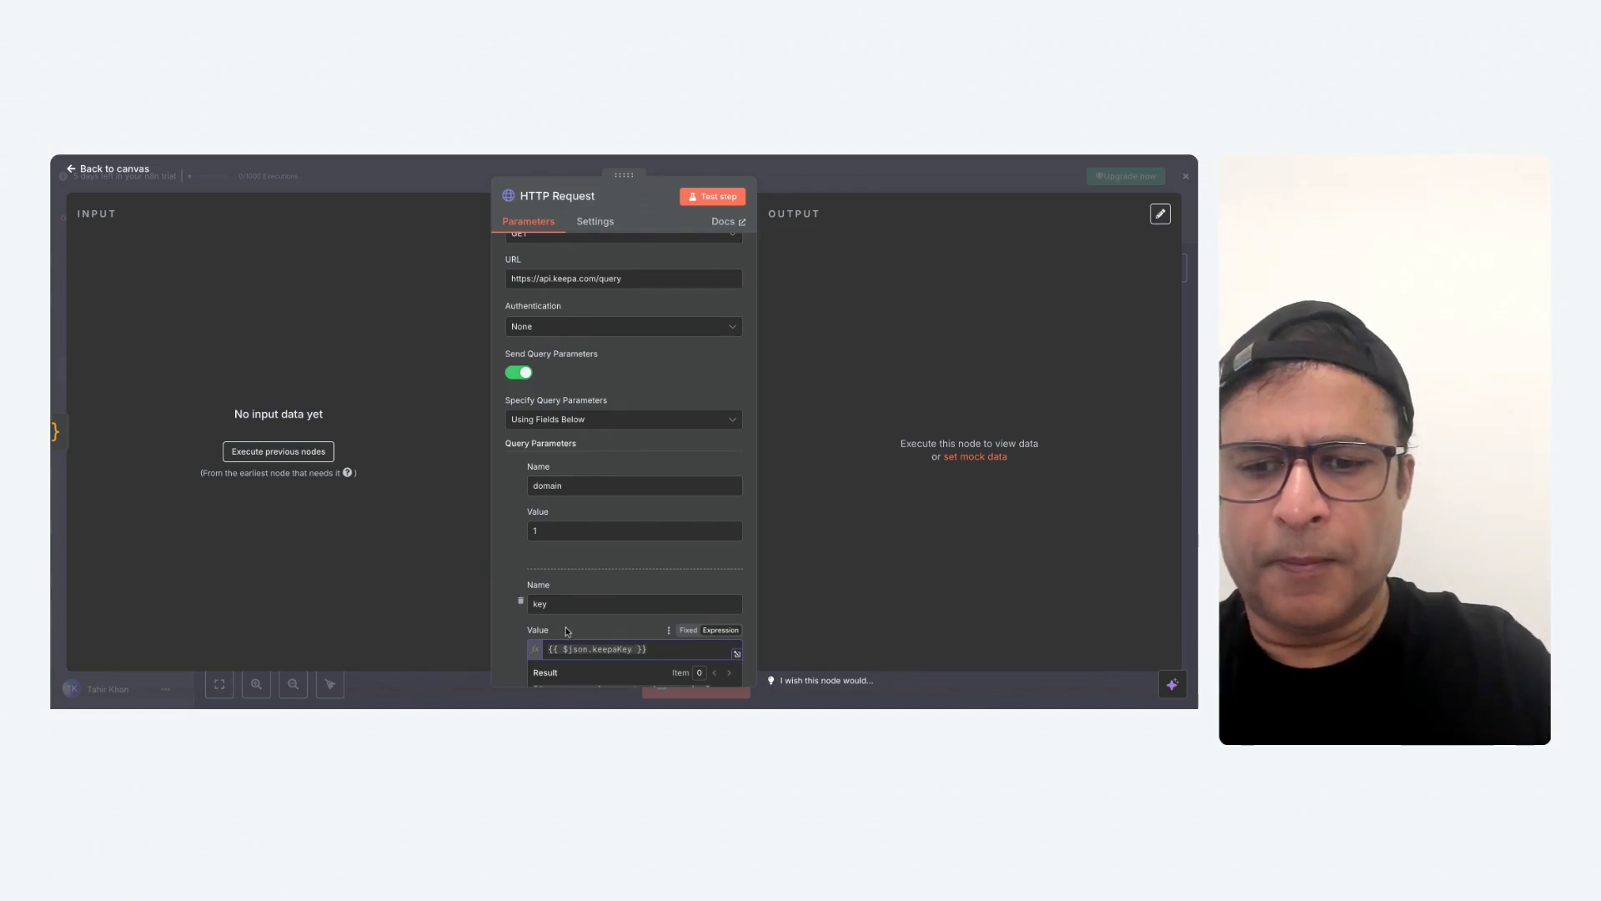
scroll(down, 3)
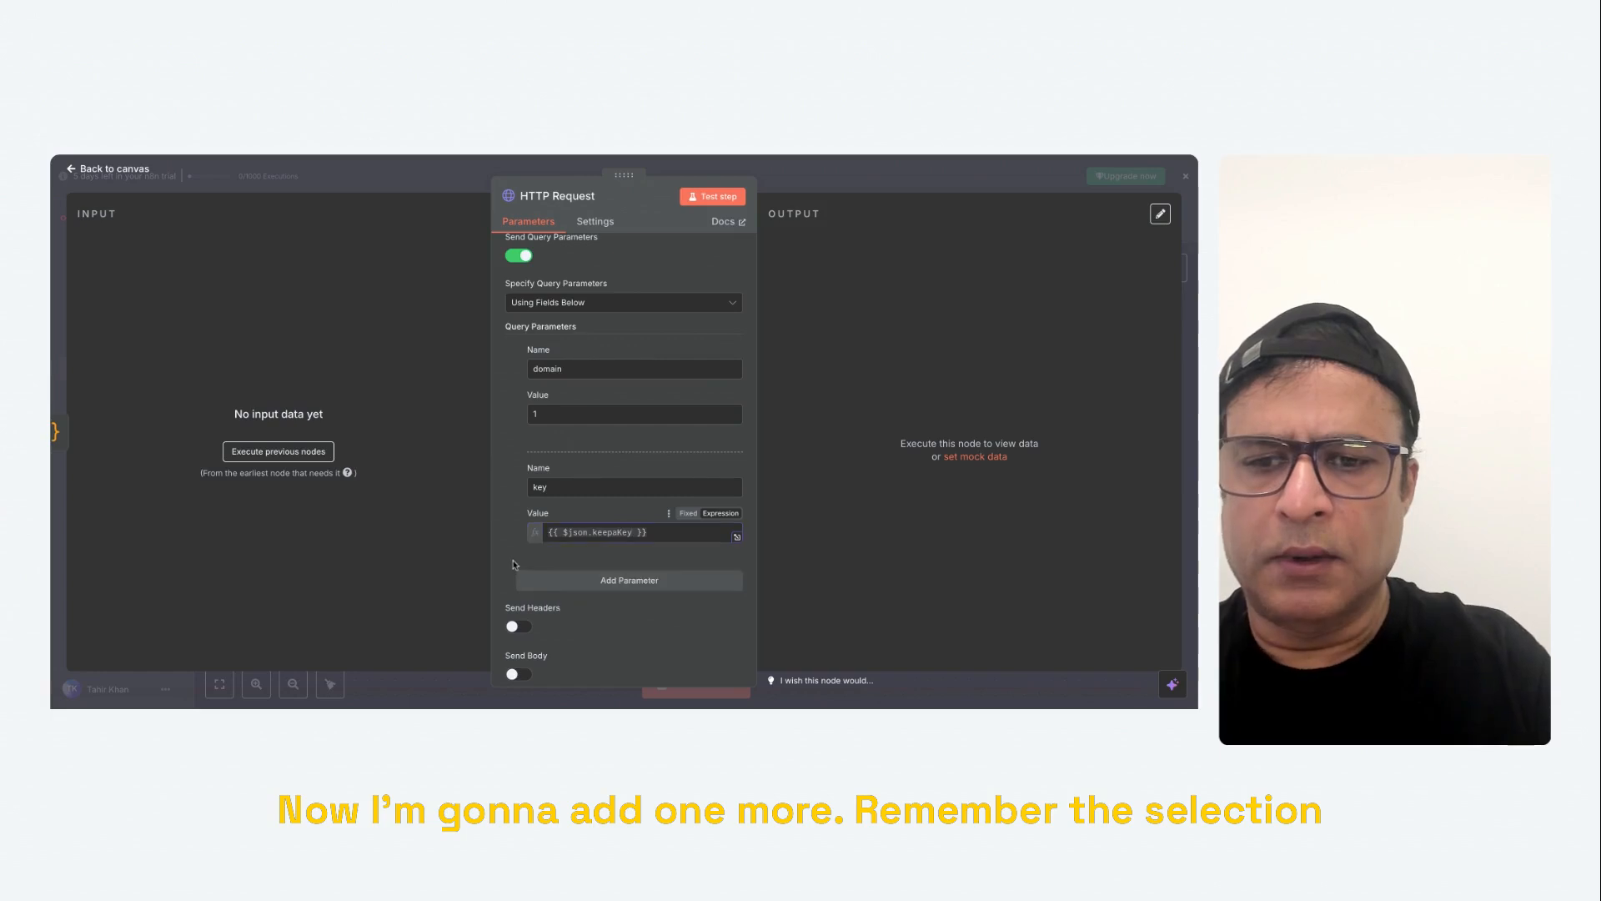
Add a selection query parameter with value {{ $json.selection }}.
click(628, 581)
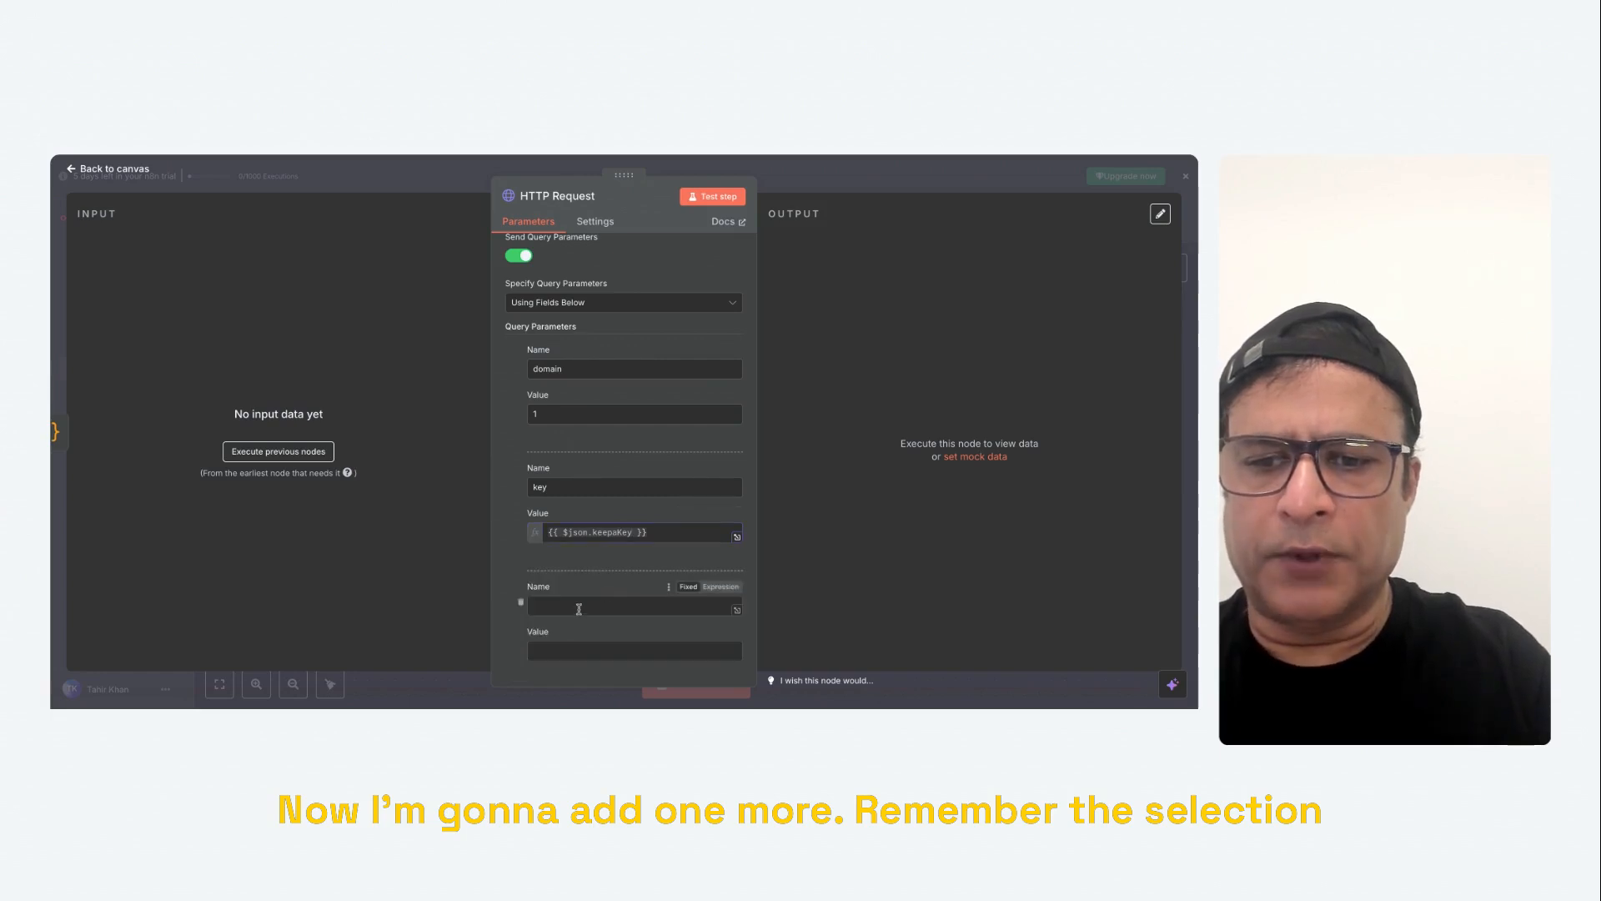
text(selection)
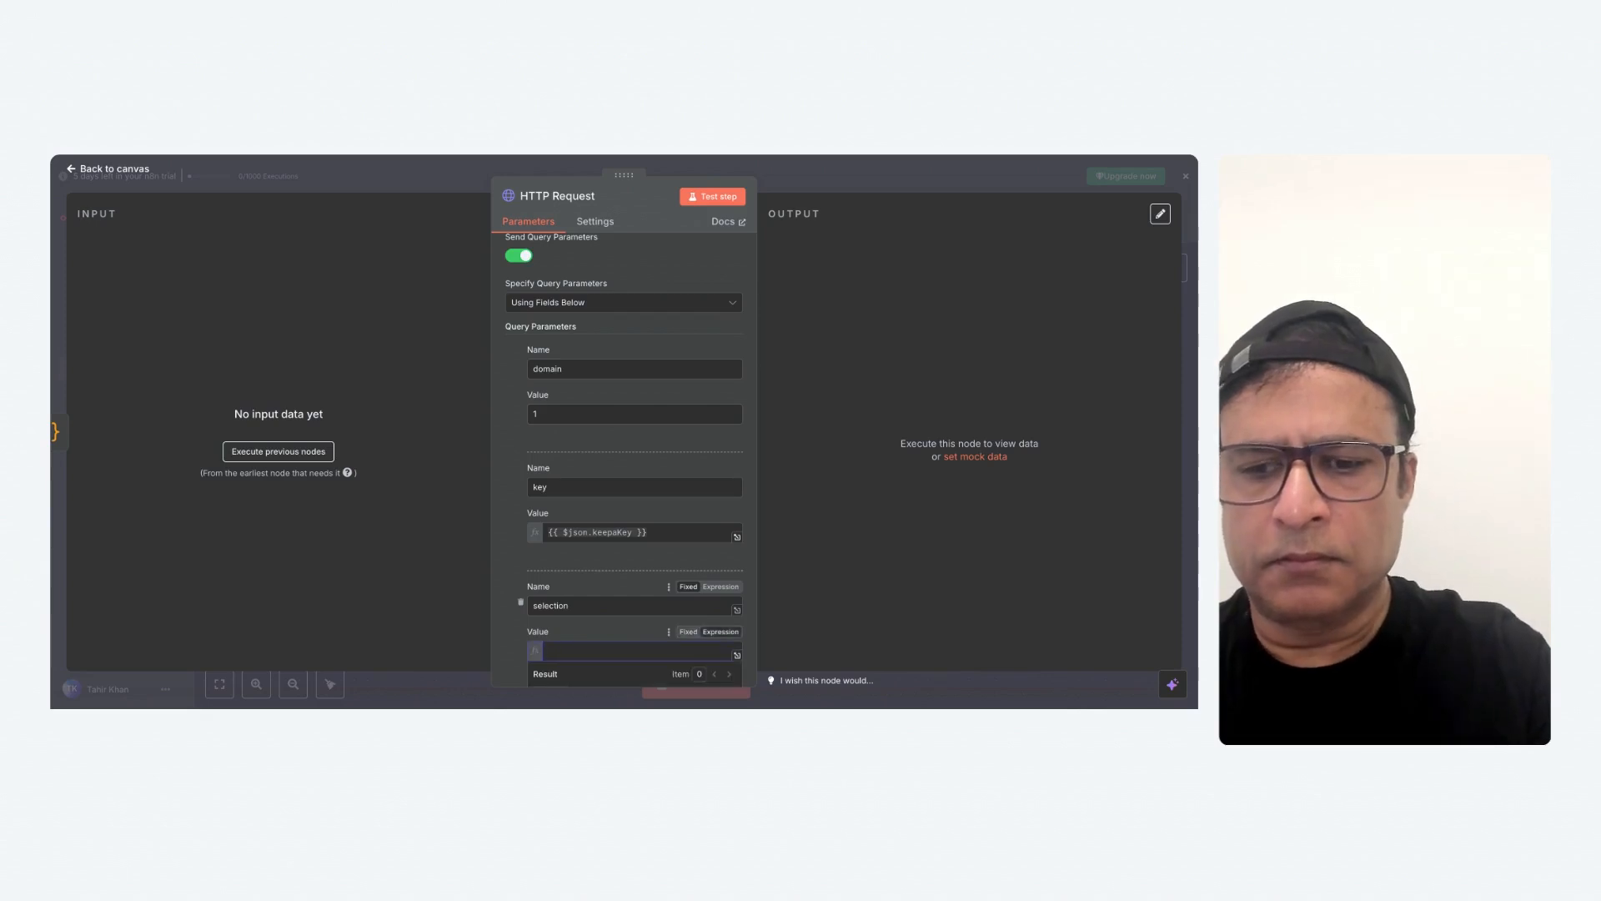
click(633, 650)
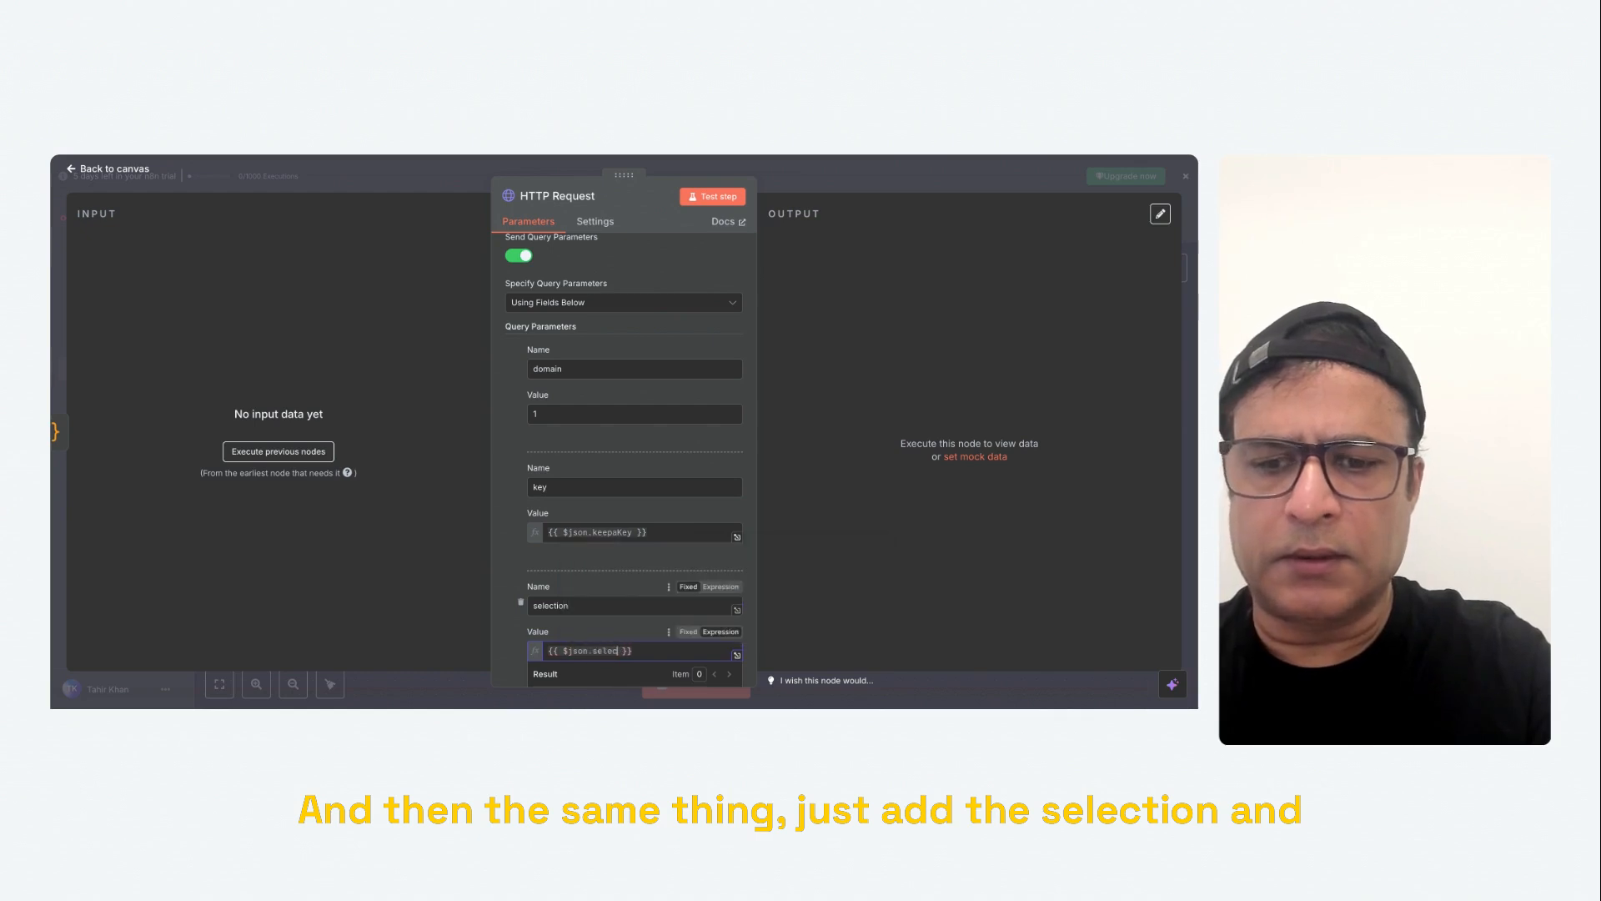
text(selection)
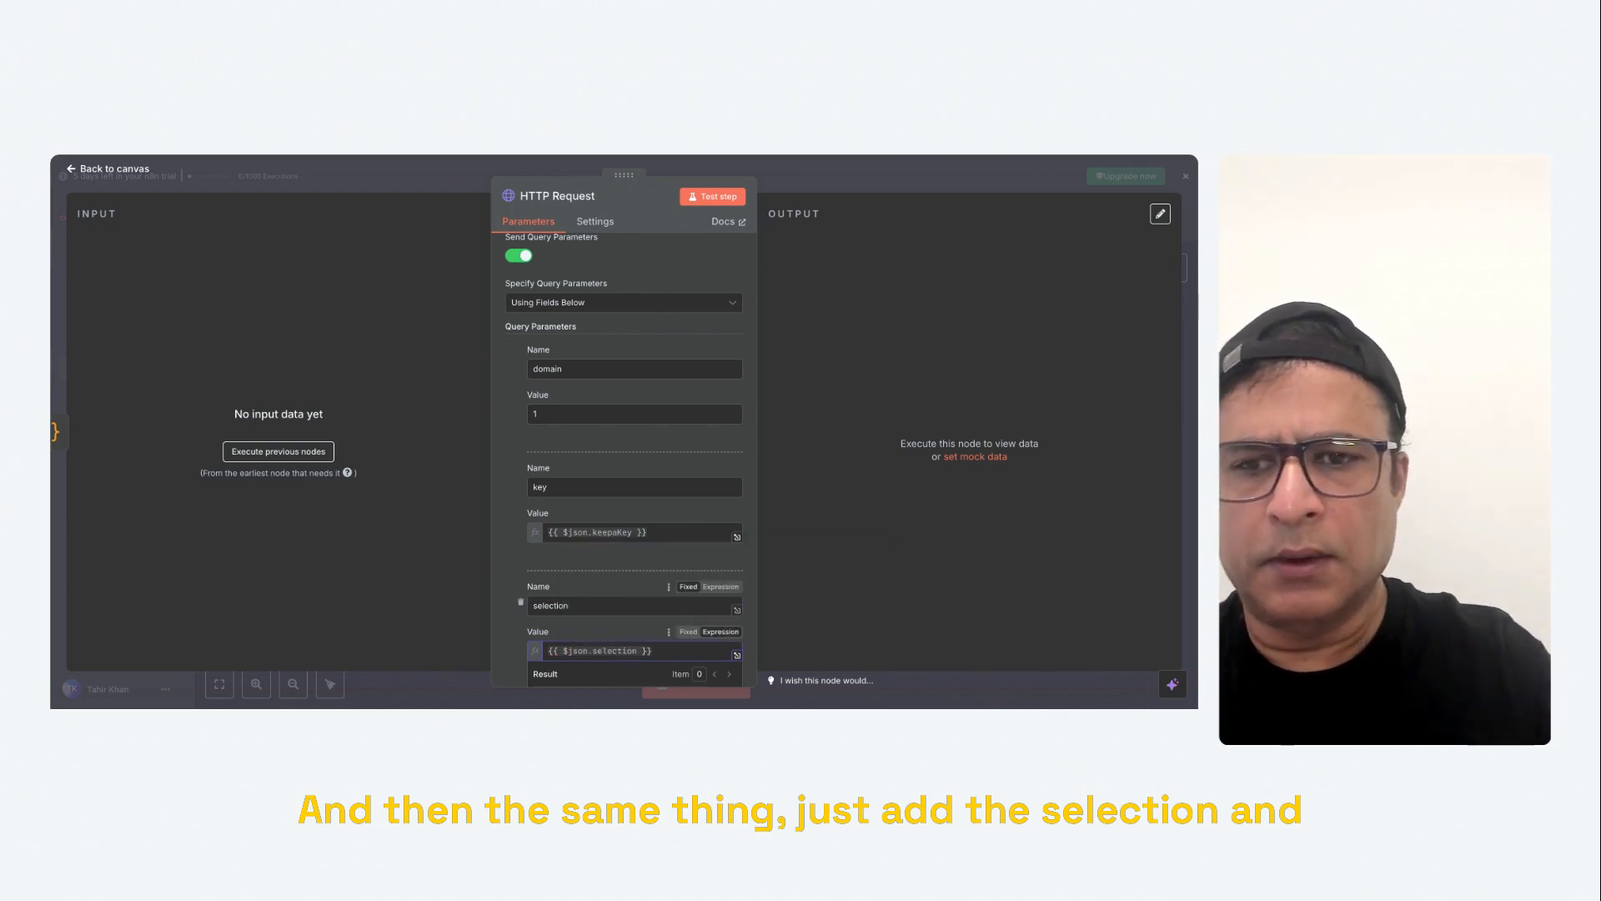
click(602, 195)
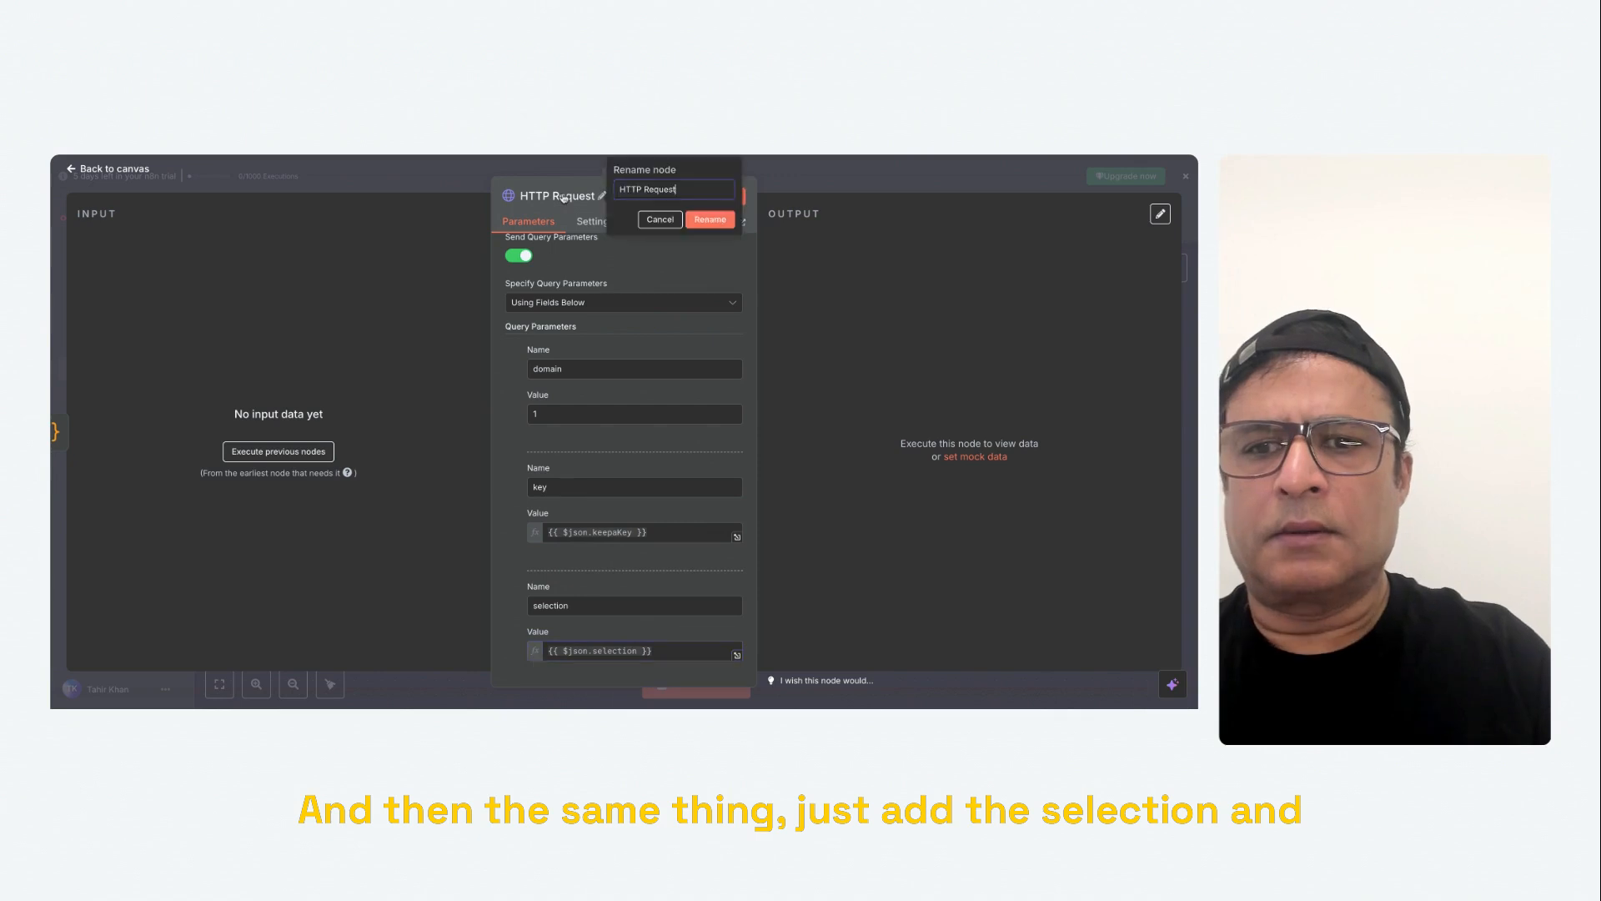
Rename the HTTP node to Call Keepa and test-run it to fetch the ASIN list.
text(Call Keepa)
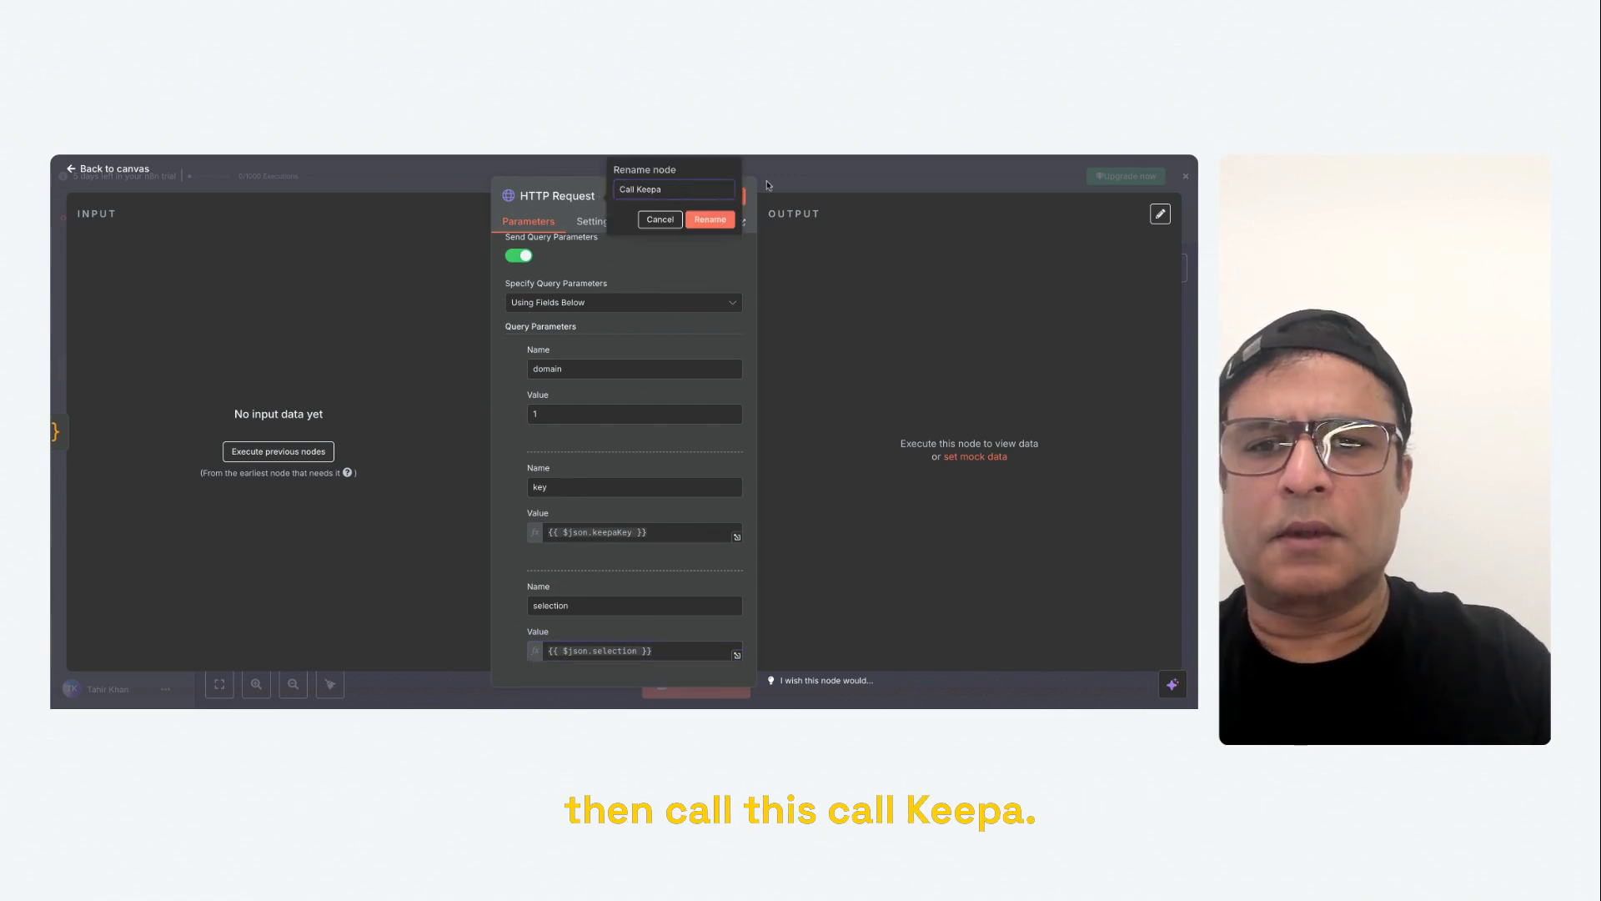
click(708, 218)
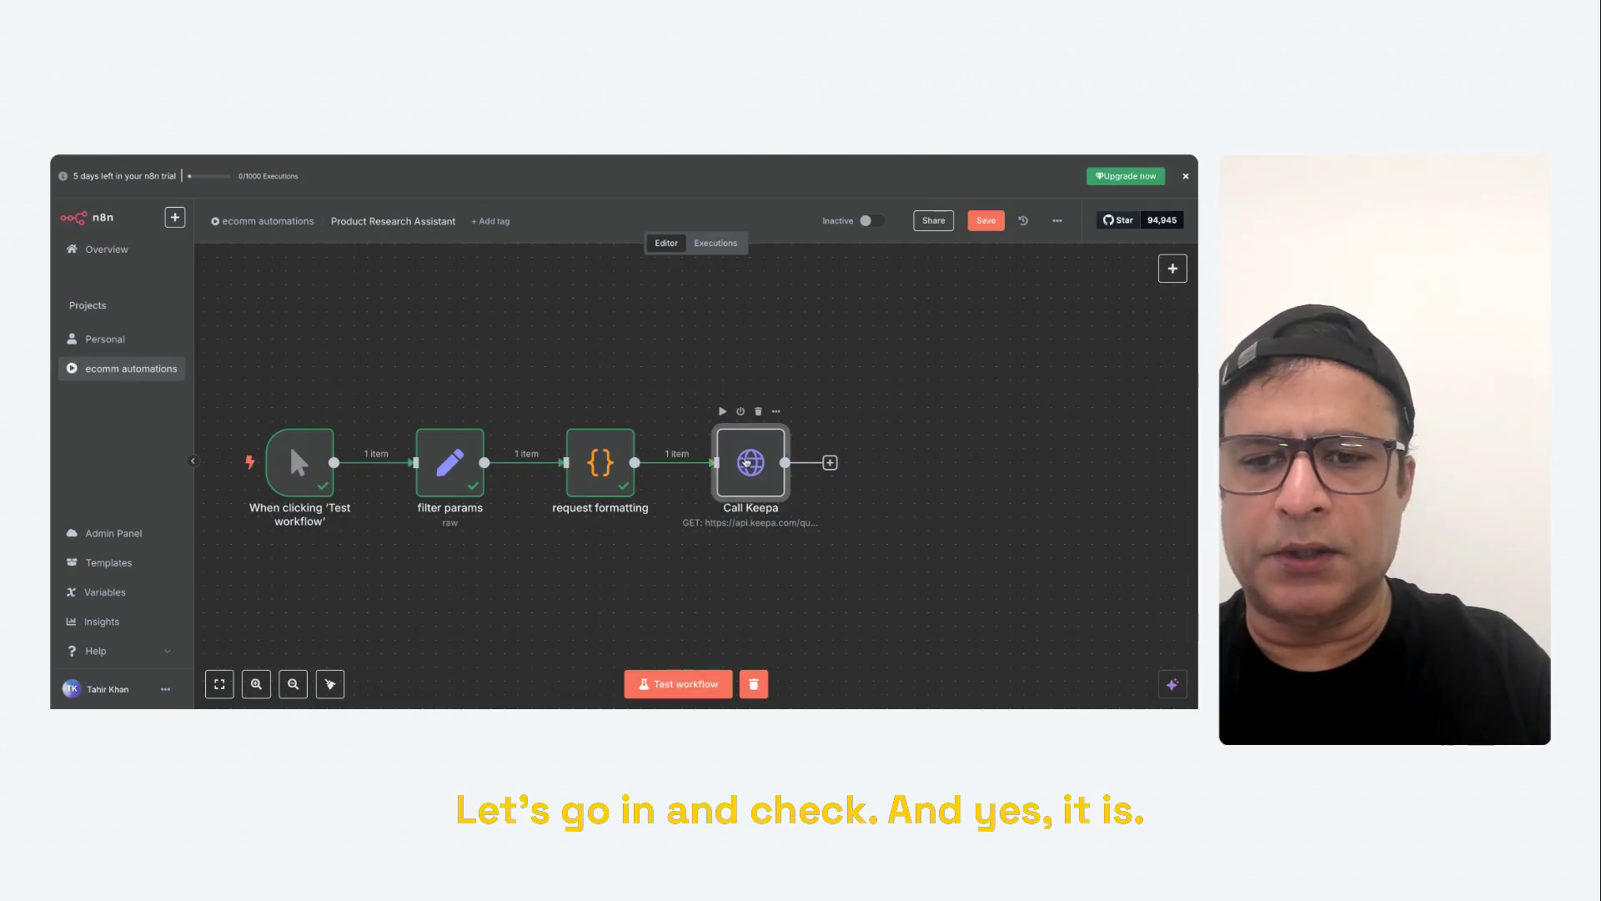
double_click(750, 461)
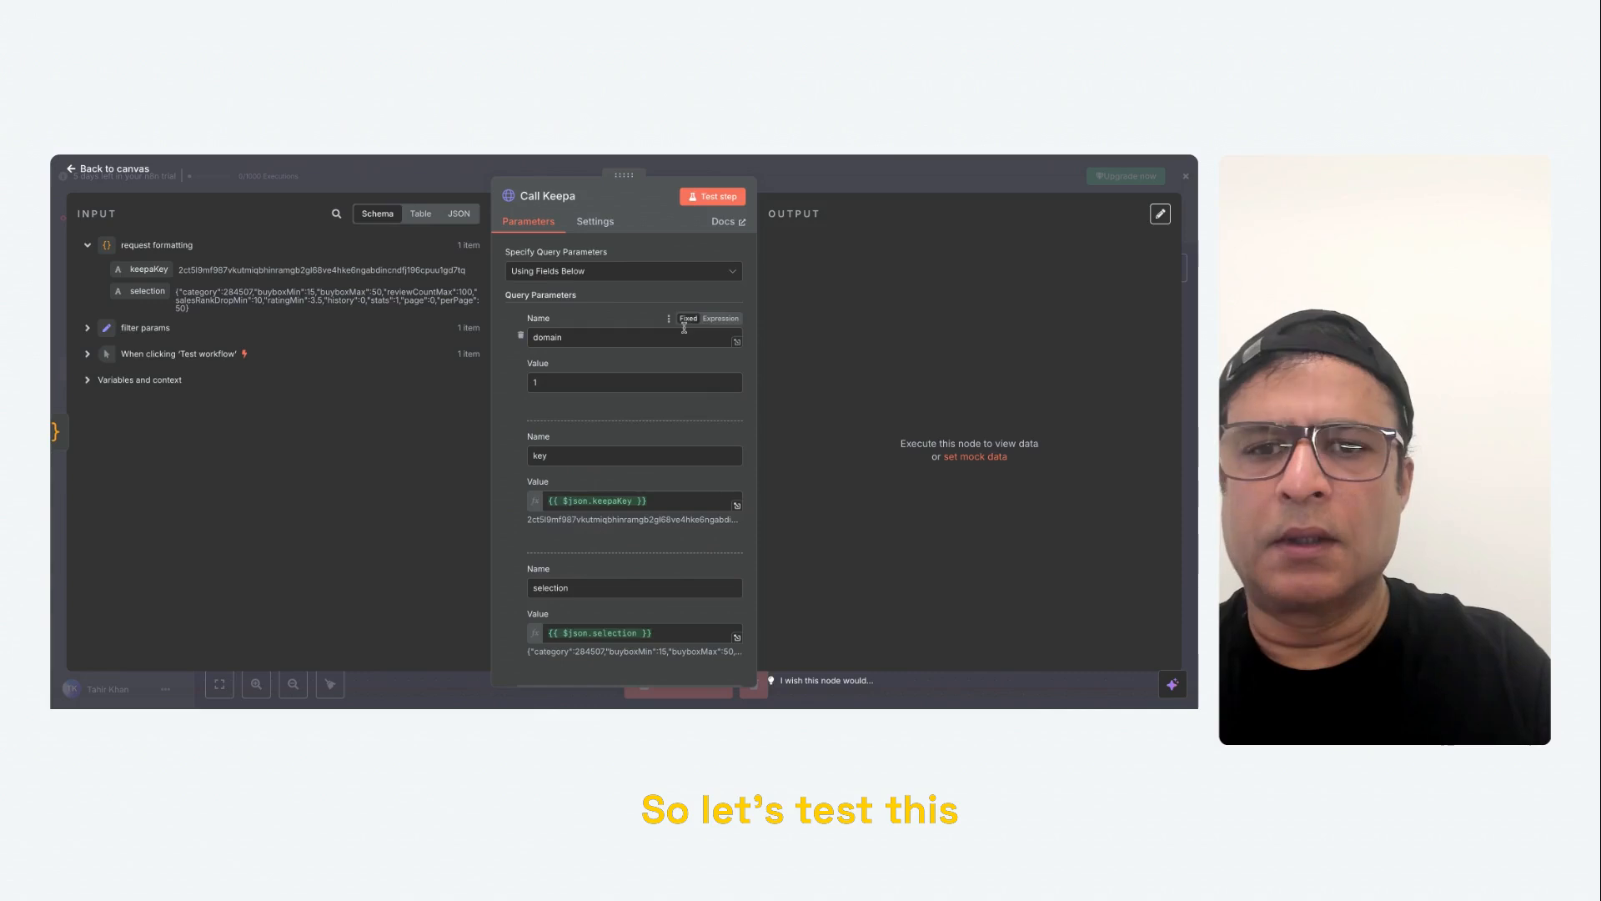
click(711, 196)
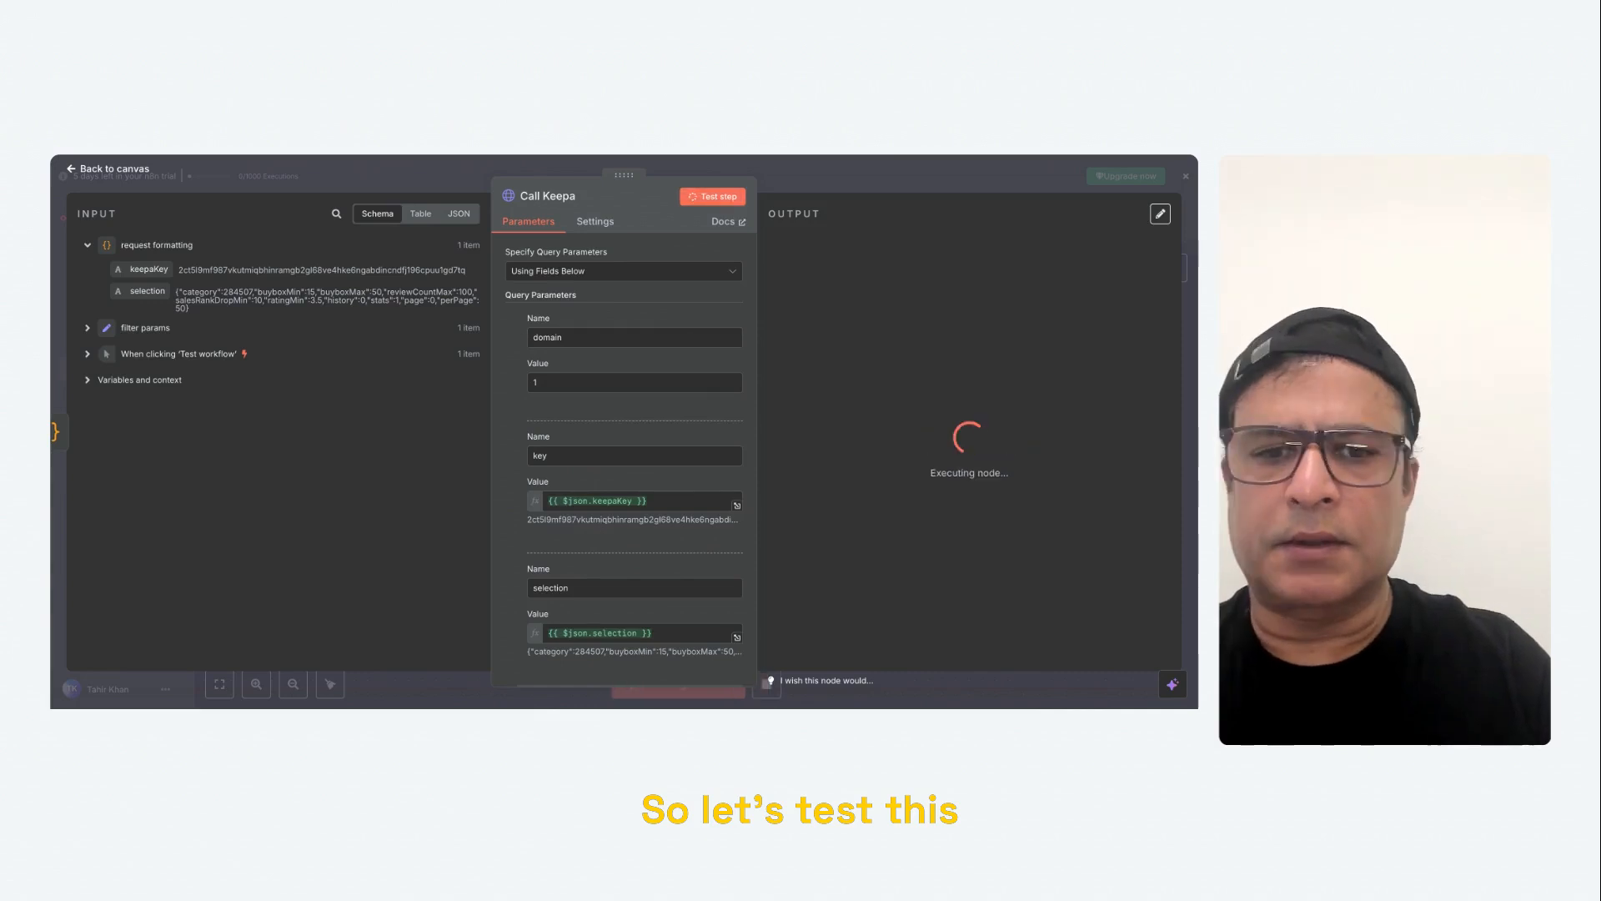
click(713, 196)
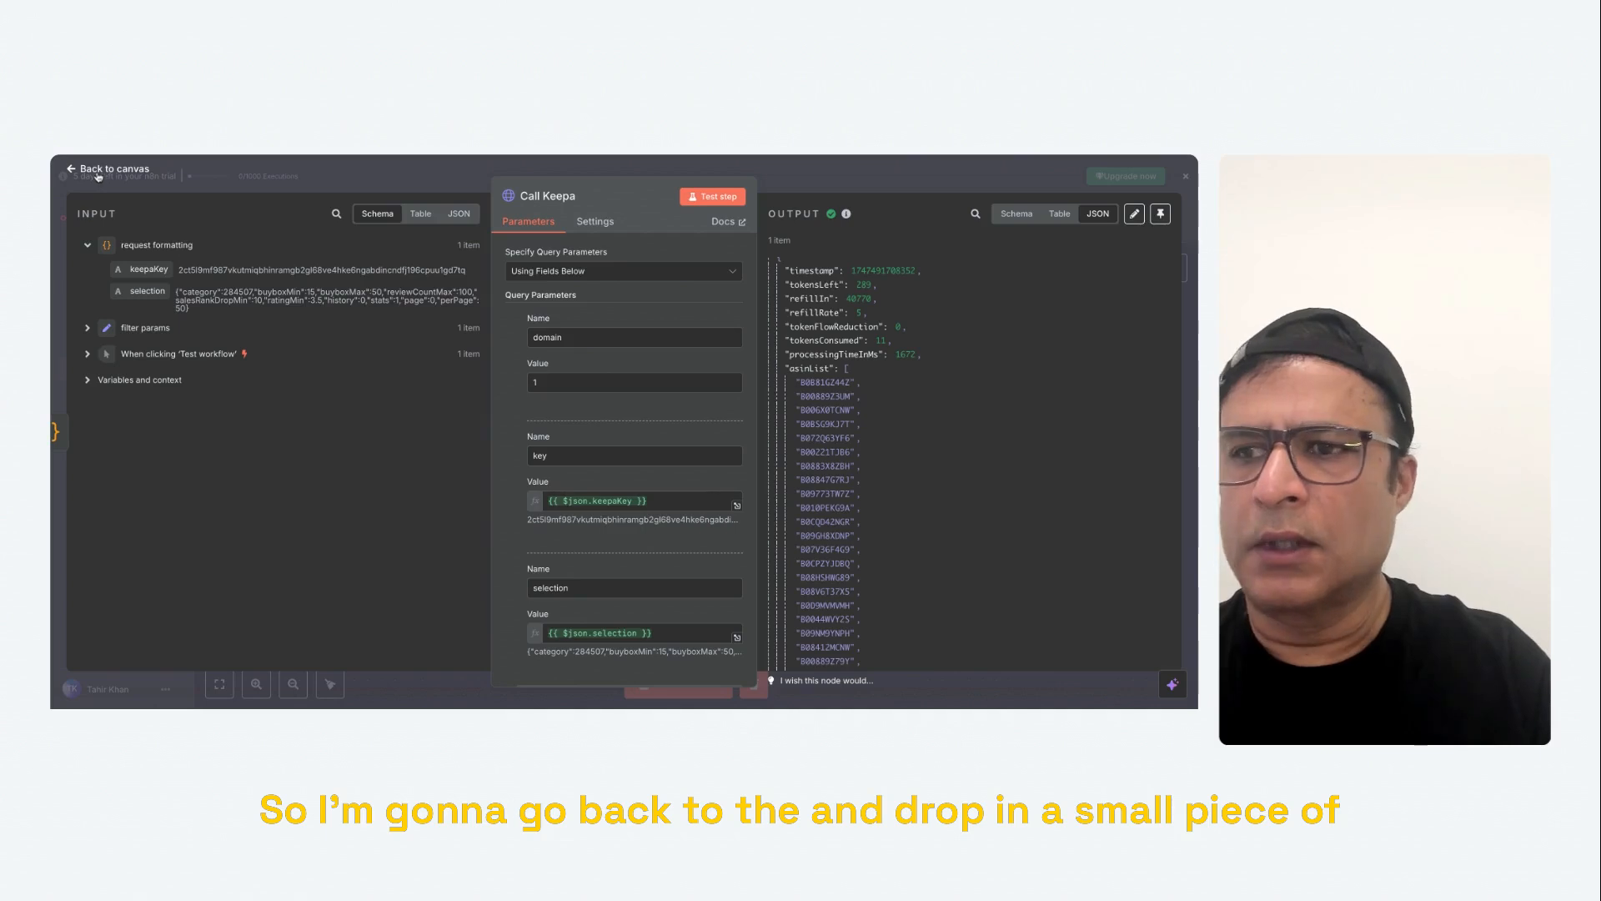
click(108, 168)
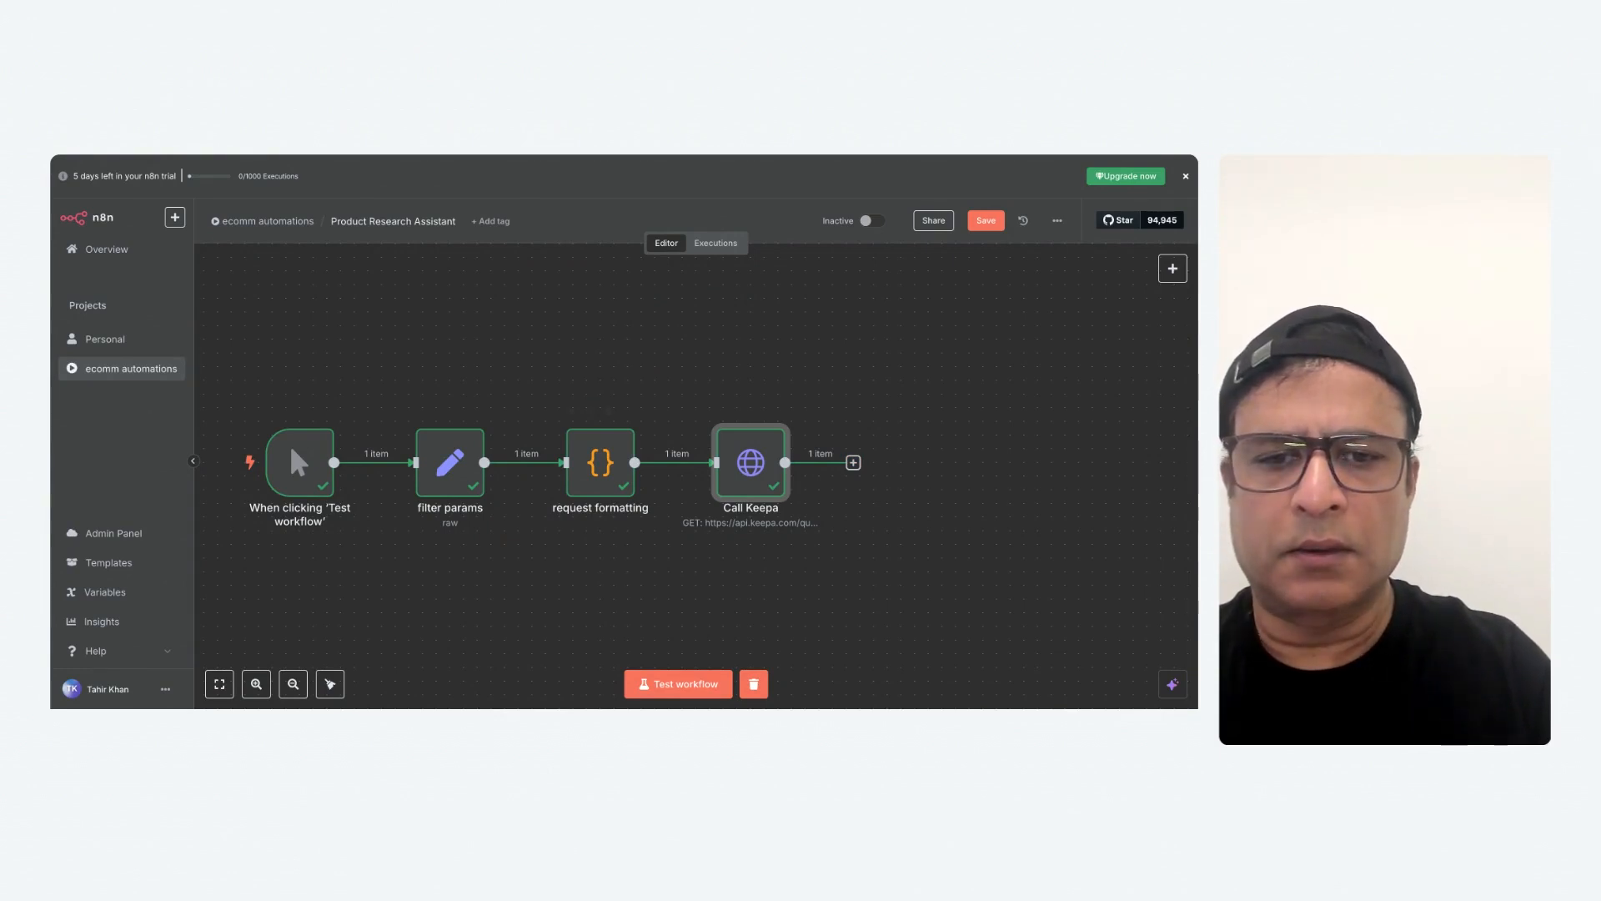
click(852, 462)
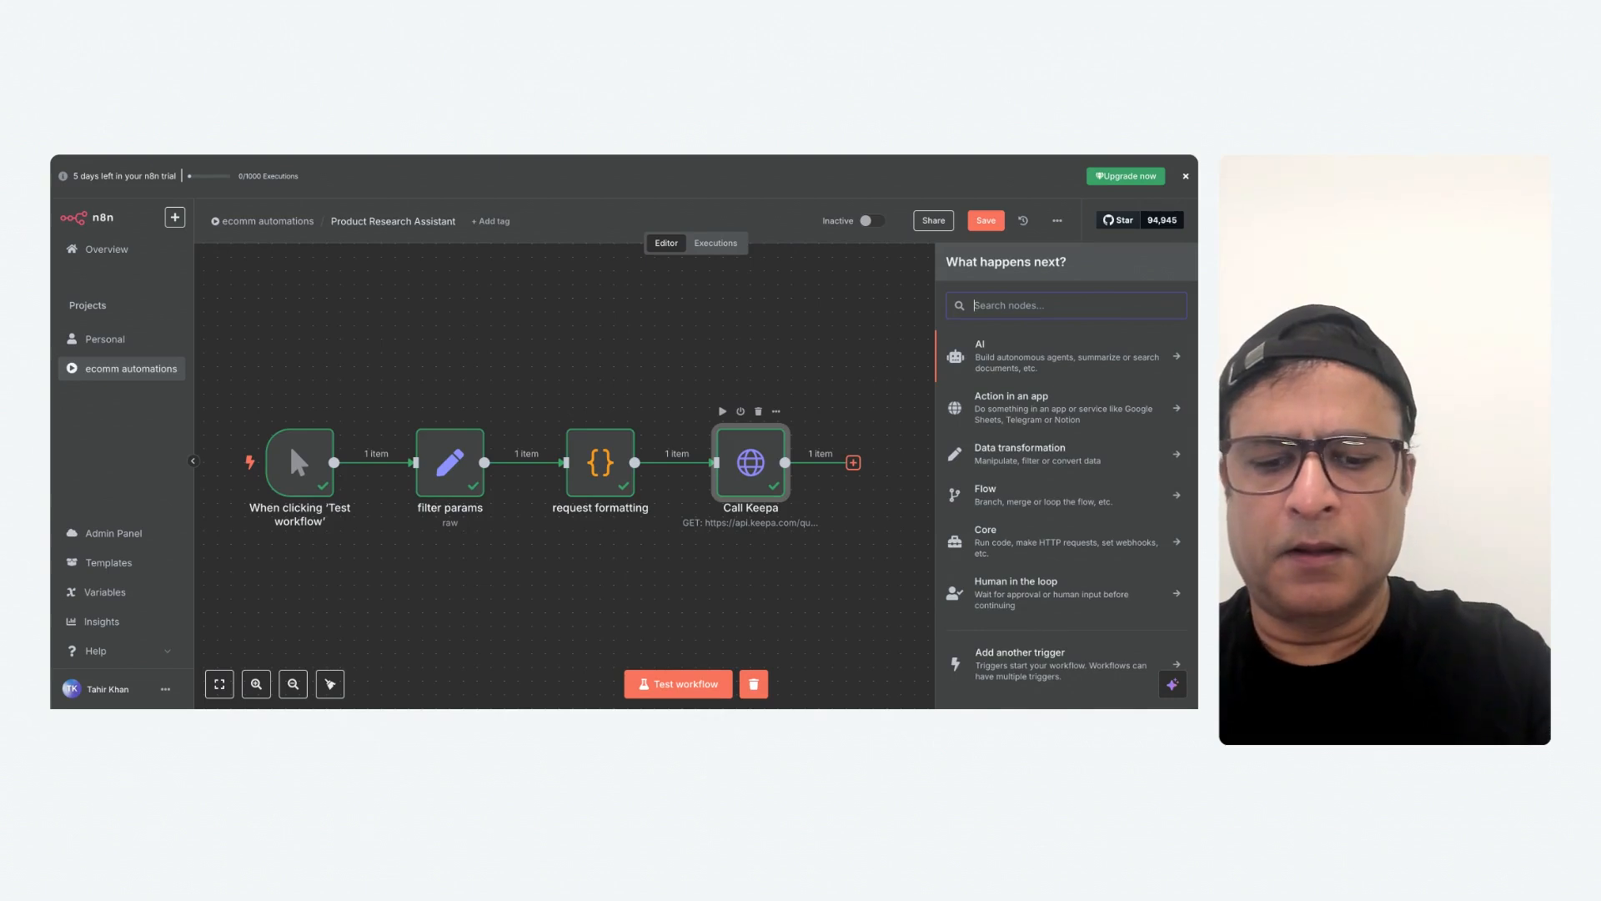
Add a Code node keeping only the first ASIN via asinList.slice(0, 1), and test it.
text(code)
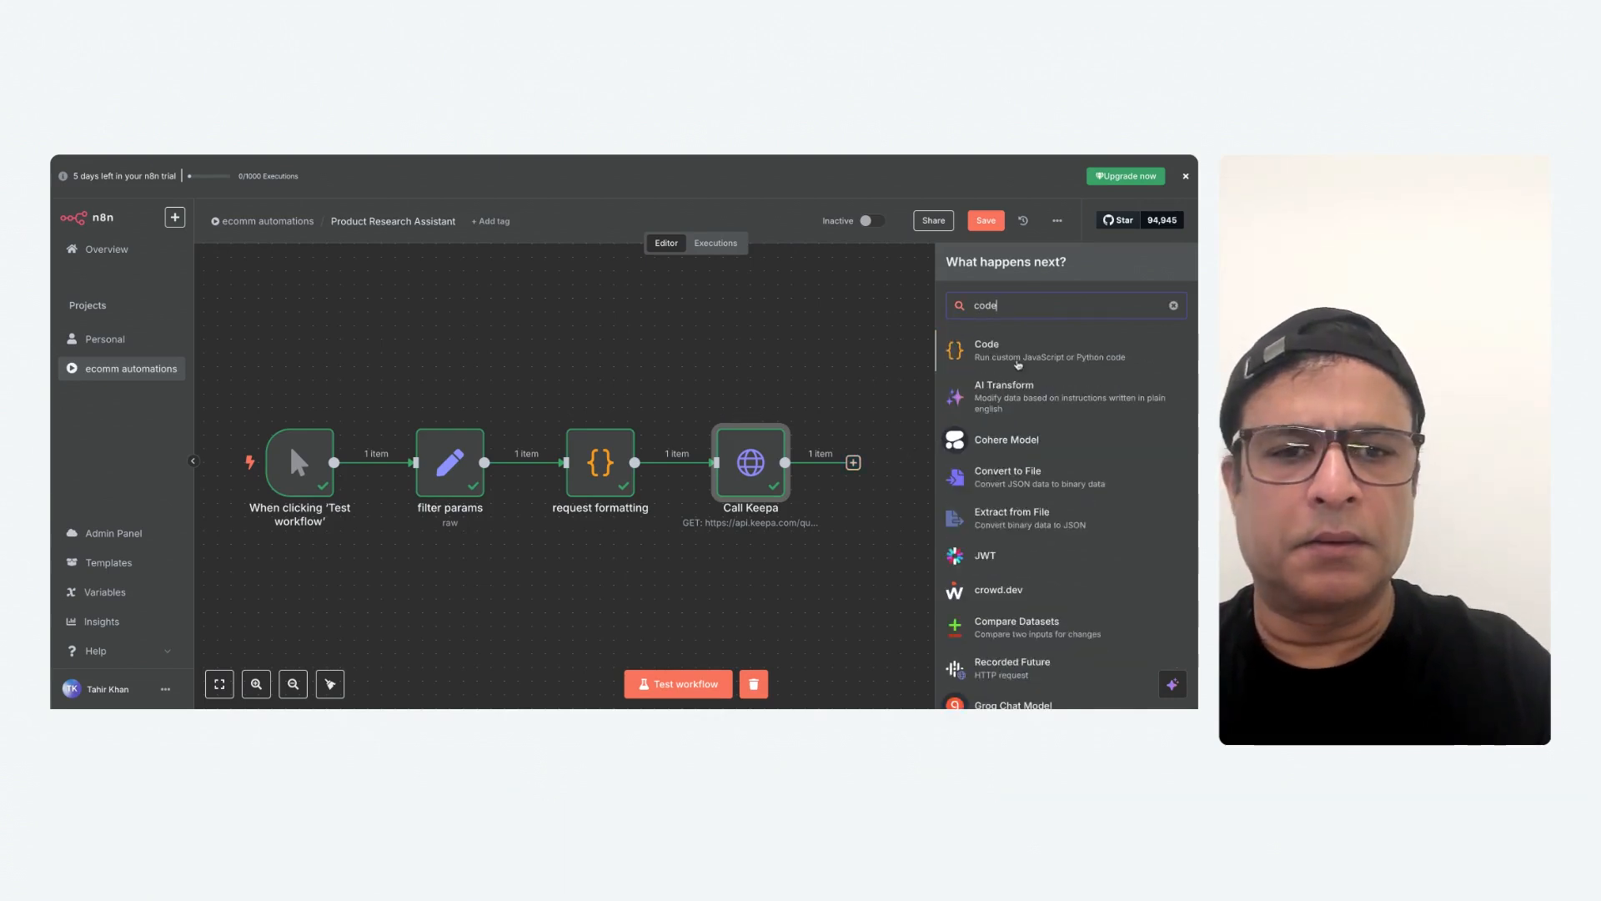
click(987, 350)
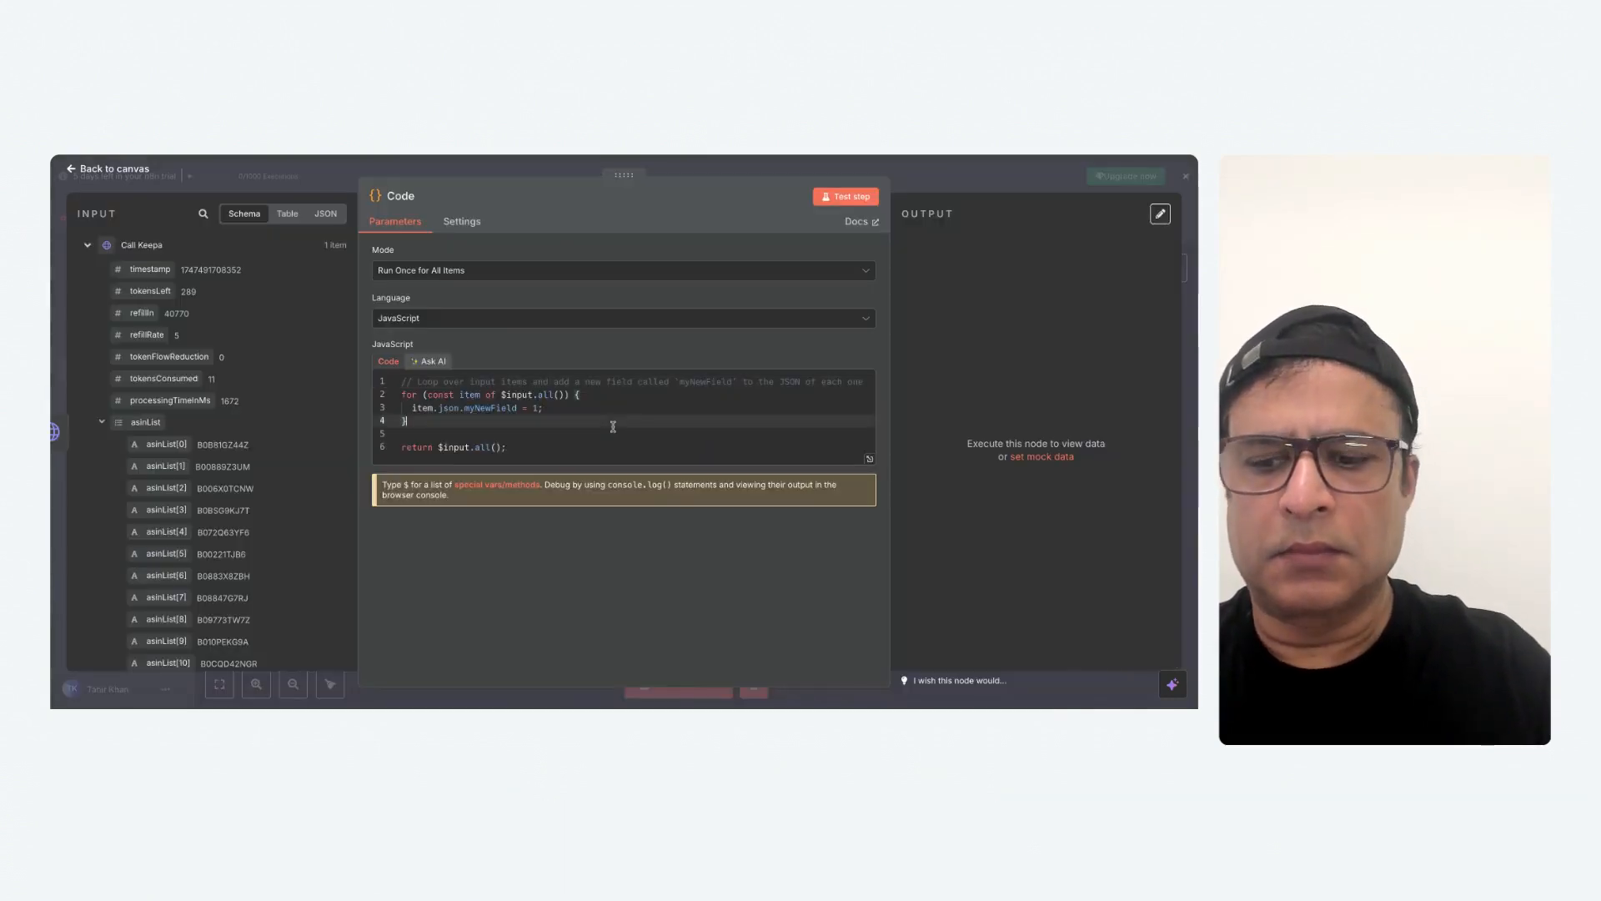
key(ctrl+a)
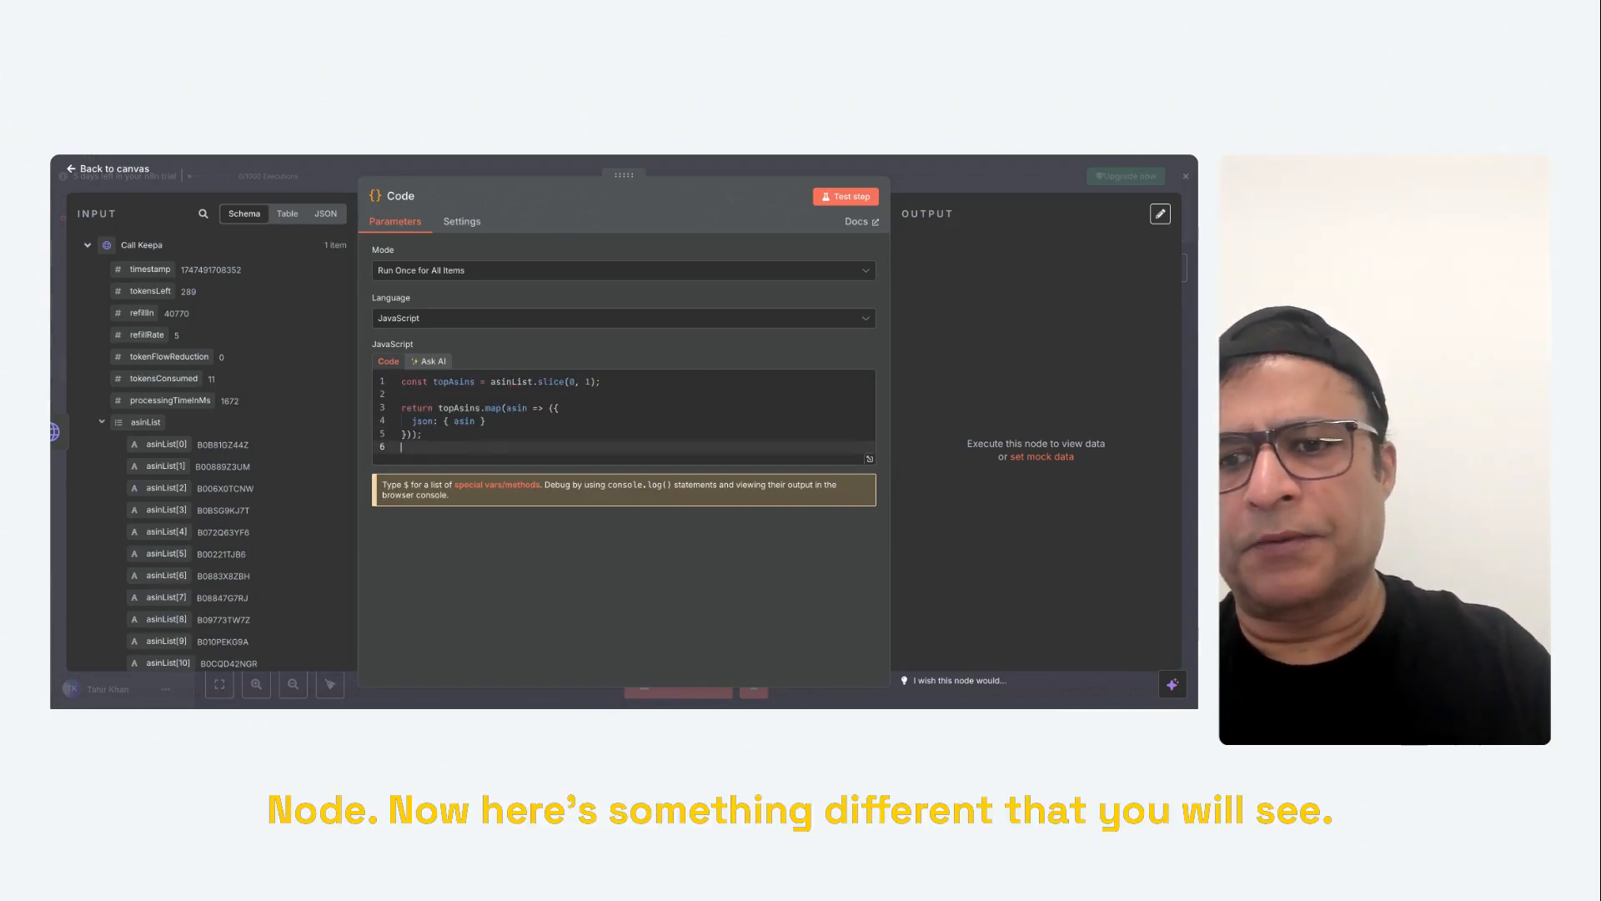
text(const asinList = $input.all()[0].json.asinList || [];)
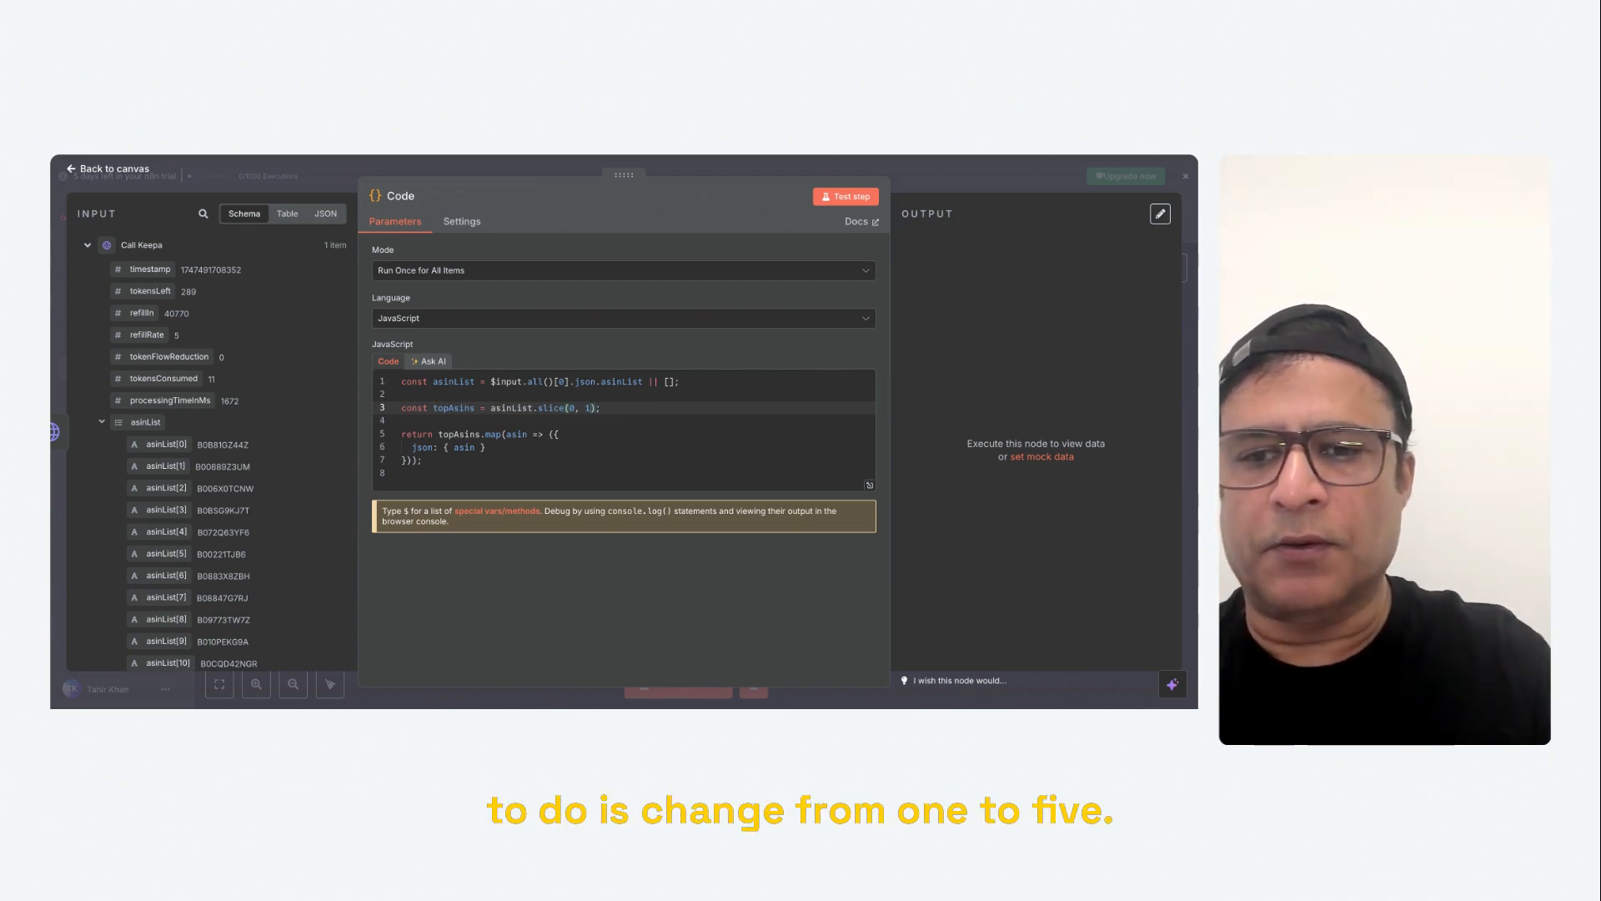
text(5)
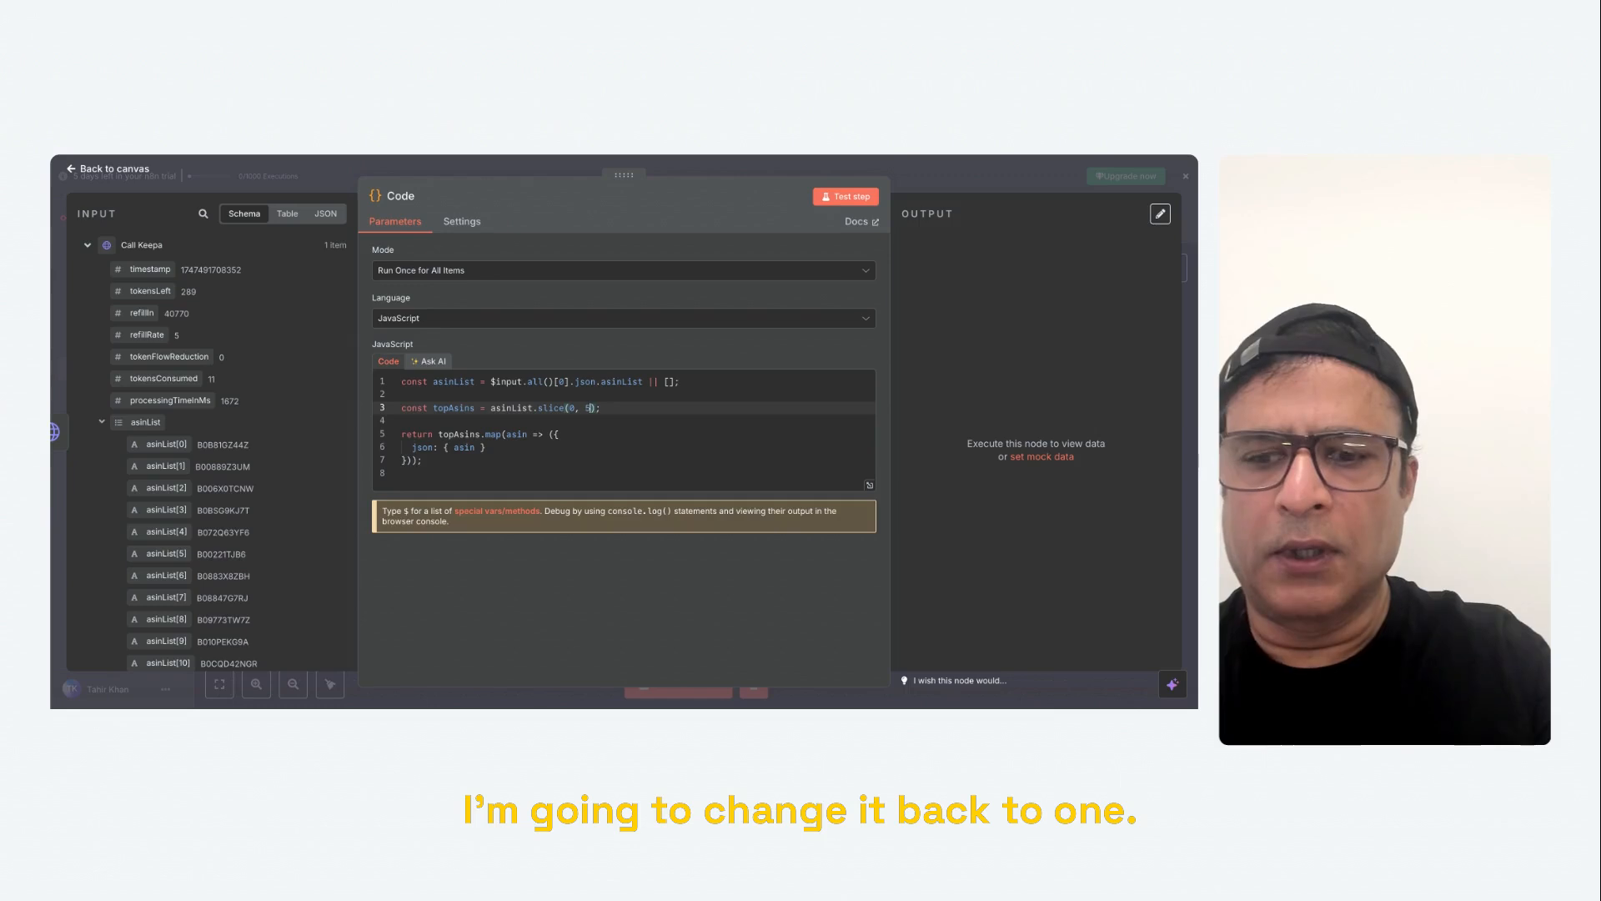
text(1)
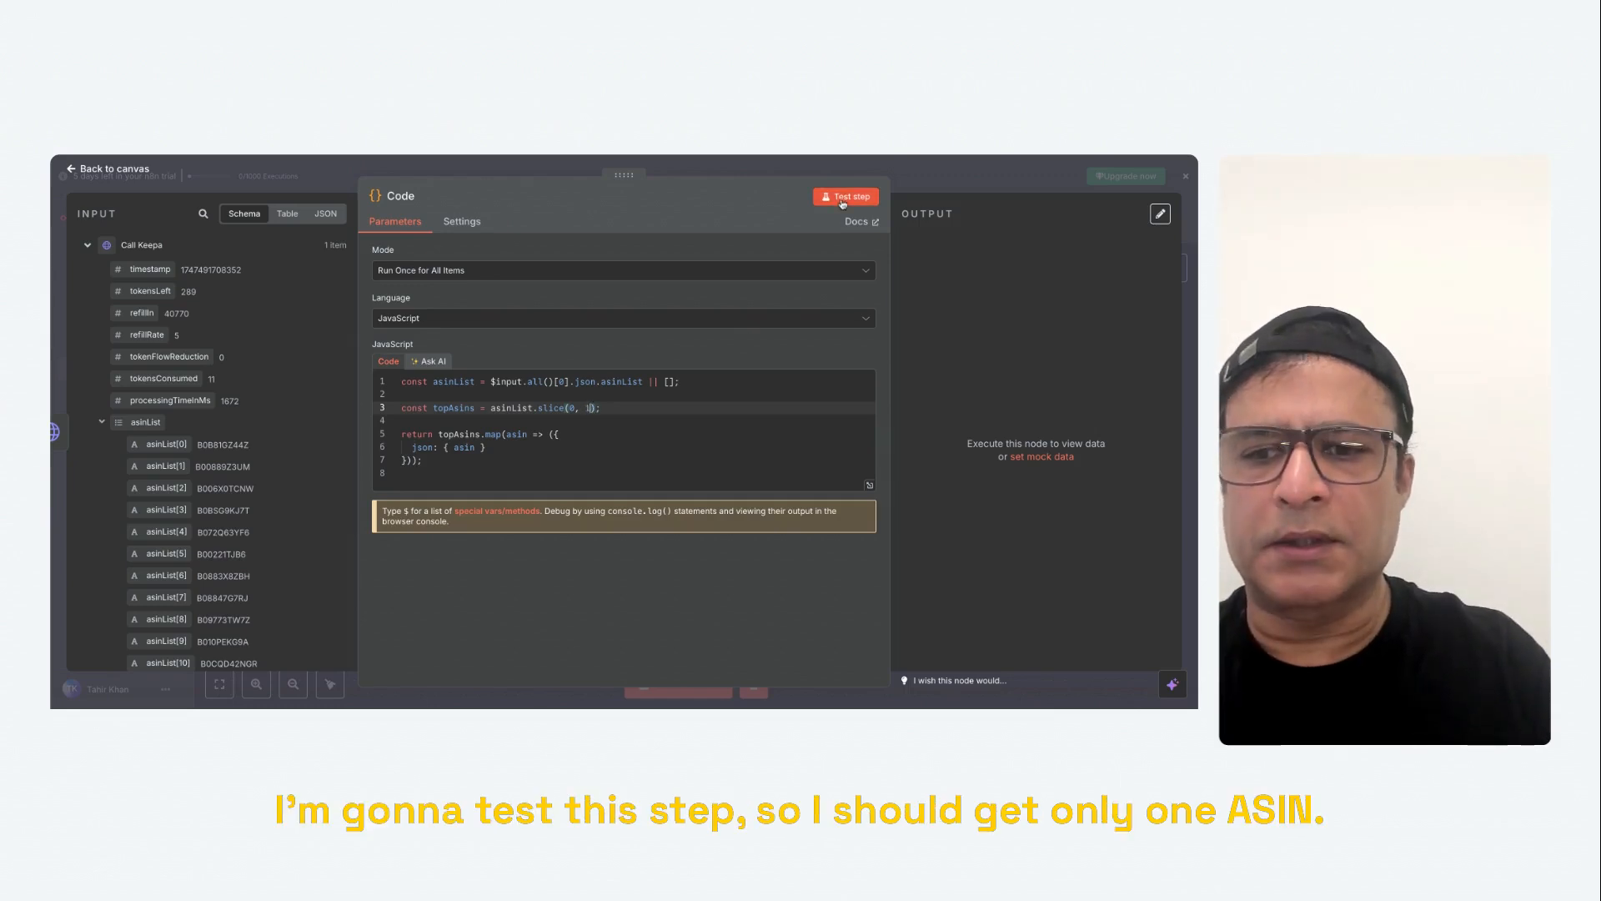
click(845, 196)
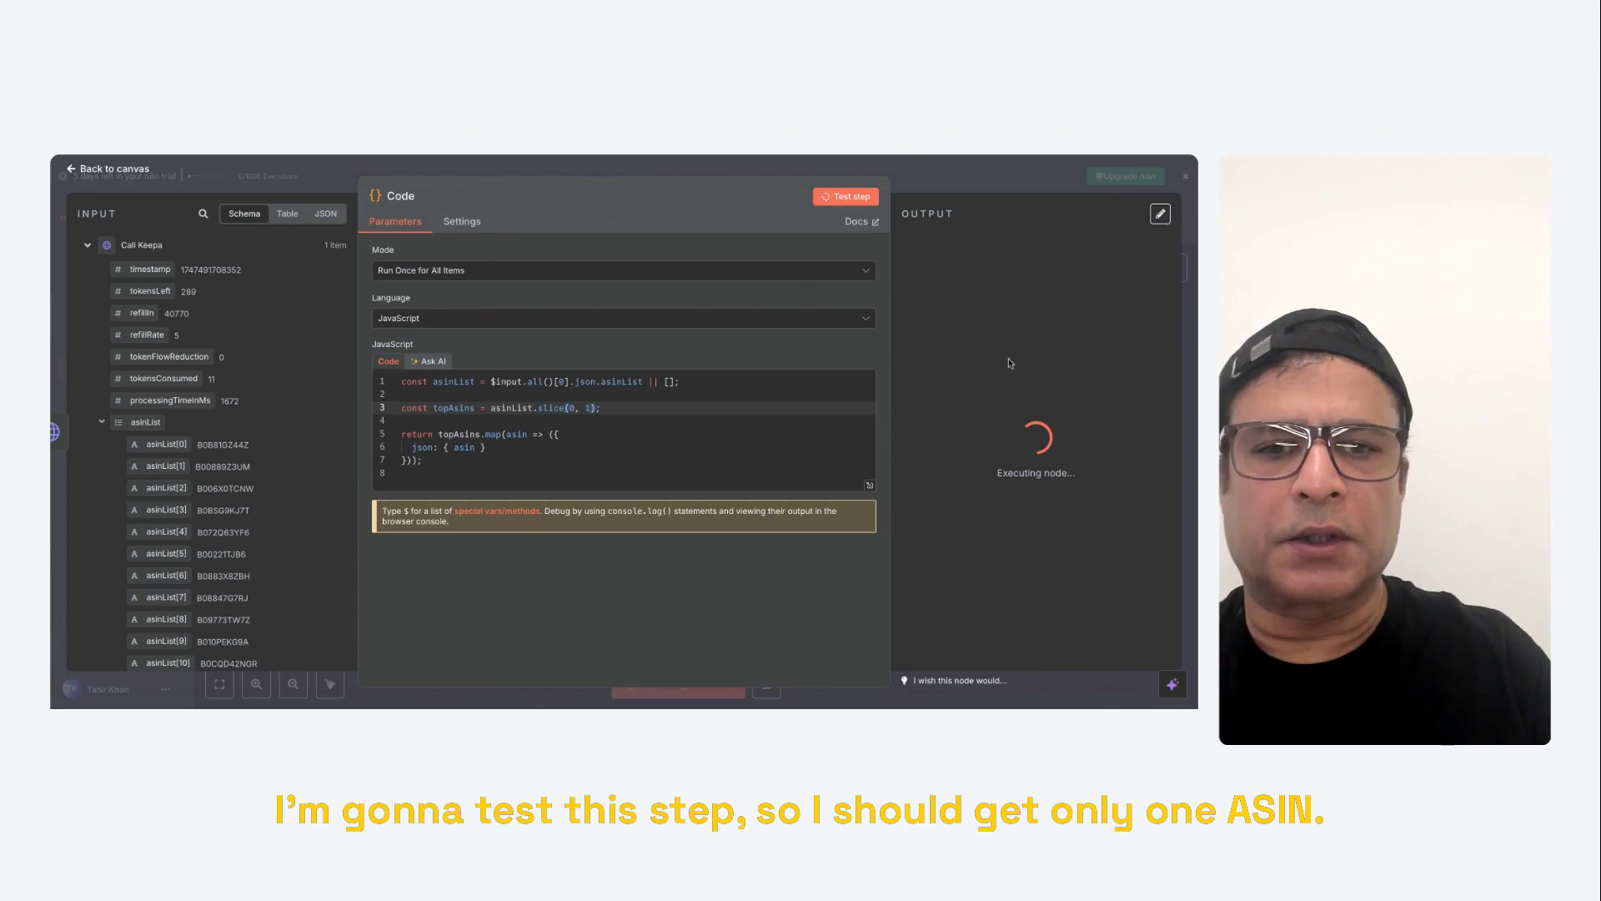
click(846, 196)
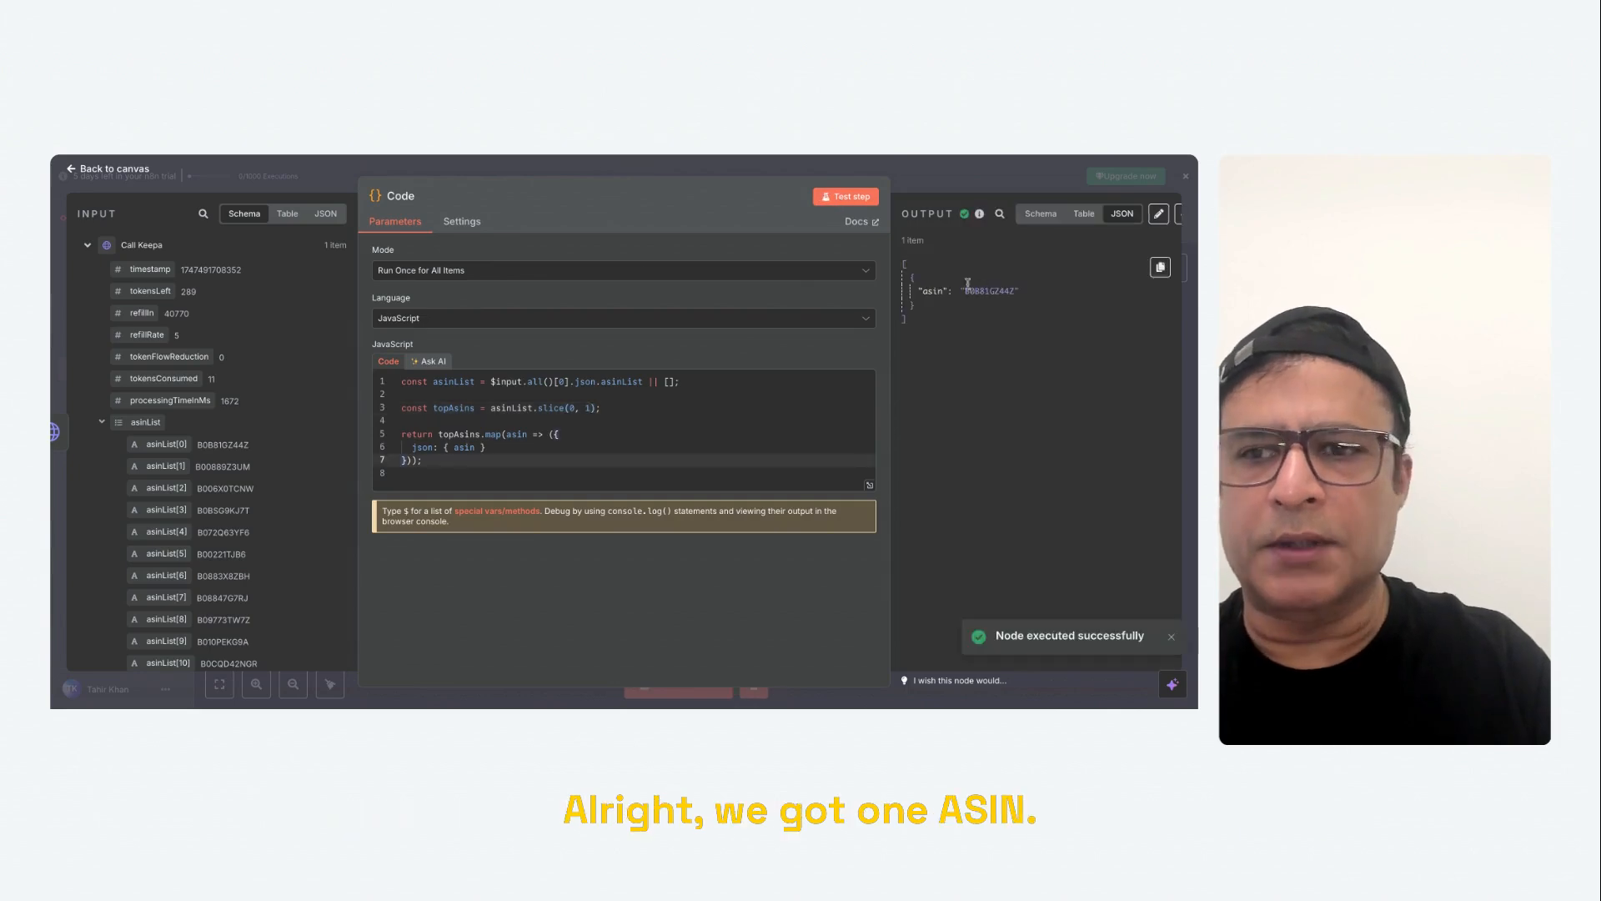
click(417, 196)
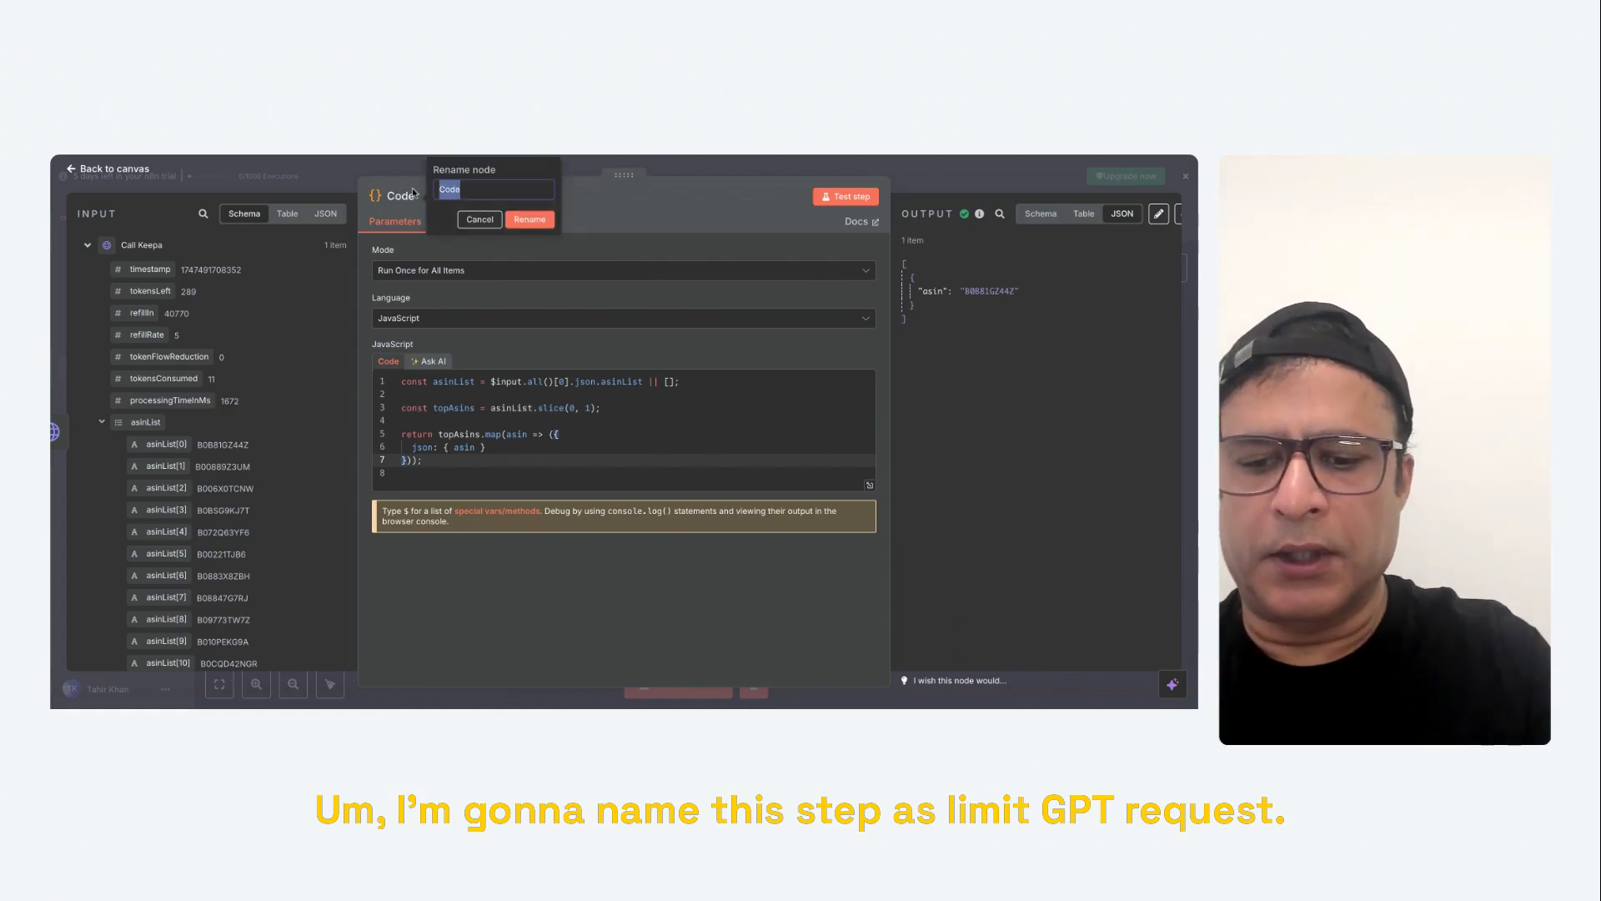
Name the Code node 'limit gpt request' and go back to the canvas.
text(limit)
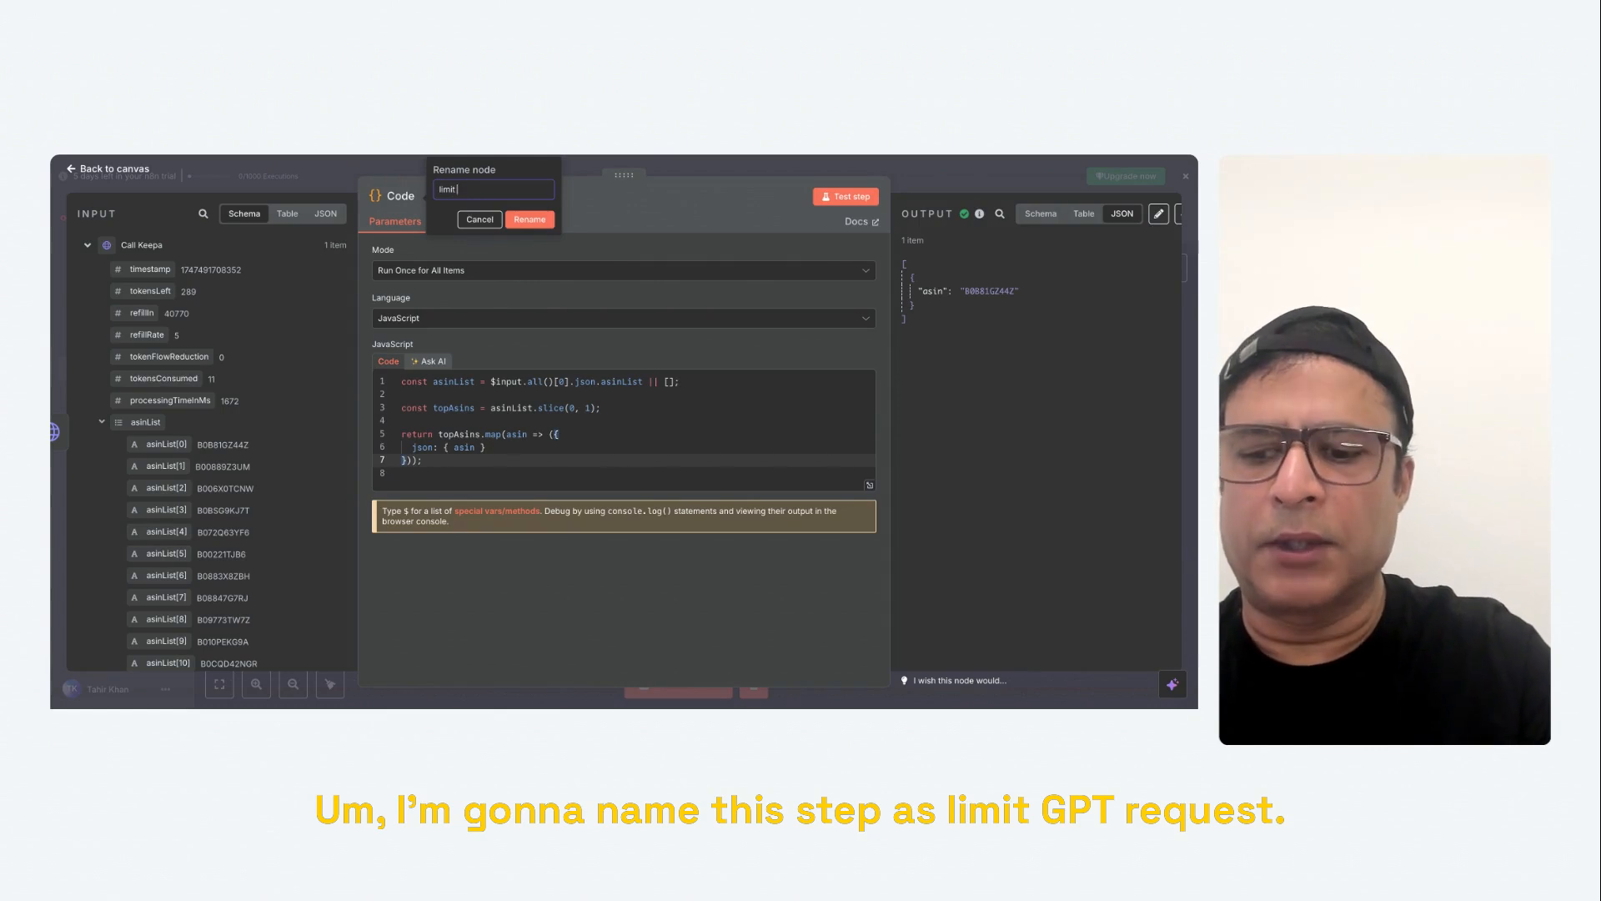
text(g)
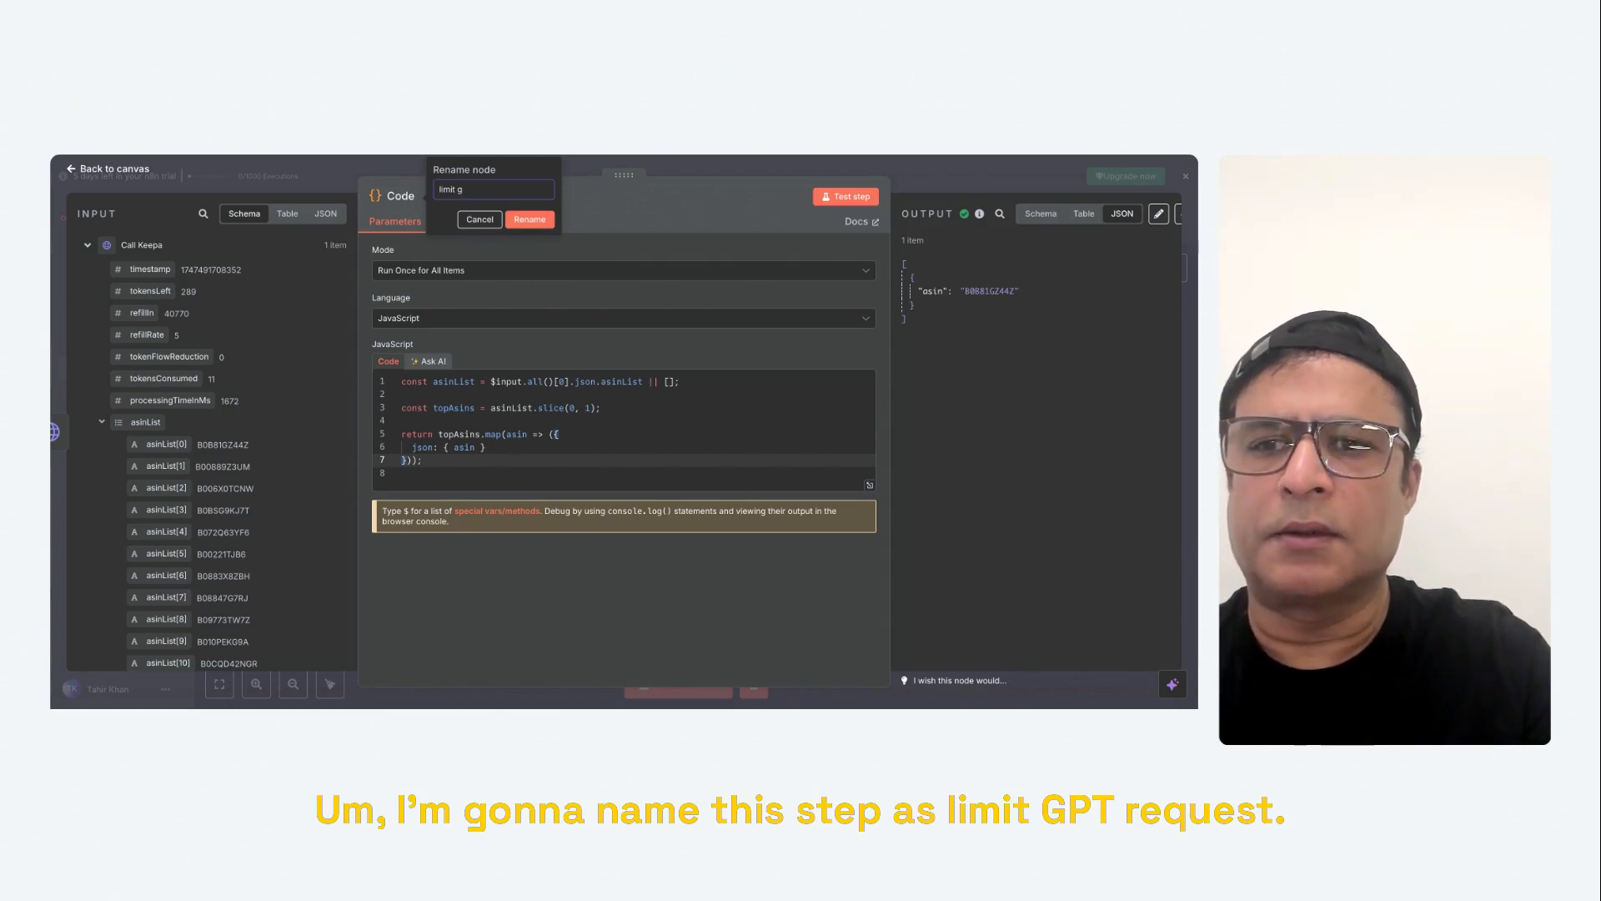
click(107, 169)
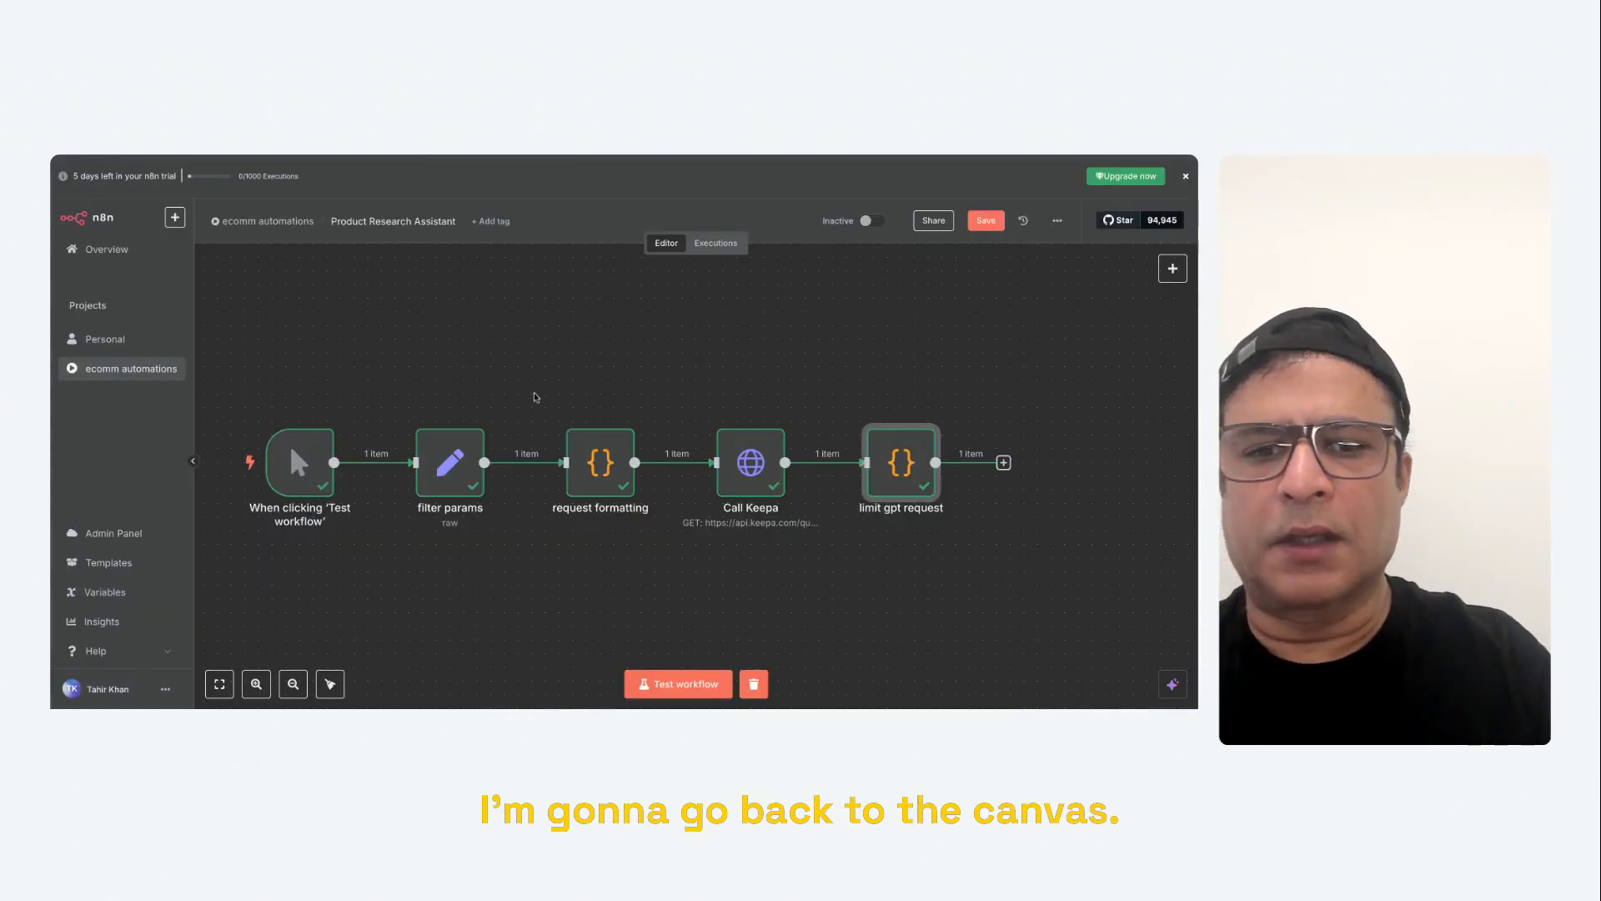
mouse_move(1054, 532)
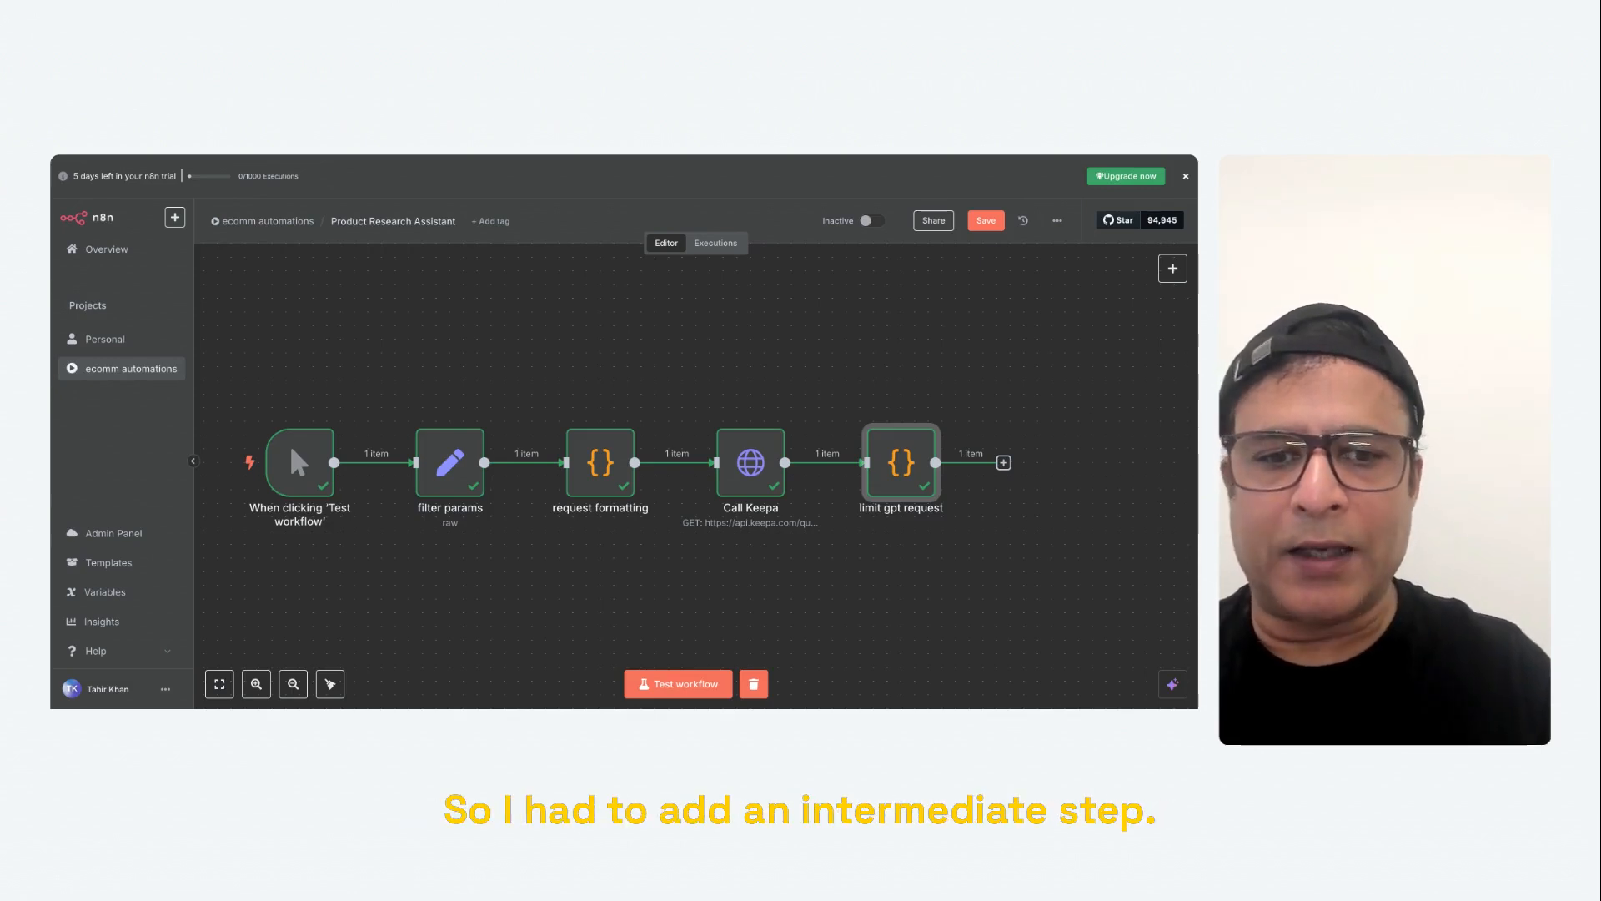
click(1002, 462)
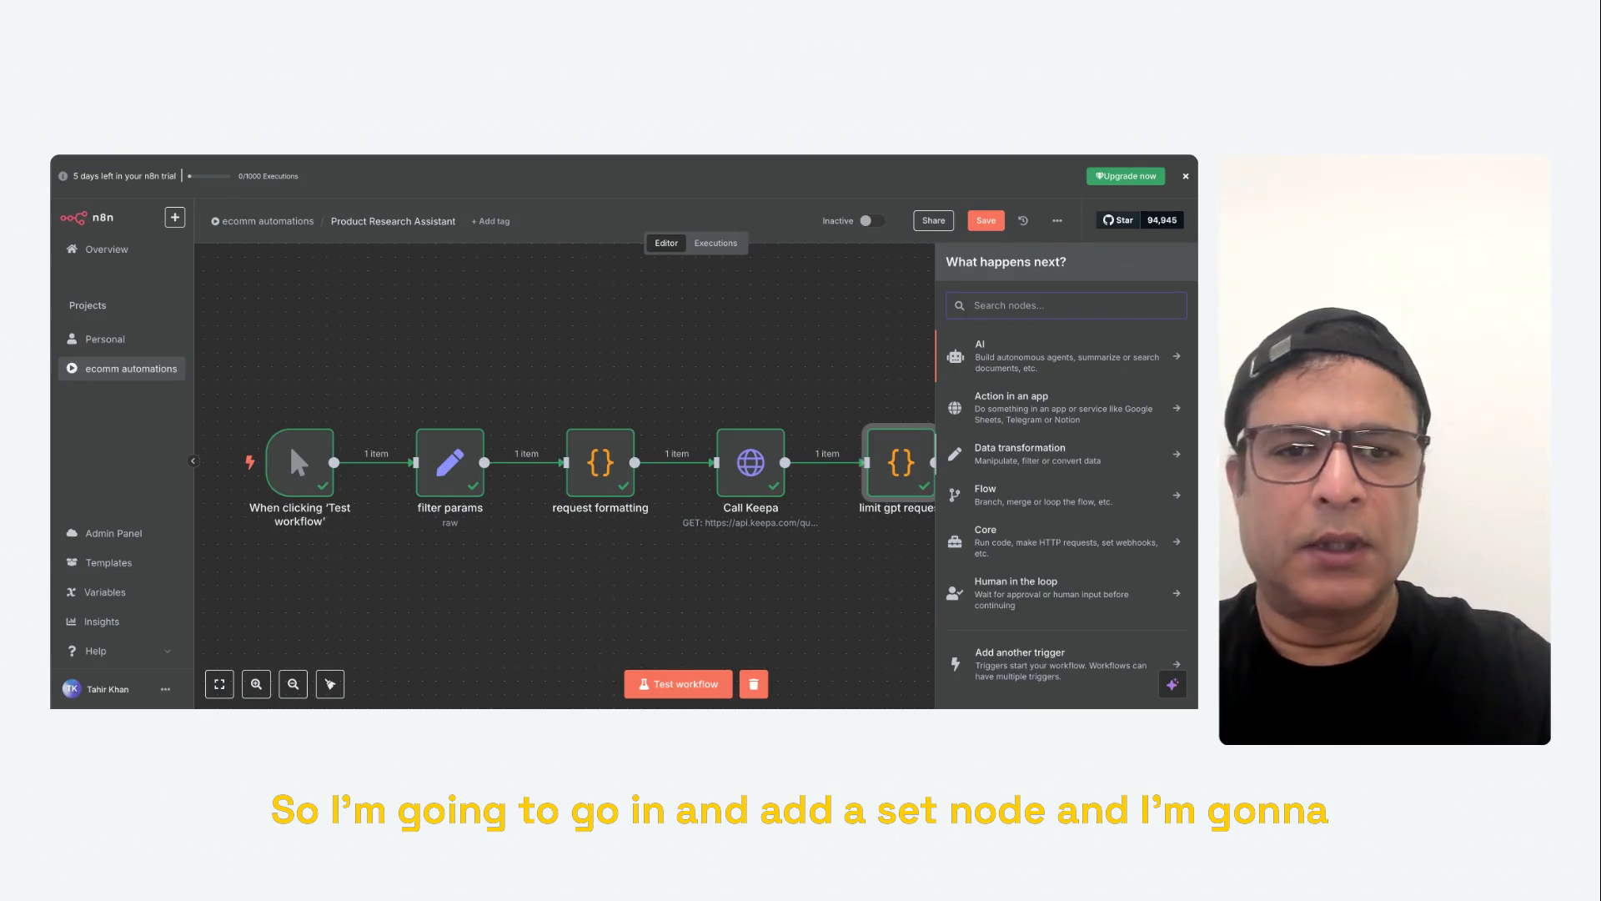
Add an Edit Fields node setting asin and rawAsin to {{ $json.asin }}, and test it.
text(set)
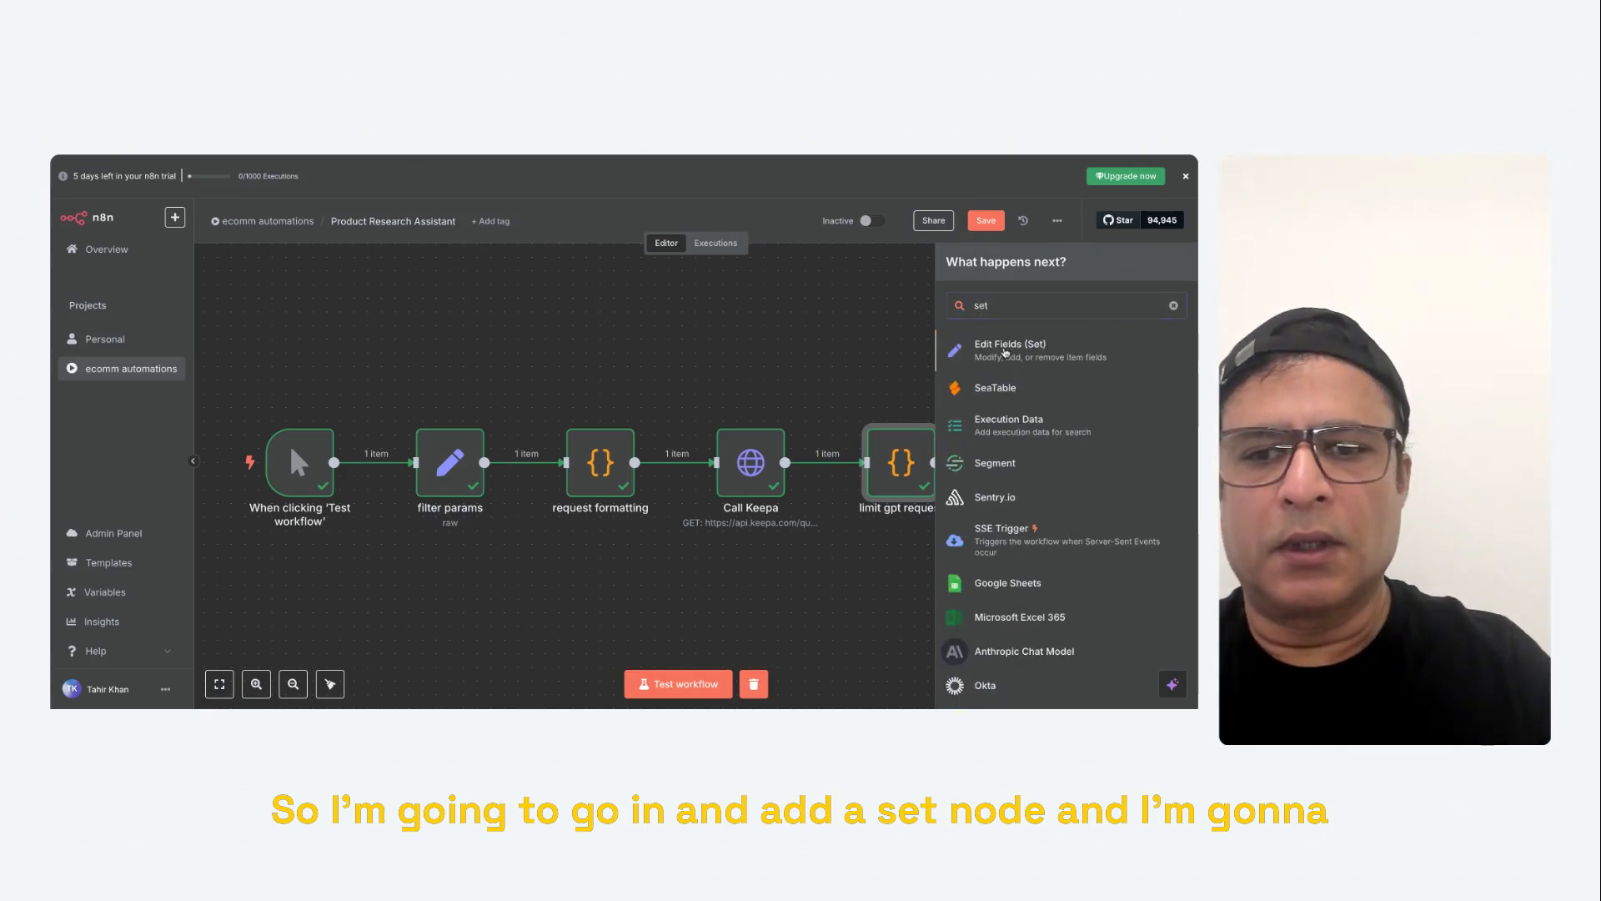
click(1009, 350)
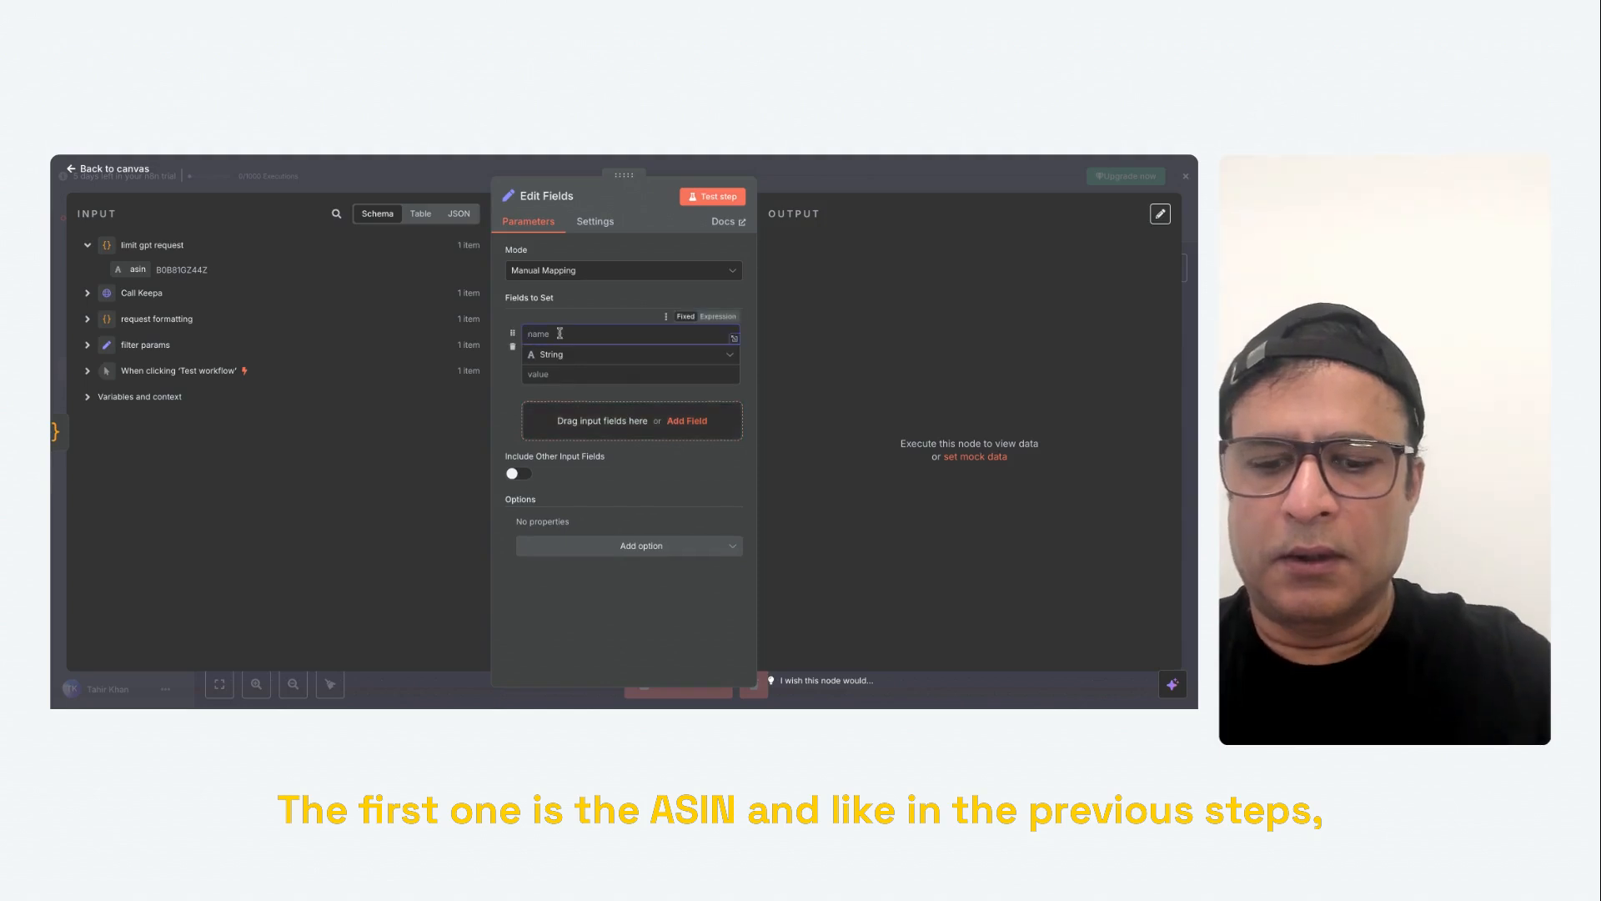
text(asin)
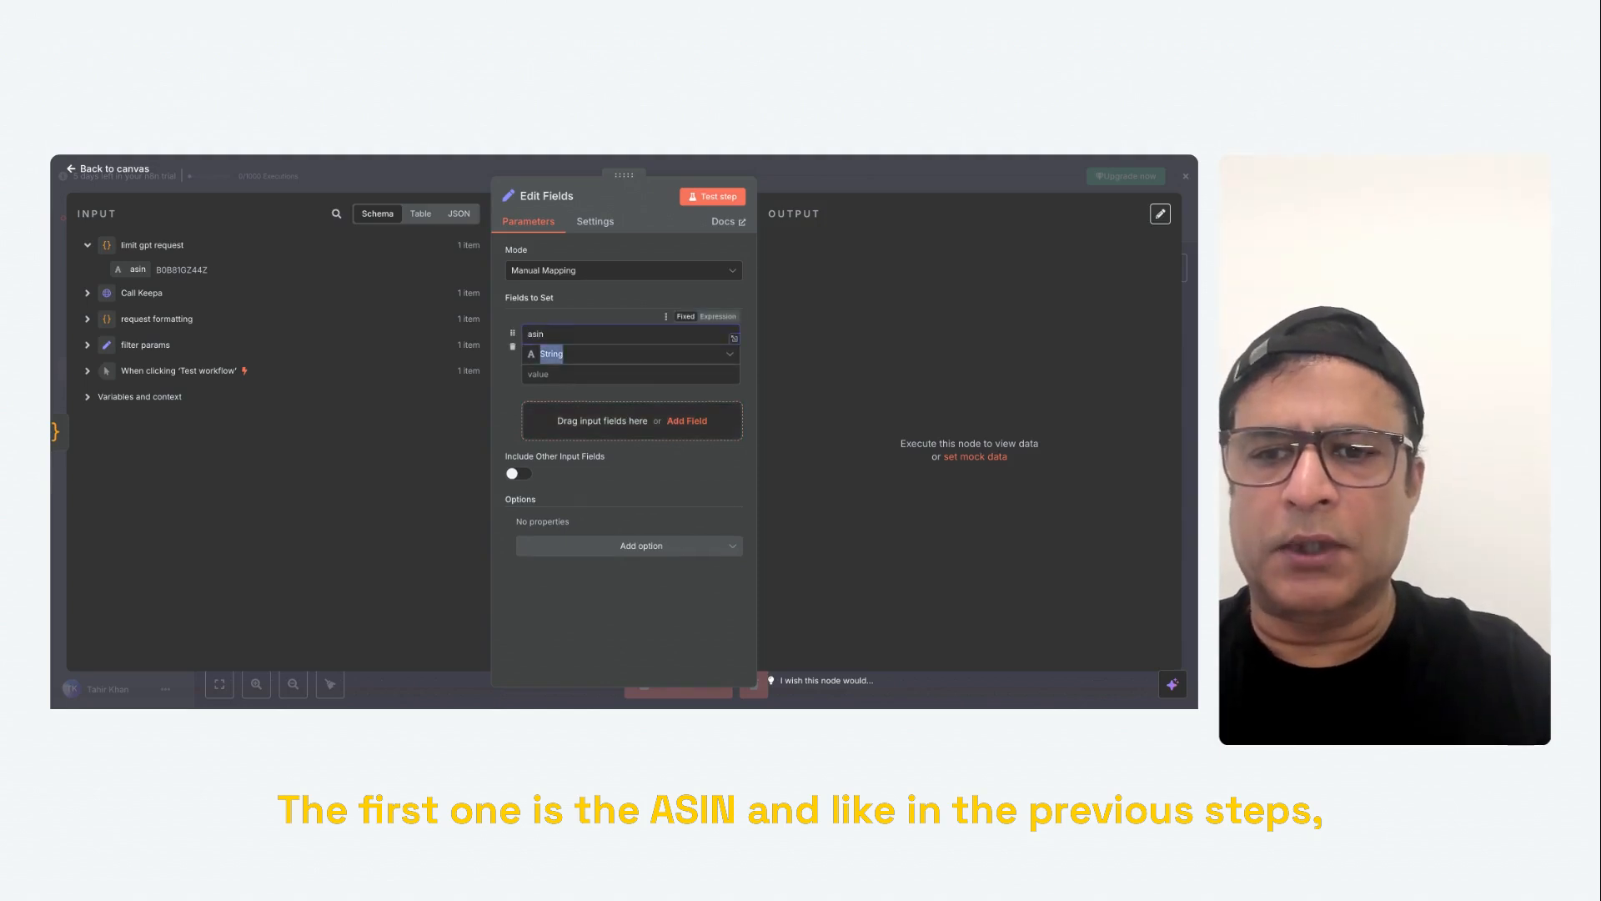
click(623, 373)
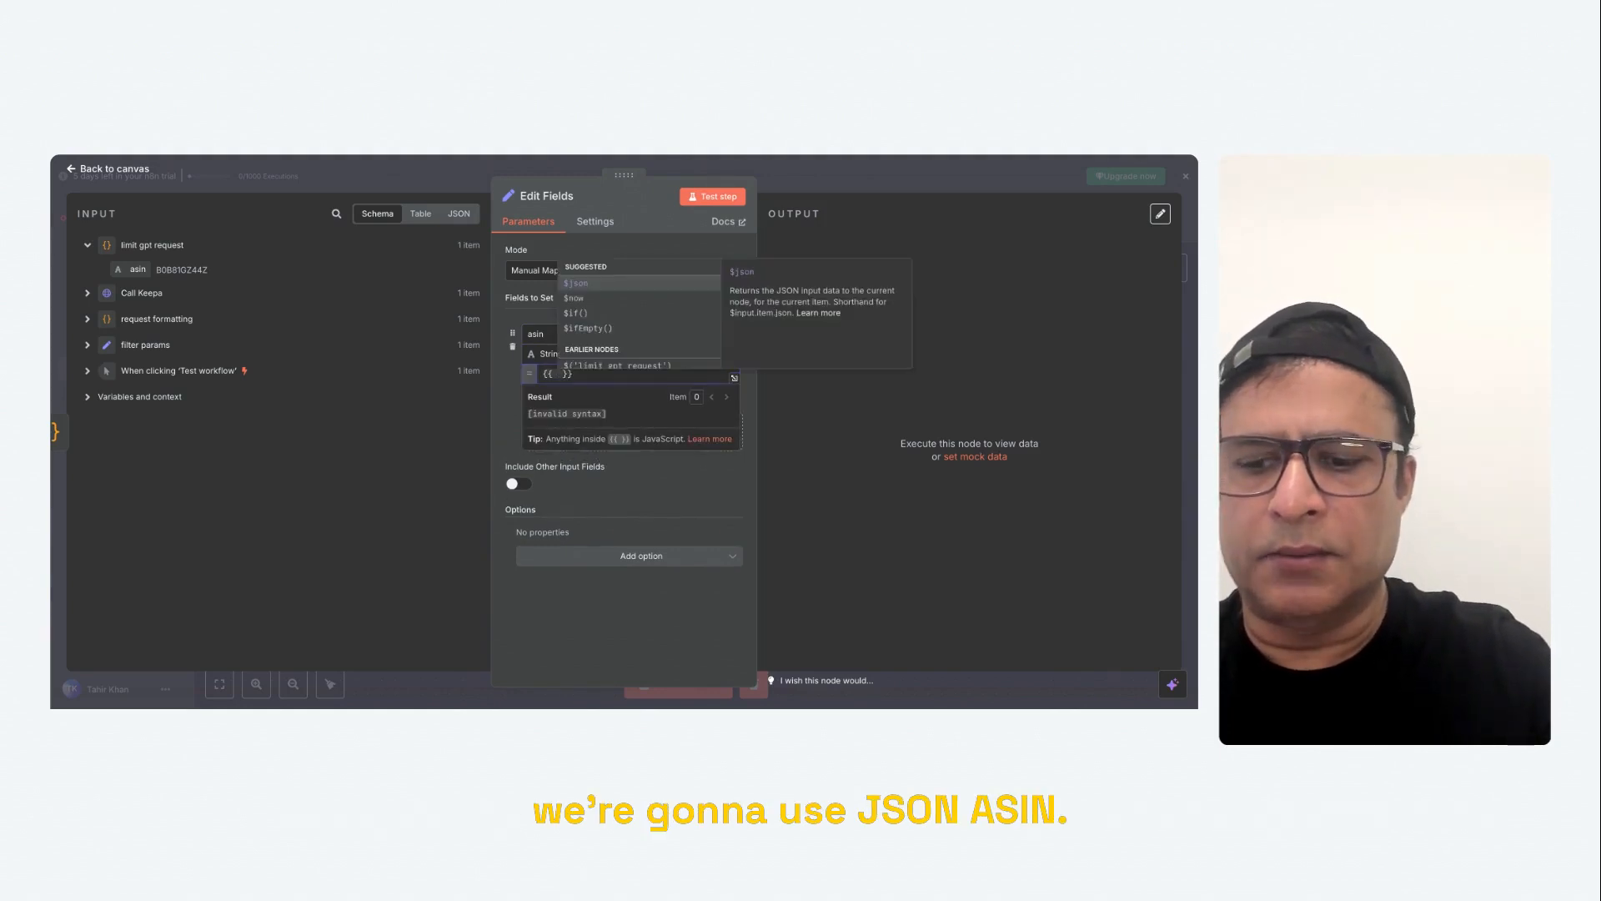
click(577, 283)
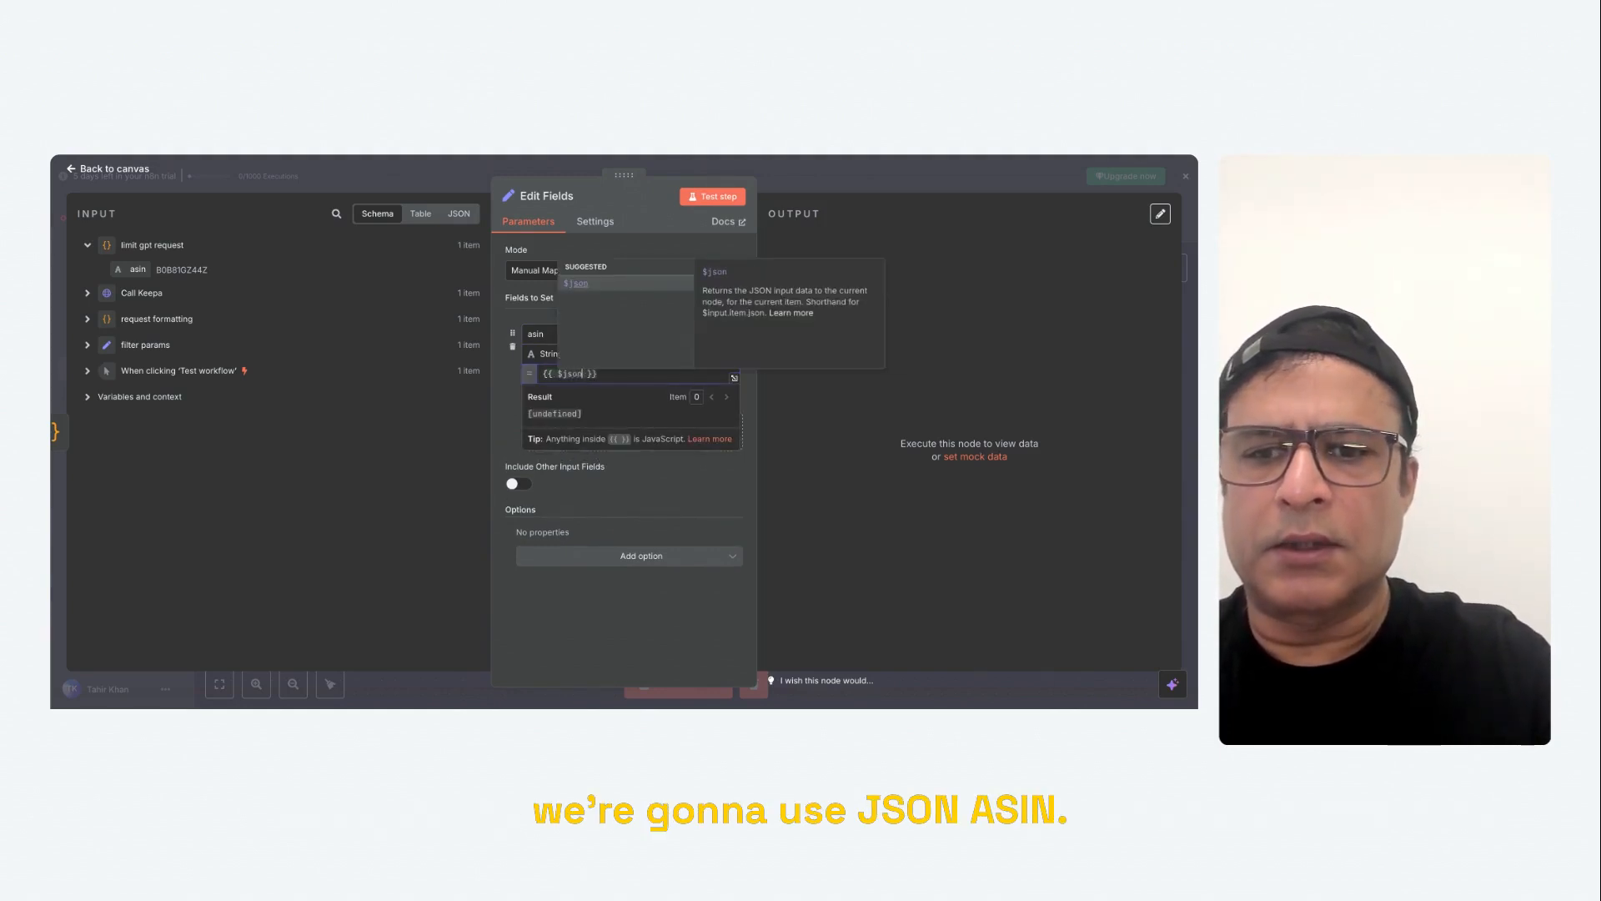
text(.asin)
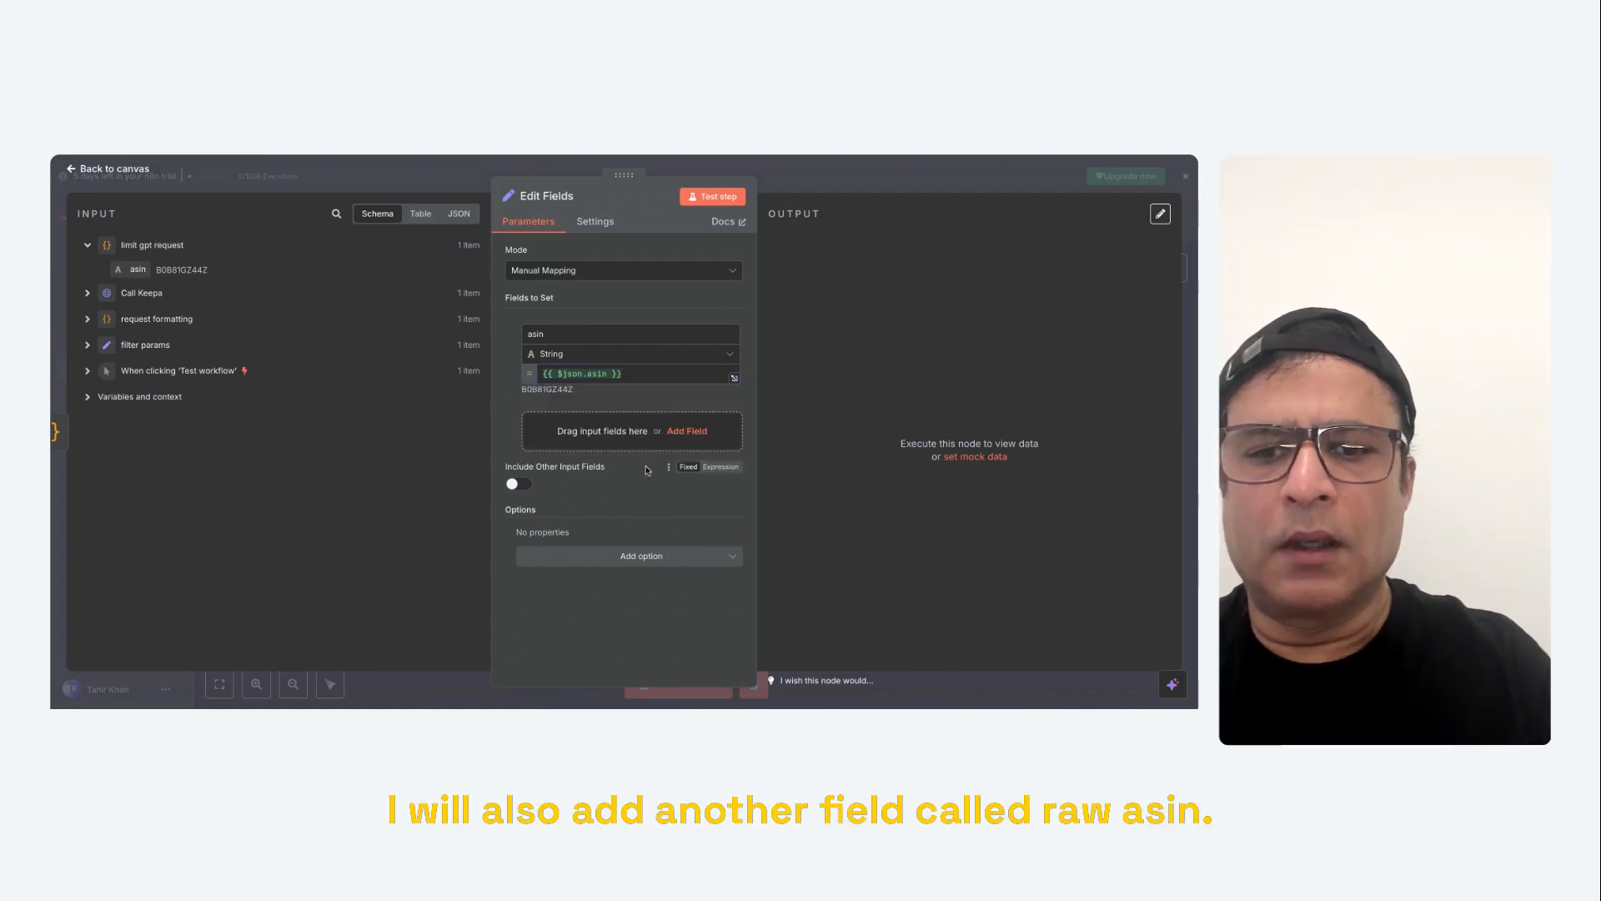
click(686, 431)
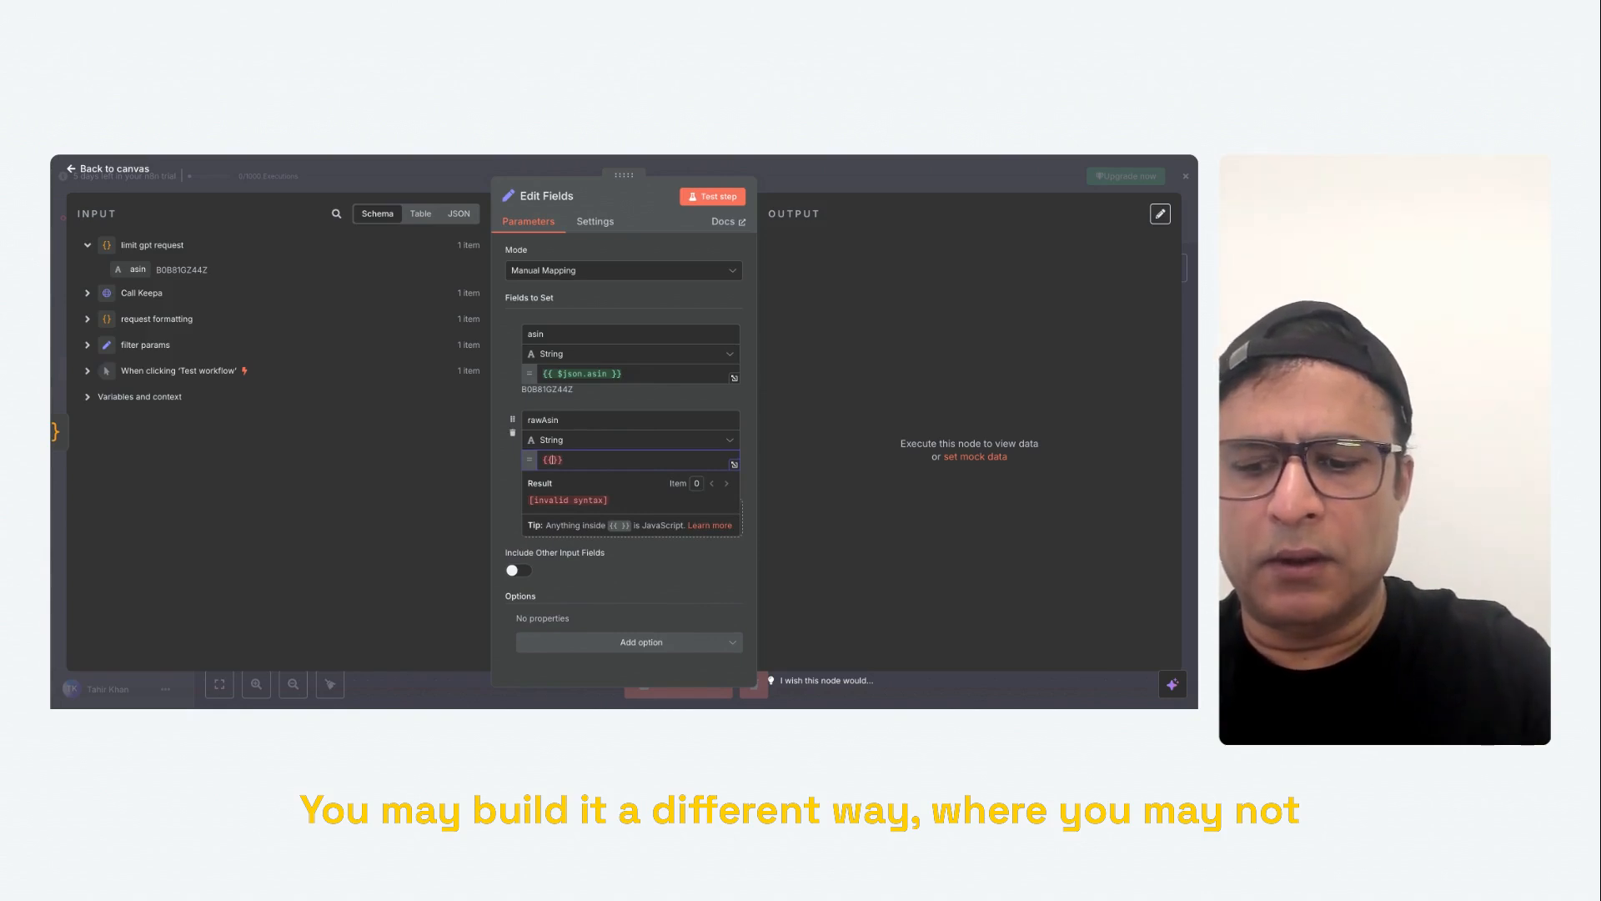
text($json.asin)
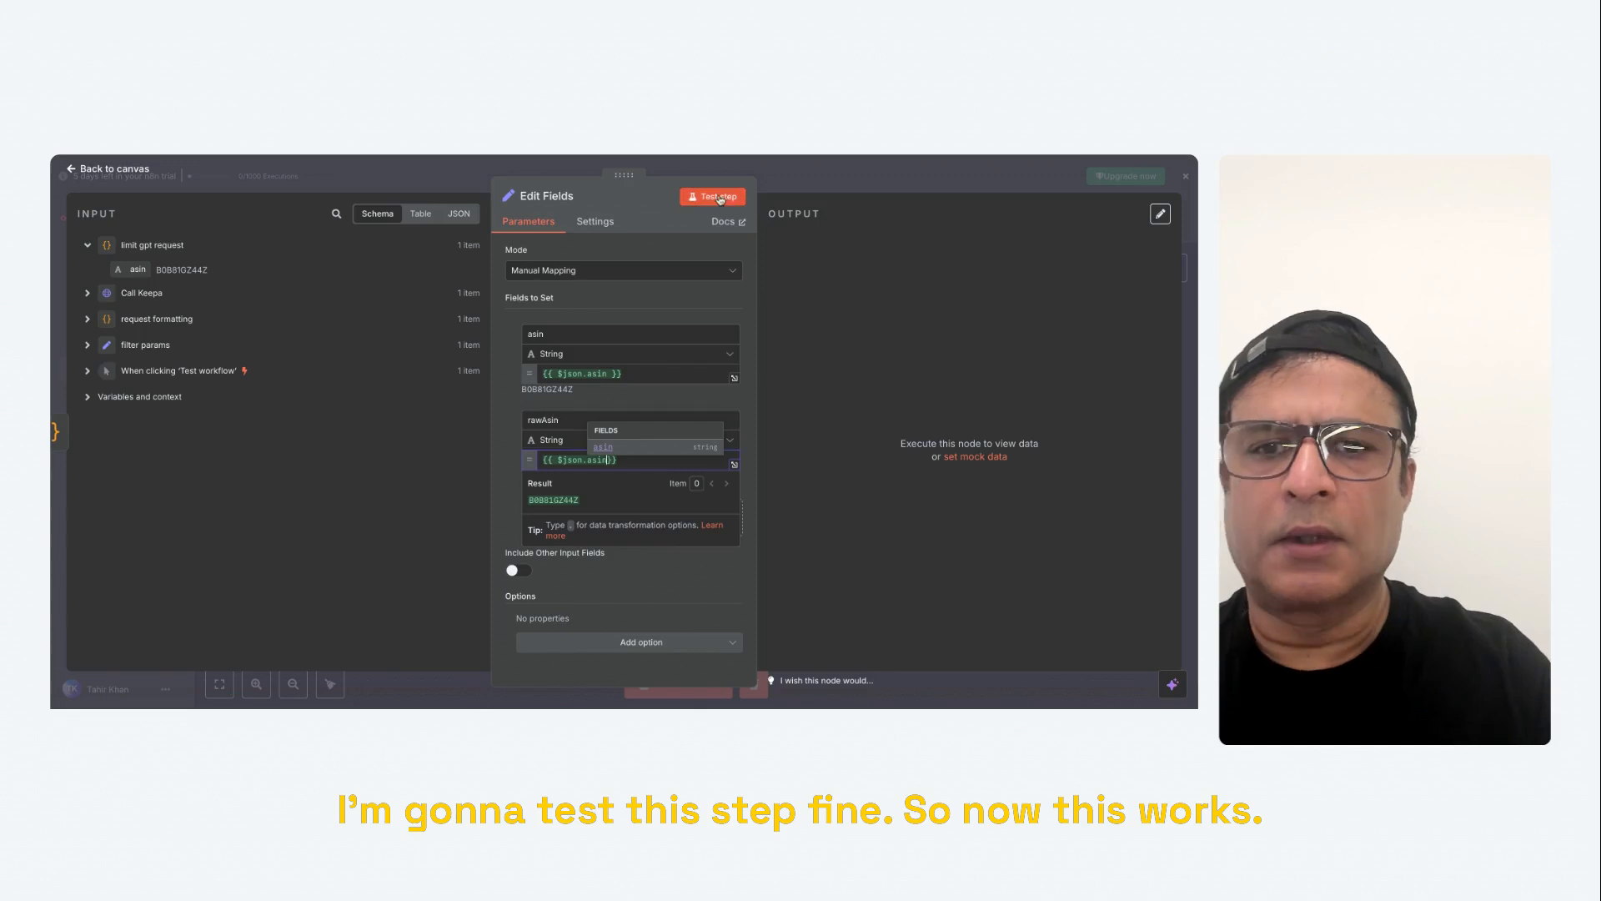
click(711, 196)
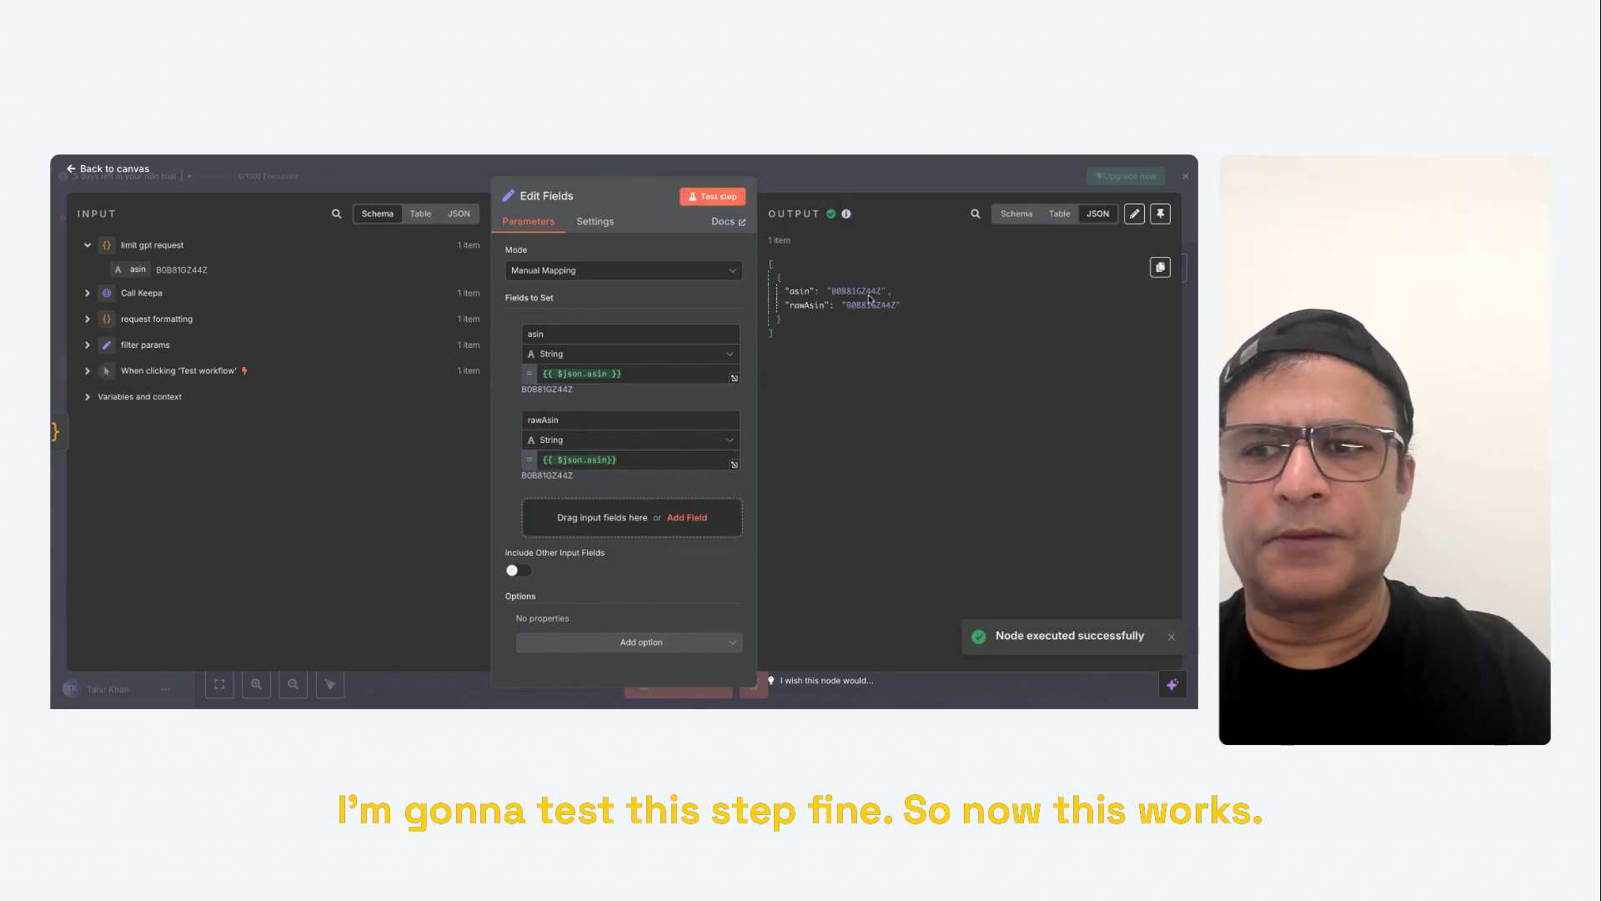
click(556, 196)
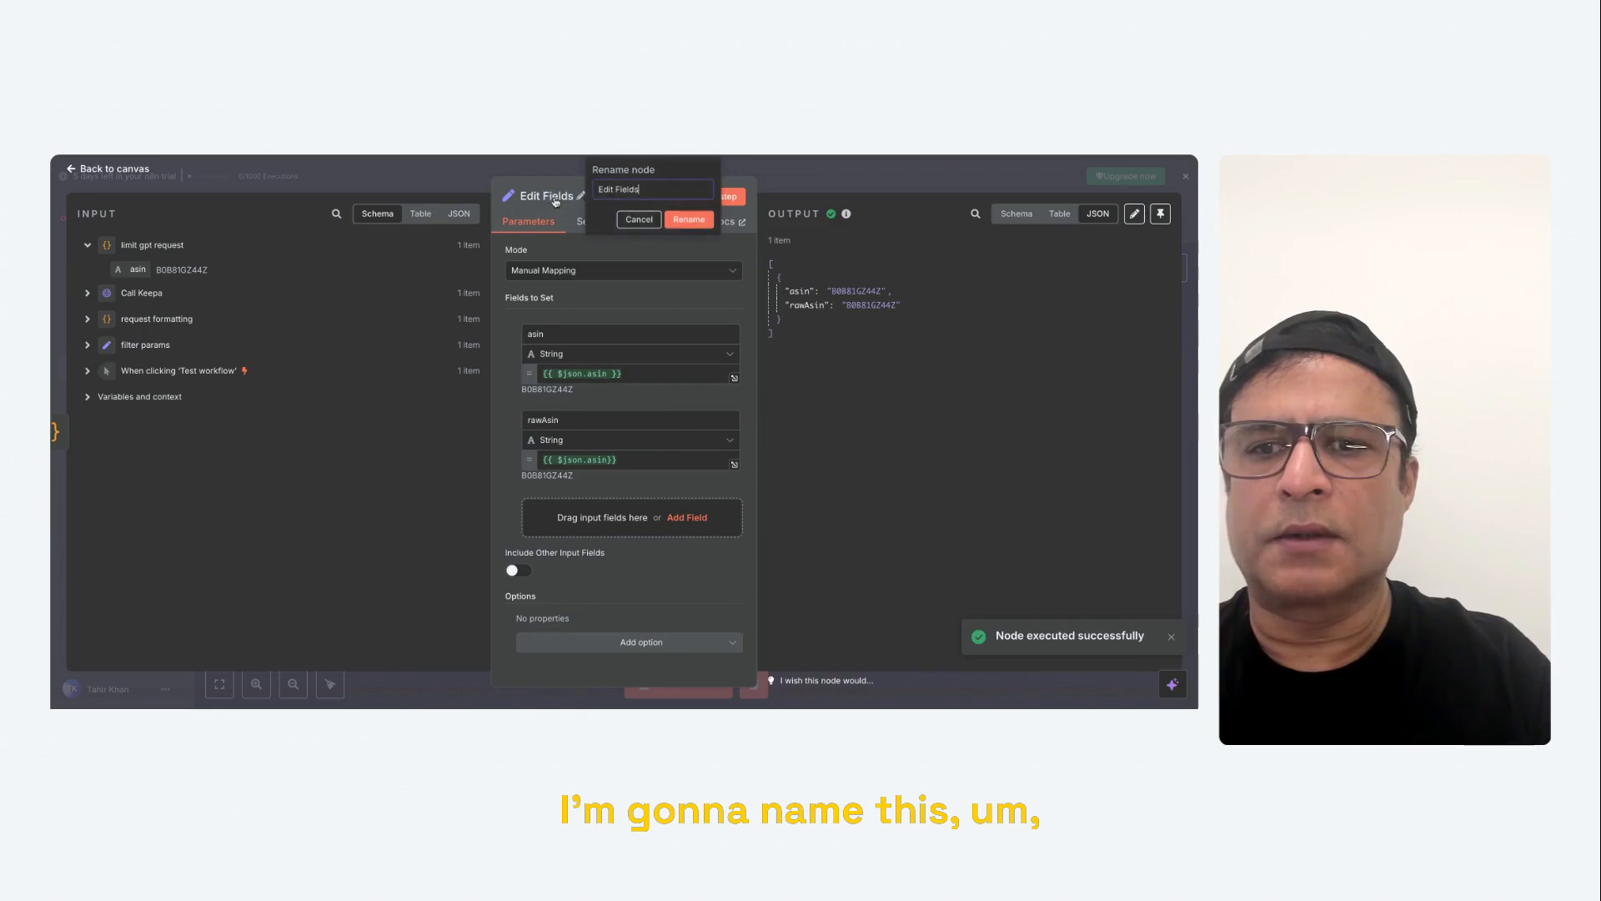
Replace the Edit Fields node's name with 'filter gpt'.
triple_click(654, 190)
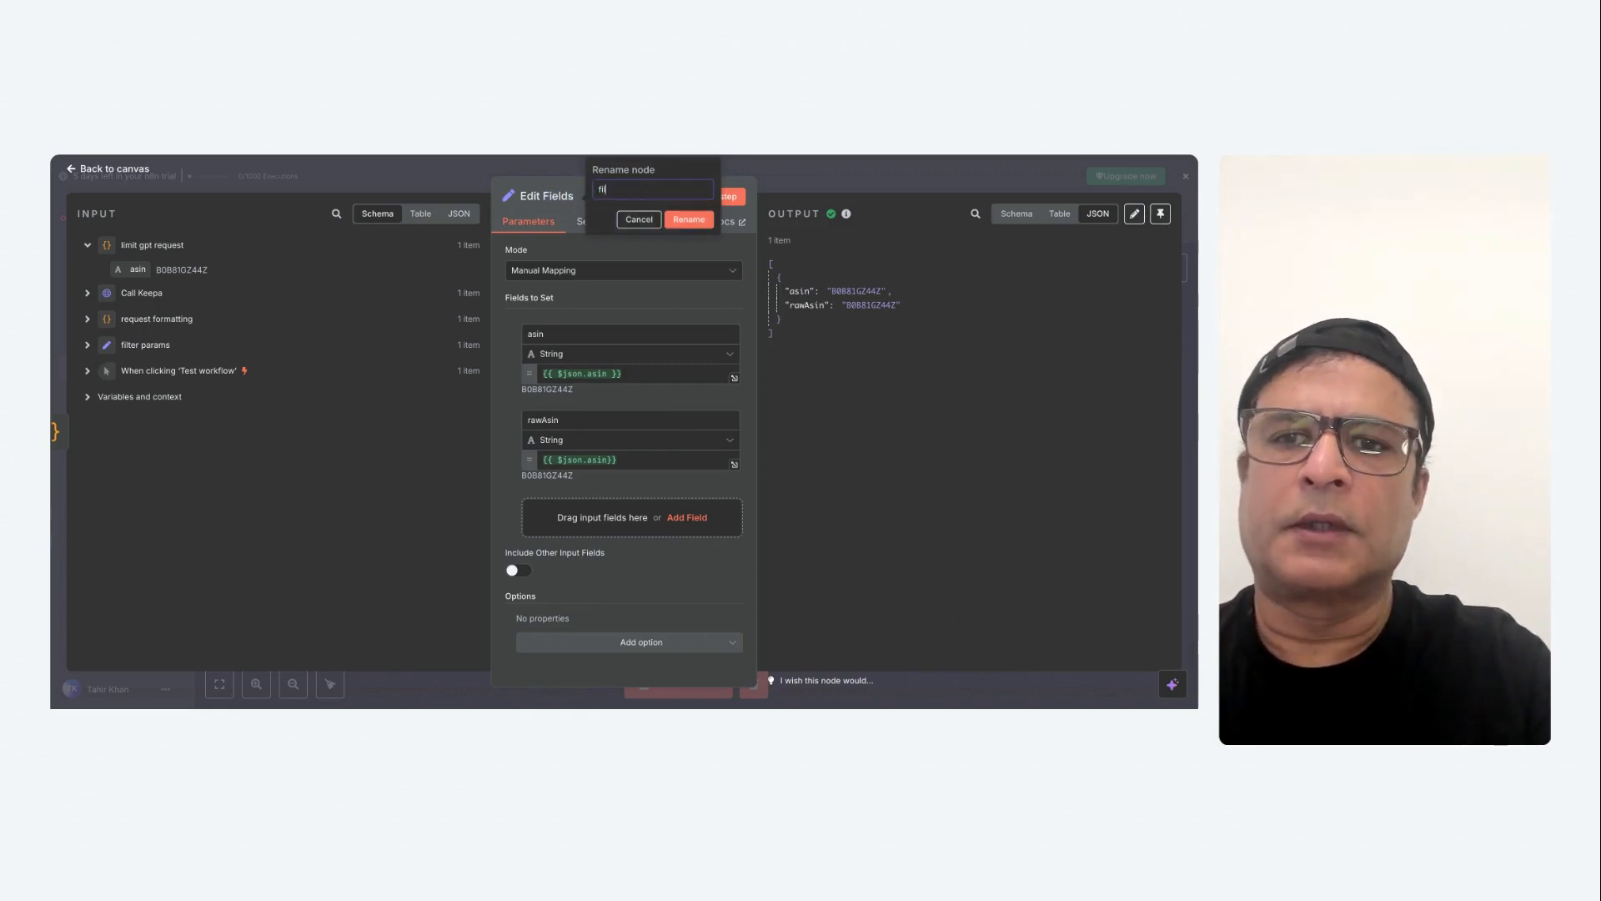
text(filter gpt)
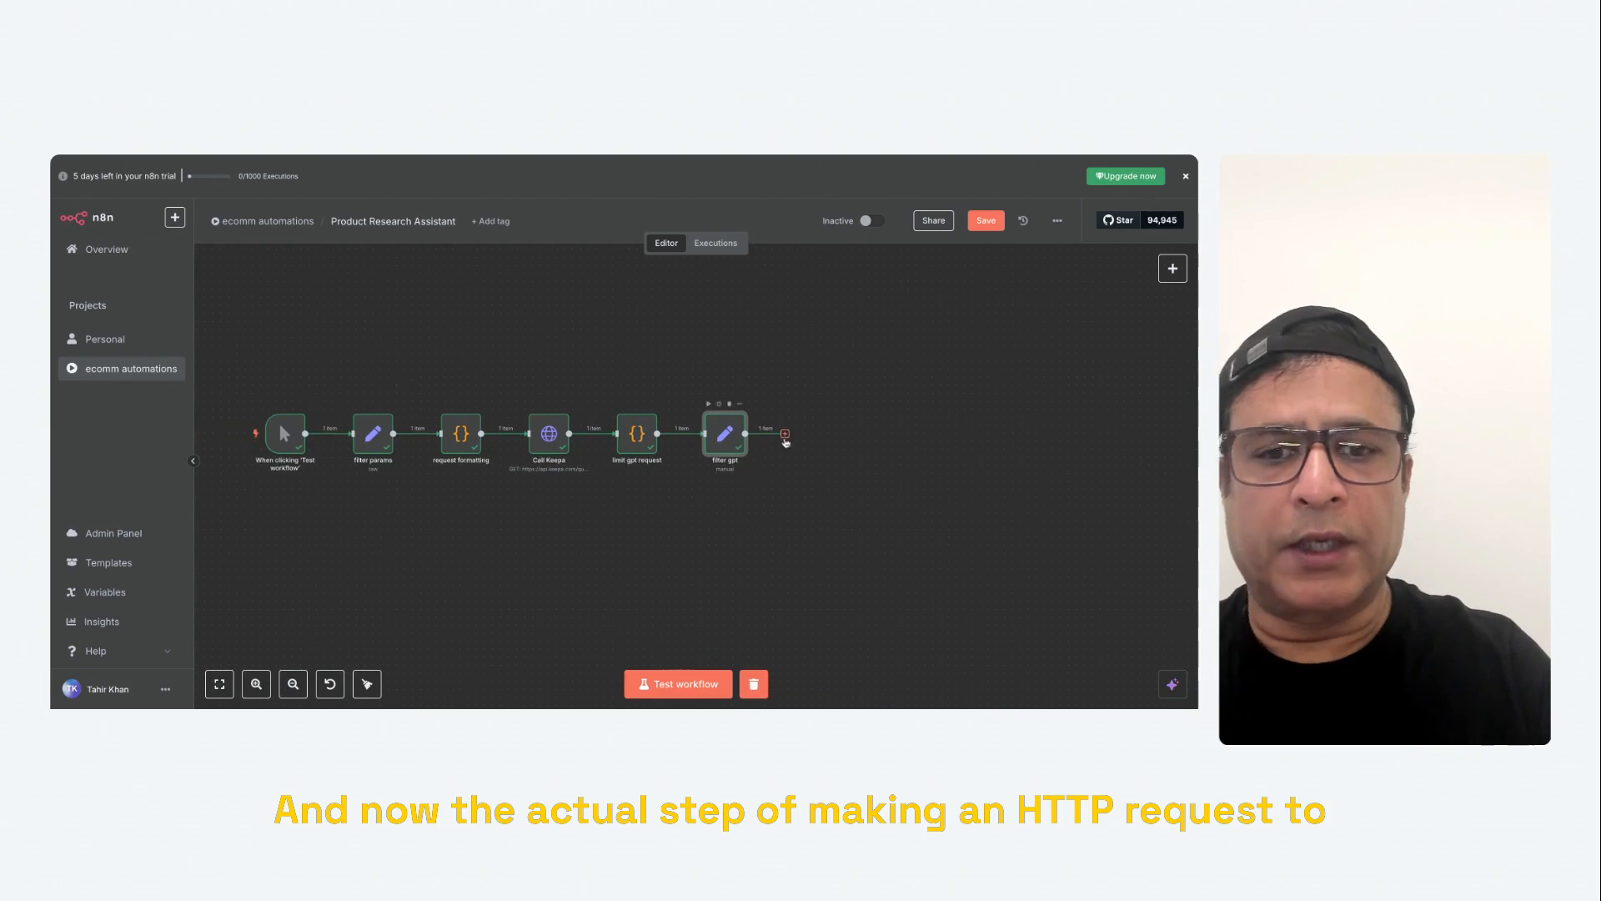
Add an HTTP Request node after filter gpt with method POST.
click(784, 432)
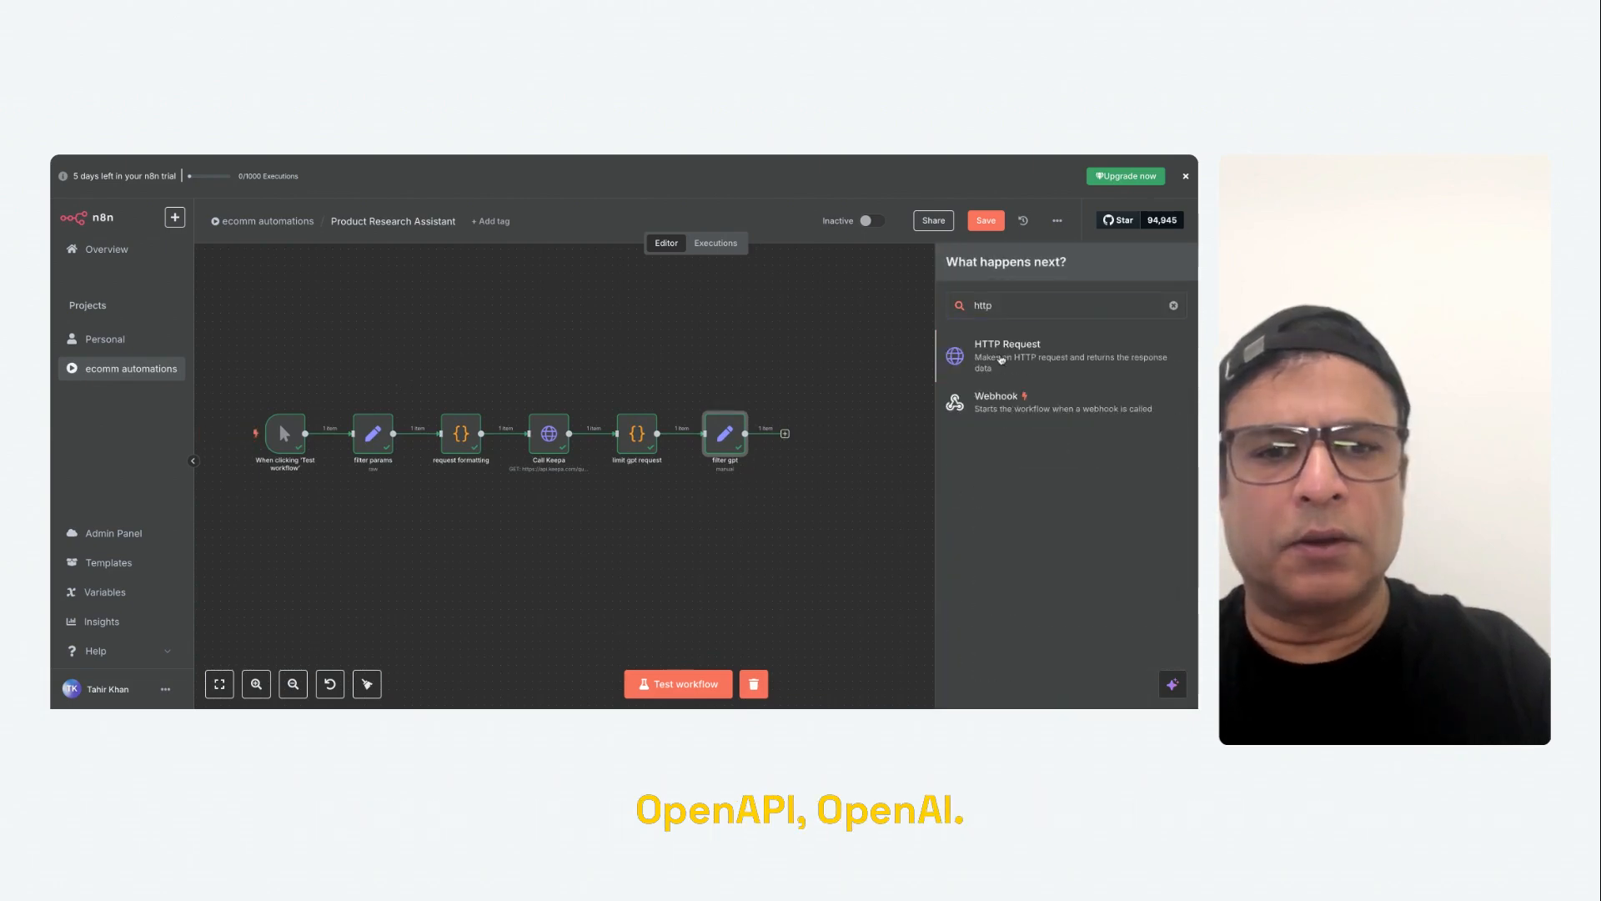
click(1007, 351)
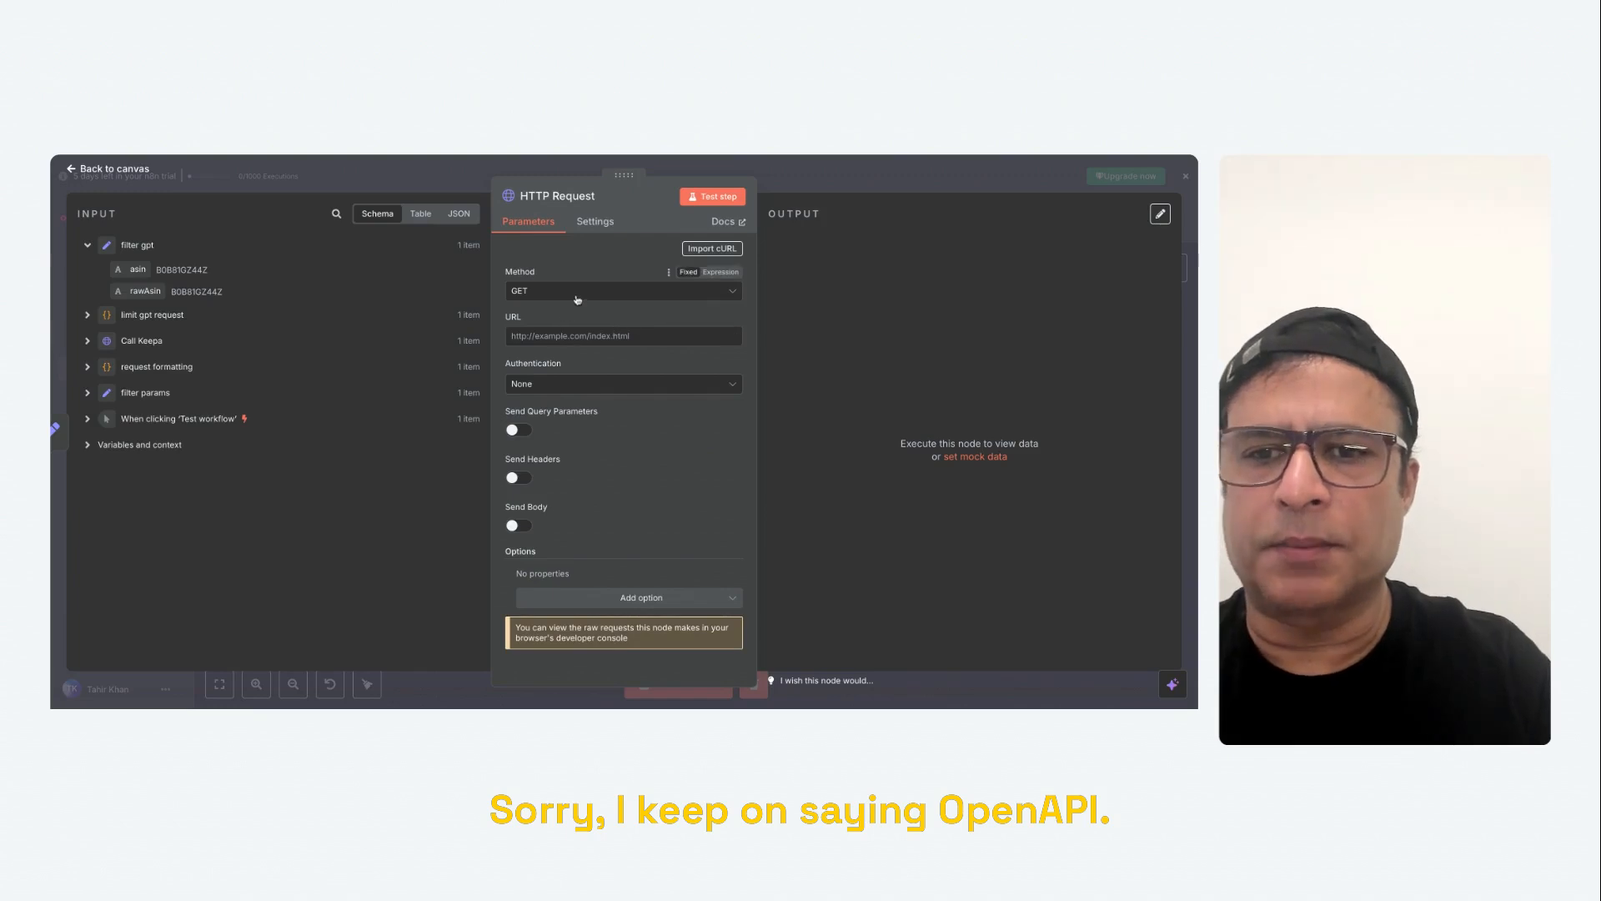
click(623, 290)
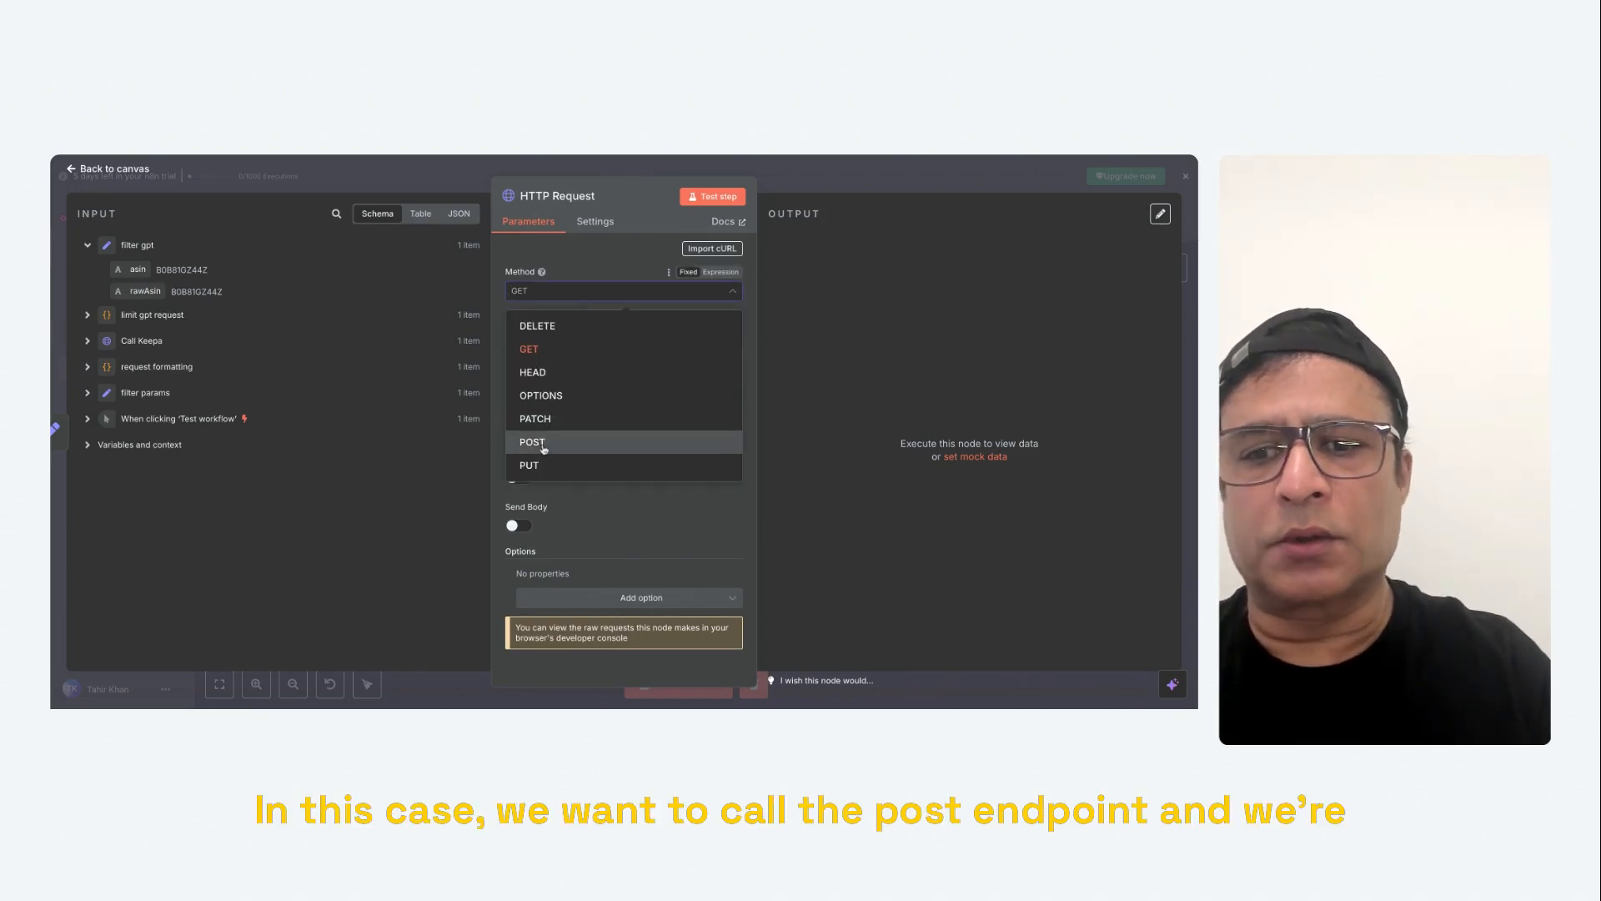
click(532, 442)
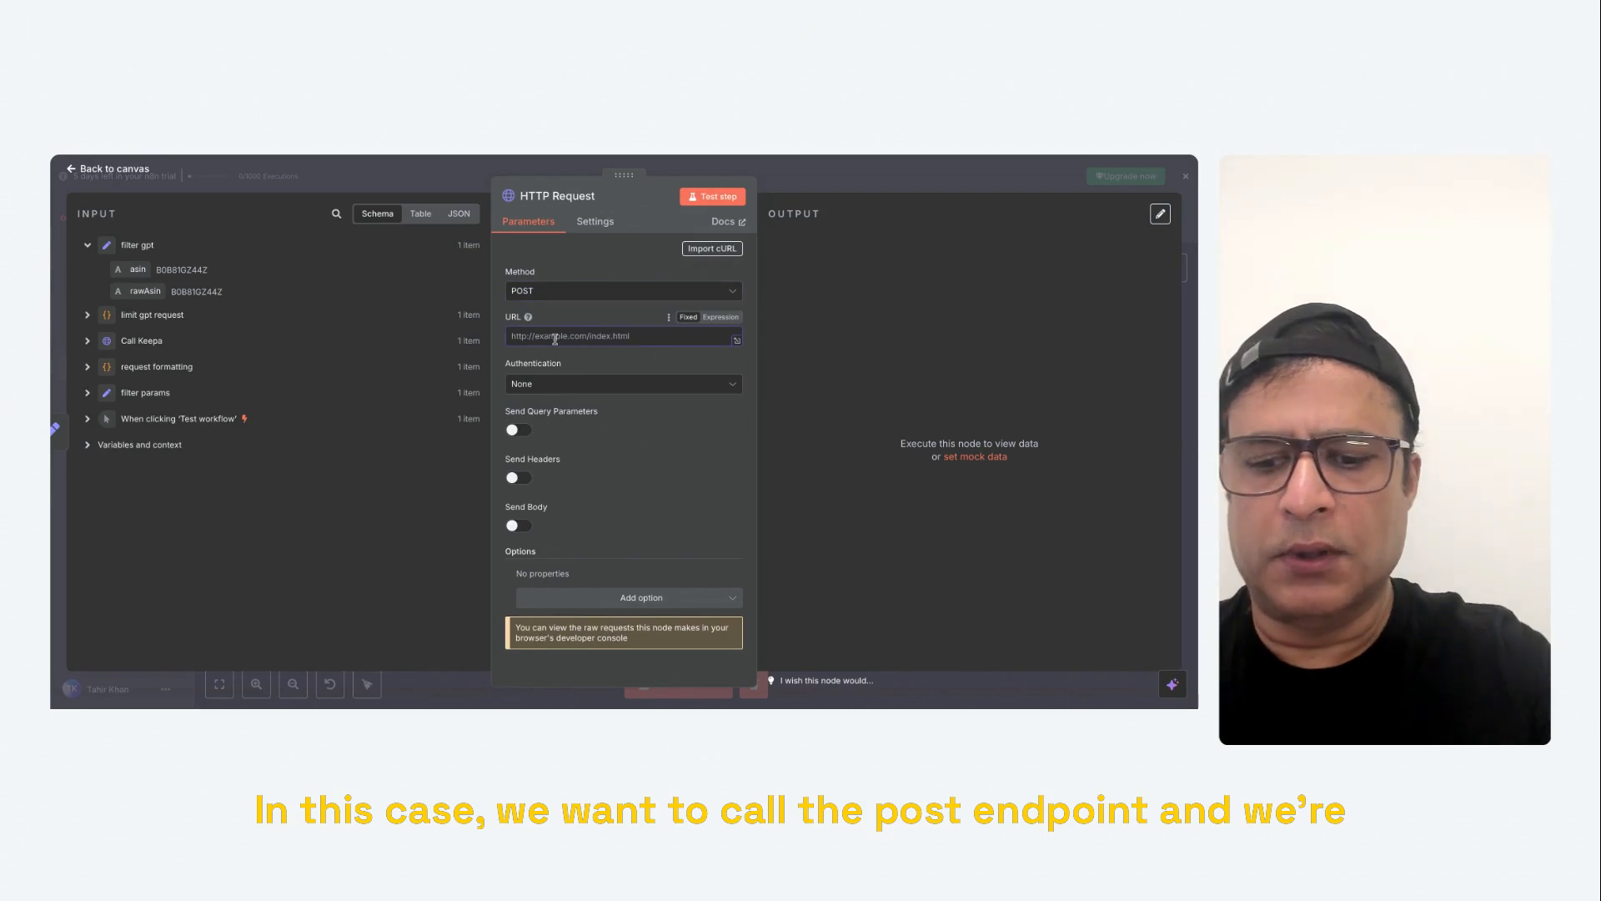
text(https://api)
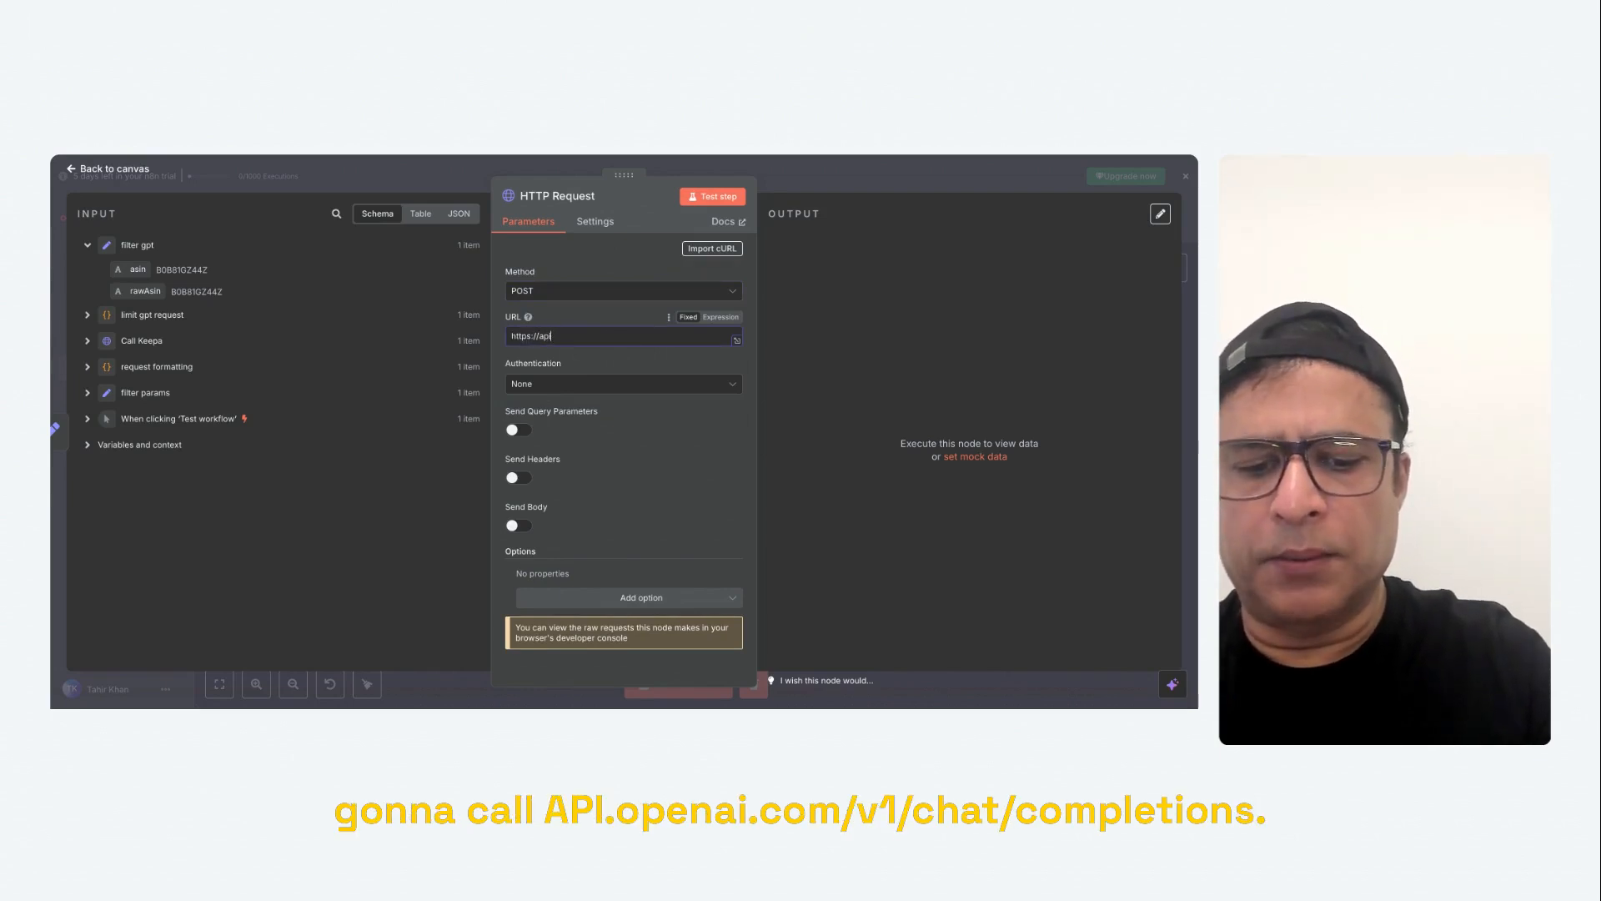
text(.openai.com/)
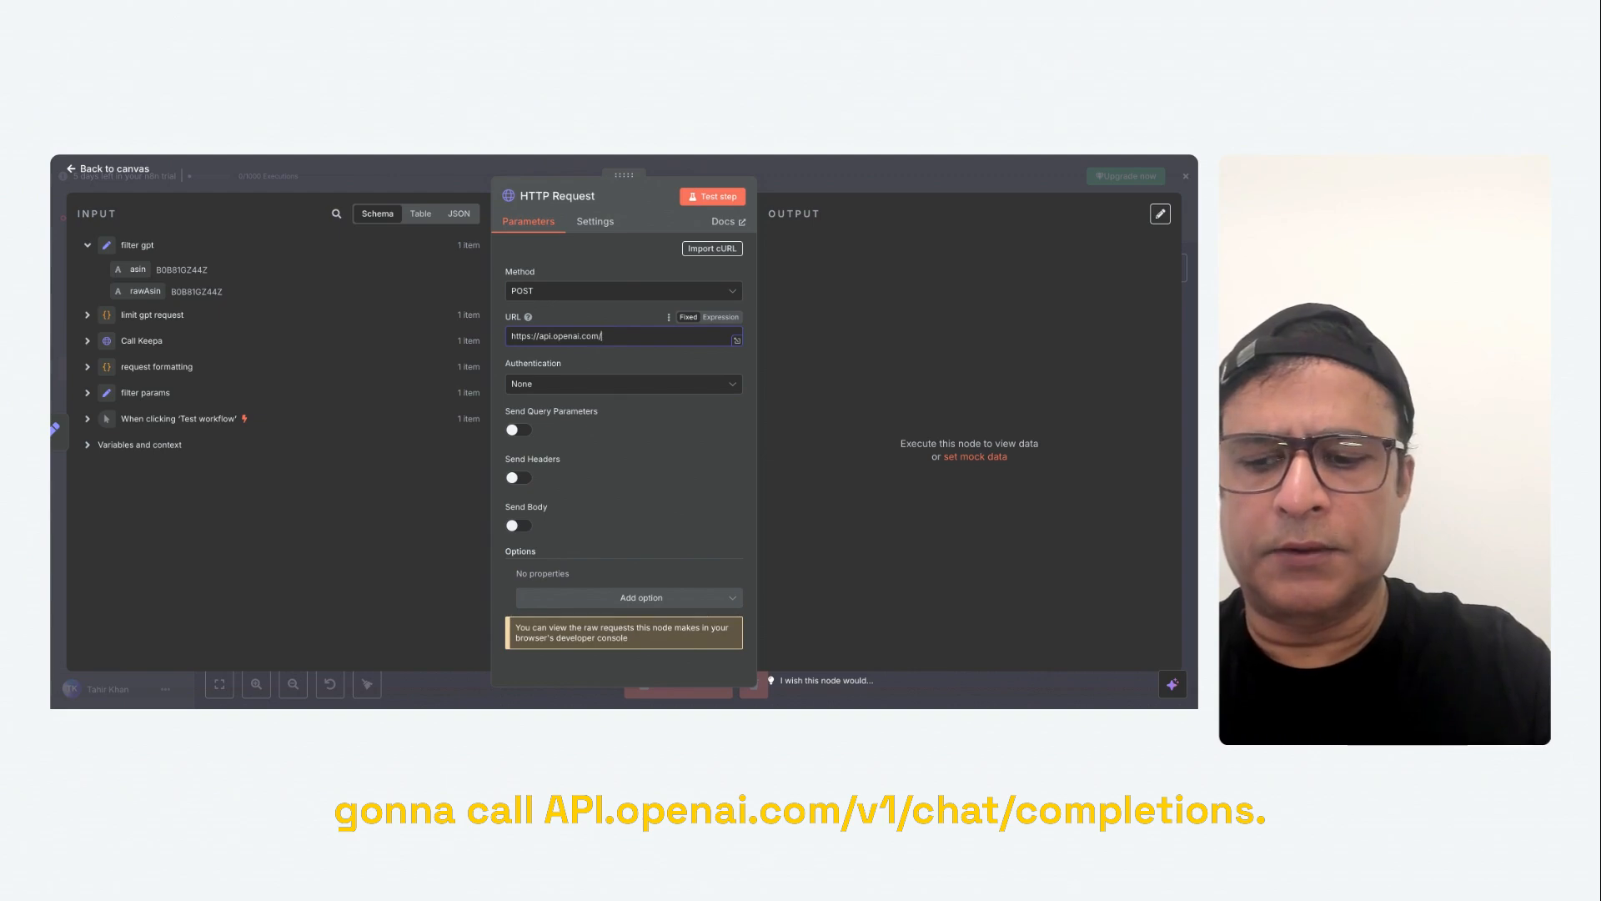
text(v1/)
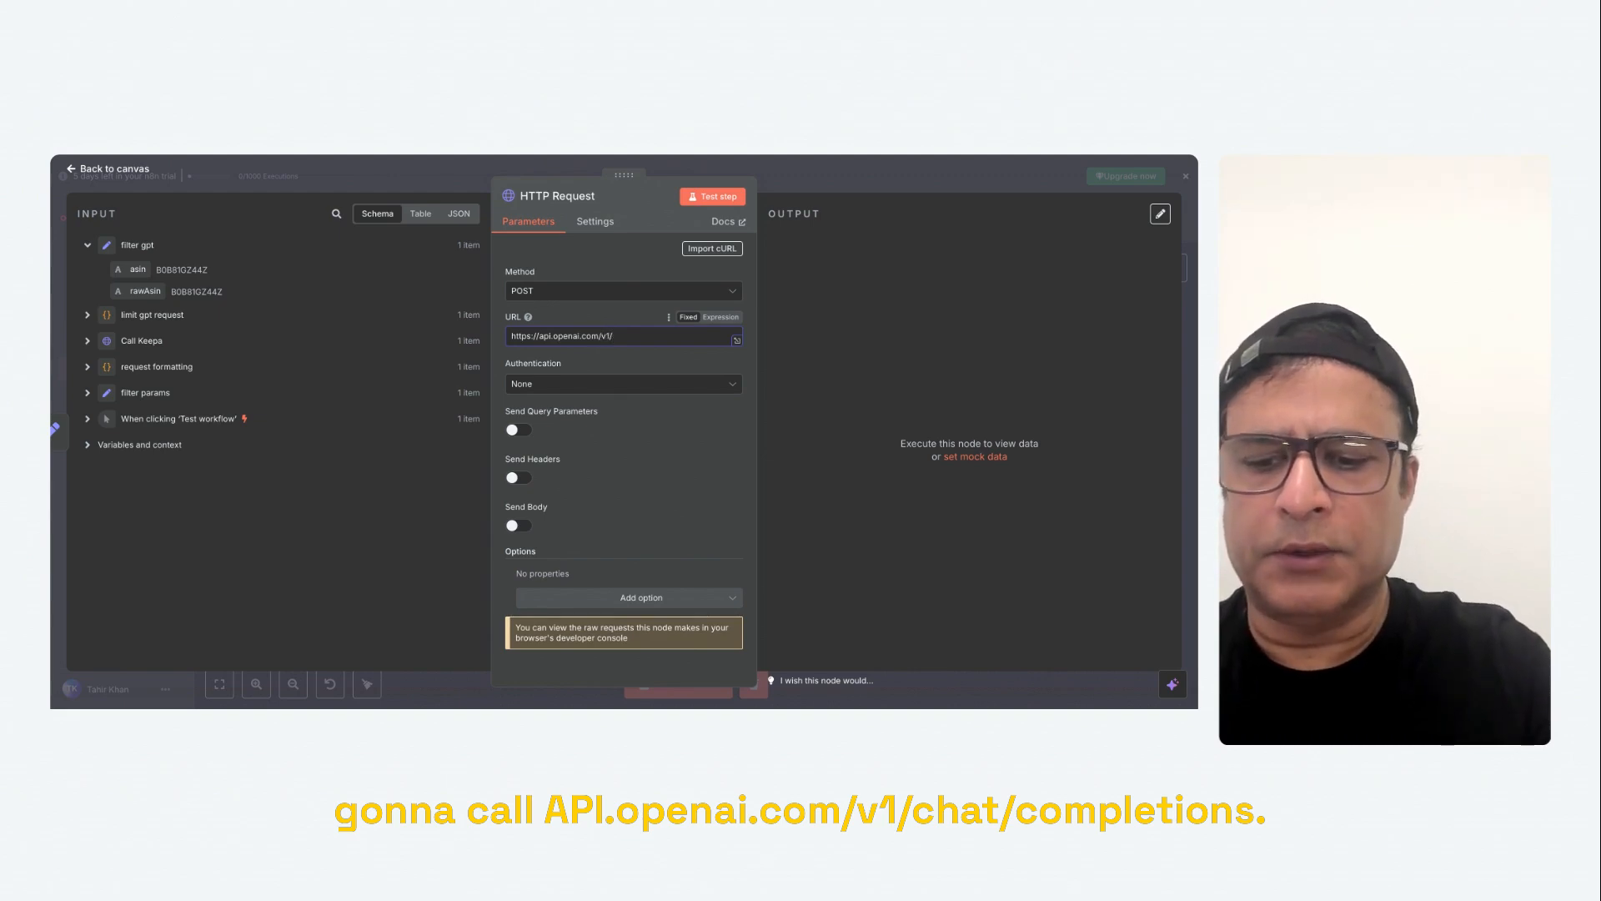
text(c)
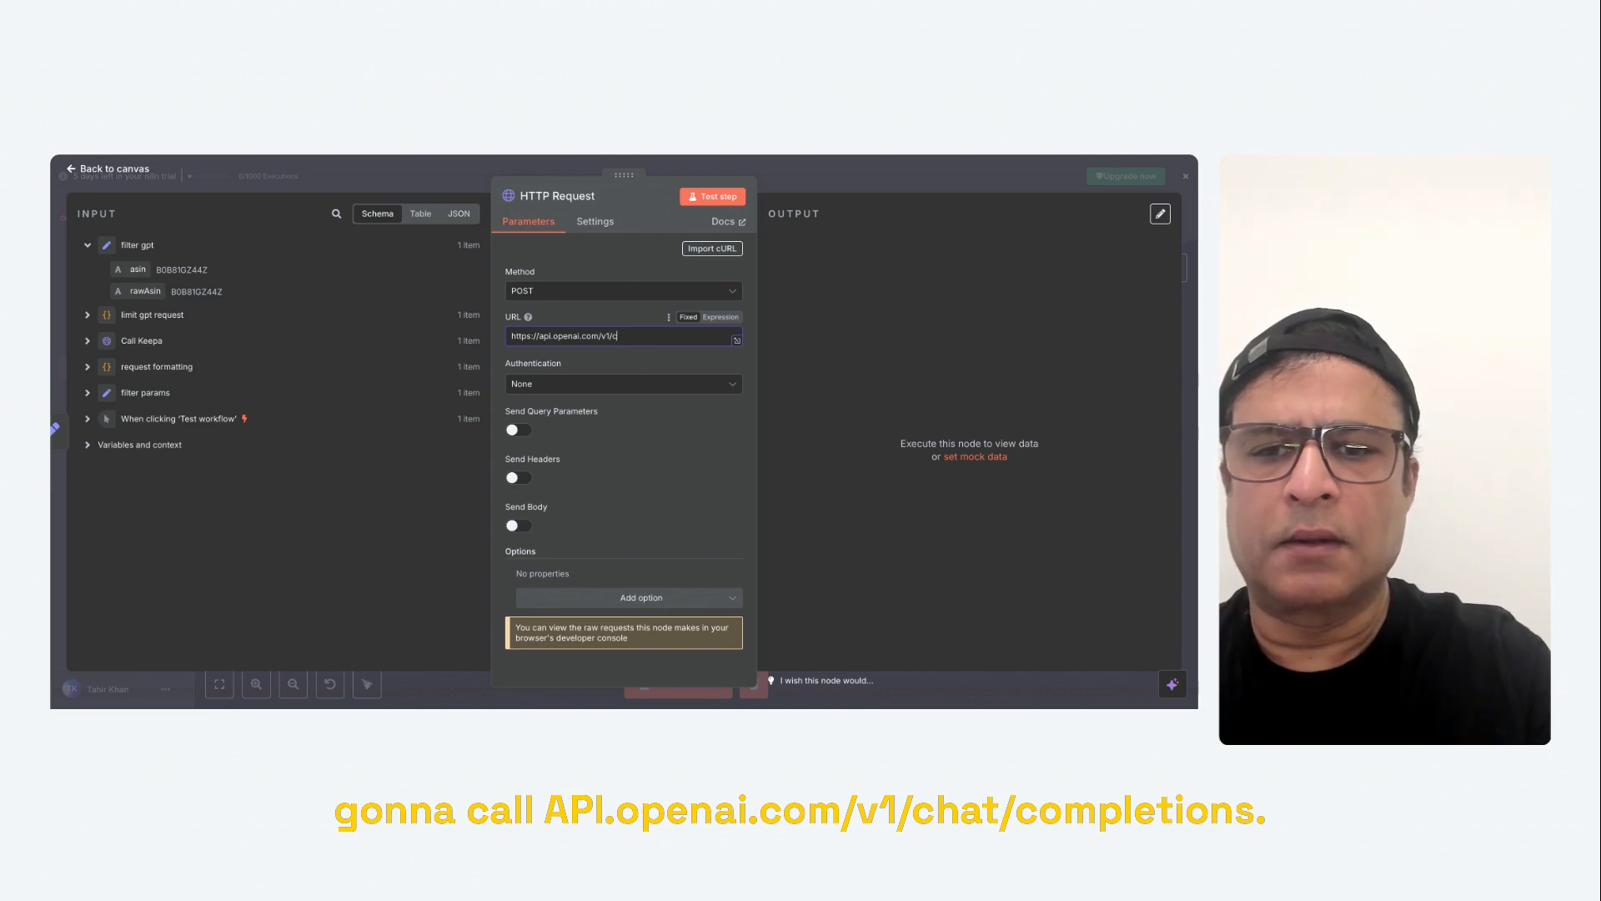
text(hat/completions)
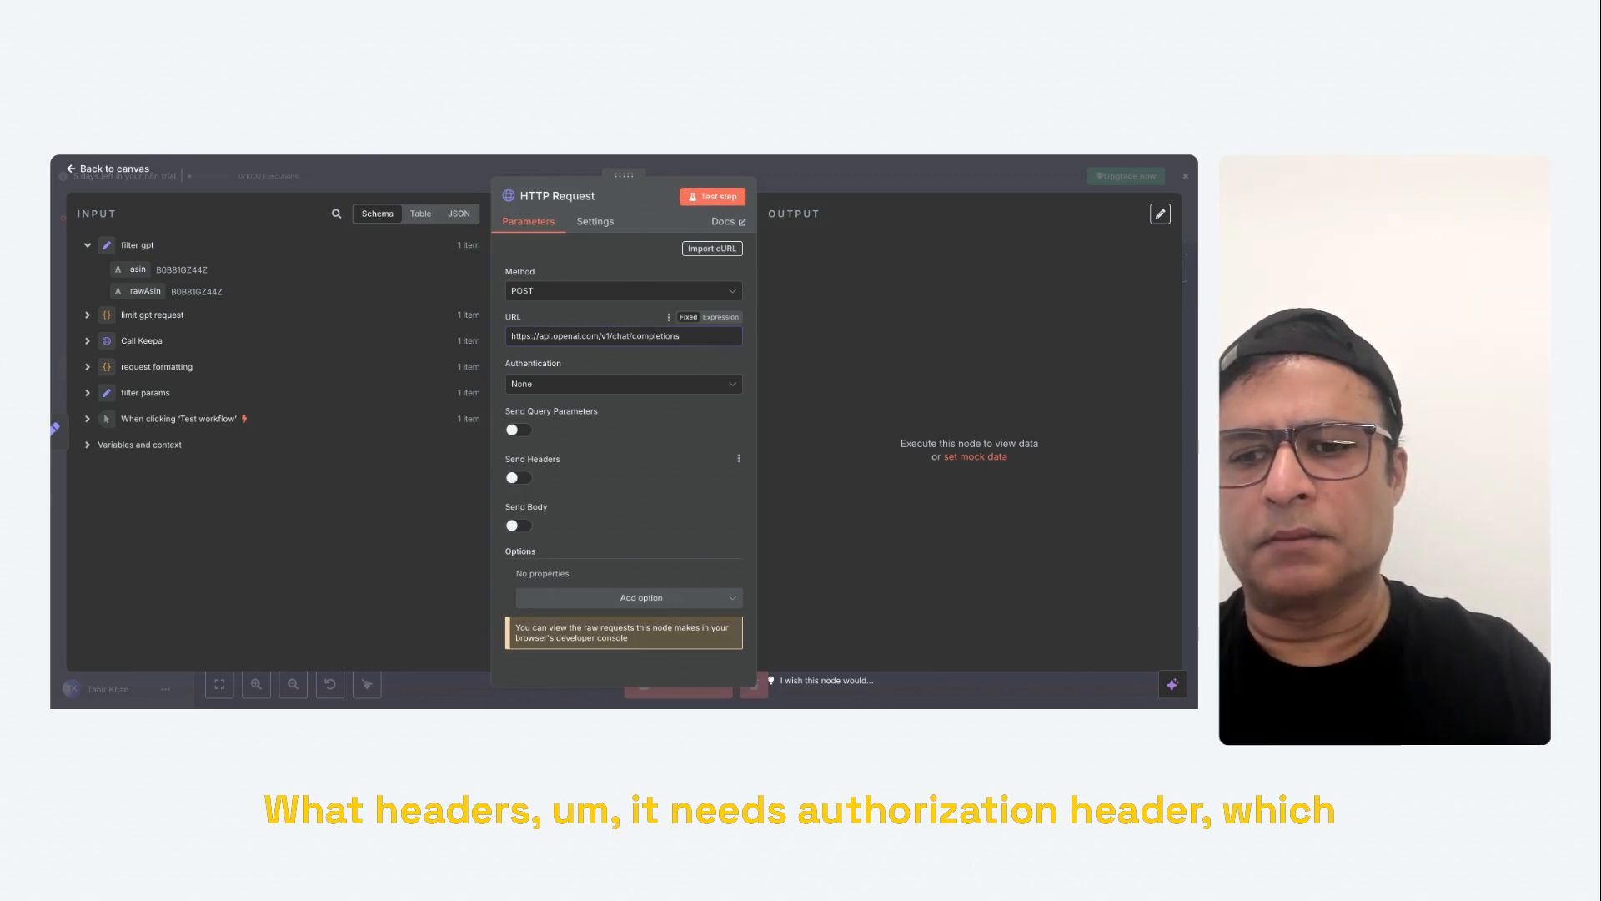
Enable headers and add an Authorization header with value 'Bearer' plus the OpenAI API key.
click(518, 477)
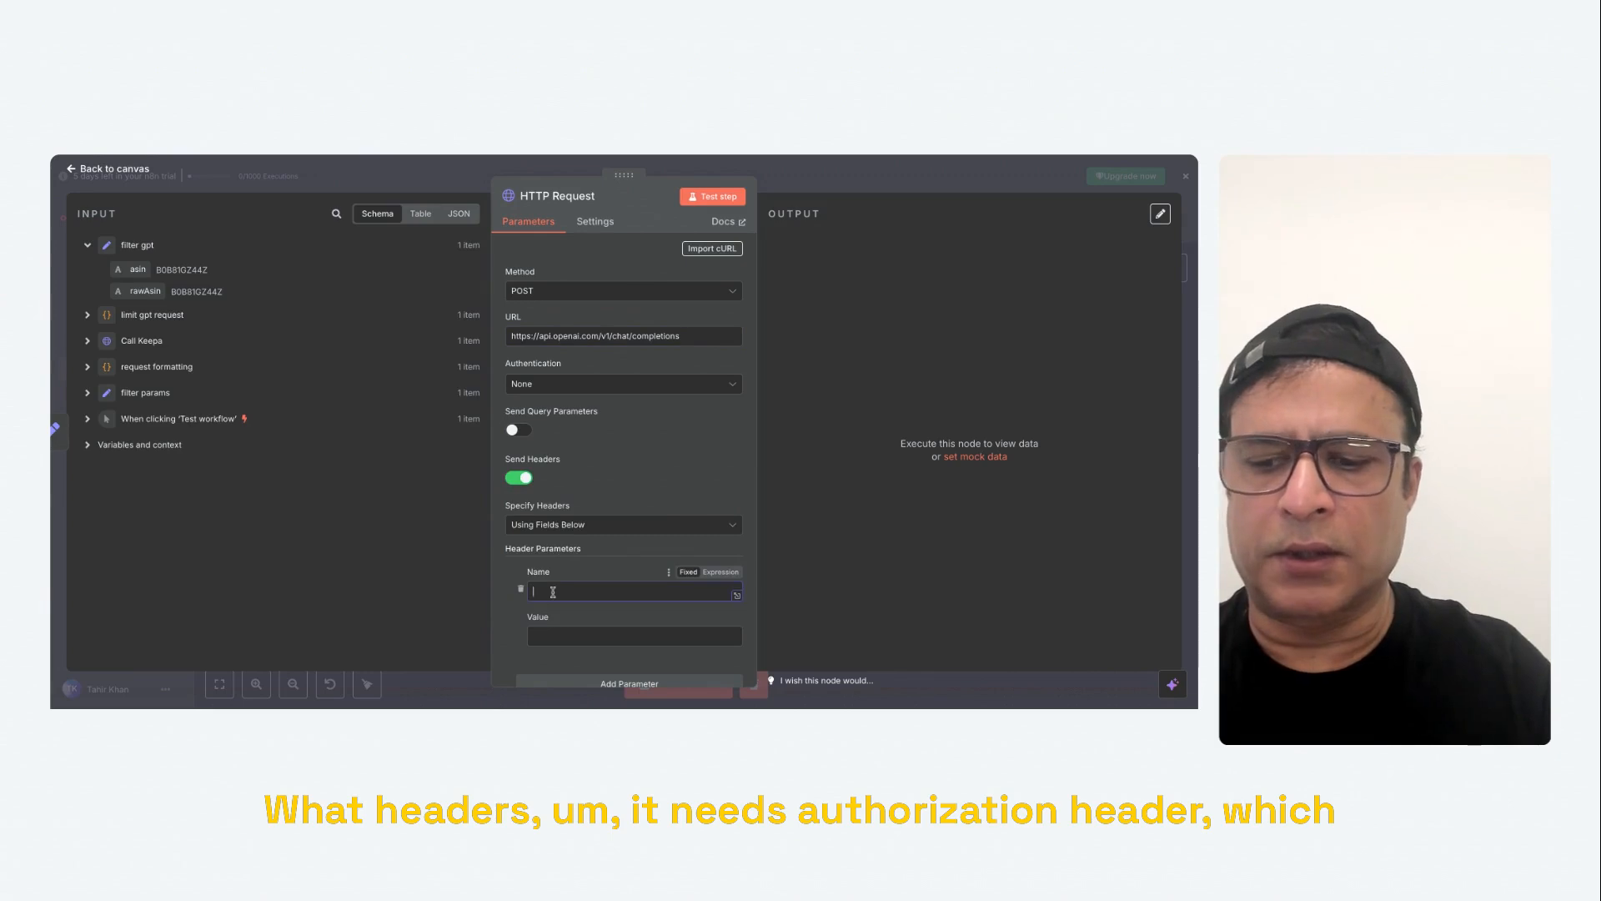
text(Authorization)
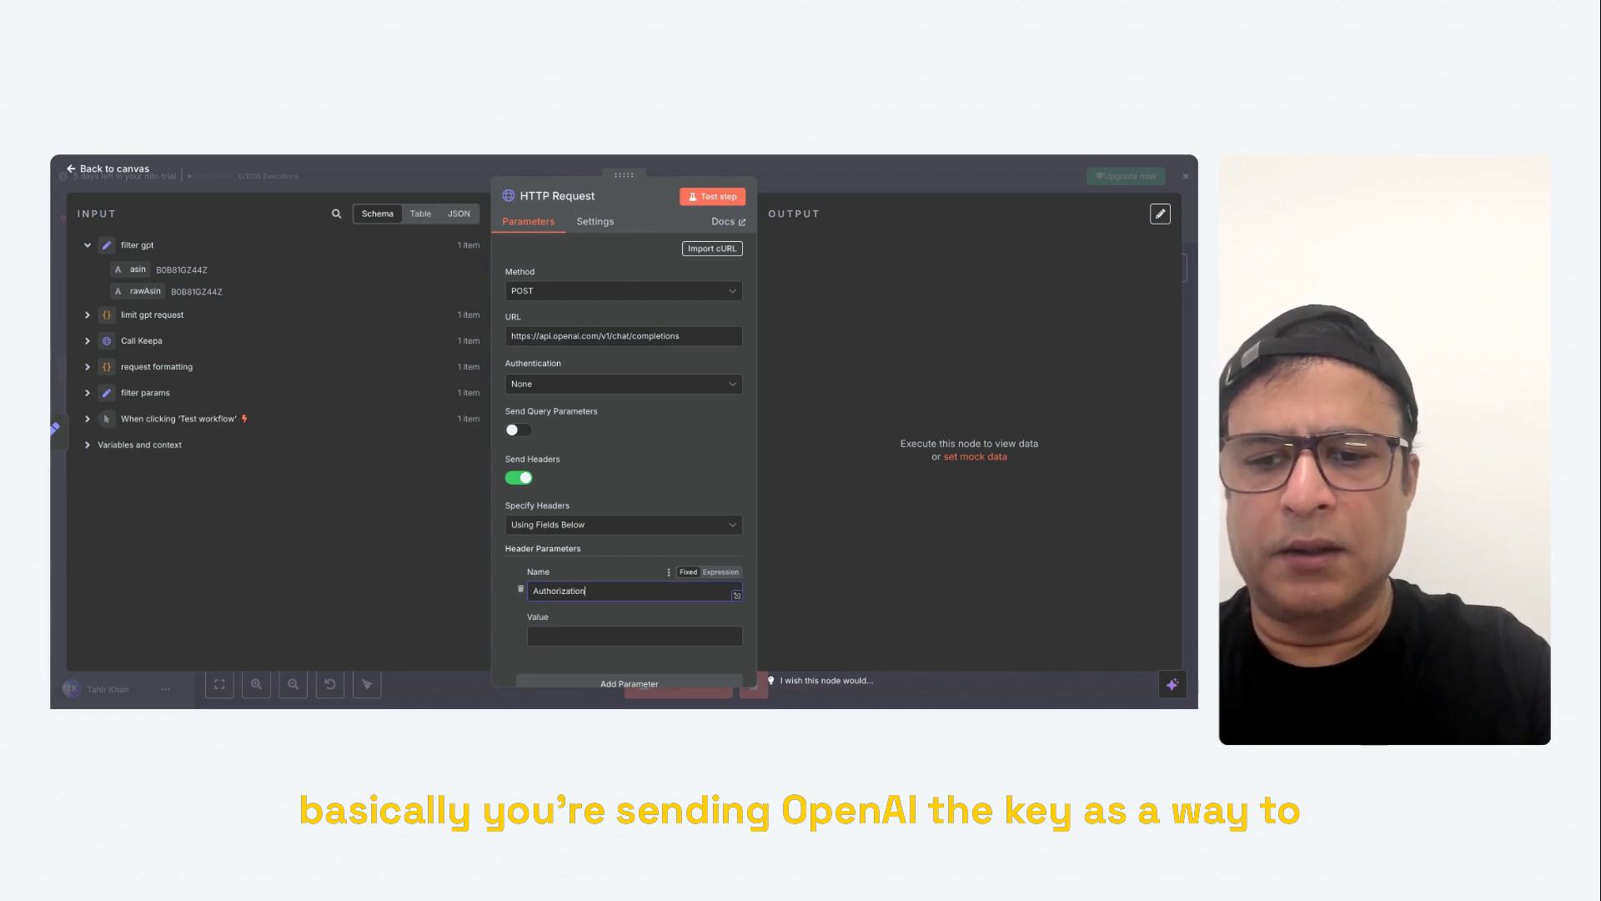
click(633, 635)
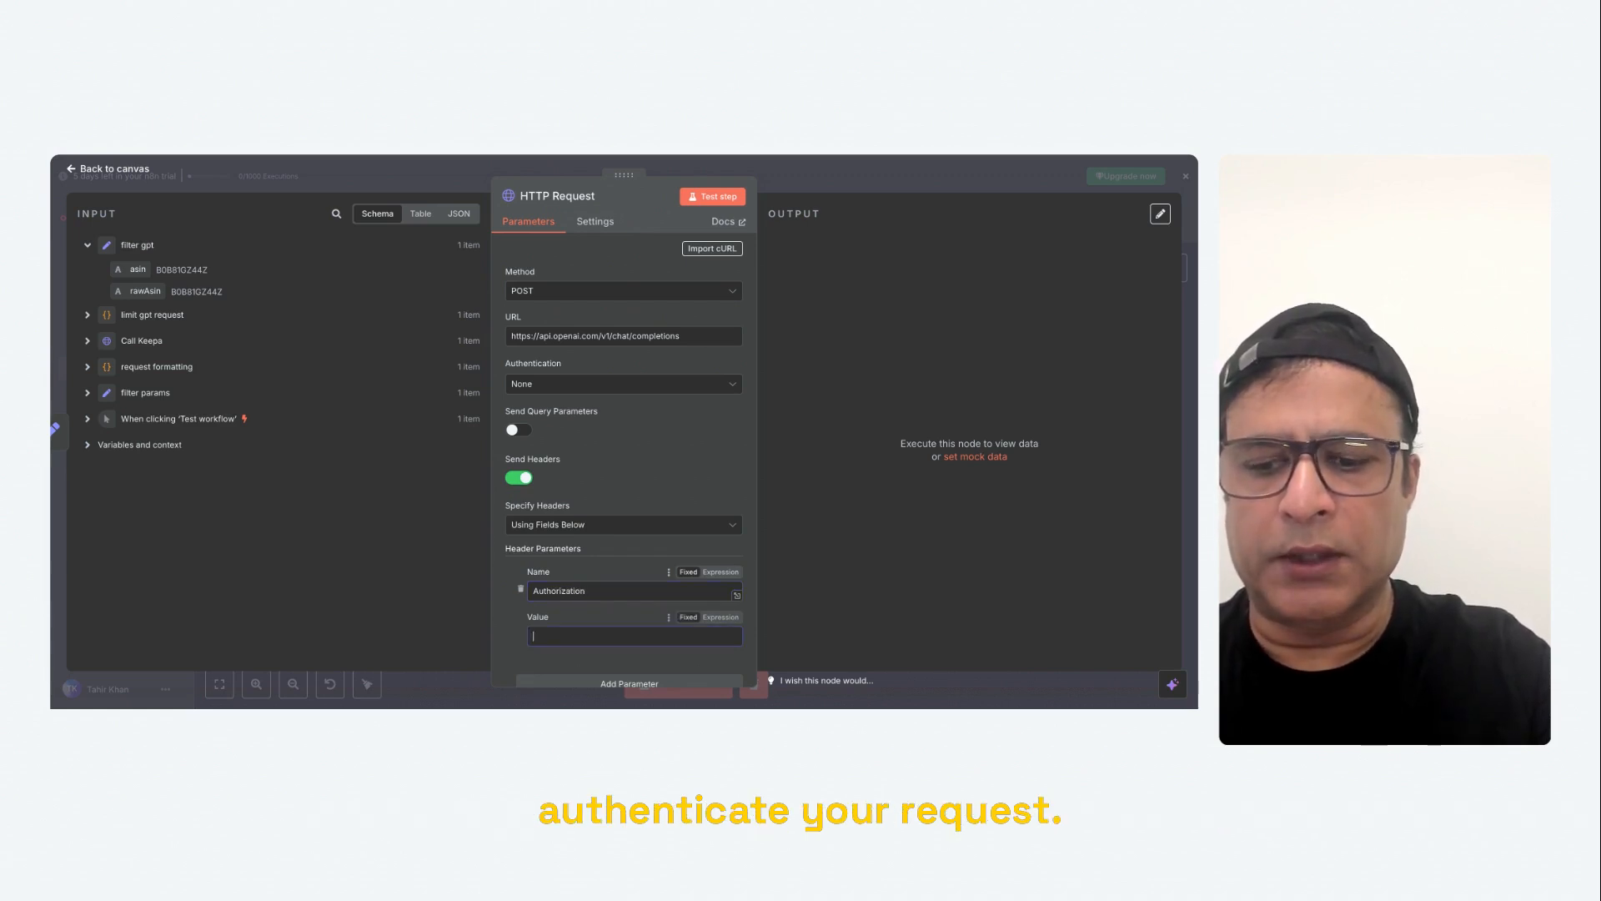
text(Bear)
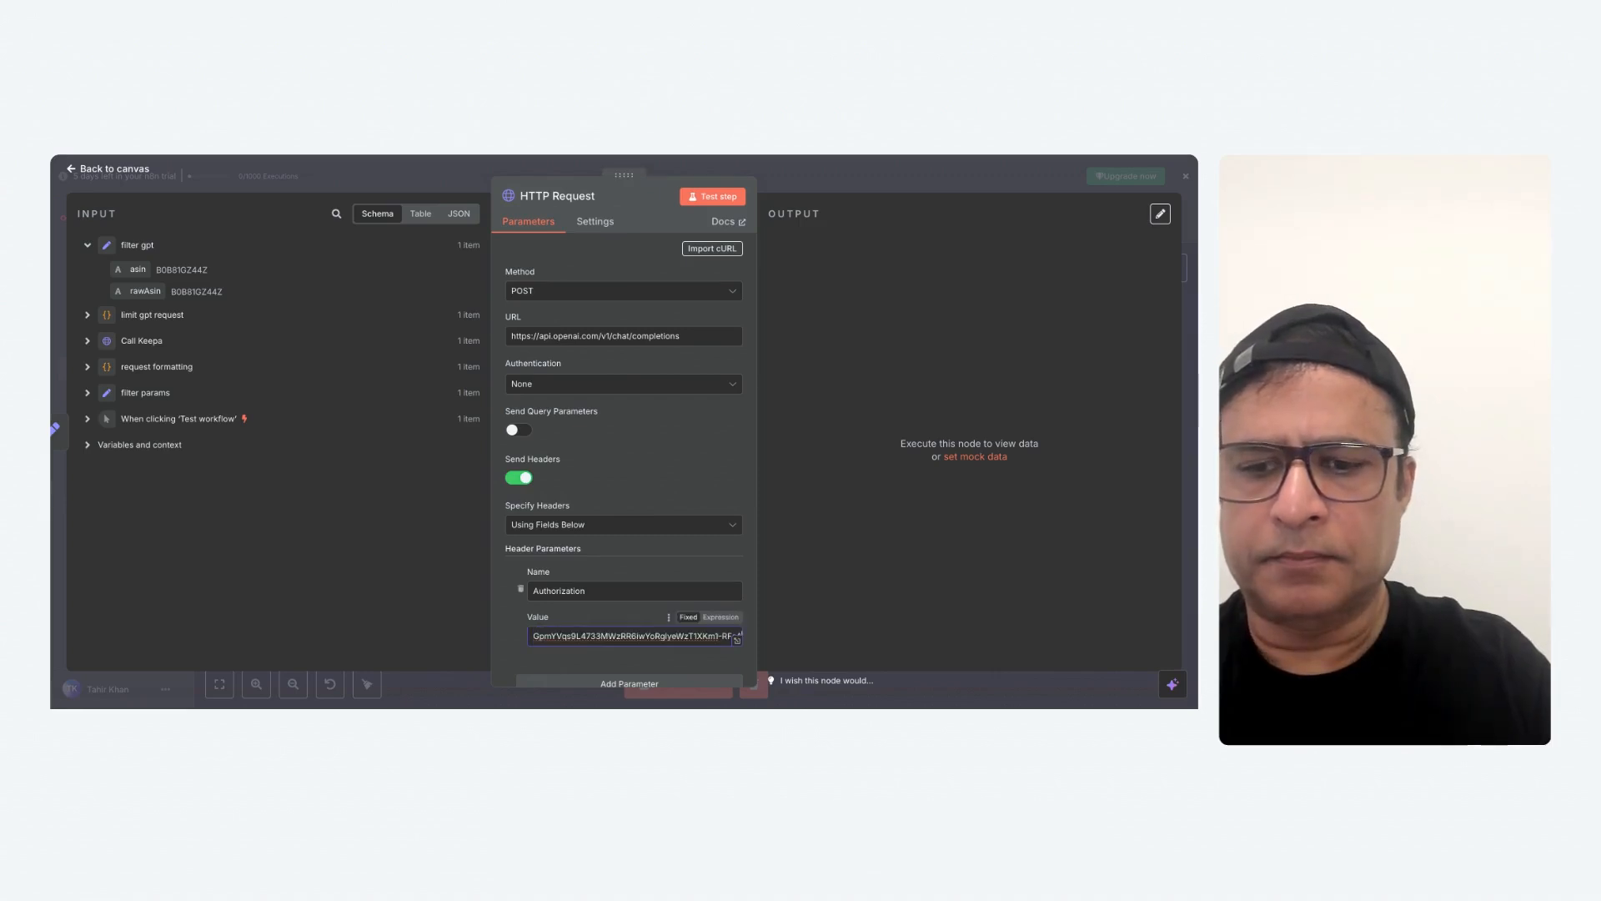
scroll(down, 3)
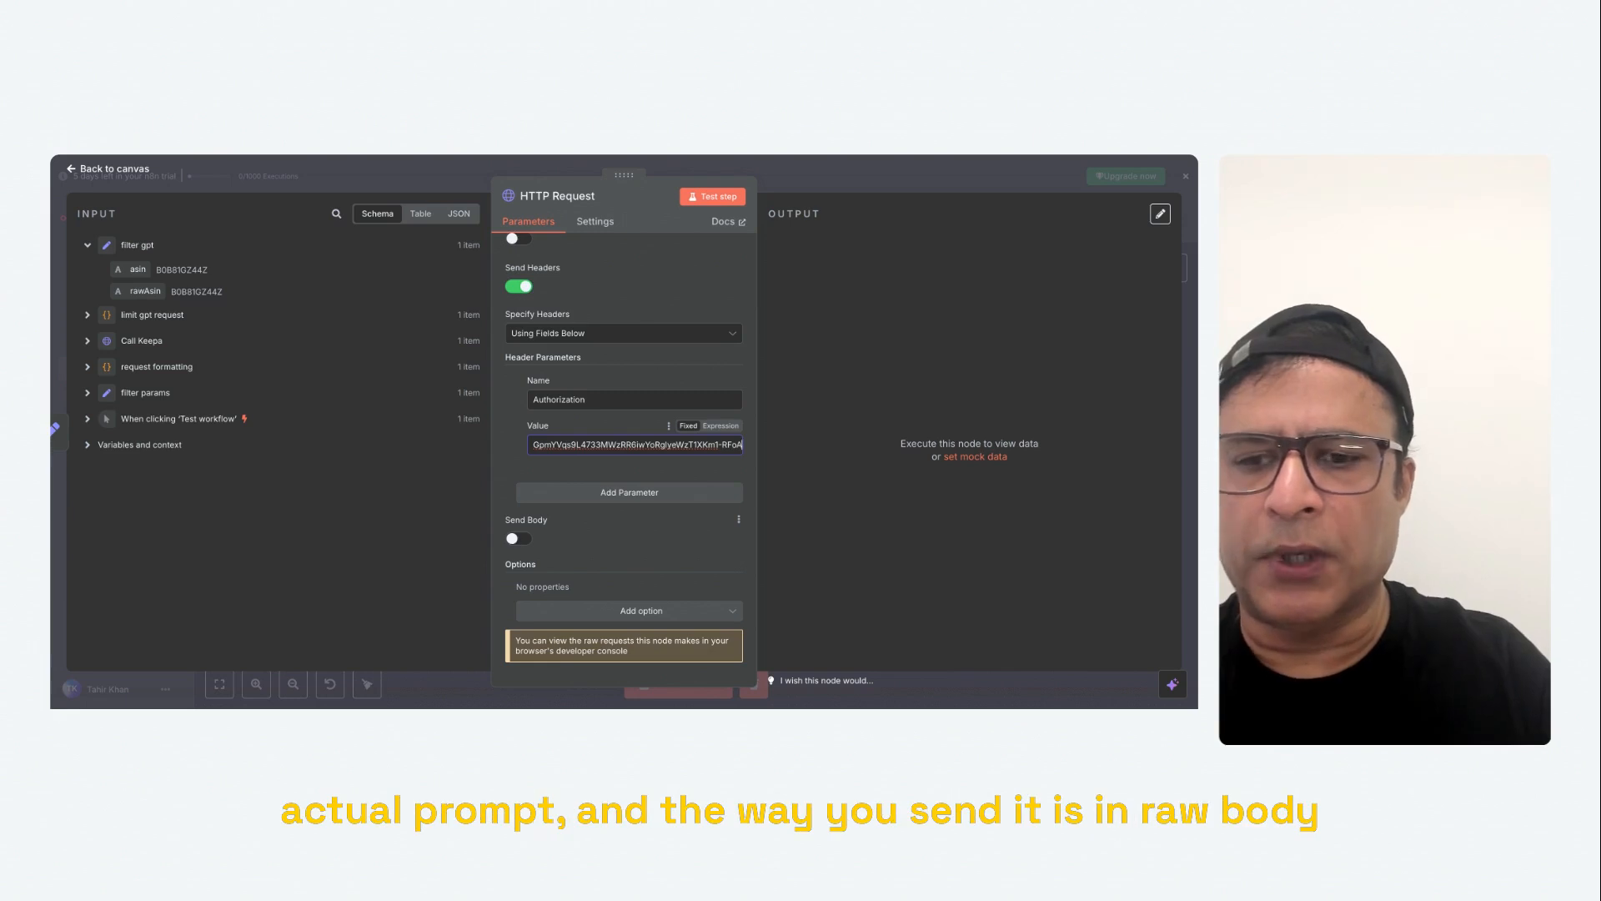
Turn on Send Body with Raw body content type and content type application/json.
click(518, 538)
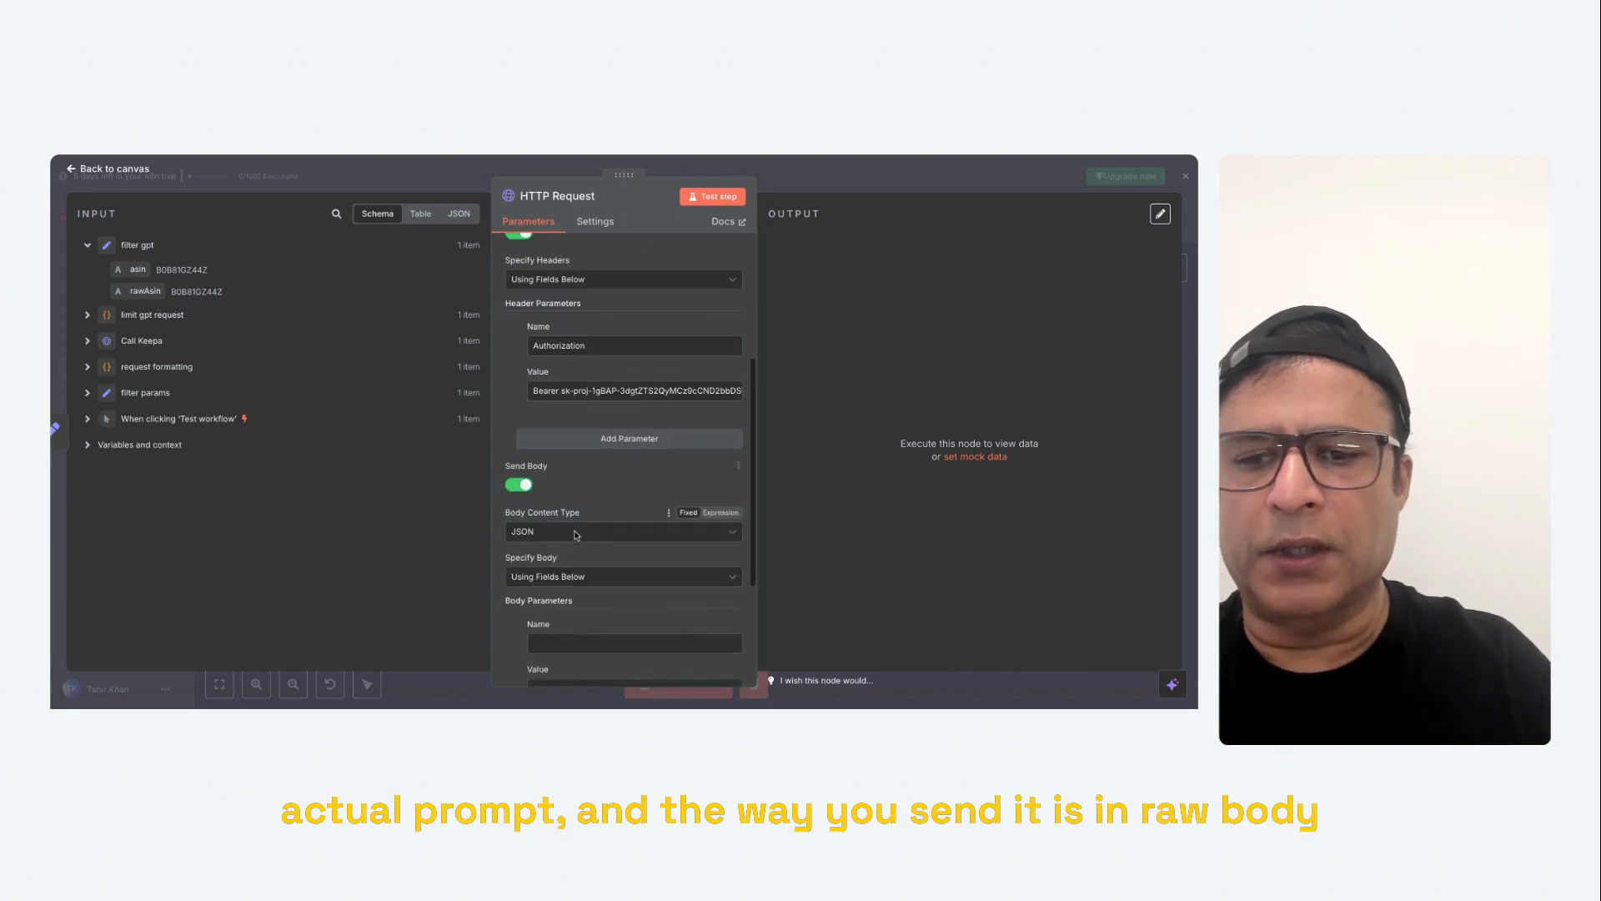
click(623, 531)
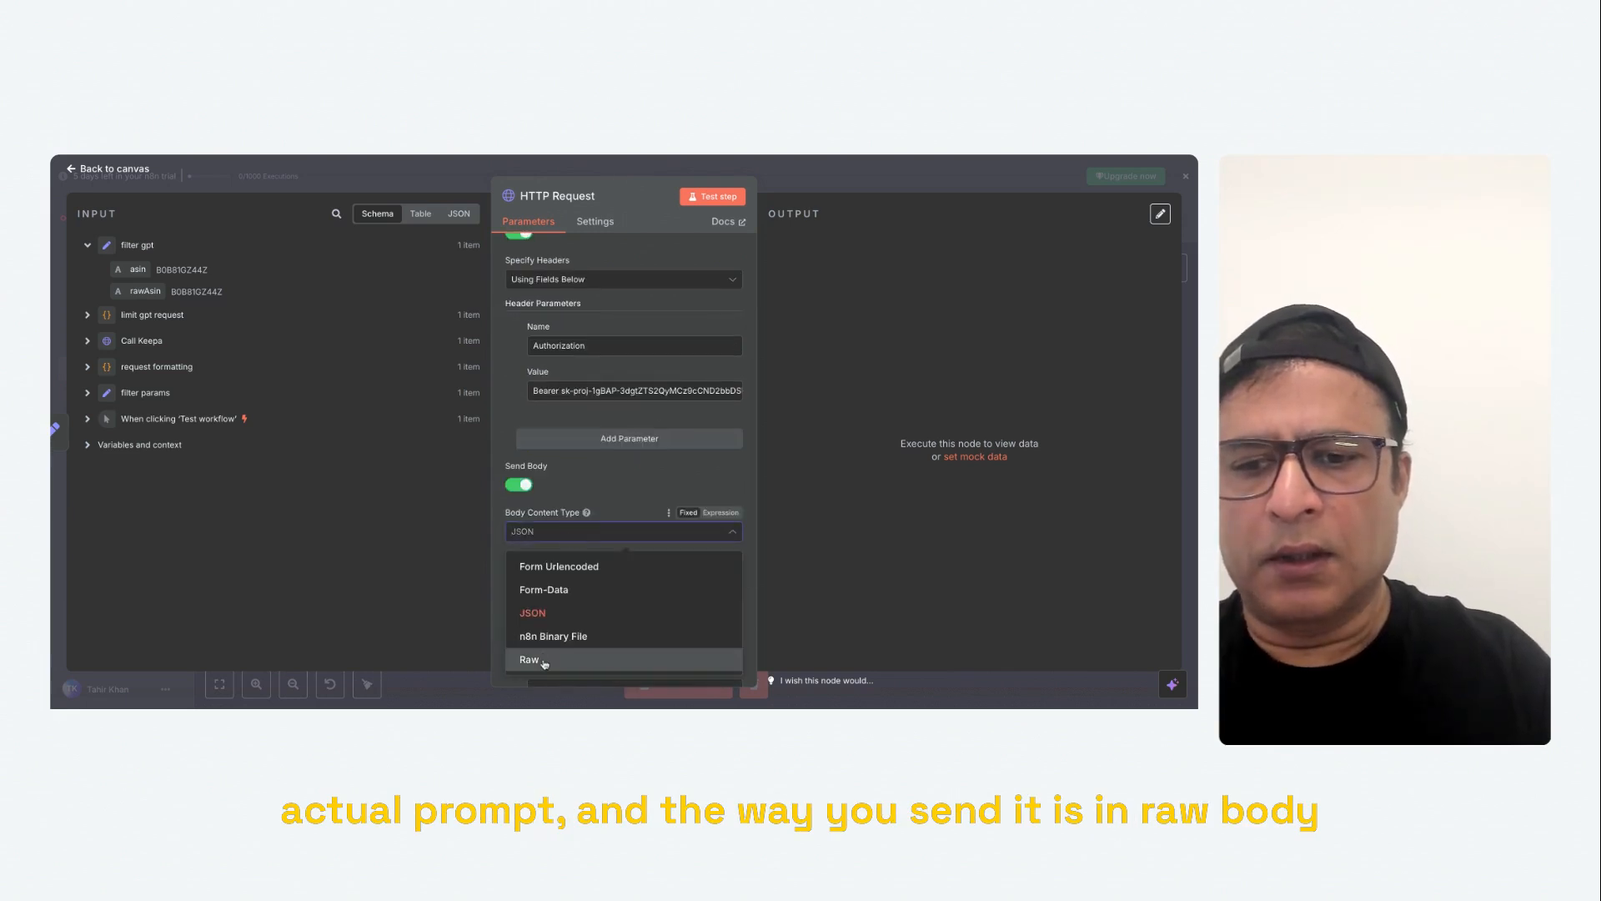
click(531, 659)
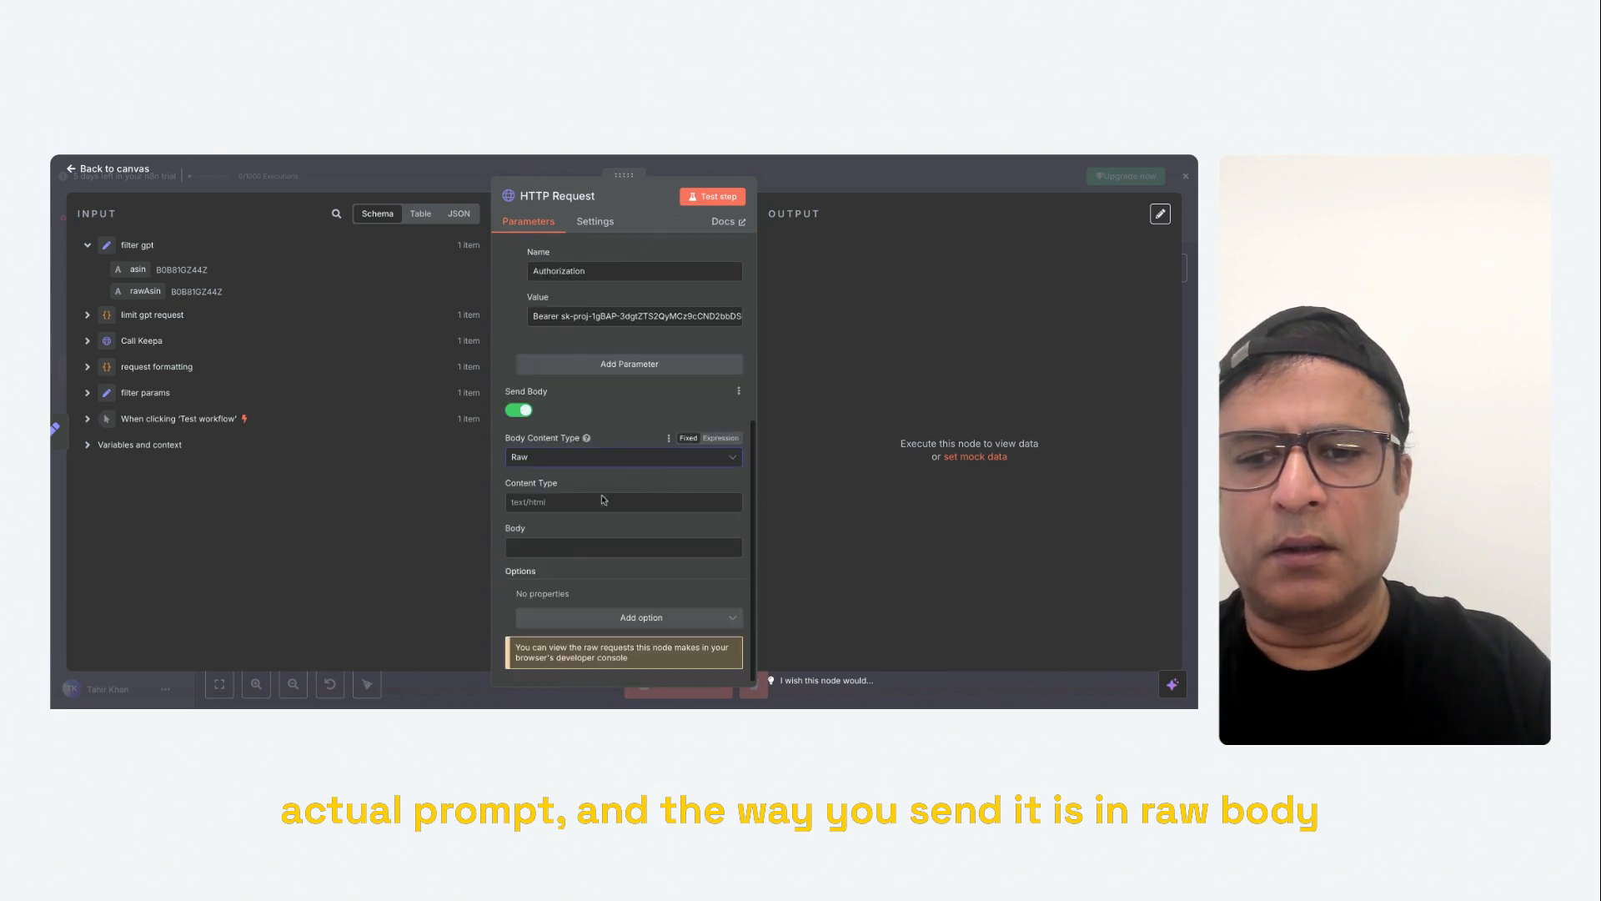
click(620, 501)
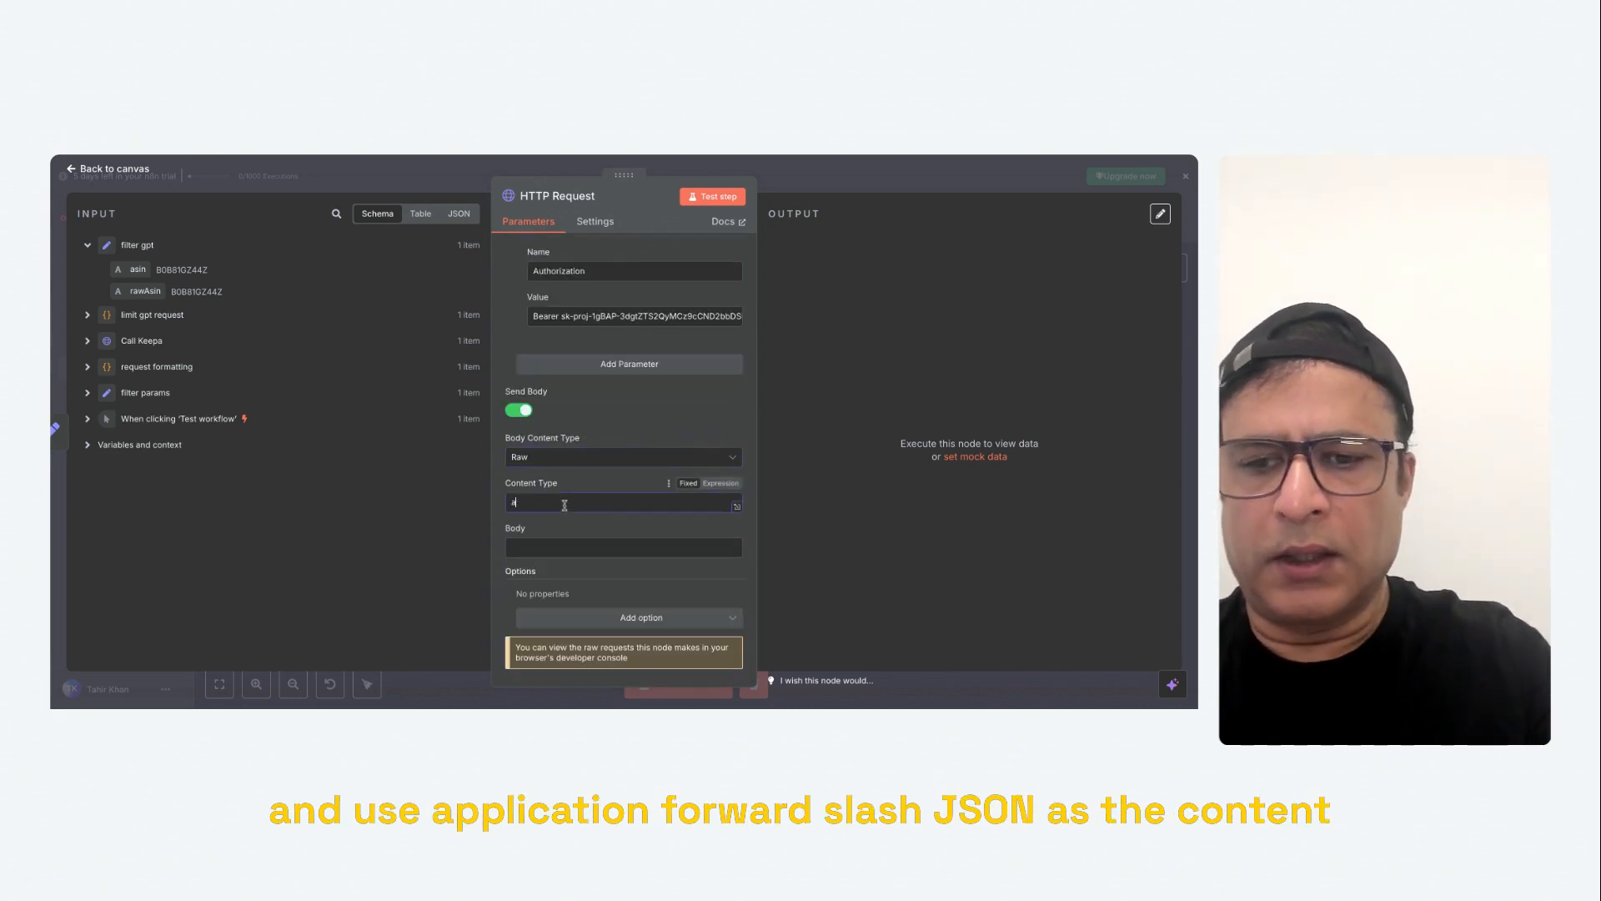
text(application/json)
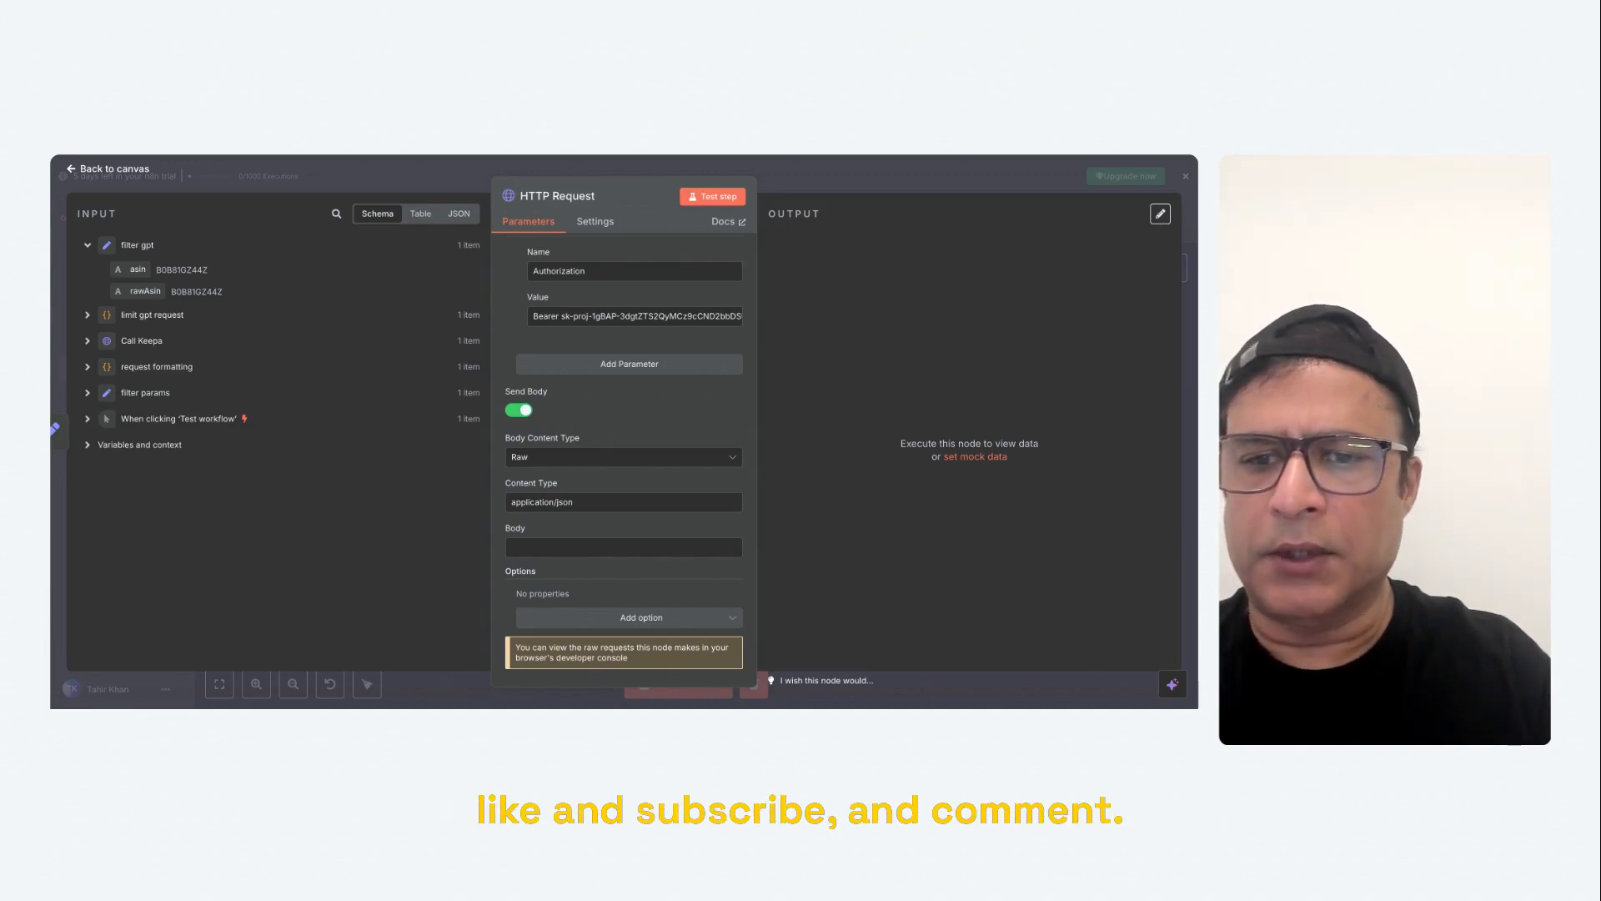
click(623, 547)
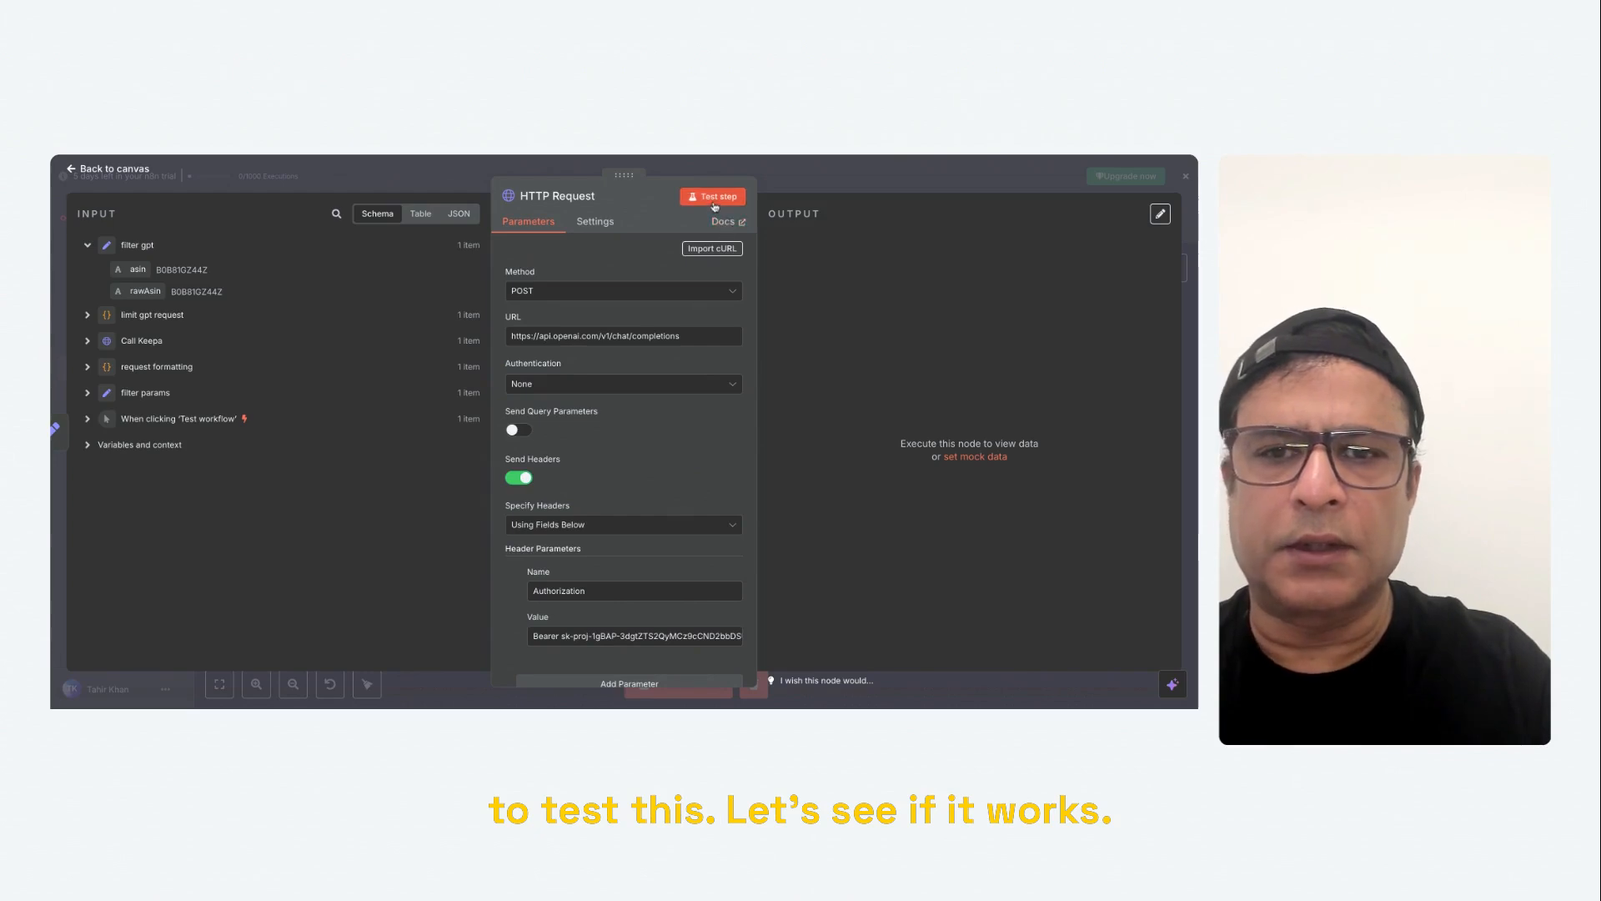
Test-run the OpenAI request, rename the node 'call GPT', and return to the canvas.
click(713, 196)
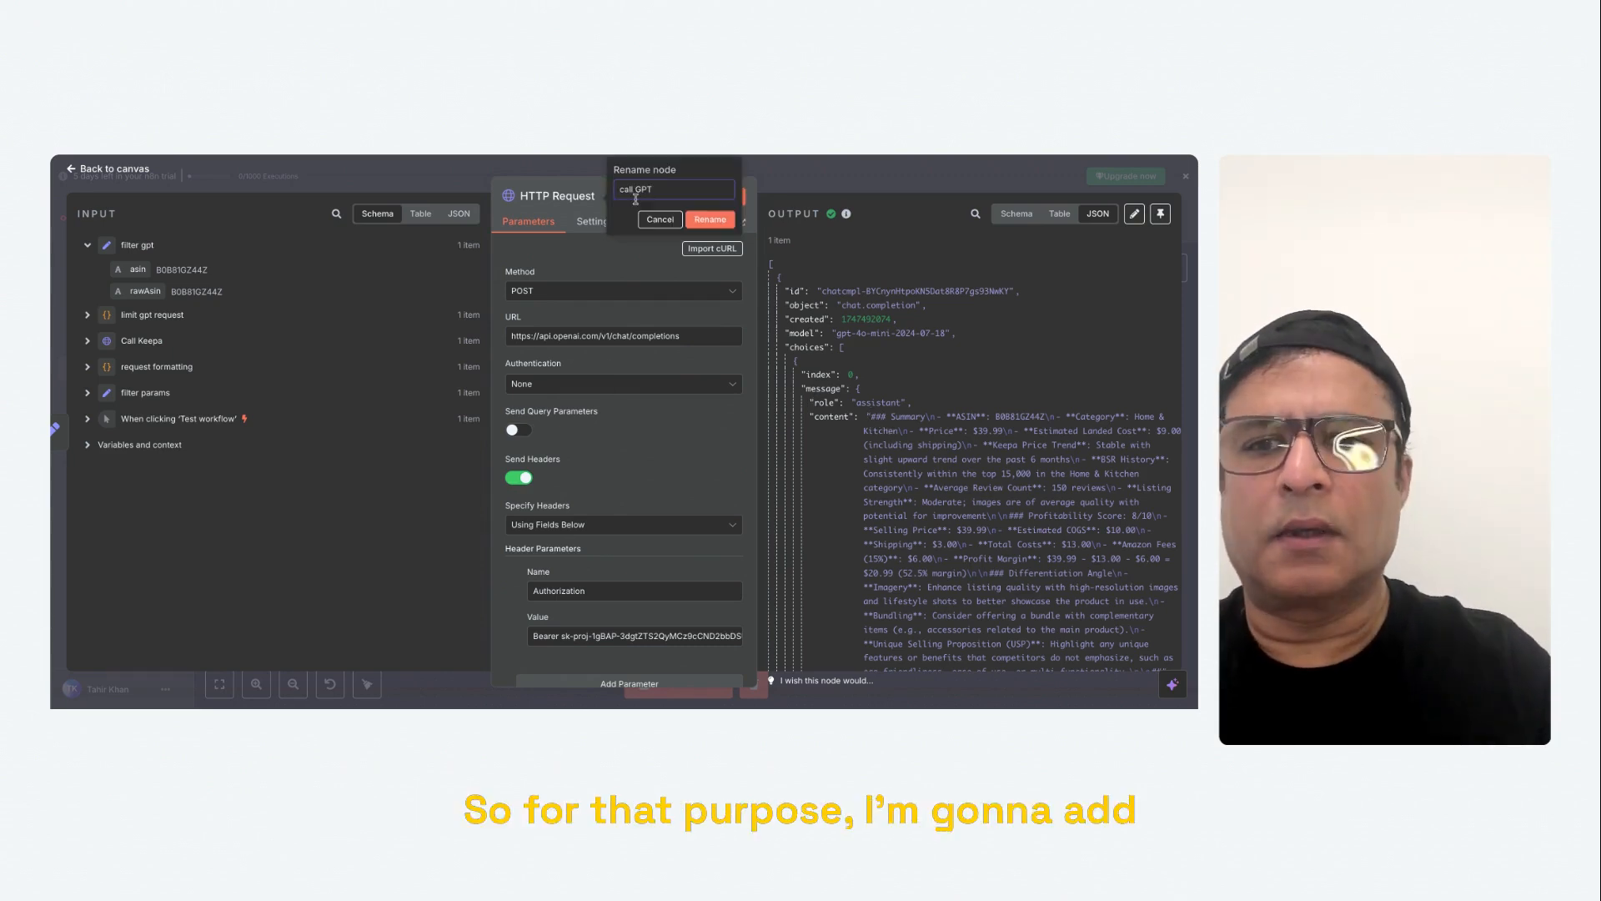
click(710, 219)
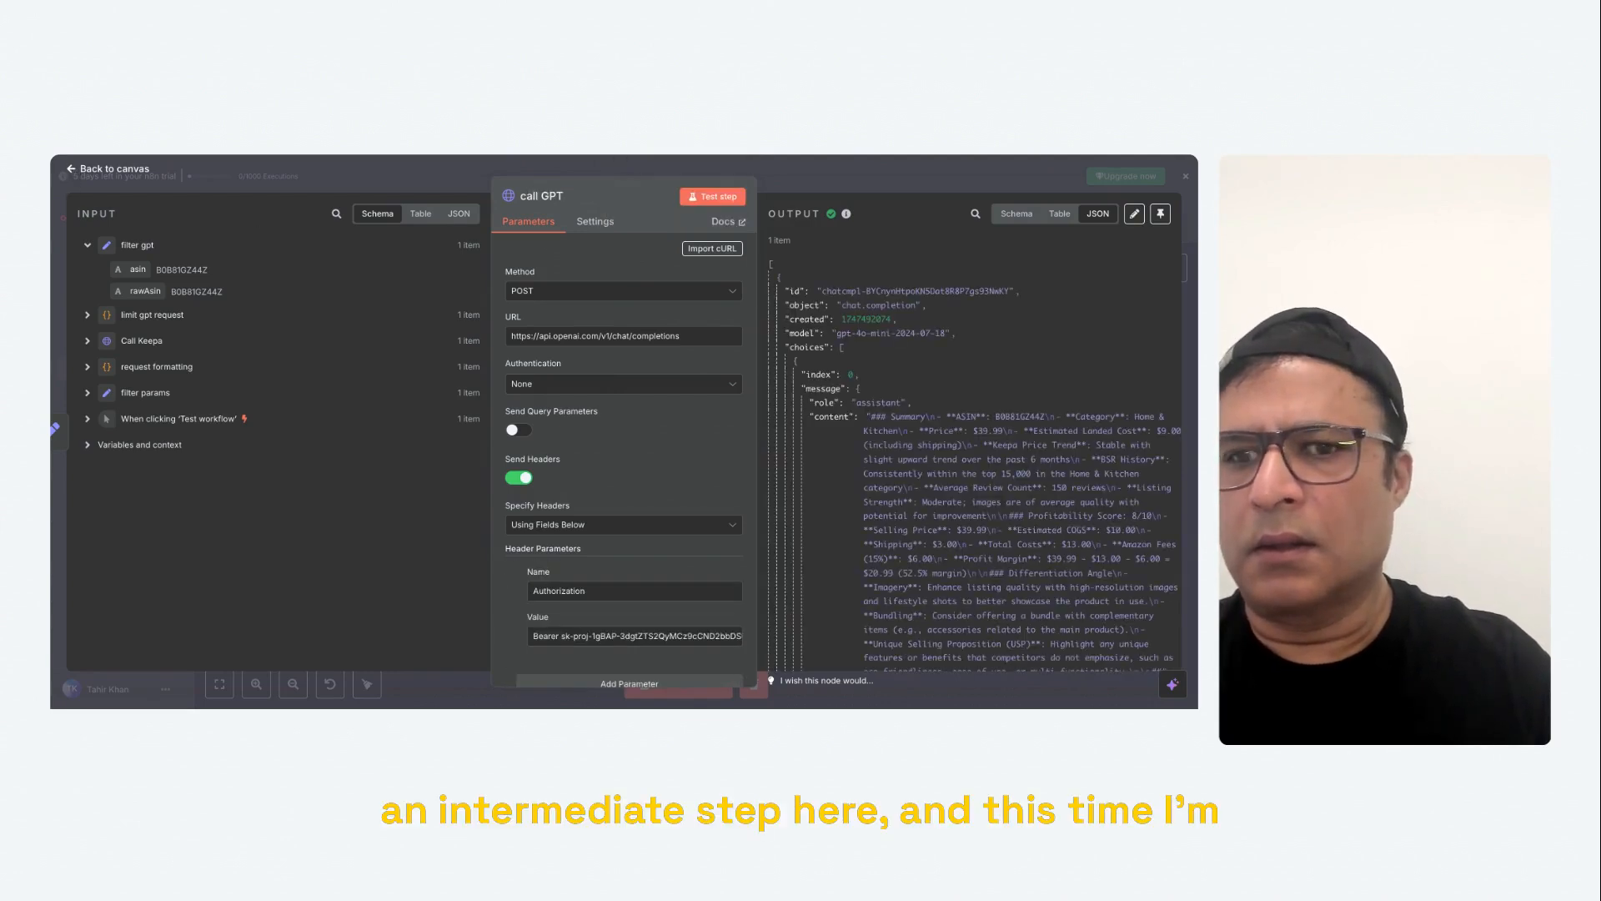
click(108, 169)
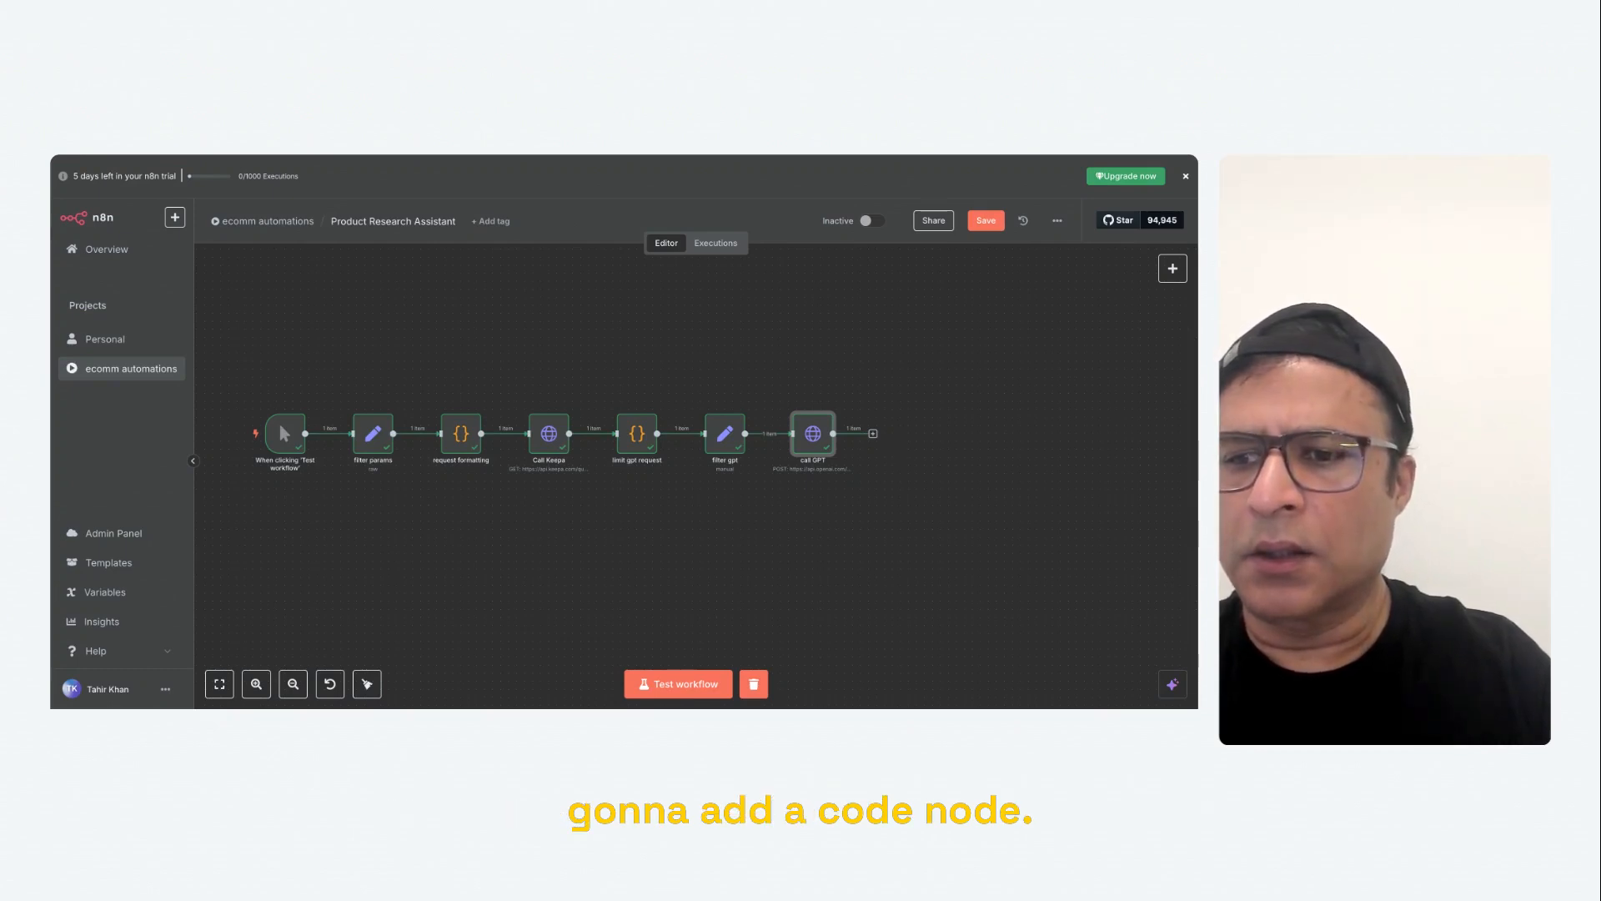
Add a Code node after call GPT set to Run Once for Each Item.
text(CODE)
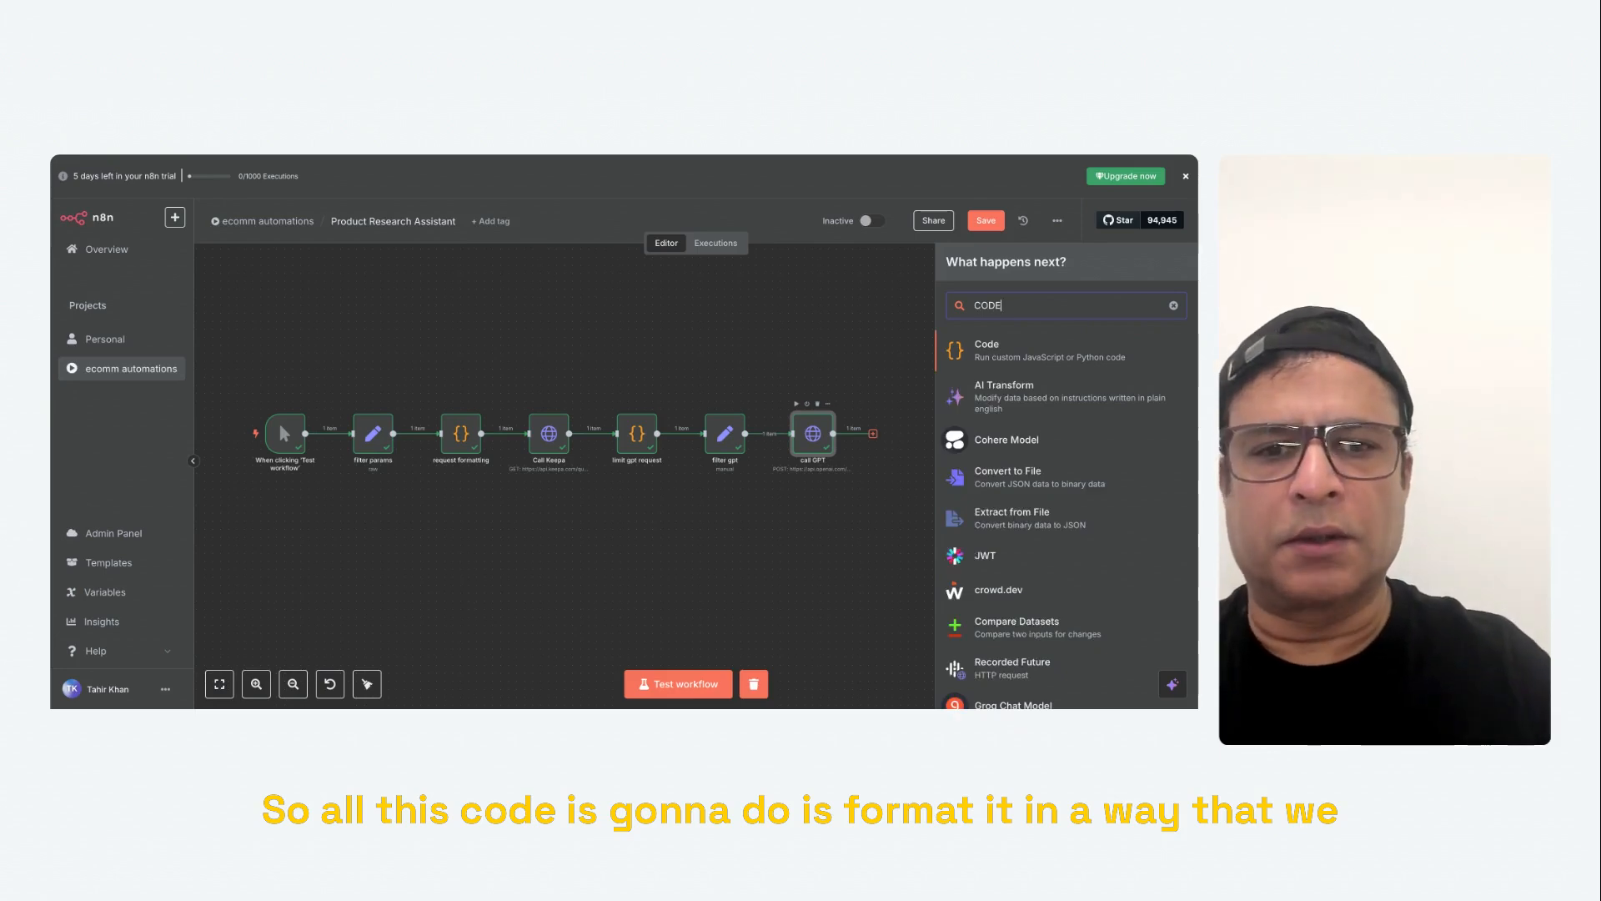
click(983, 349)
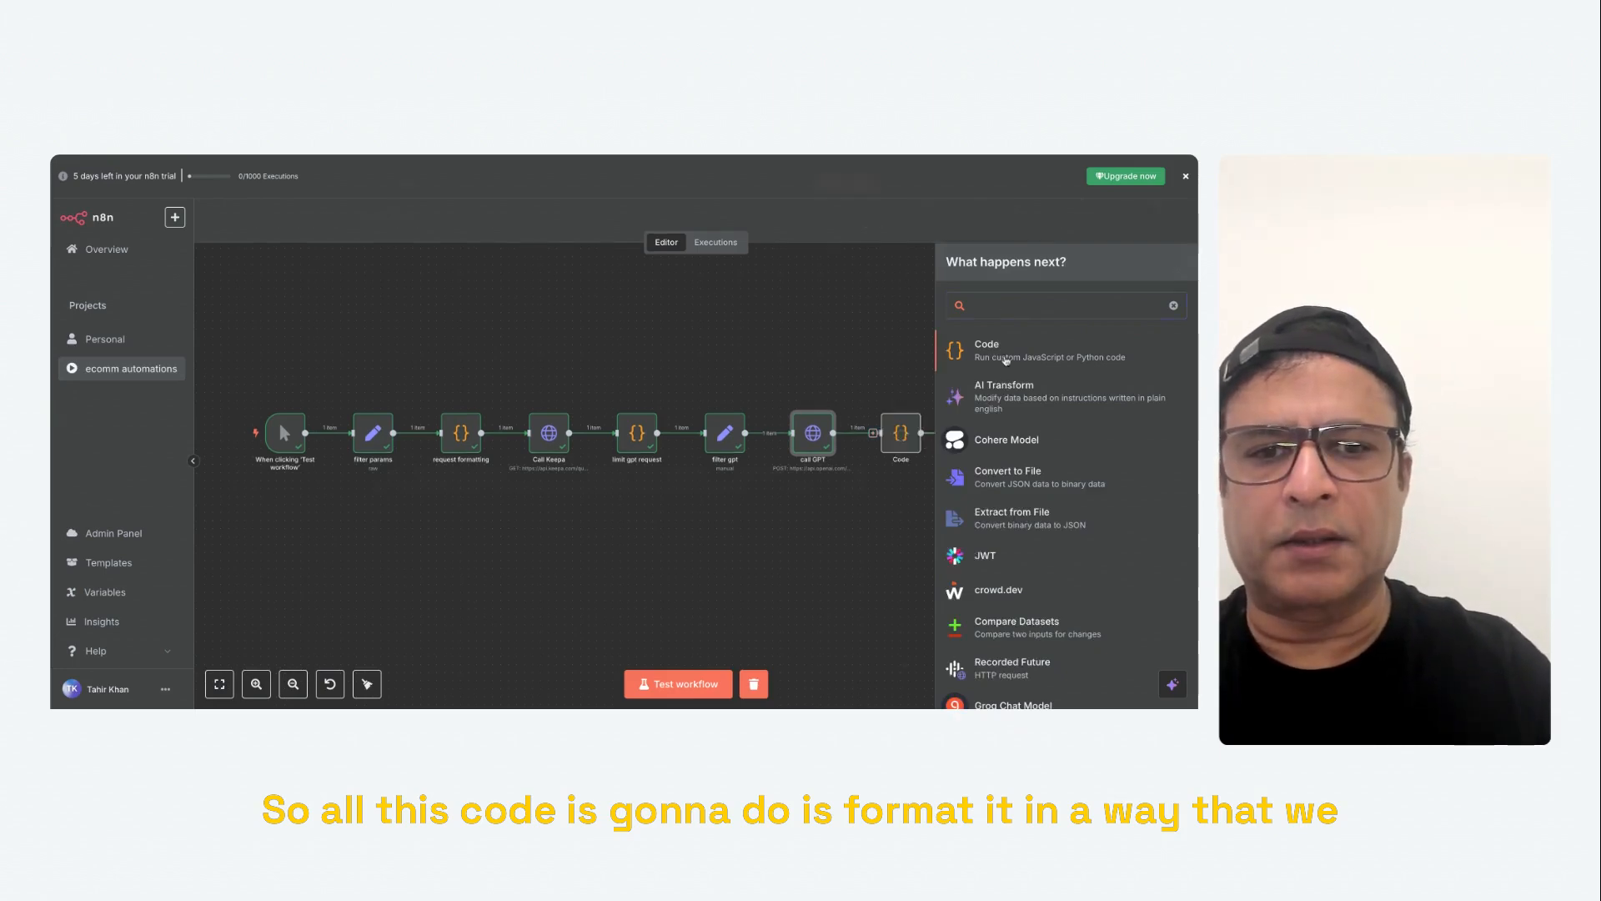
click(986, 349)
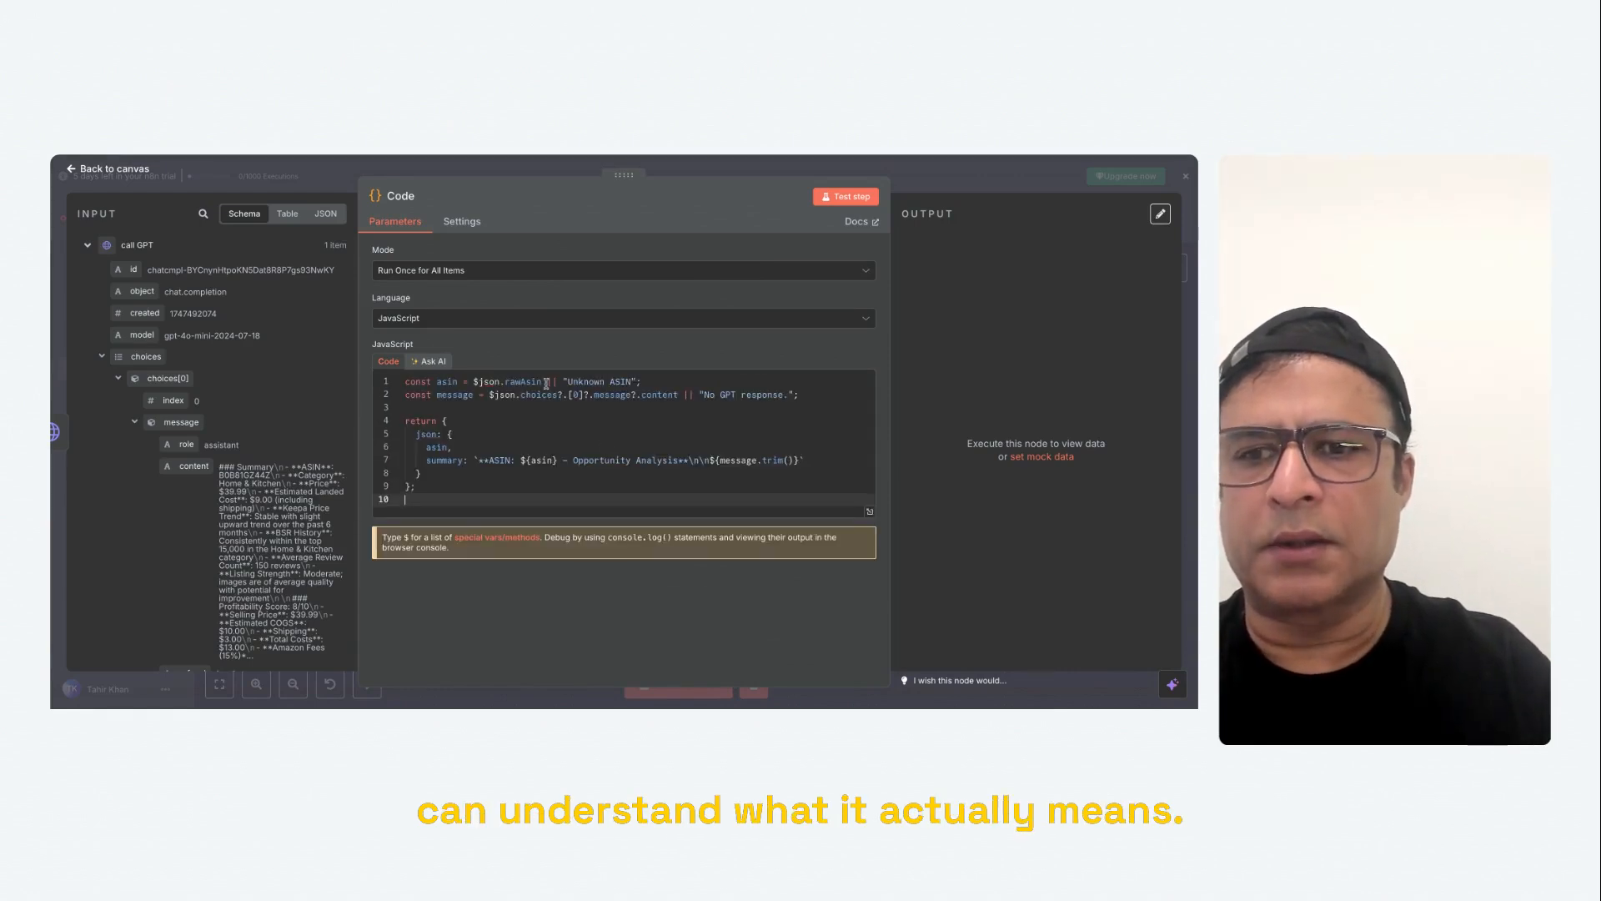
click(621, 269)
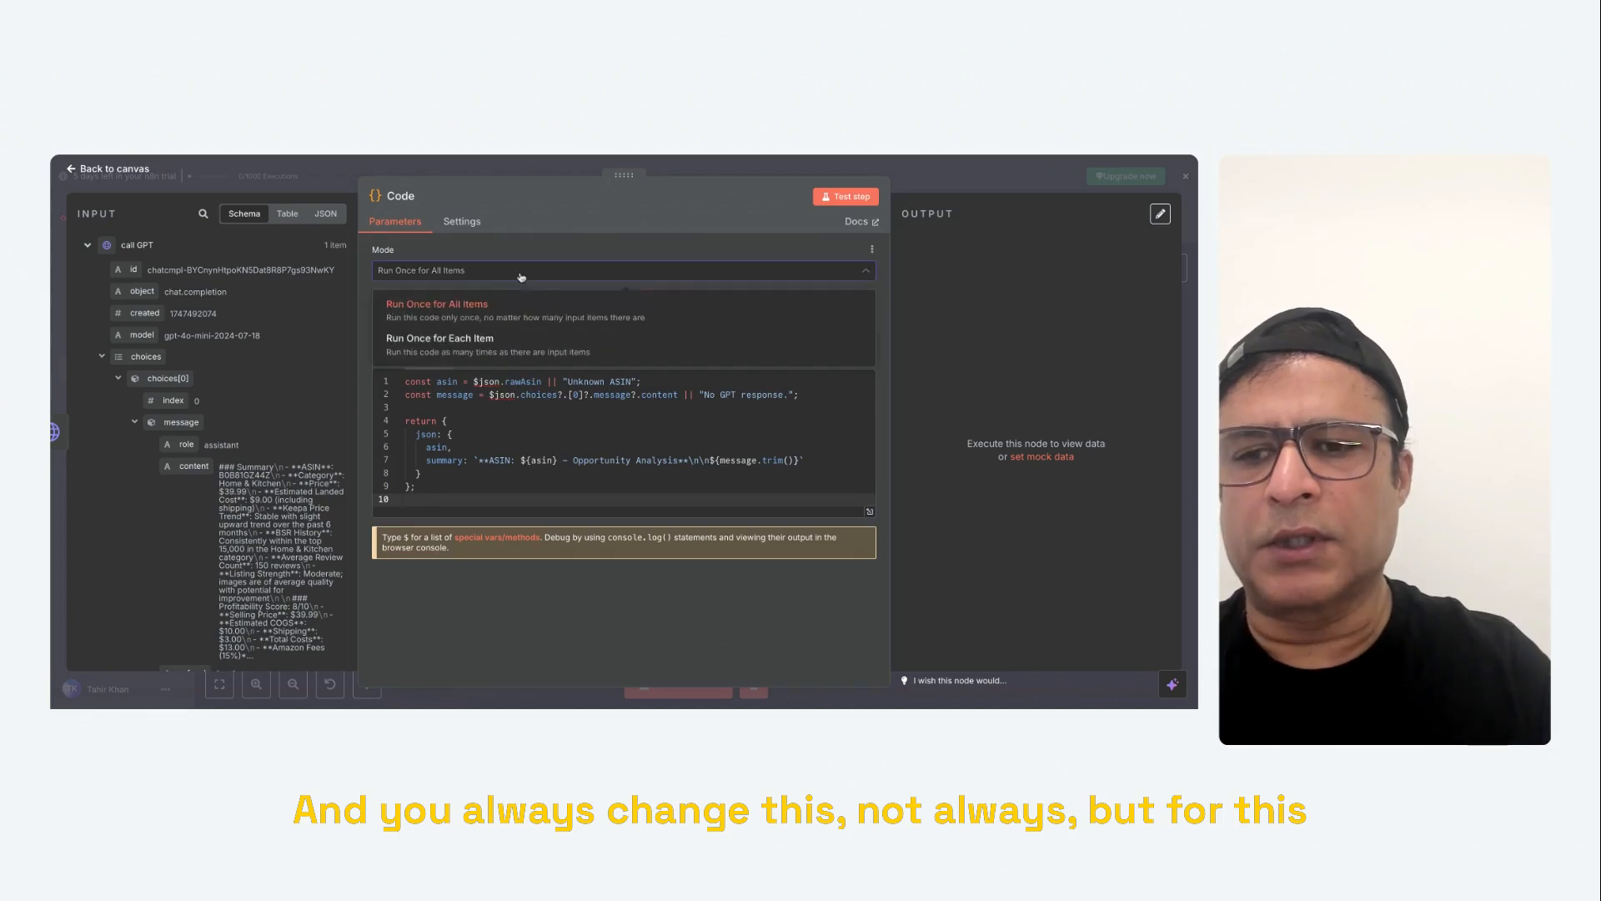
mouse_move(488, 346)
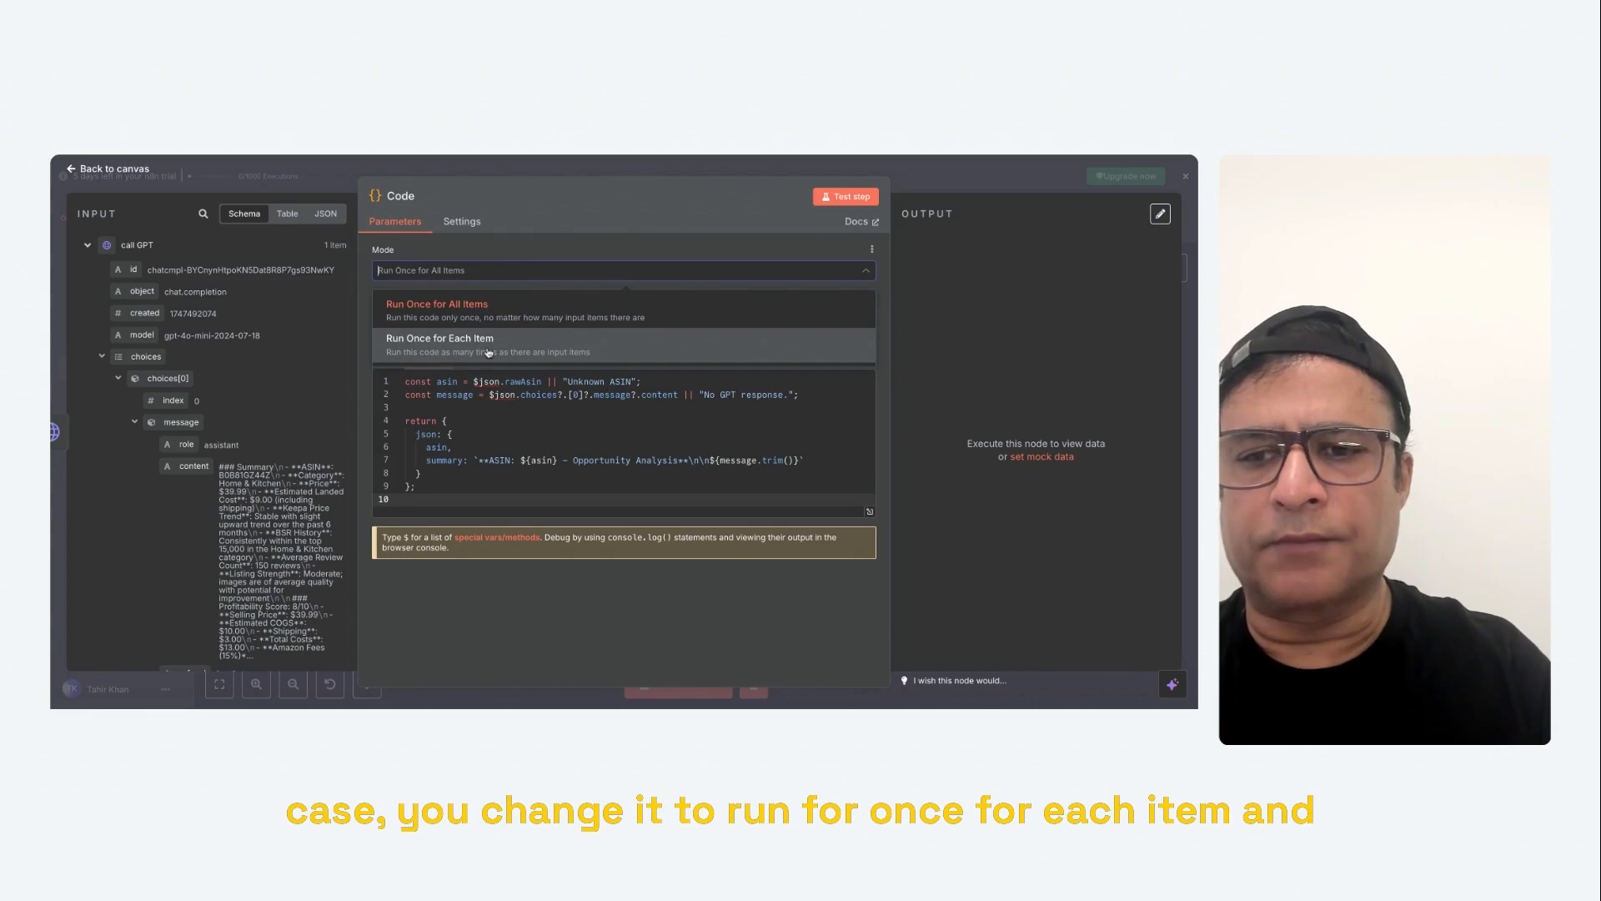
click(440, 345)
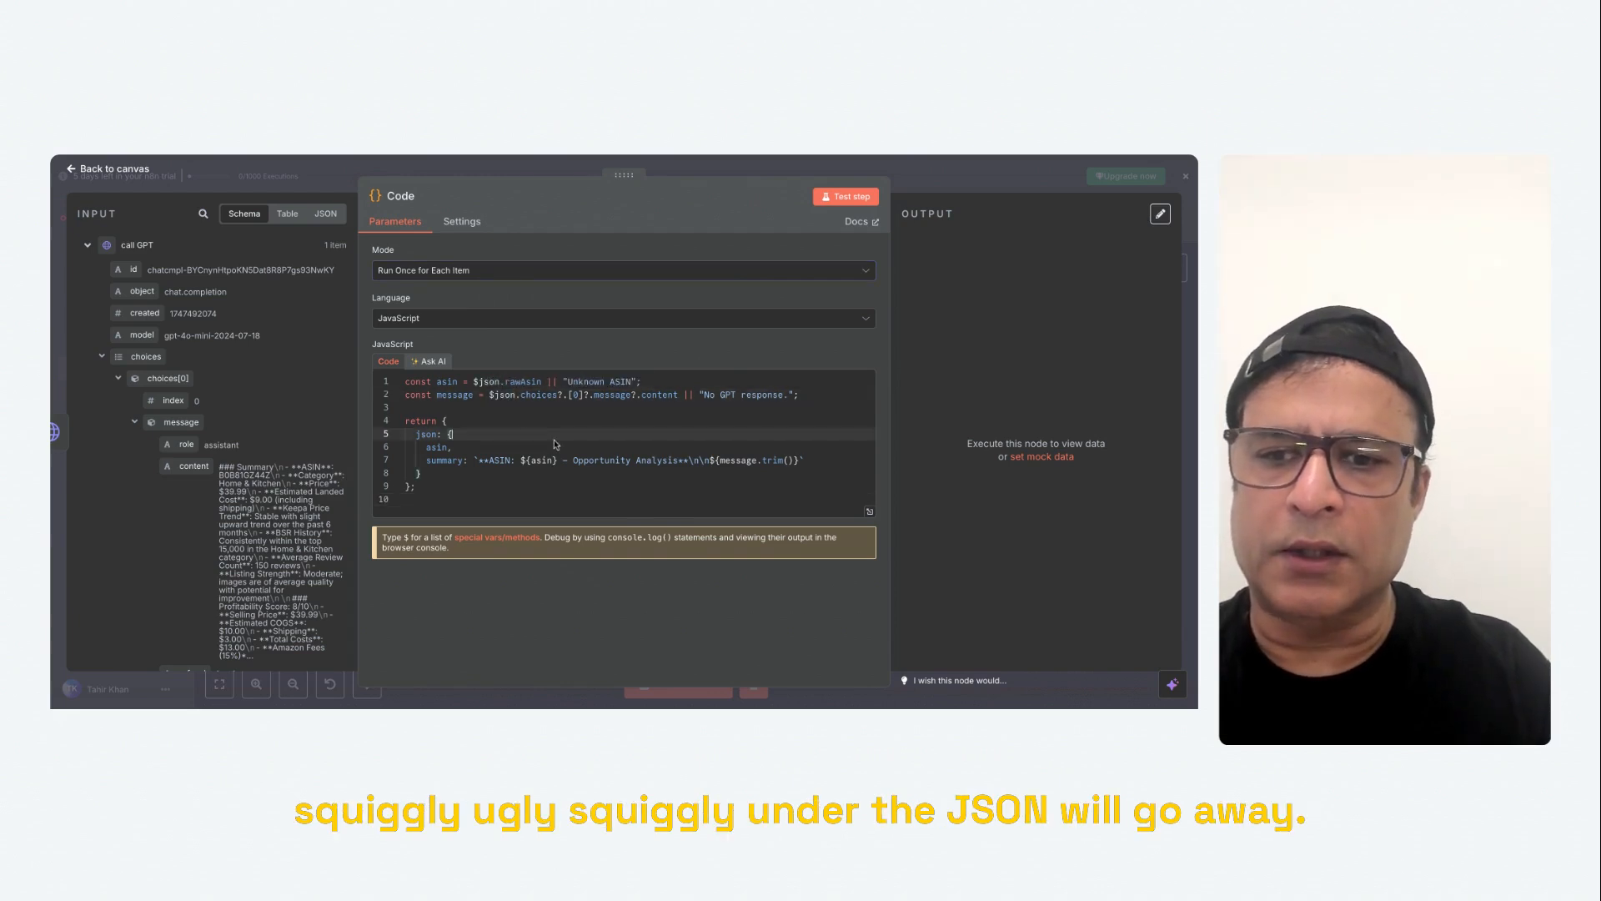
Test the formatting code and rename the node 'format code'.
click(846, 196)
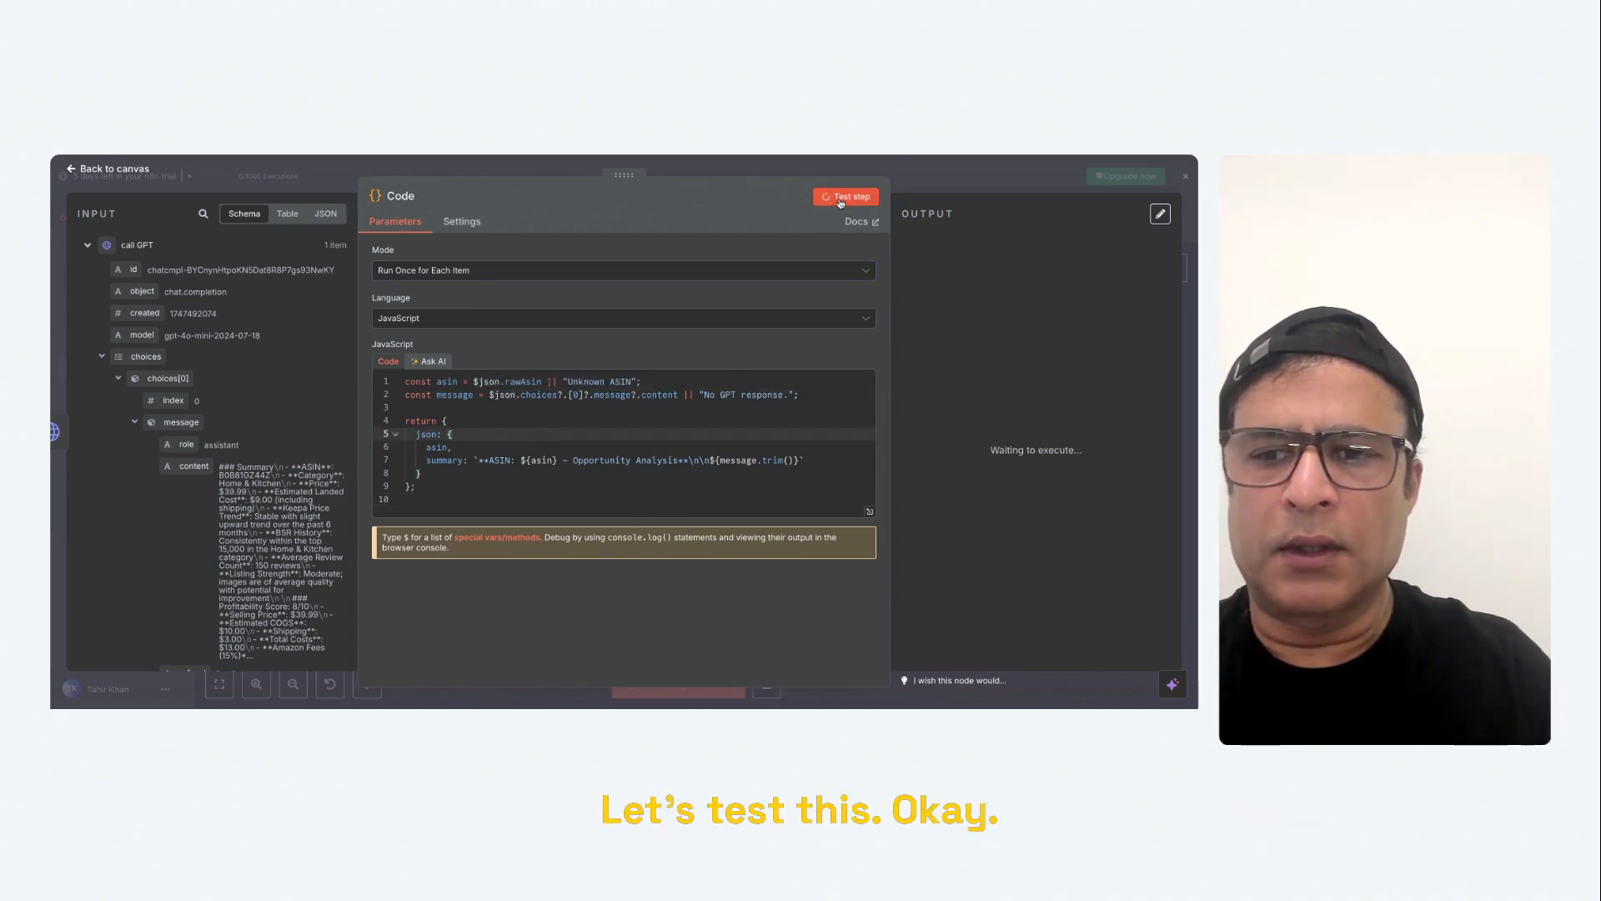
click(846, 196)
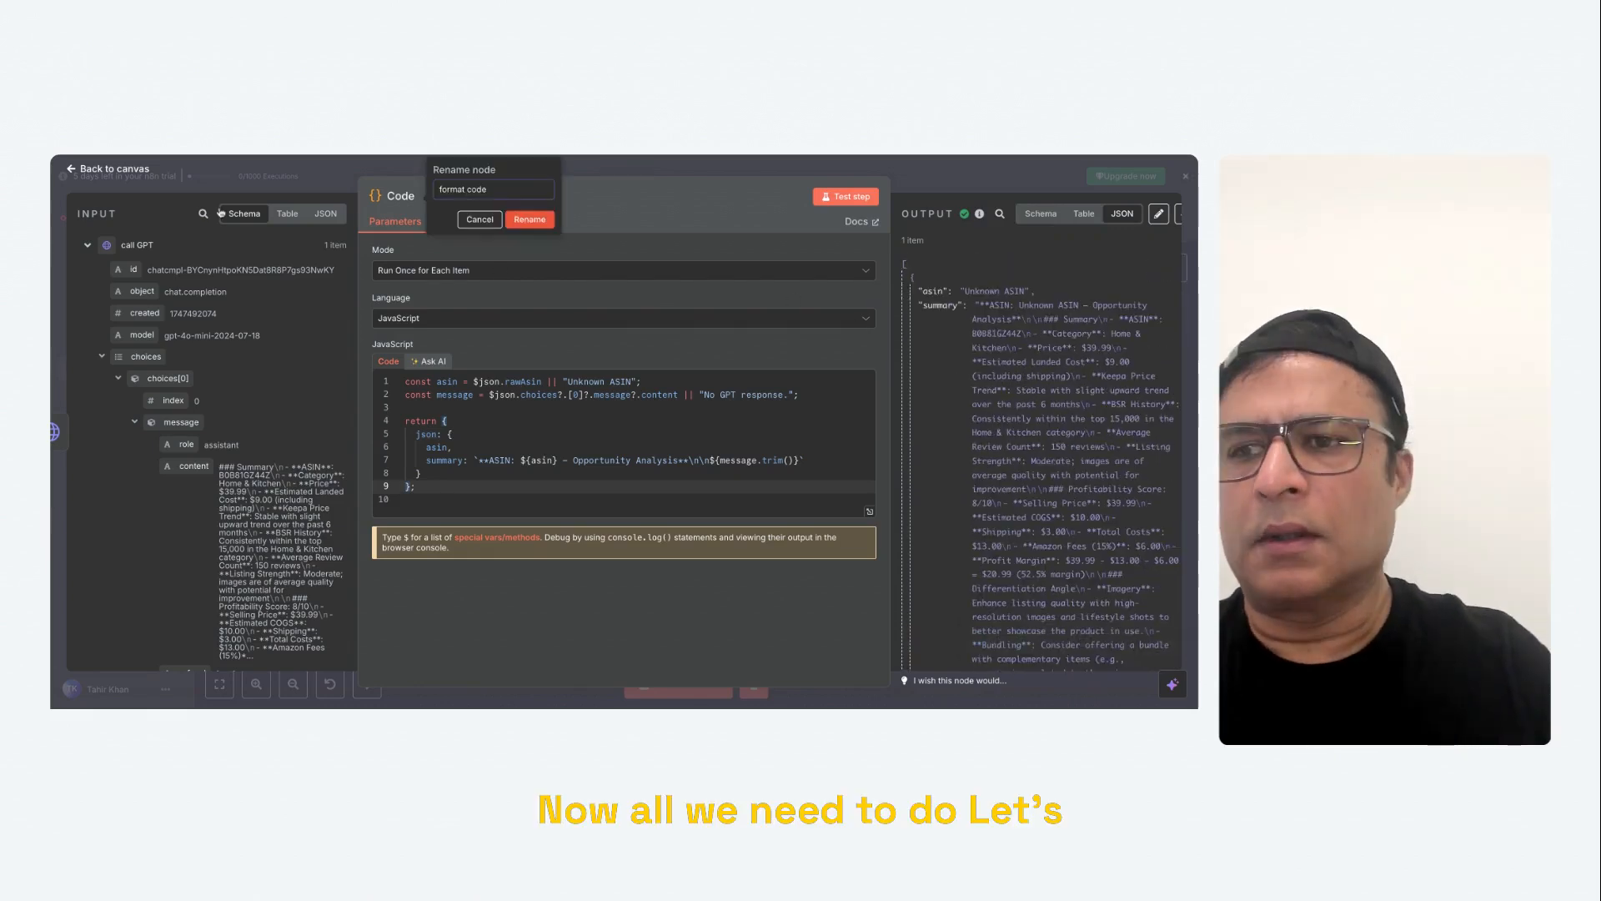
click(531, 219)
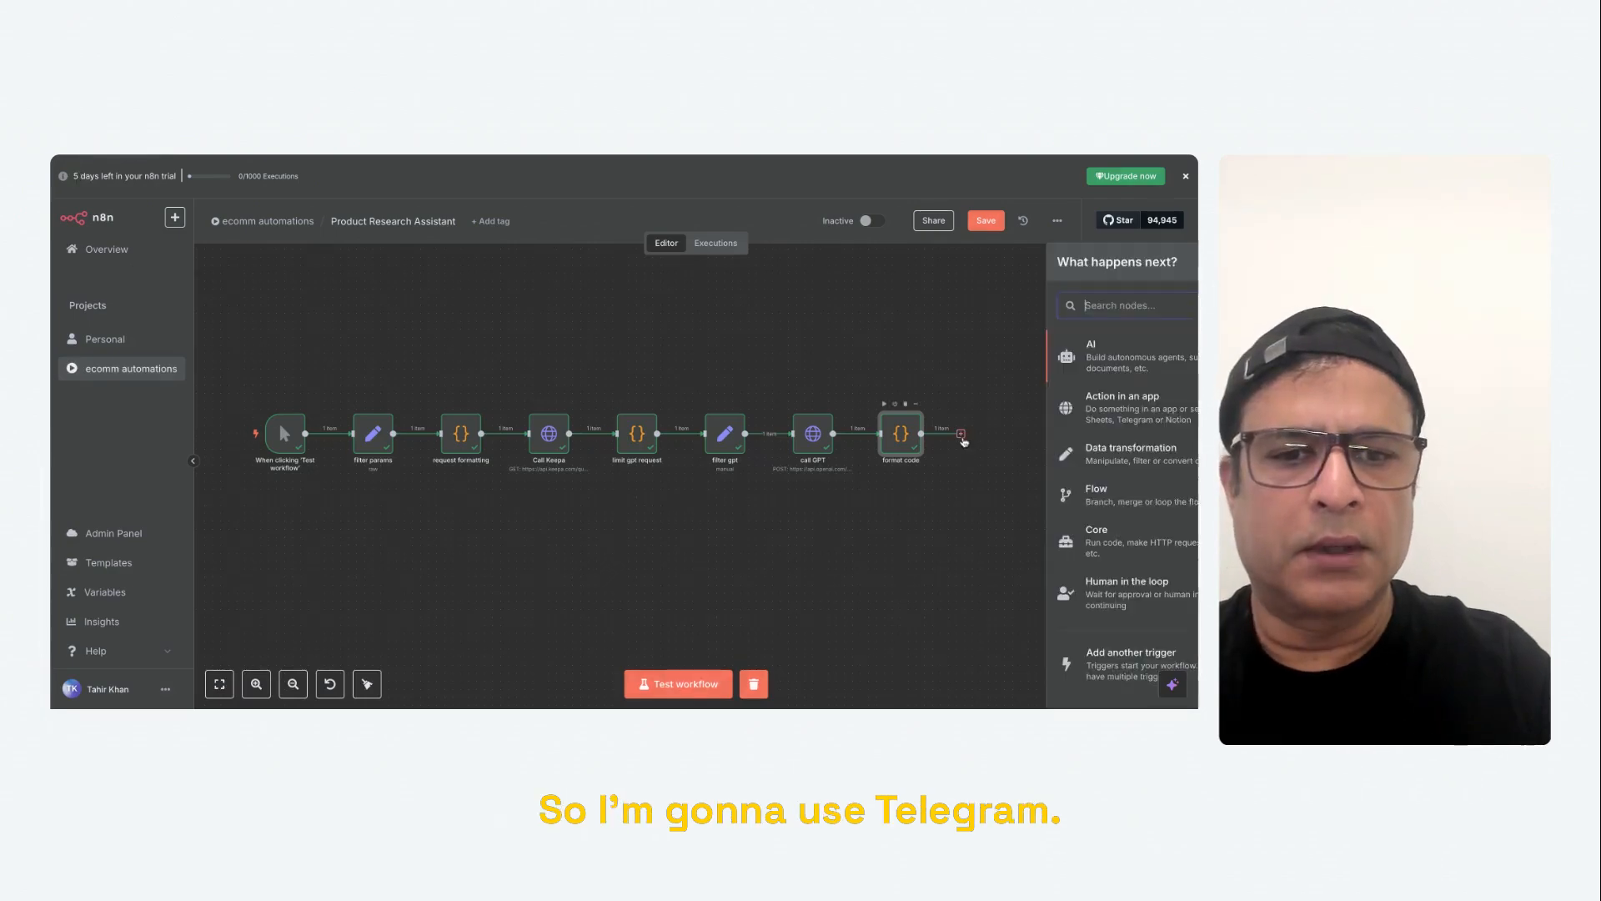
text(tele)
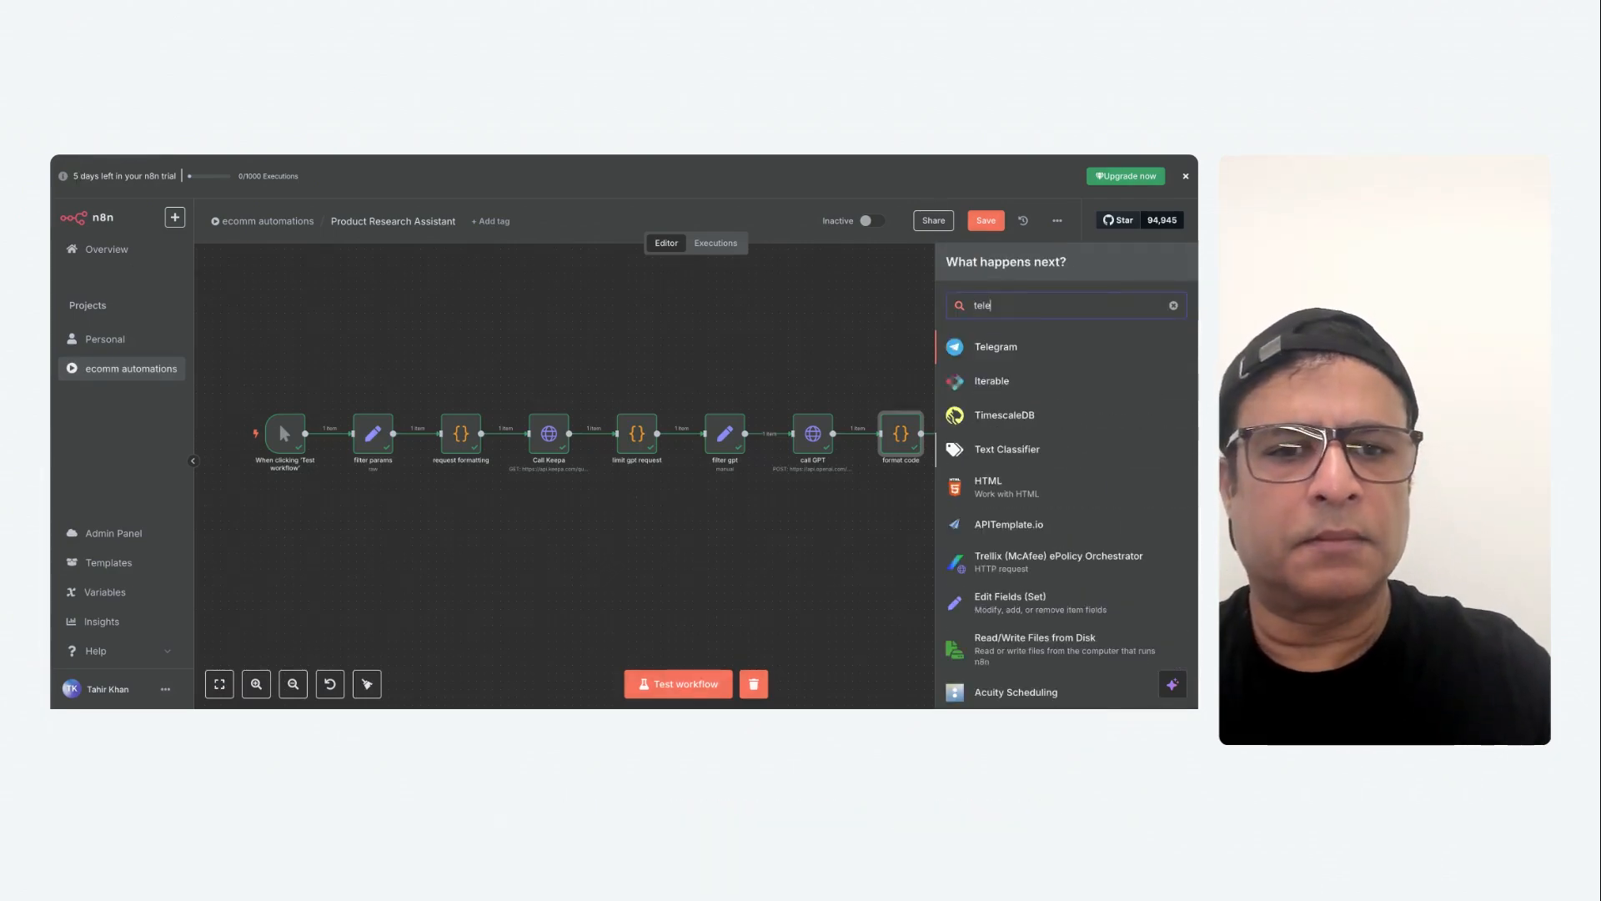
click(996, 346)
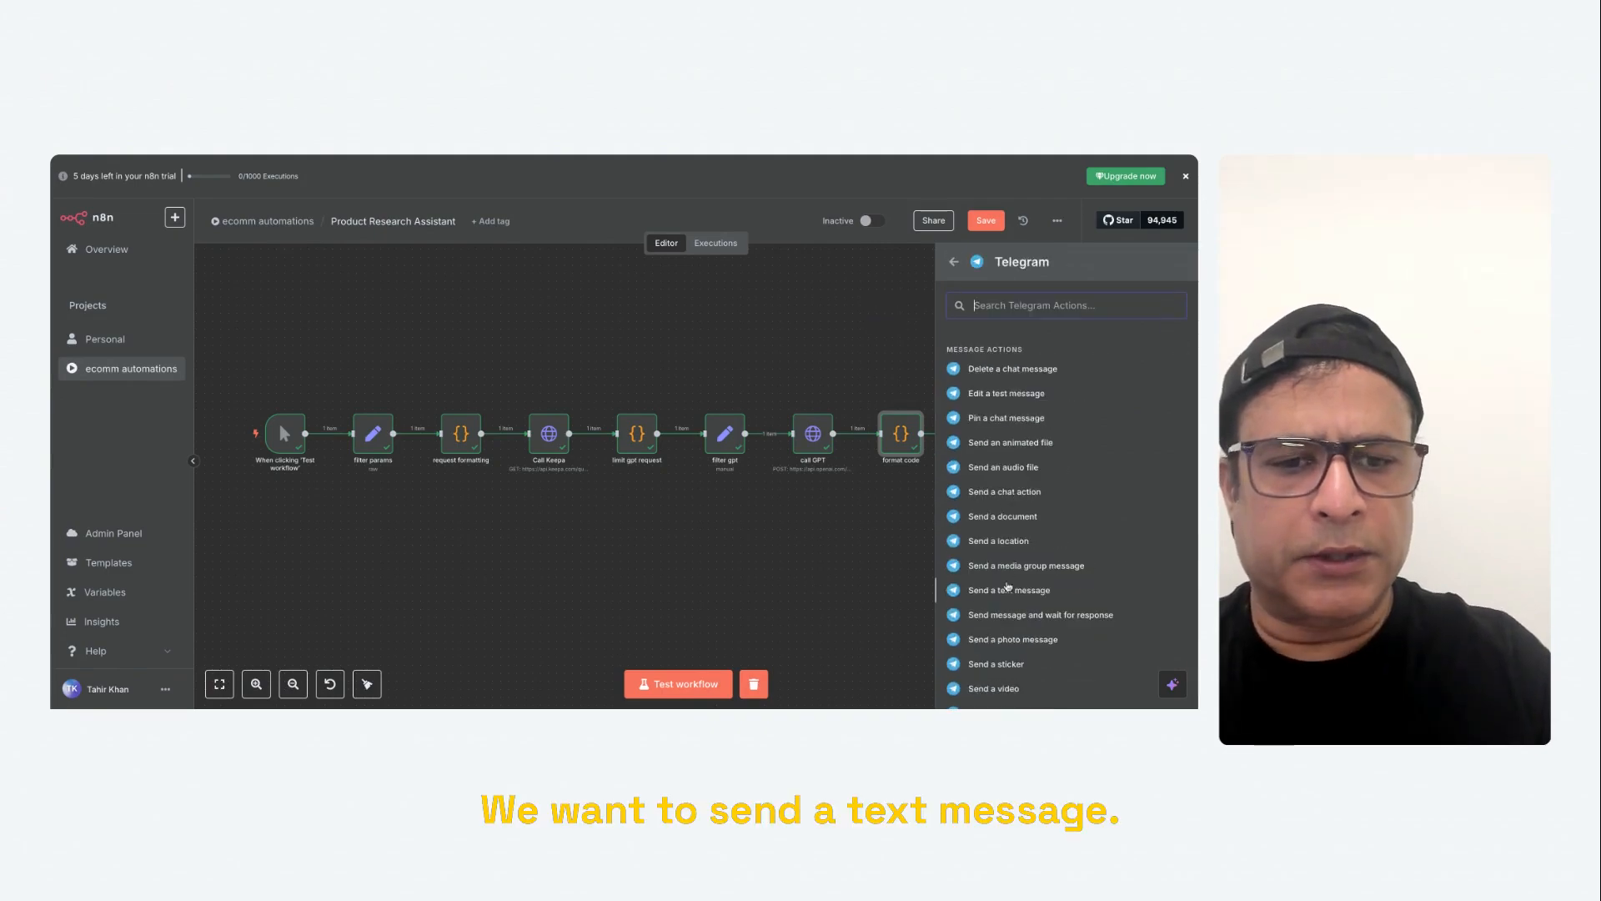
click(1010, 590)
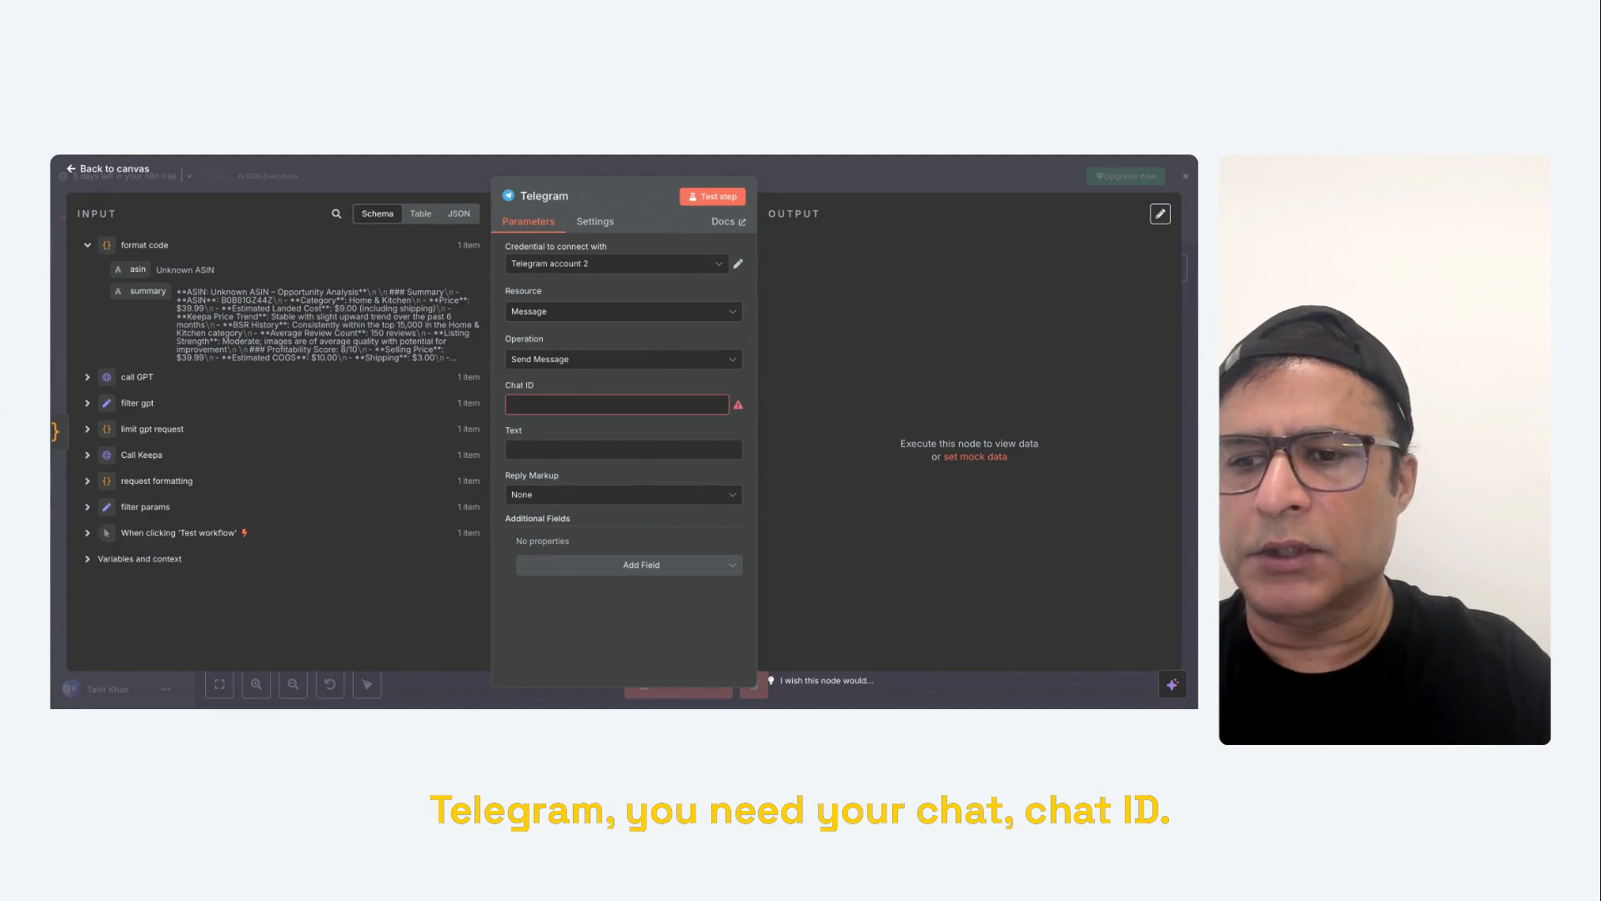
click(615, 405)
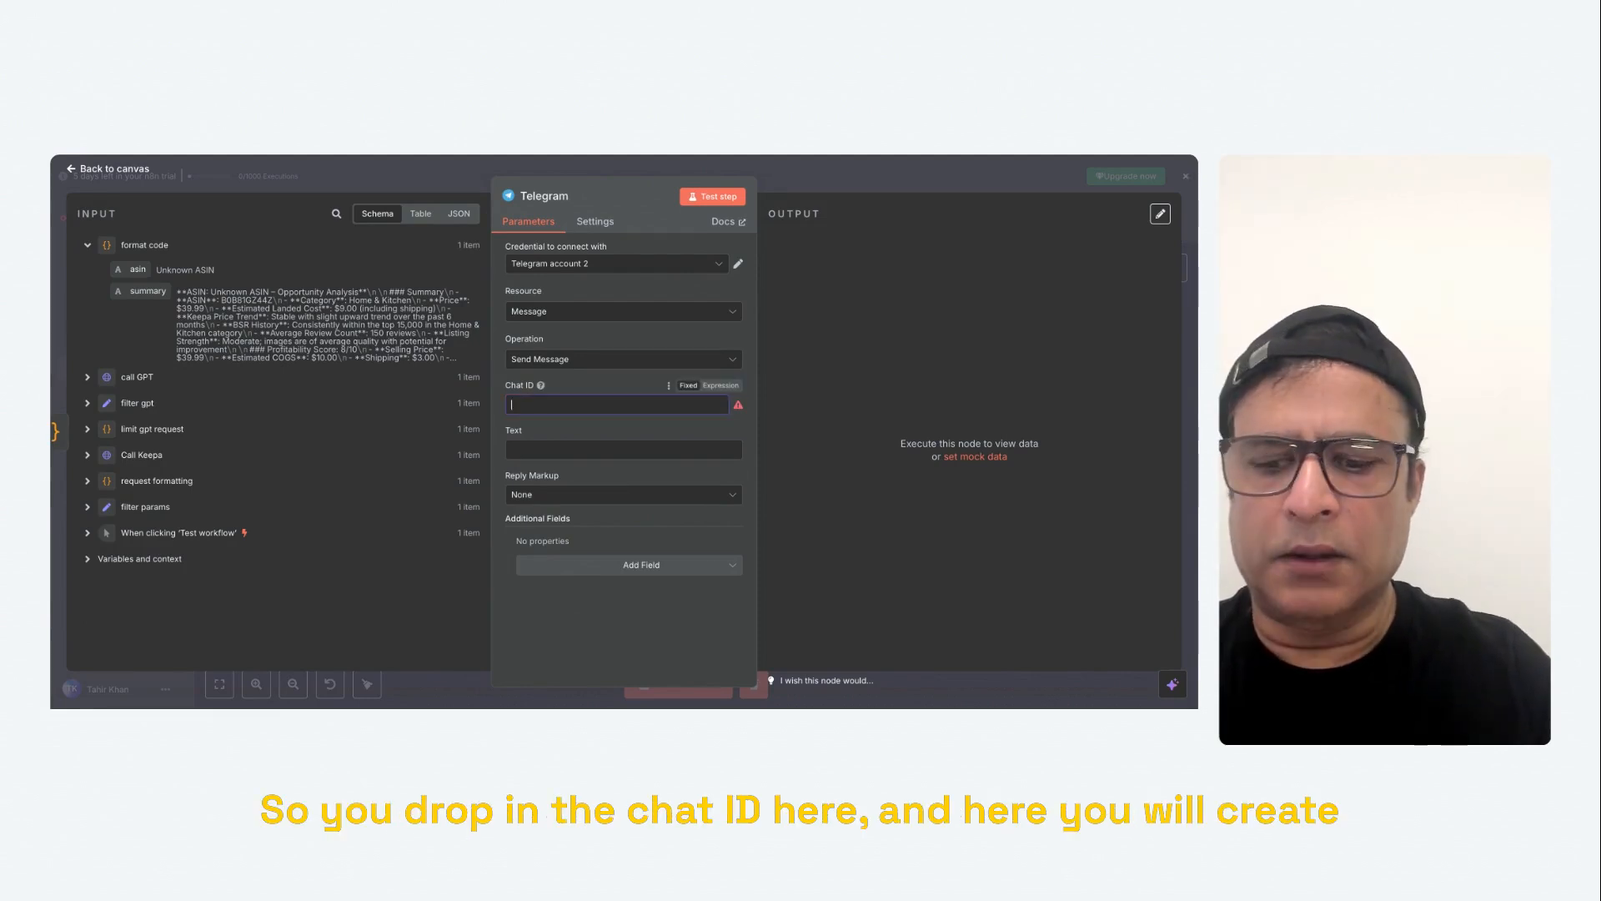
text(2064664861)
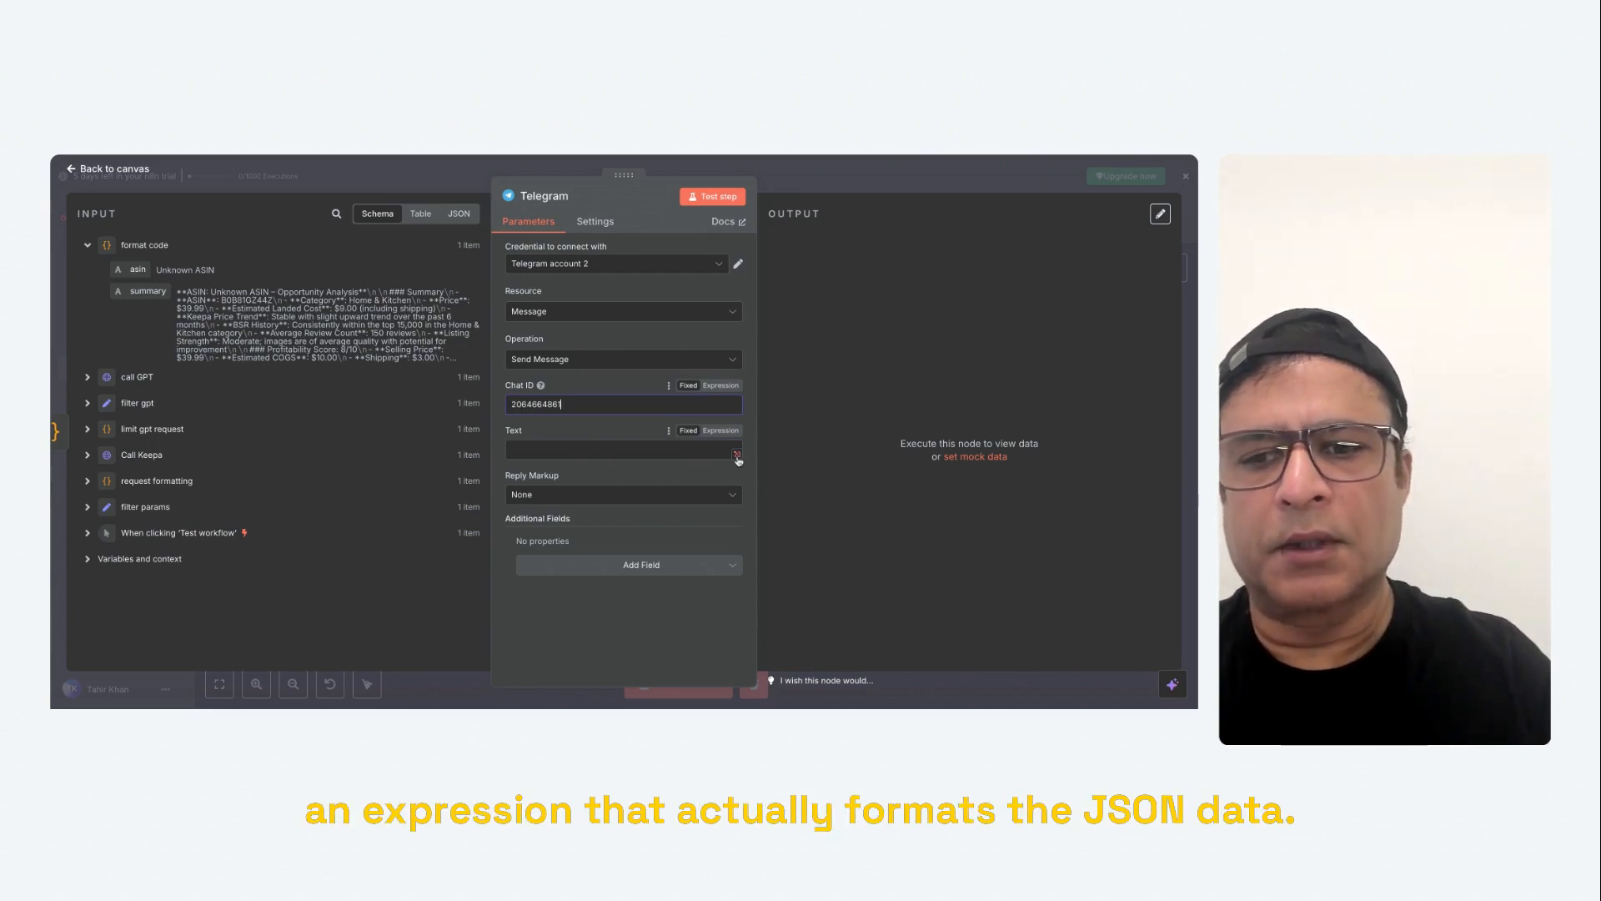
Fill in the formatted message text, then run the entire workflow end to end.
click(736, 452)
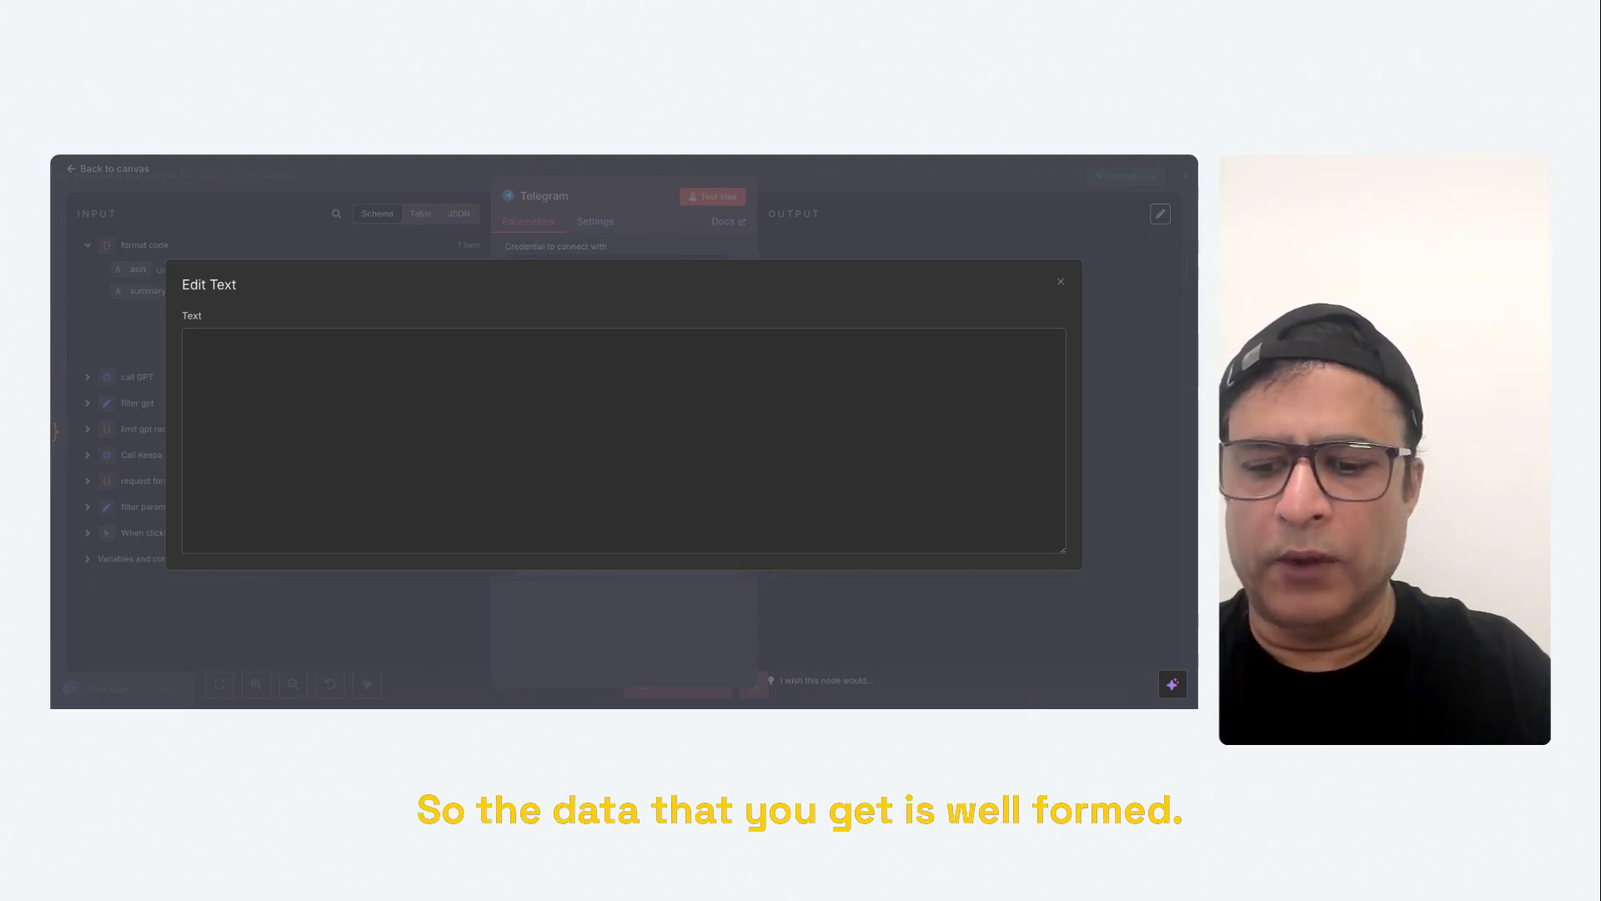
click(1060, 281)
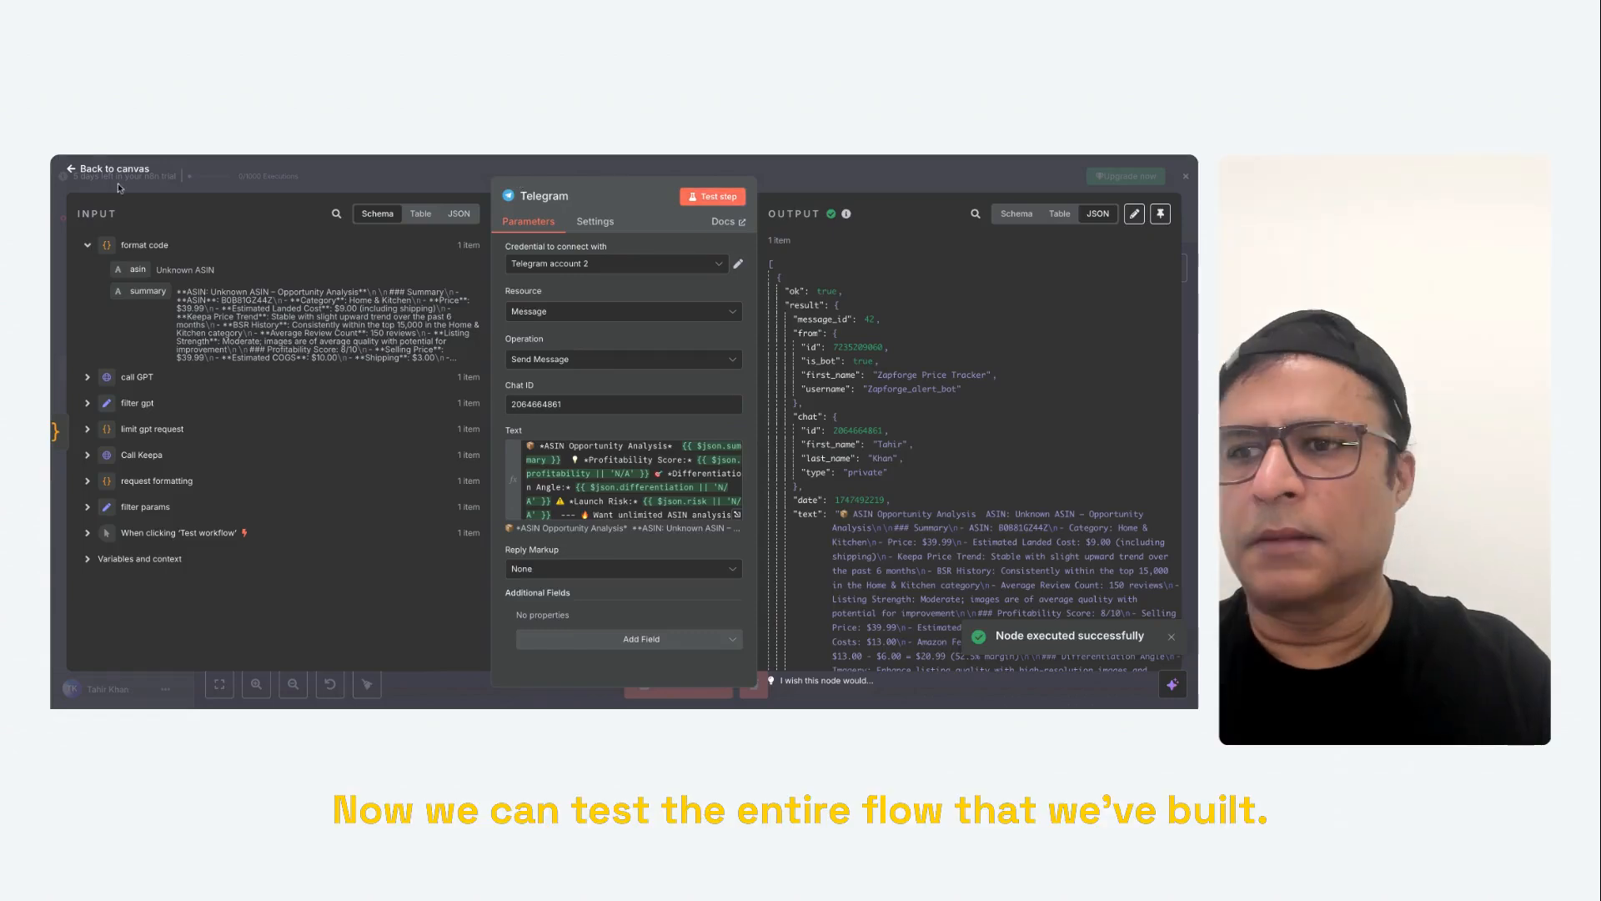
click(109, 169)
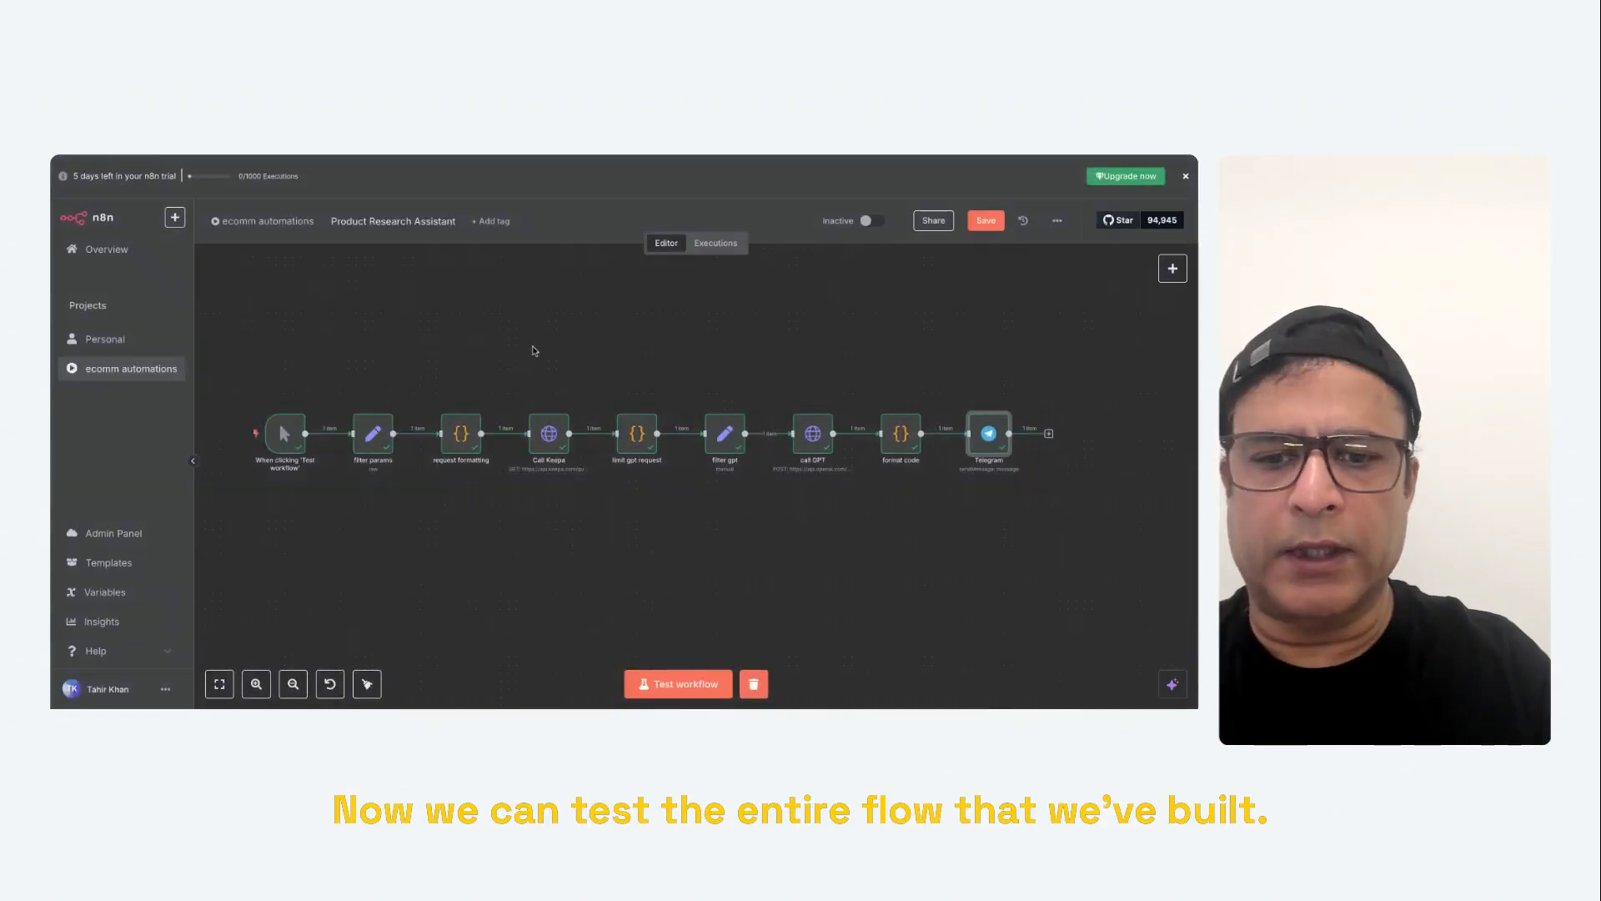
click(677, 683)
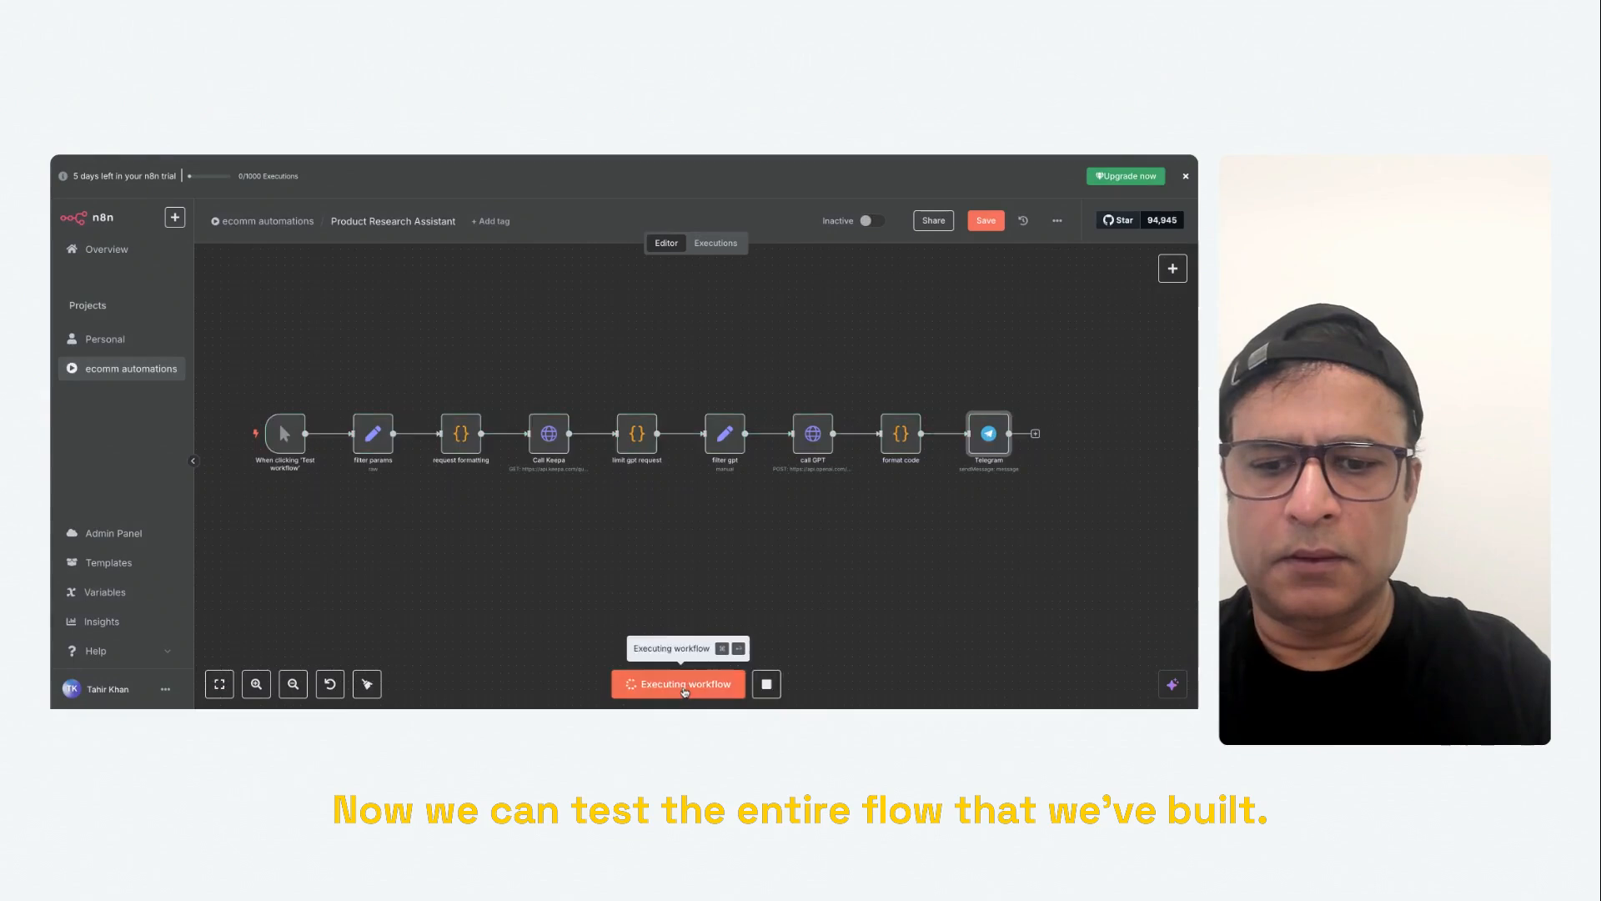